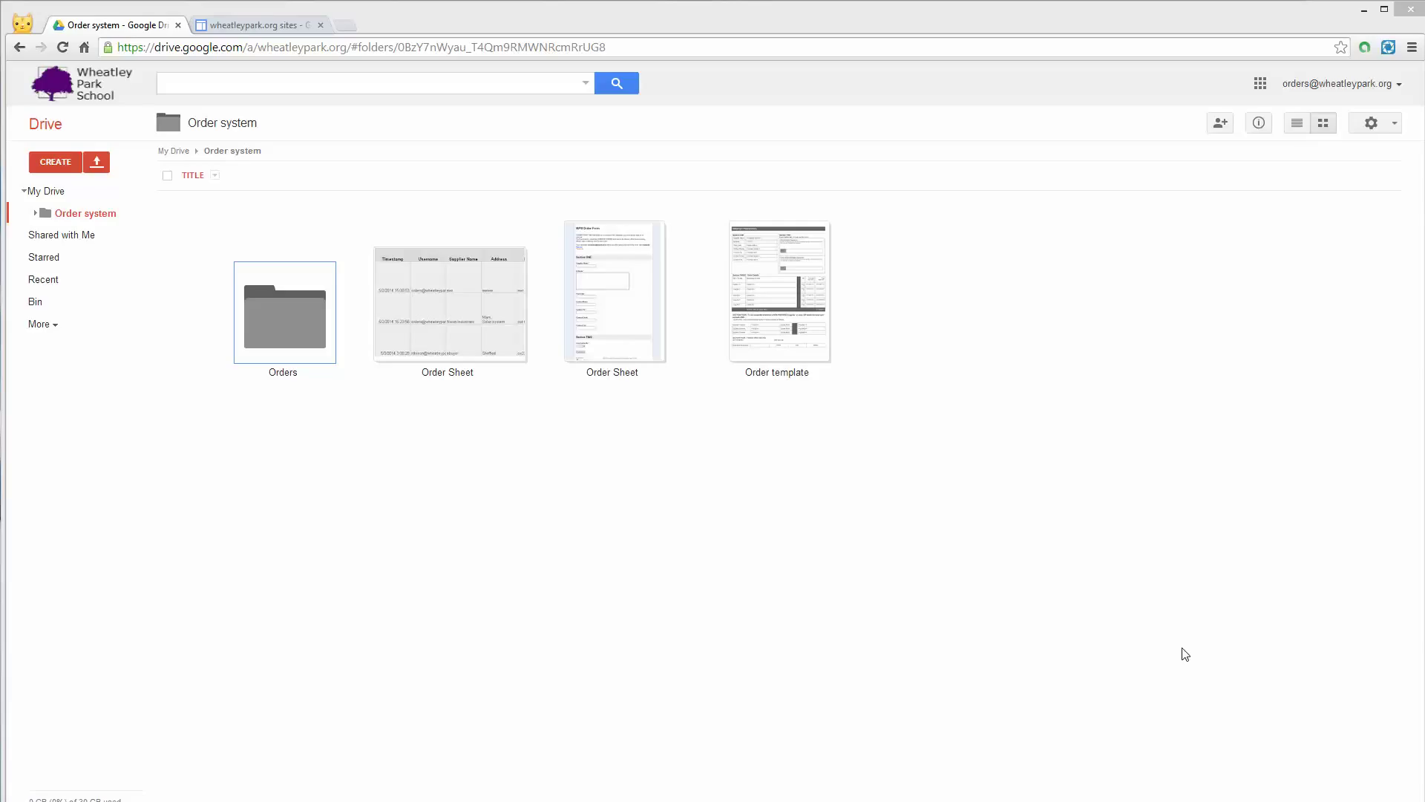
{"action": "mouse_move", "coordinate": [861, 516]}
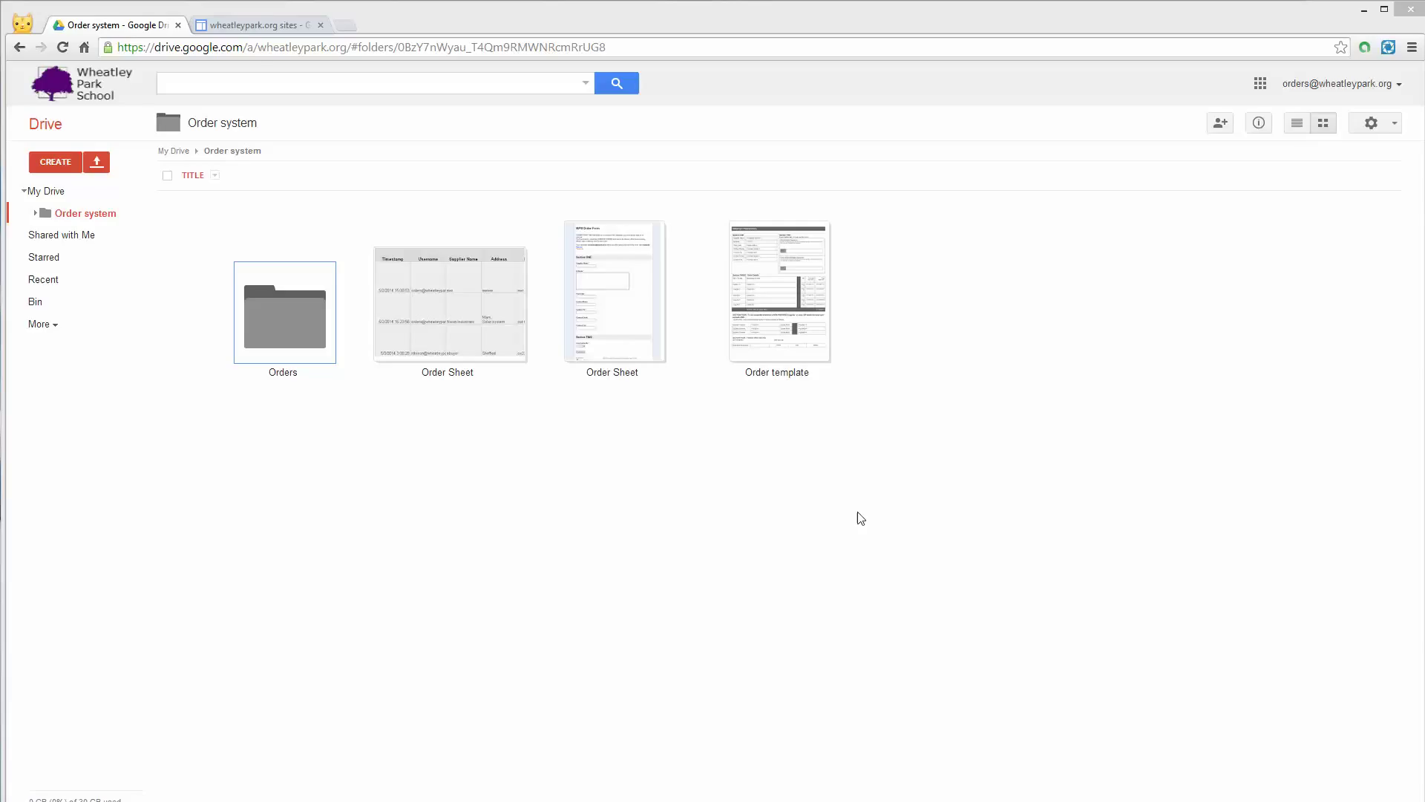
{"action": "mouse_move", "coordinate": [258, 35]}
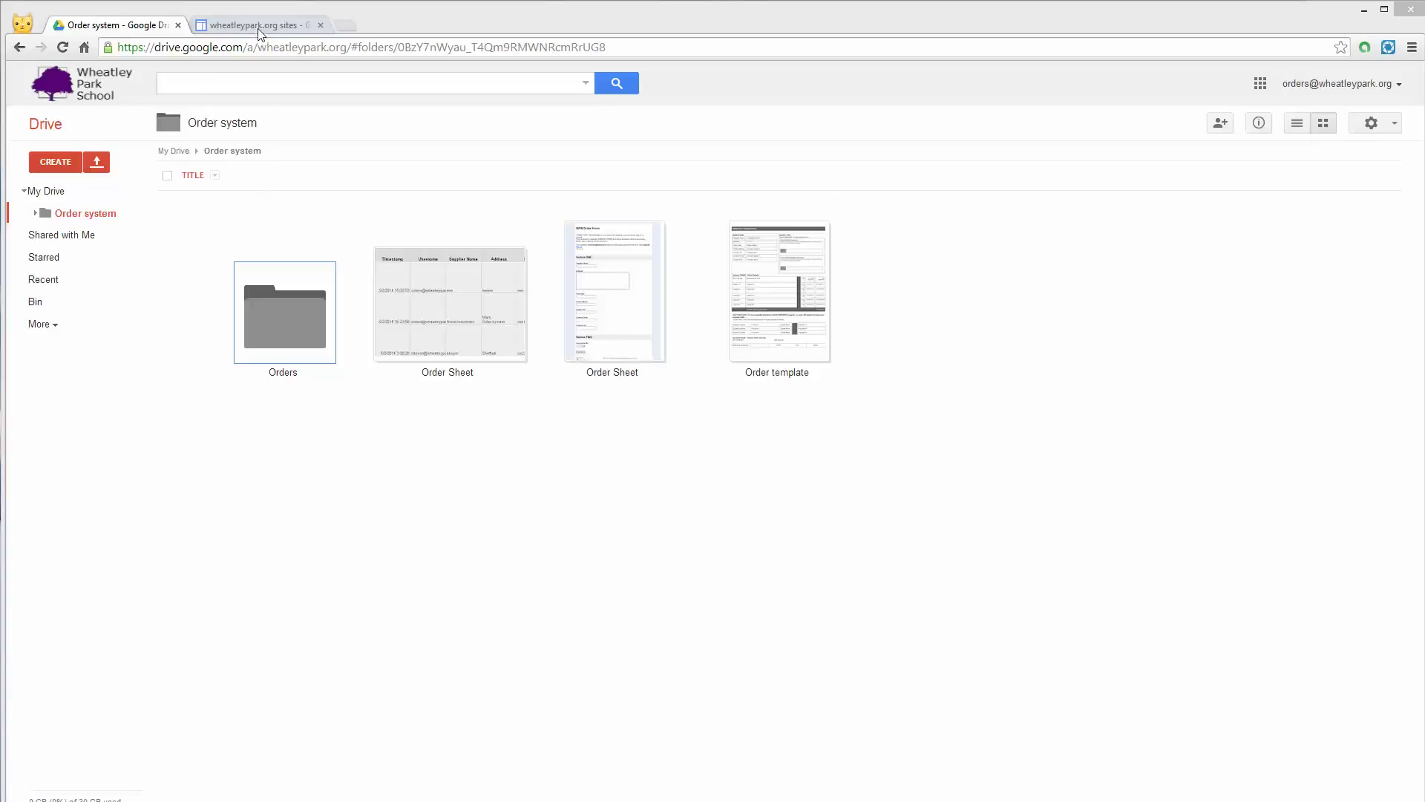
- Switch to Google Sites and open the 'orders' site from My Sites
{"action": "left_click", "coordinate": [257, 25]}
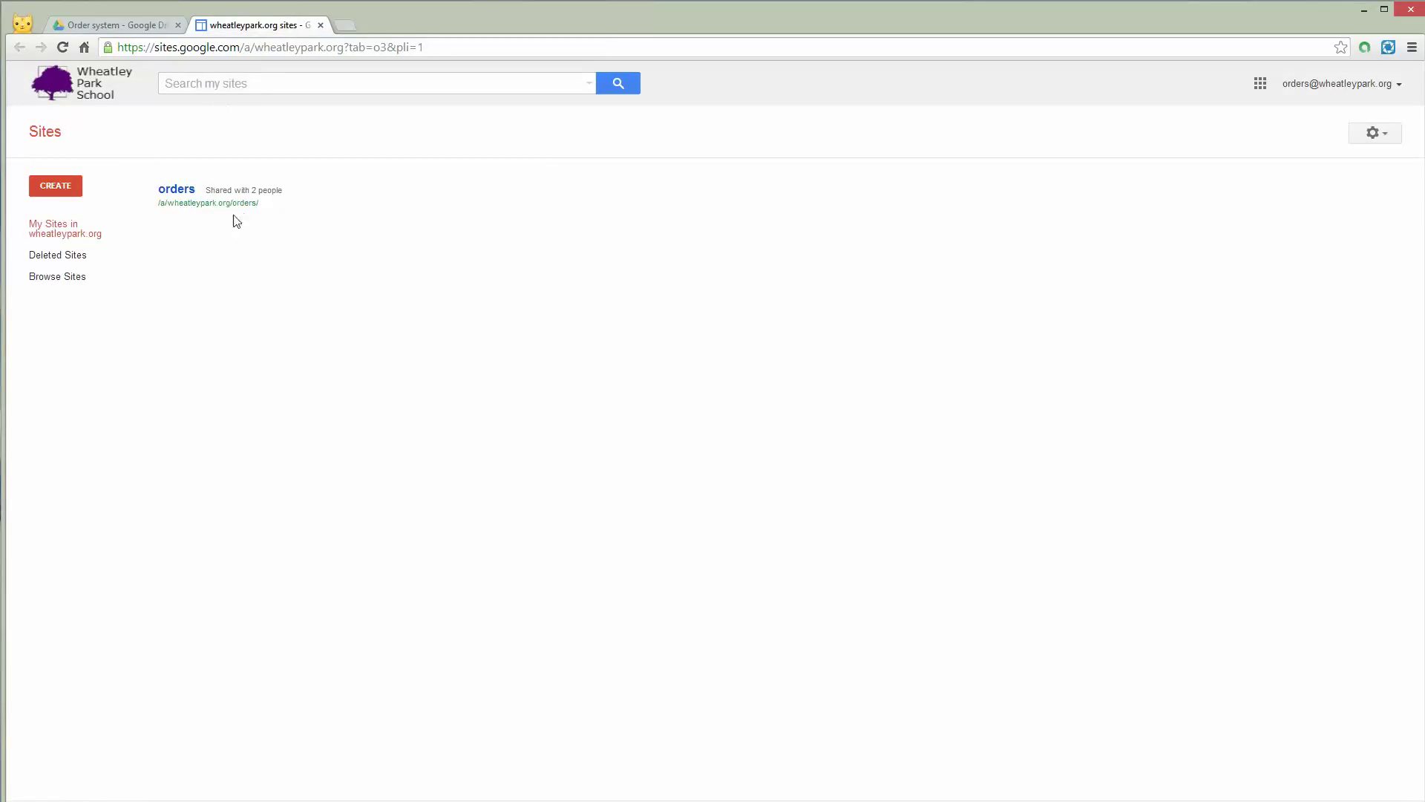
{"action": "mouse_move", "coordinate": [242, 218]}
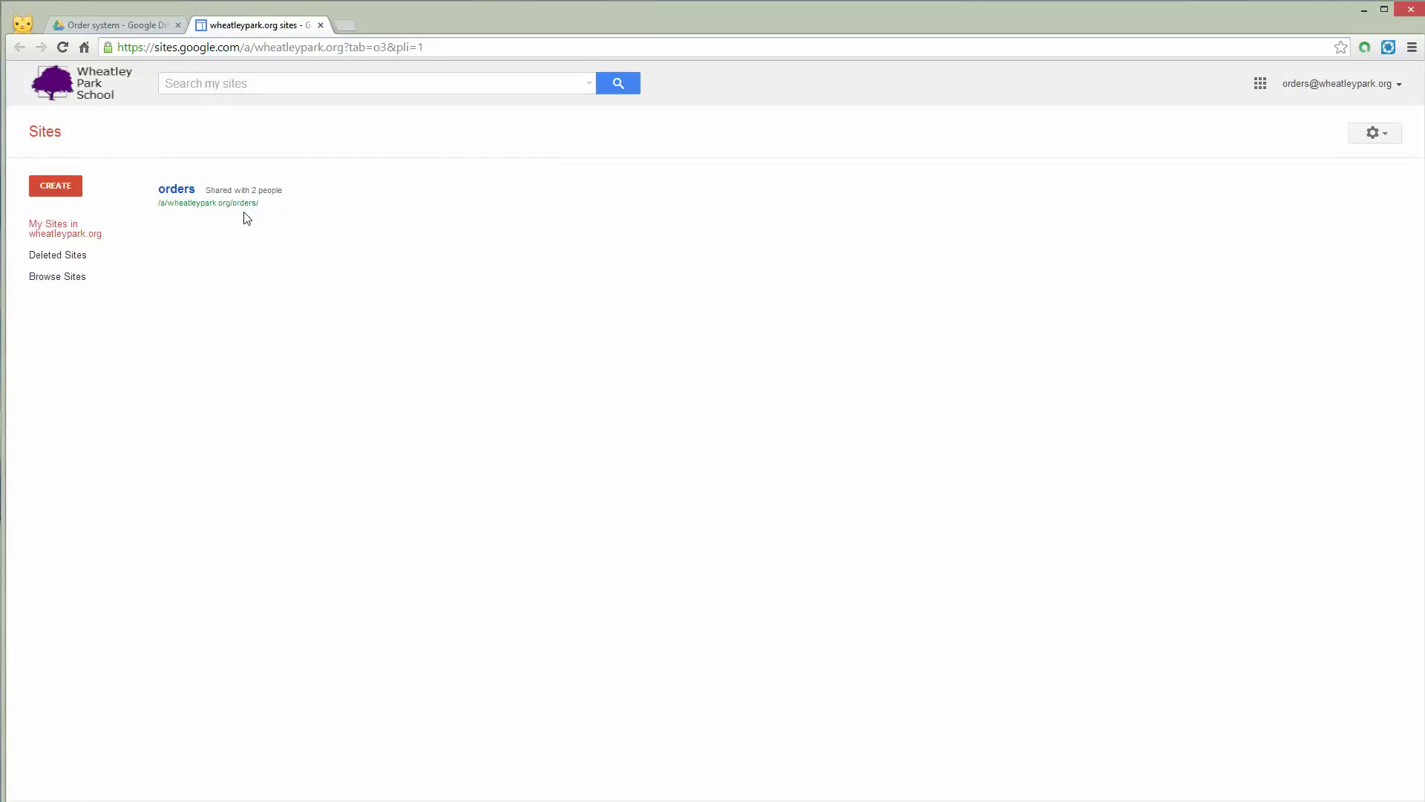
{"action": "mouse_move", "coordinate": [240, 214]}
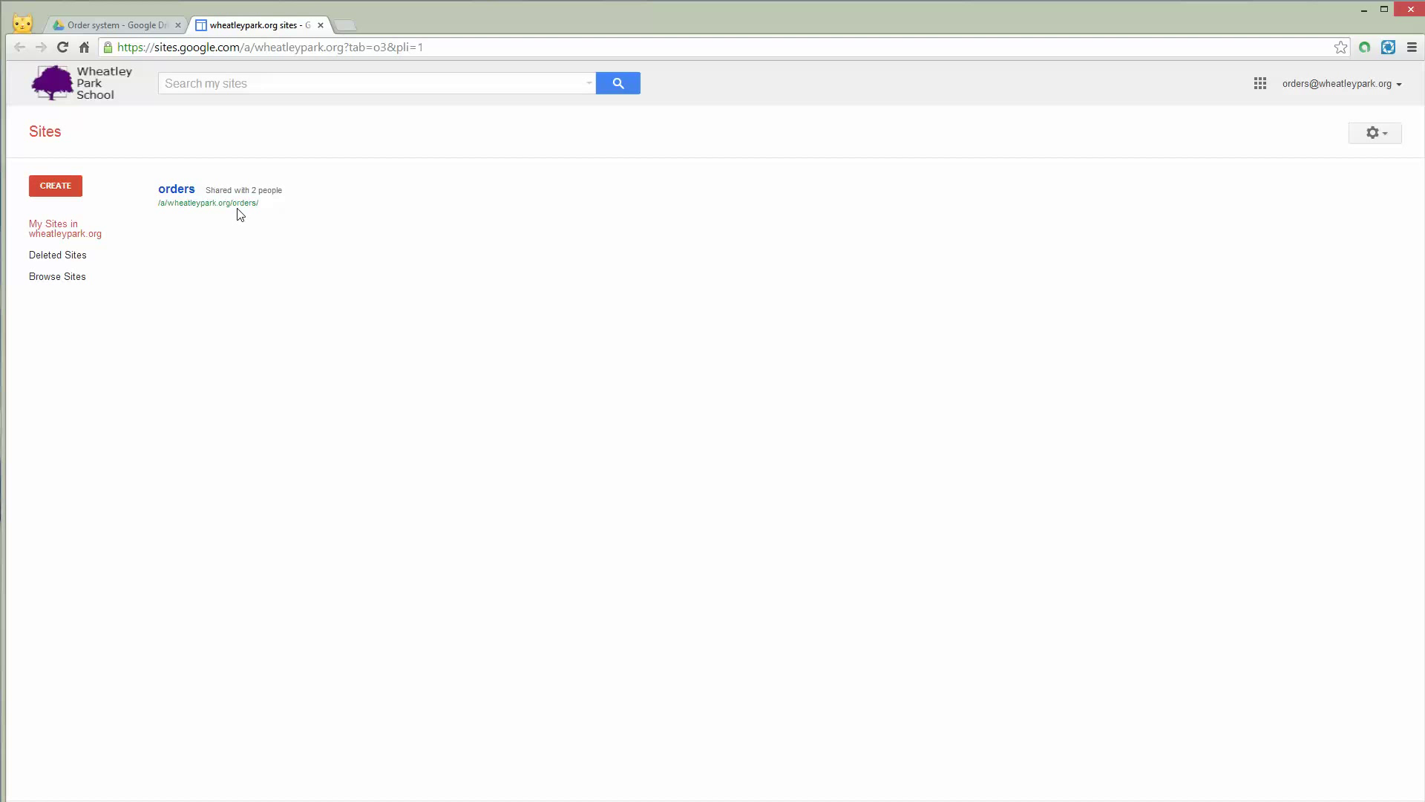
{"action": "left_click", "coordinate": [175, 188]}
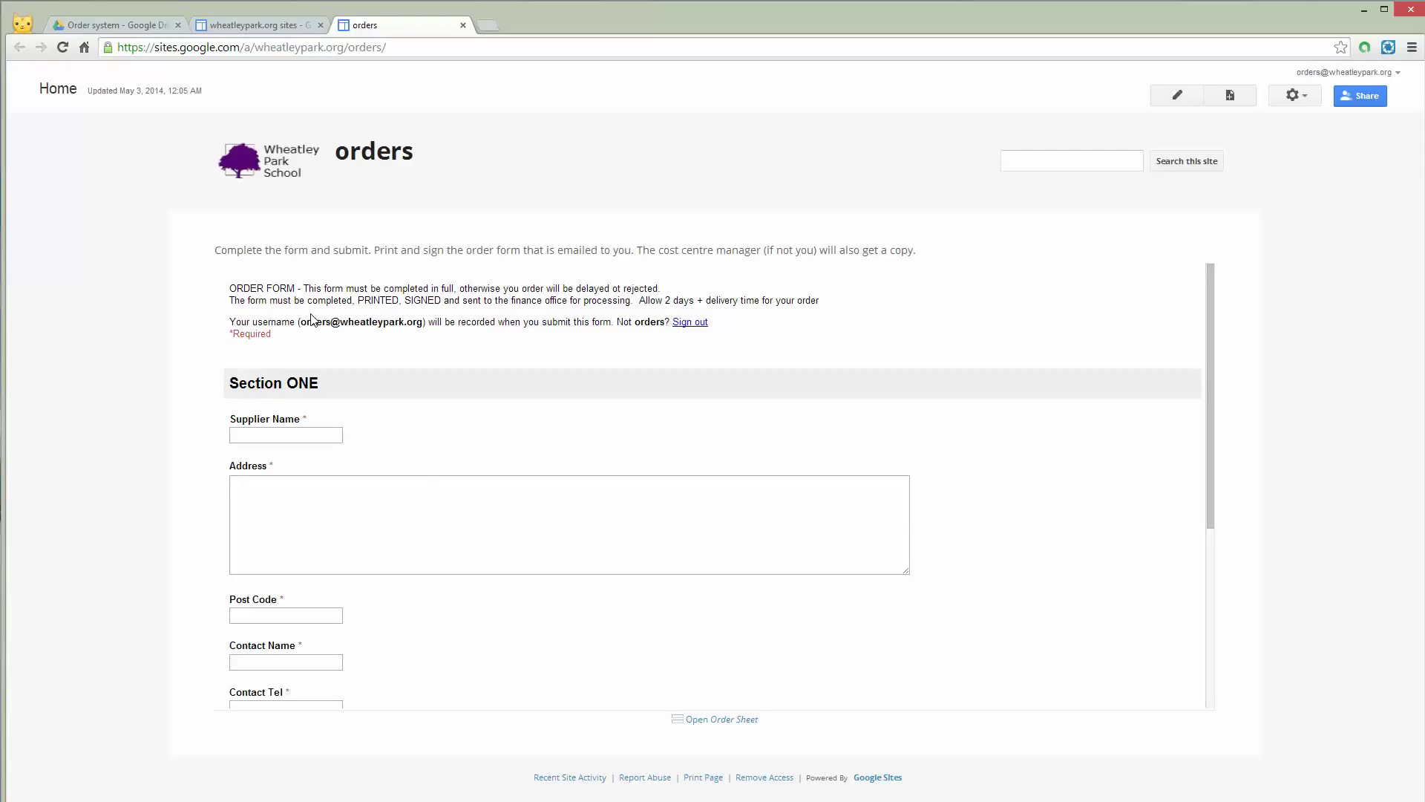
{"action": "mouse_move", "coordinate": [846, 583]}
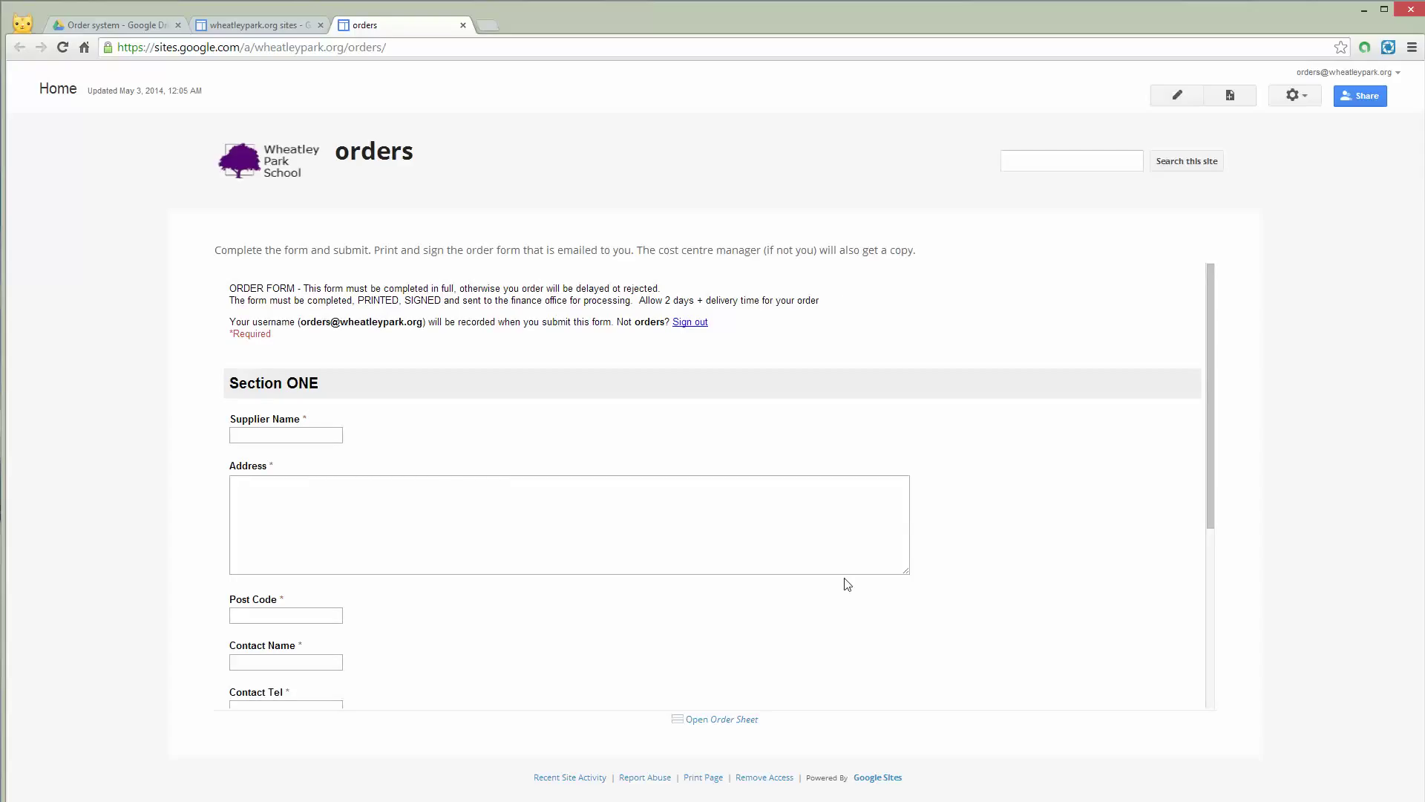
- Enter supplier name 'PC bits' and address '123 Wheatley' in Section ONE
{"action": "left_click", "coordinate": [286, 435]}
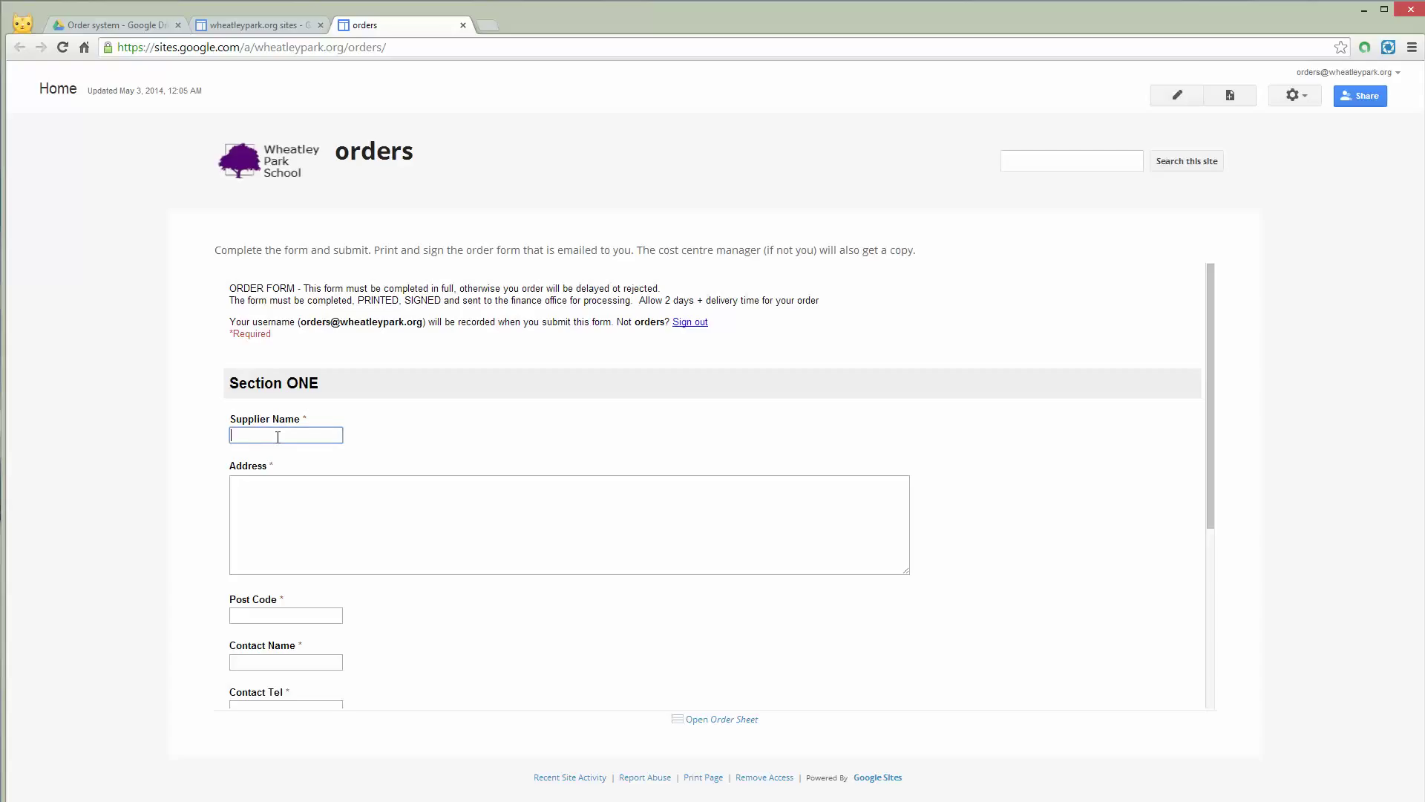
{"action": "type", "text": "PC bits"}
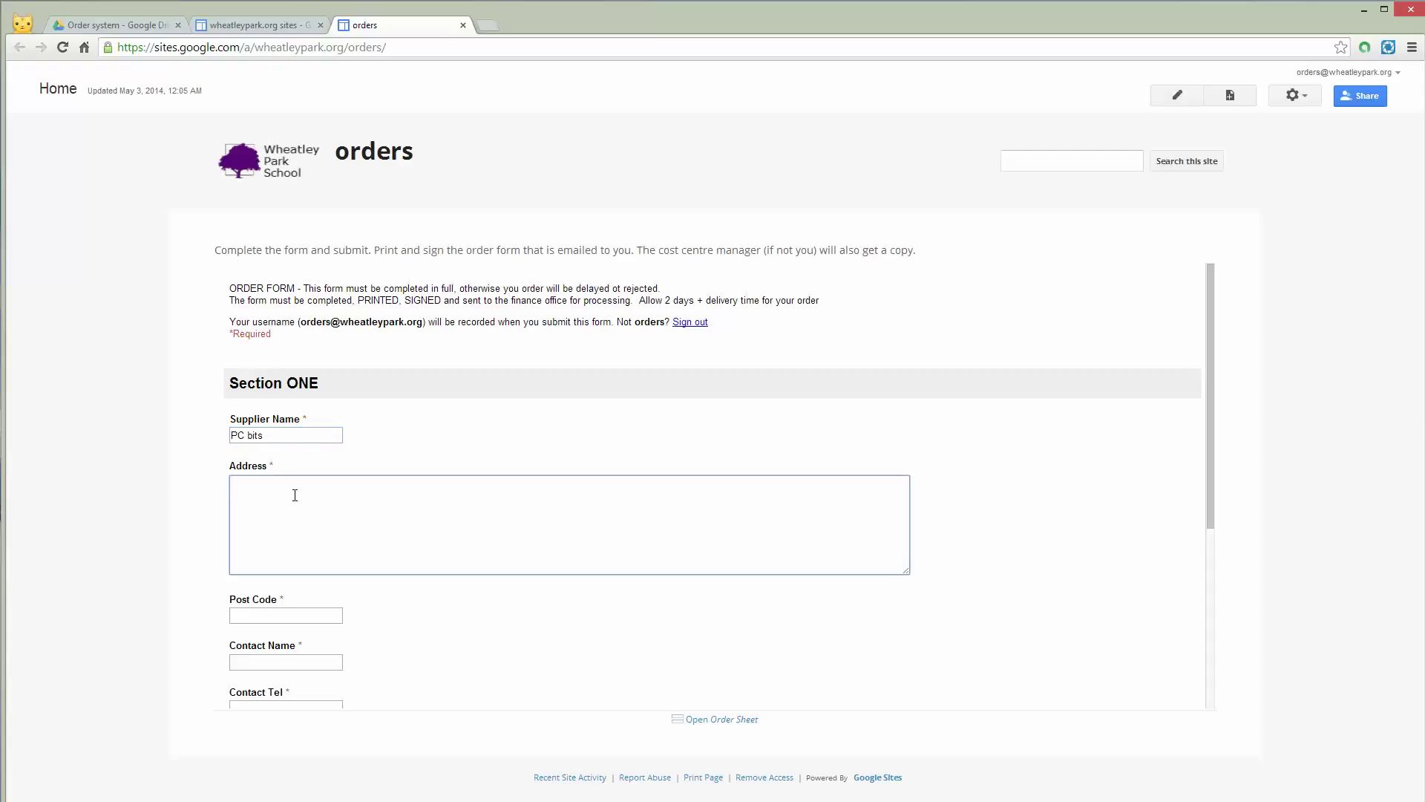
{"action": "type", "text": "12"}
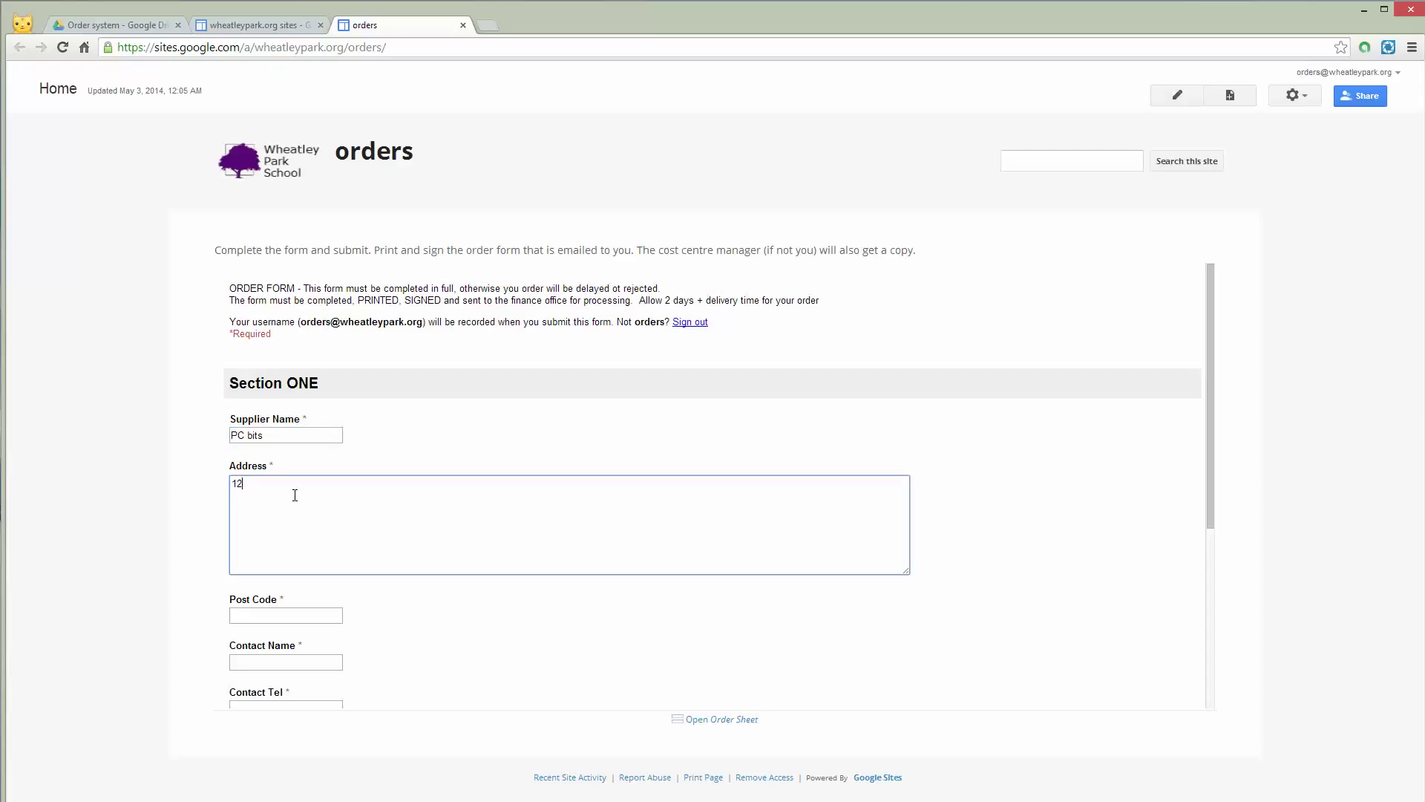
{"action": "type", "text": "3"}
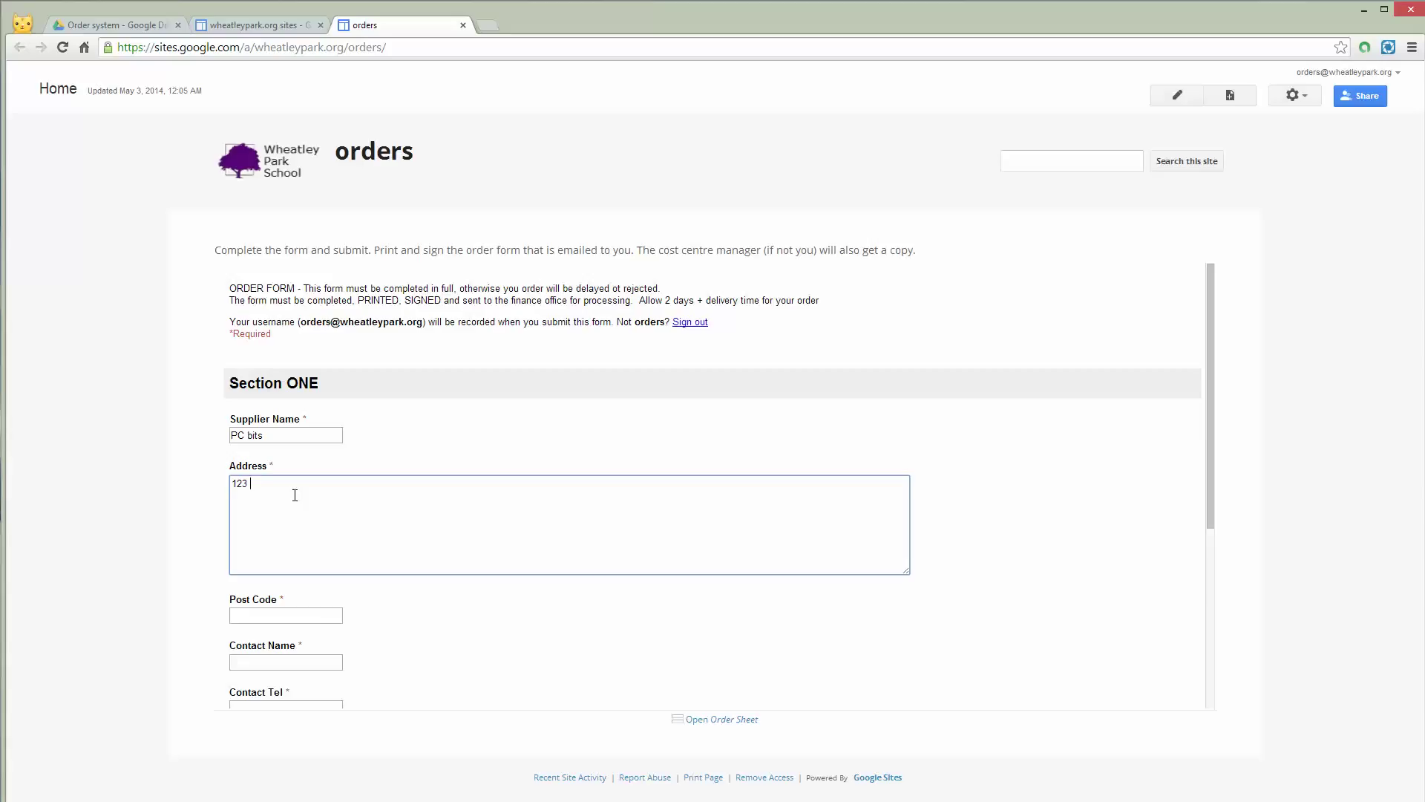
{"action": "type", "text": "Wheatley"}
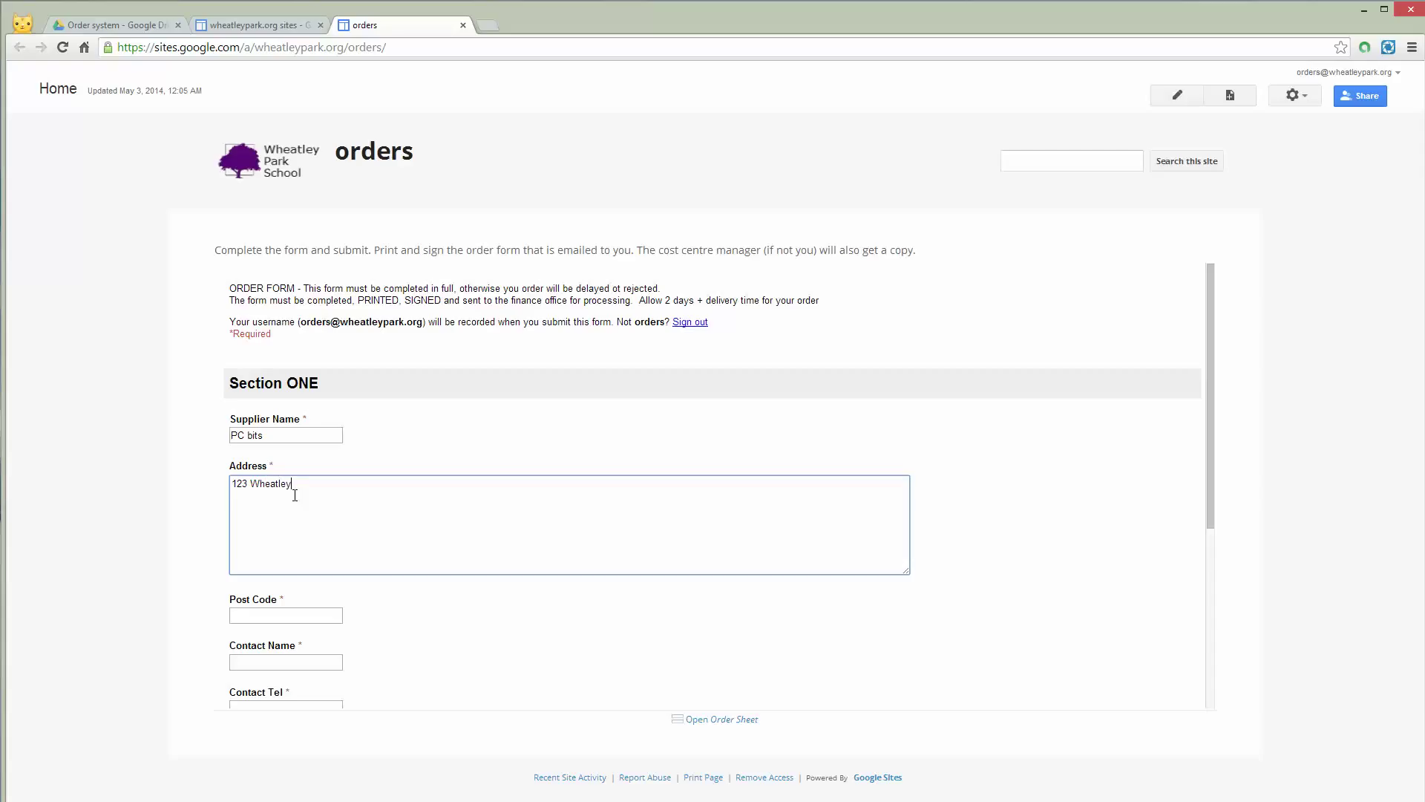
- Enter post code 123123312, contact name Fred and telephone 123345
{"action": "left_click", "coordinate": [285, 615]}
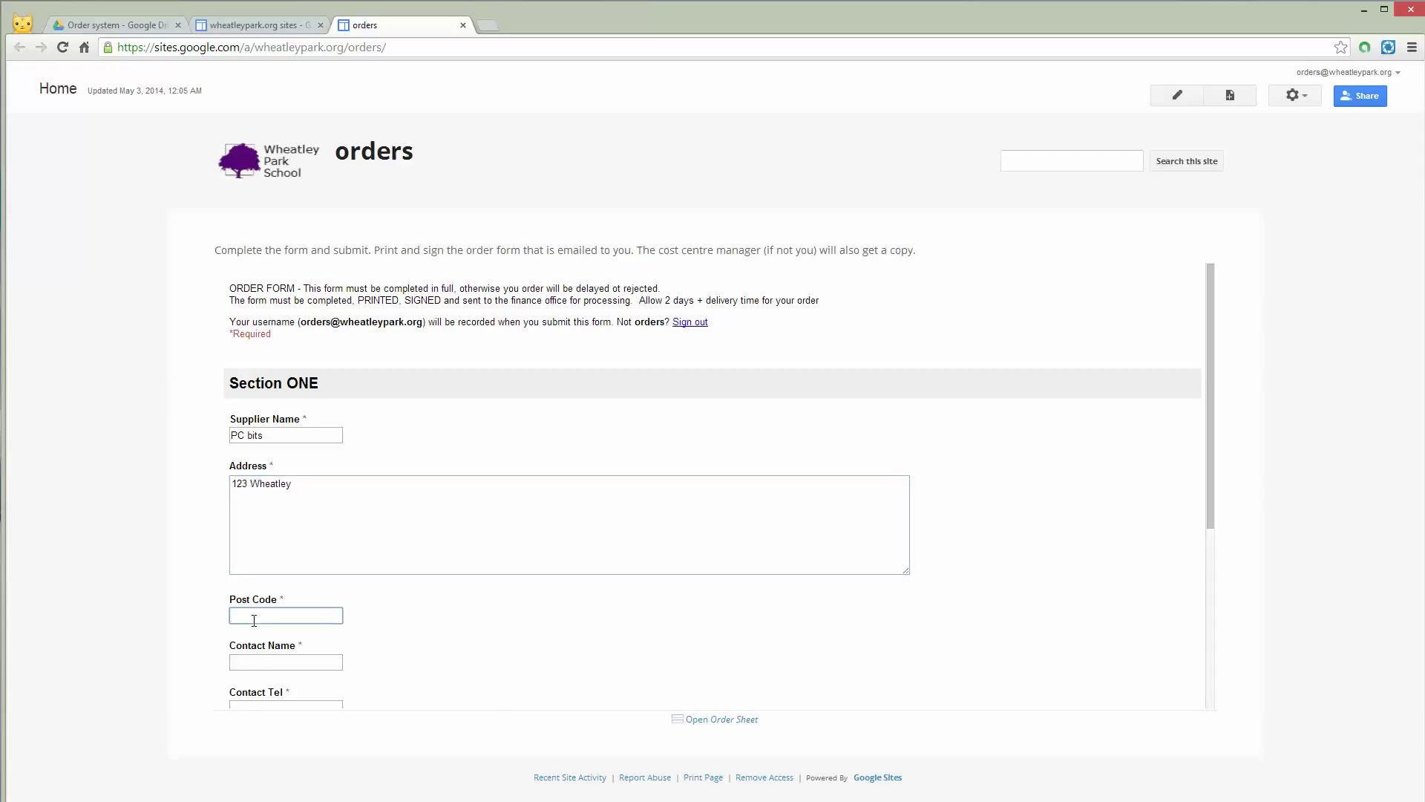
{"action": "type", "text": "123123312"}
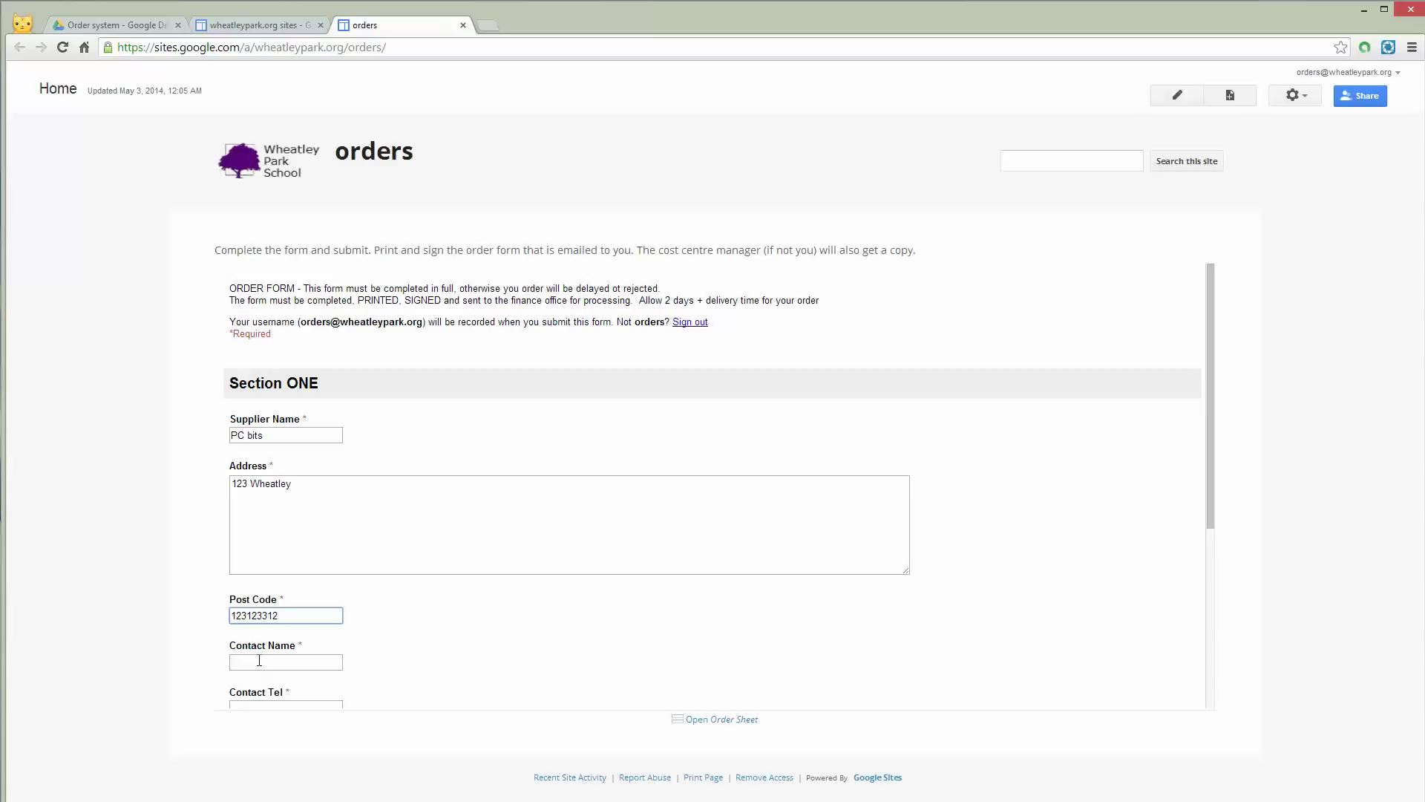
{"action": "left_click", "coordinate": [285, 662]}
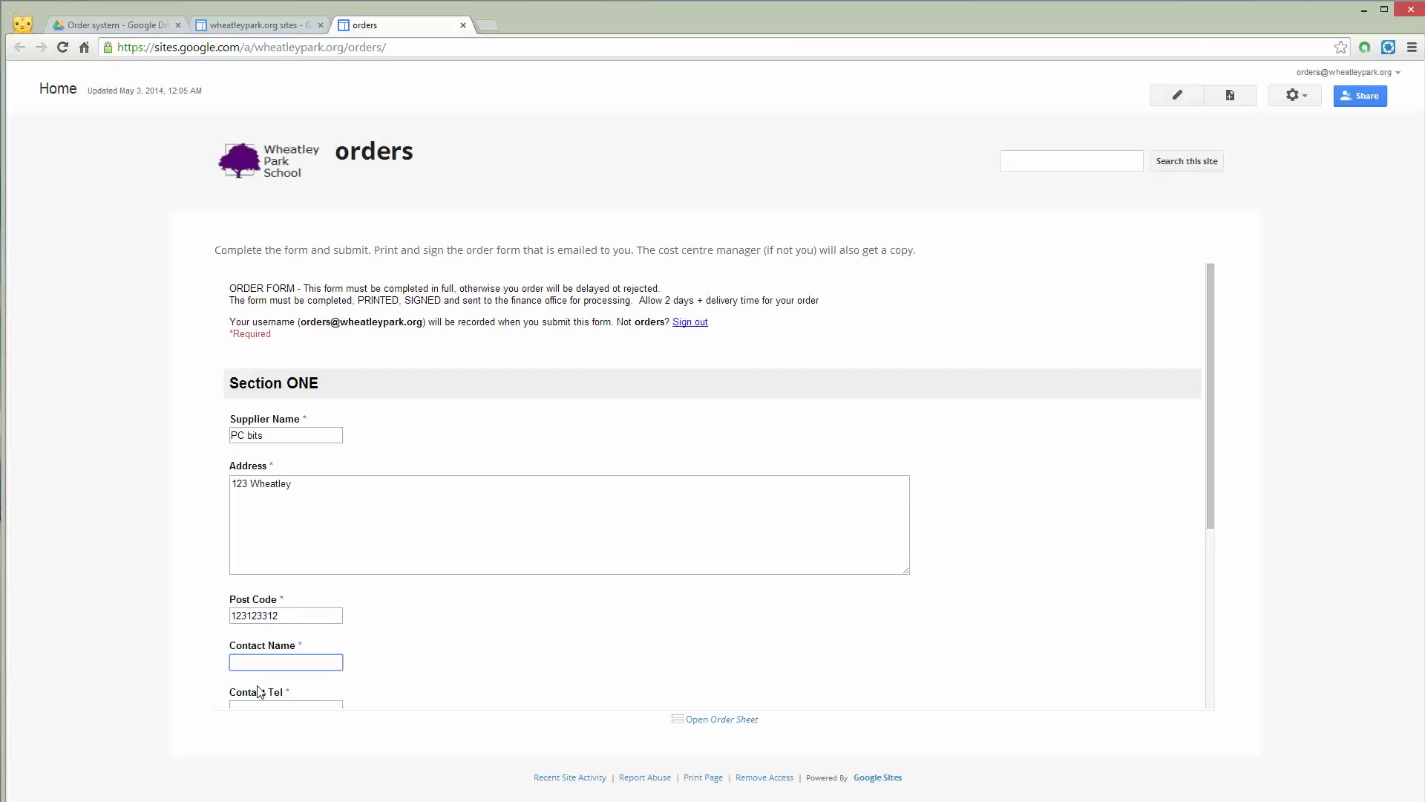
{"action": "type", "text": "Fred"}
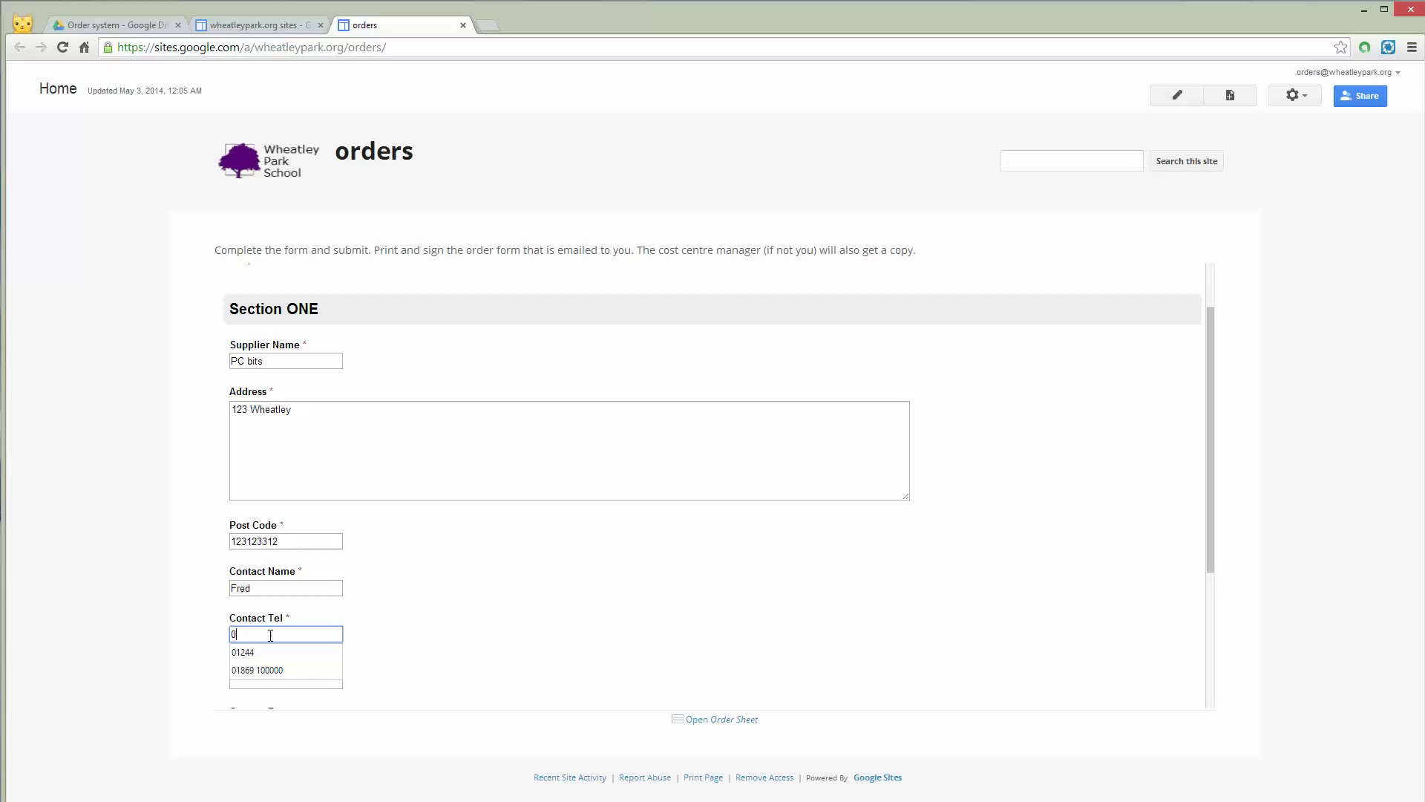
{"action": "left_click", "coordinate": [257, 655]}
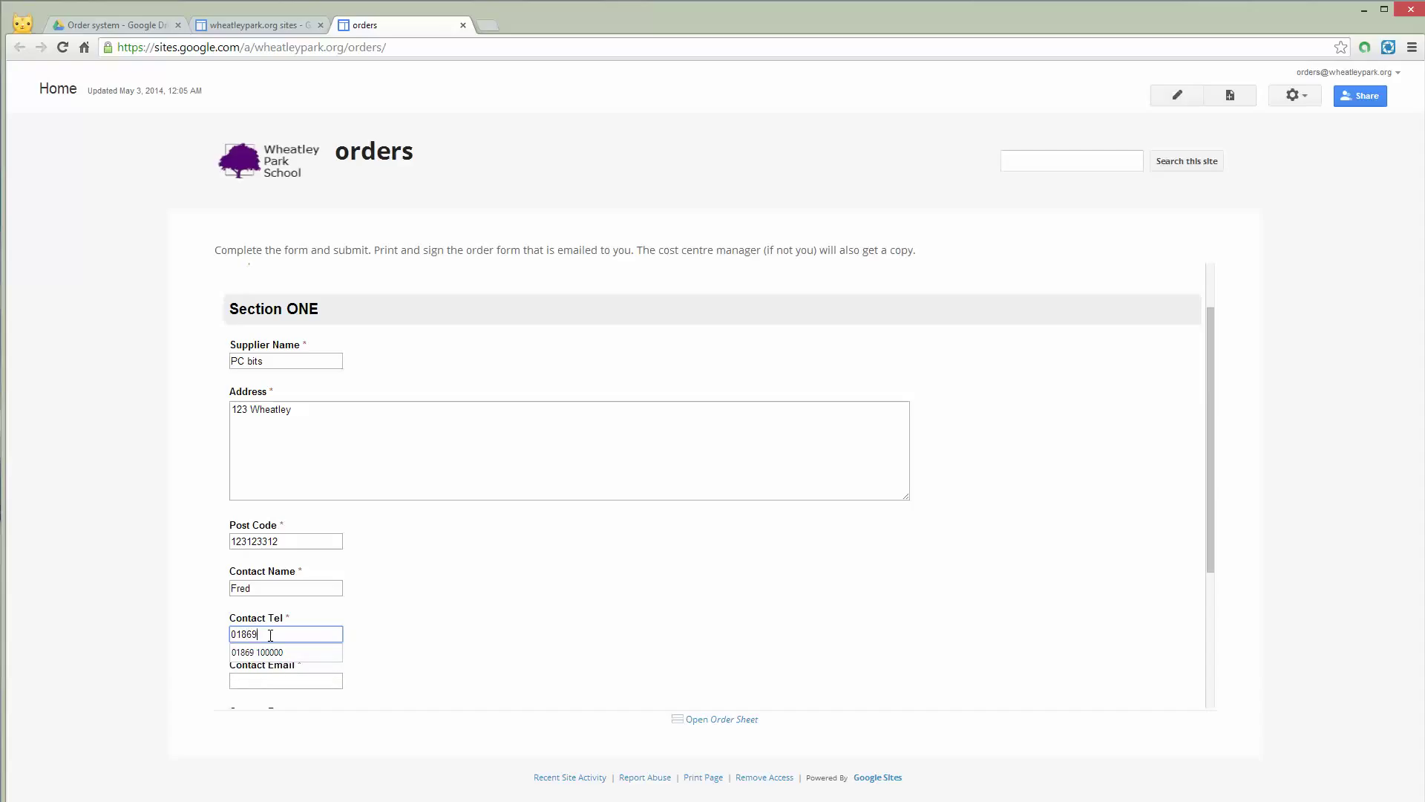
{"action": "type", "text": "1233456"}
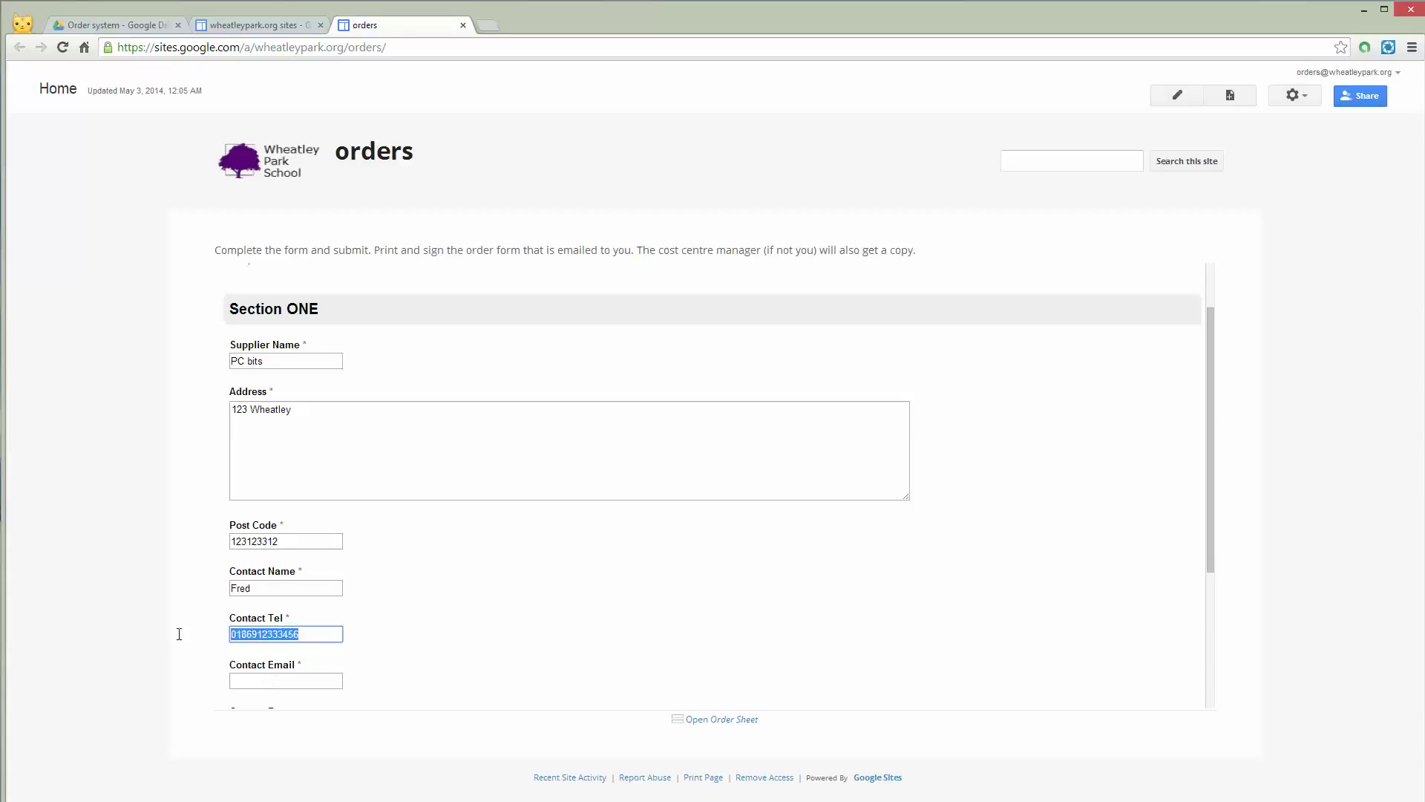
{"action": "left_click", "coordinate": [285, 681]}
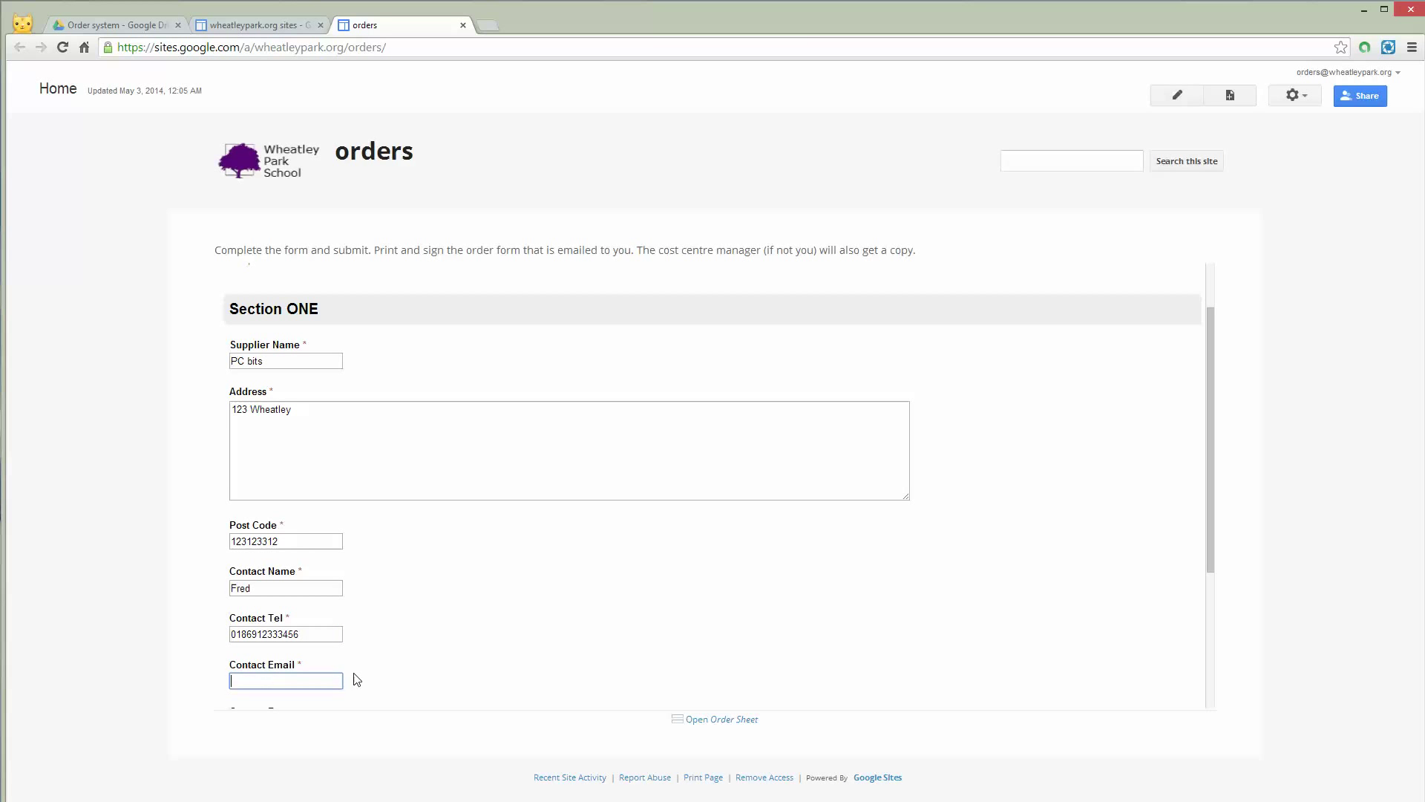
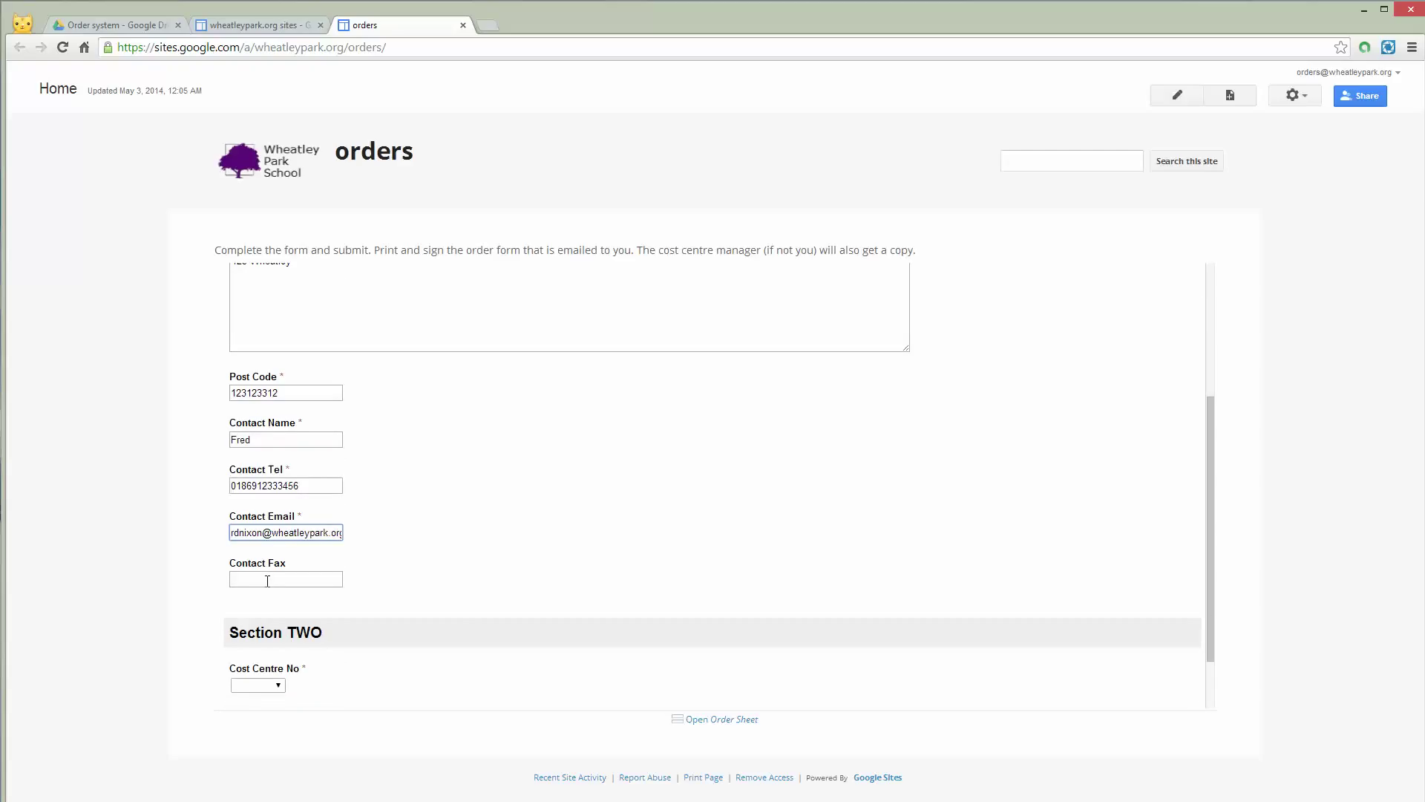
{"action": "mouse_move", "coordinate": [343, 525]}
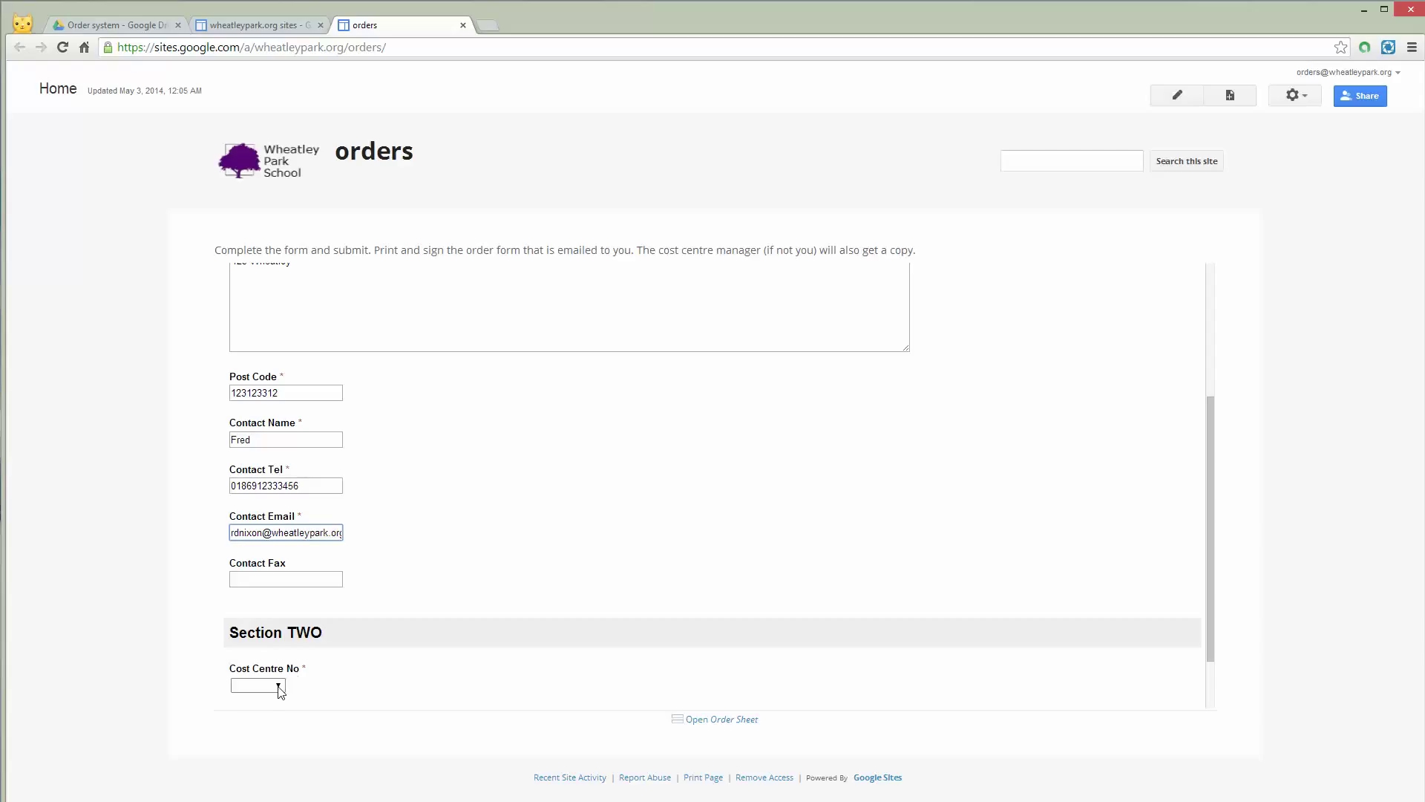
{"action": "left_click", "coordinate": [257, 685]}
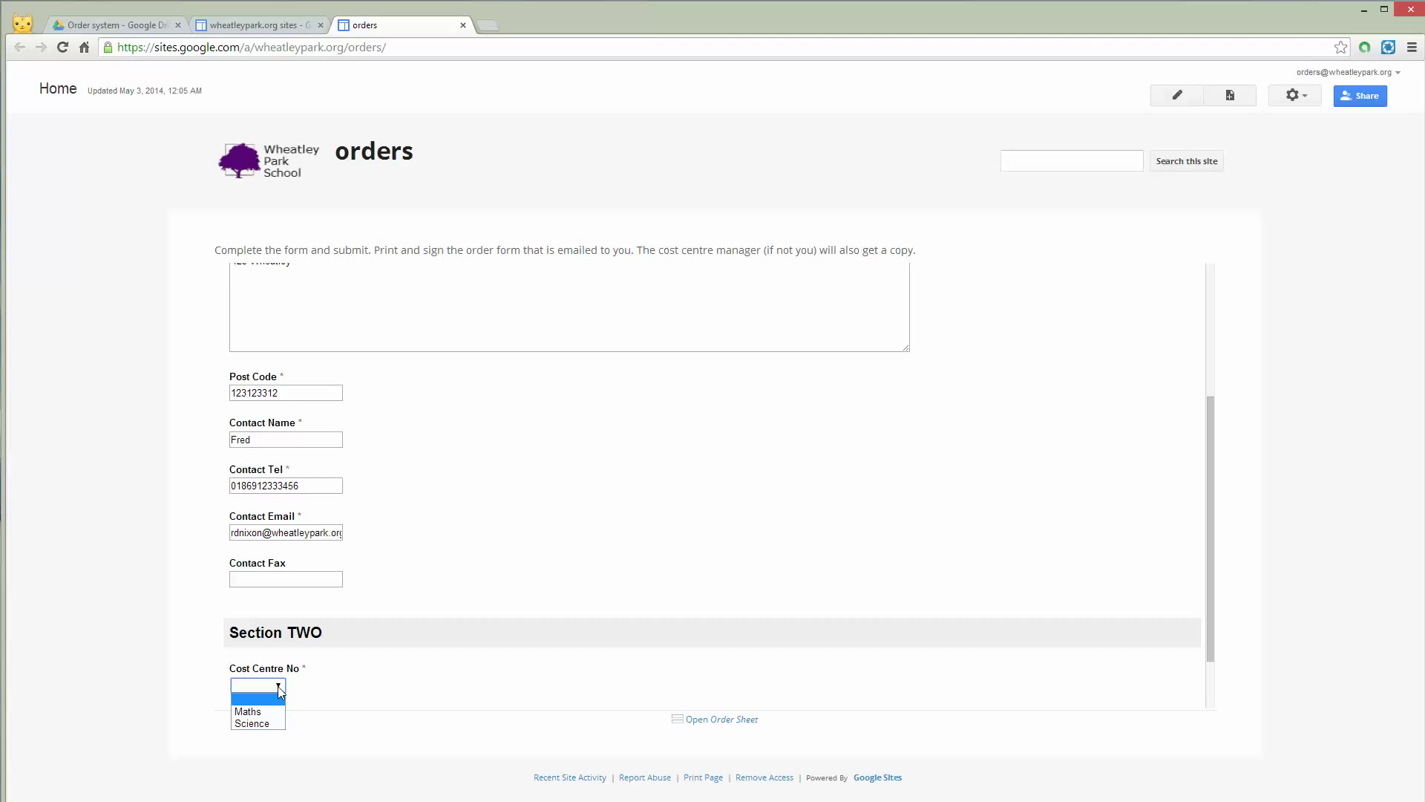
{"action": "mouse_move", "coordinate": [254, 723]}
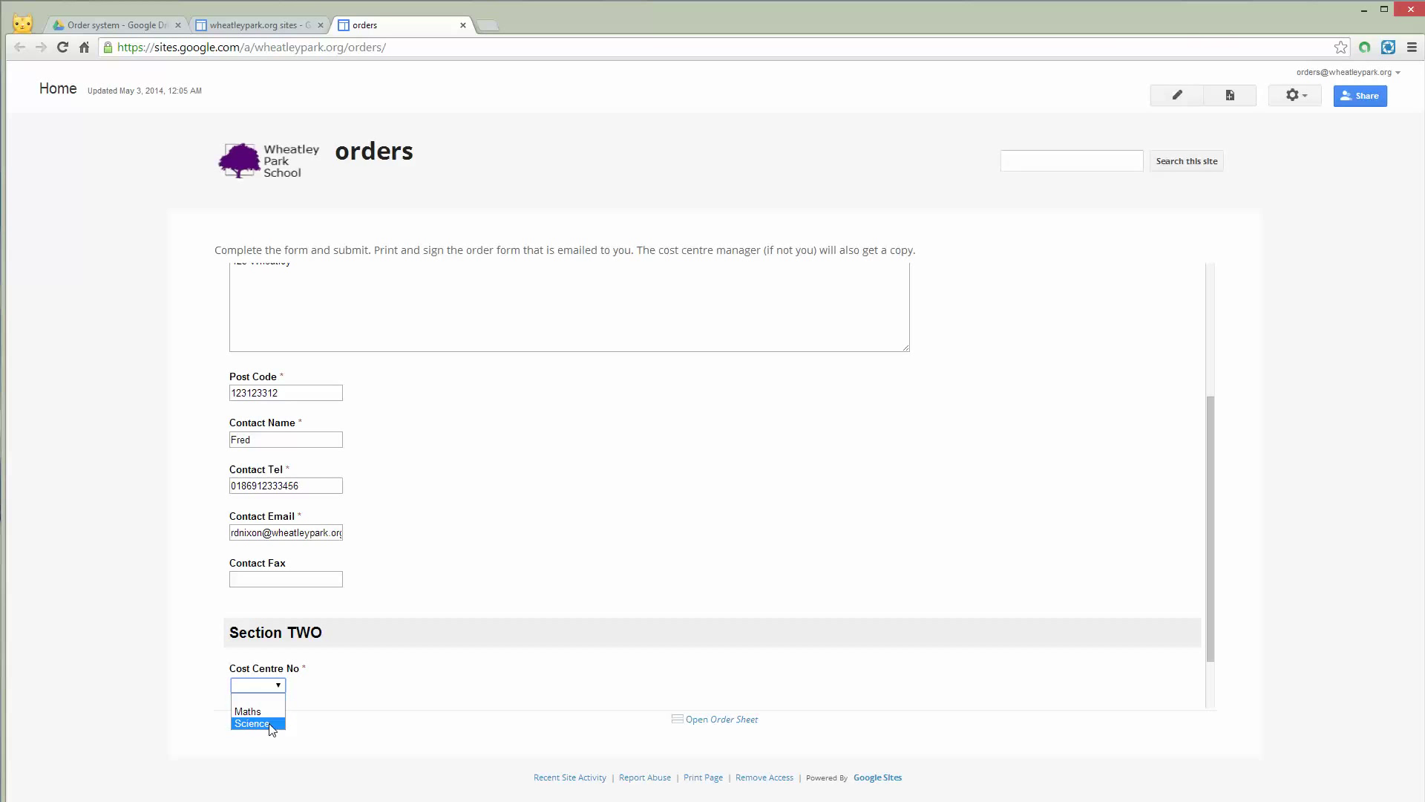
{"action": "left_click", "coordinate": [259, 723]}
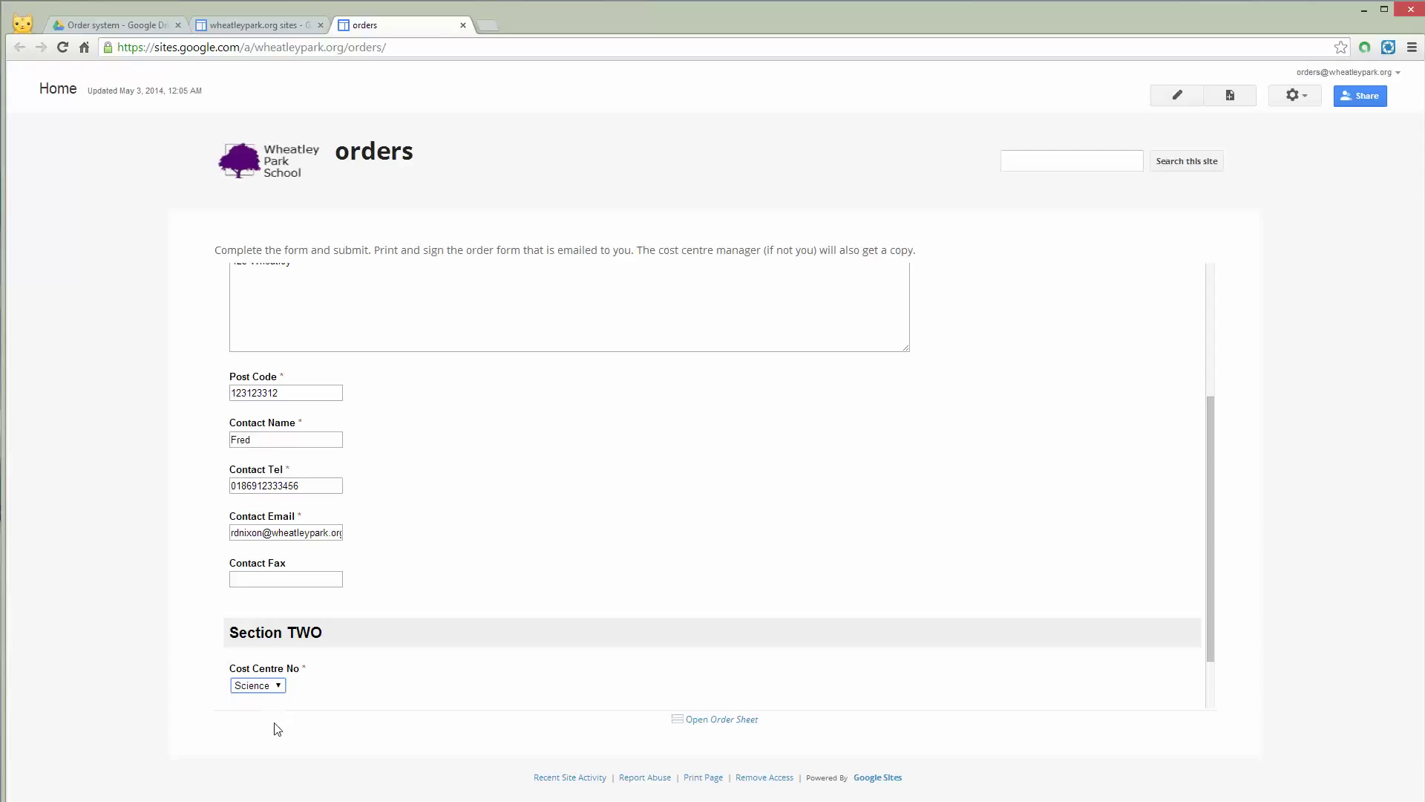
{"action": "mouse_move", "coordinate": [294, 719]}
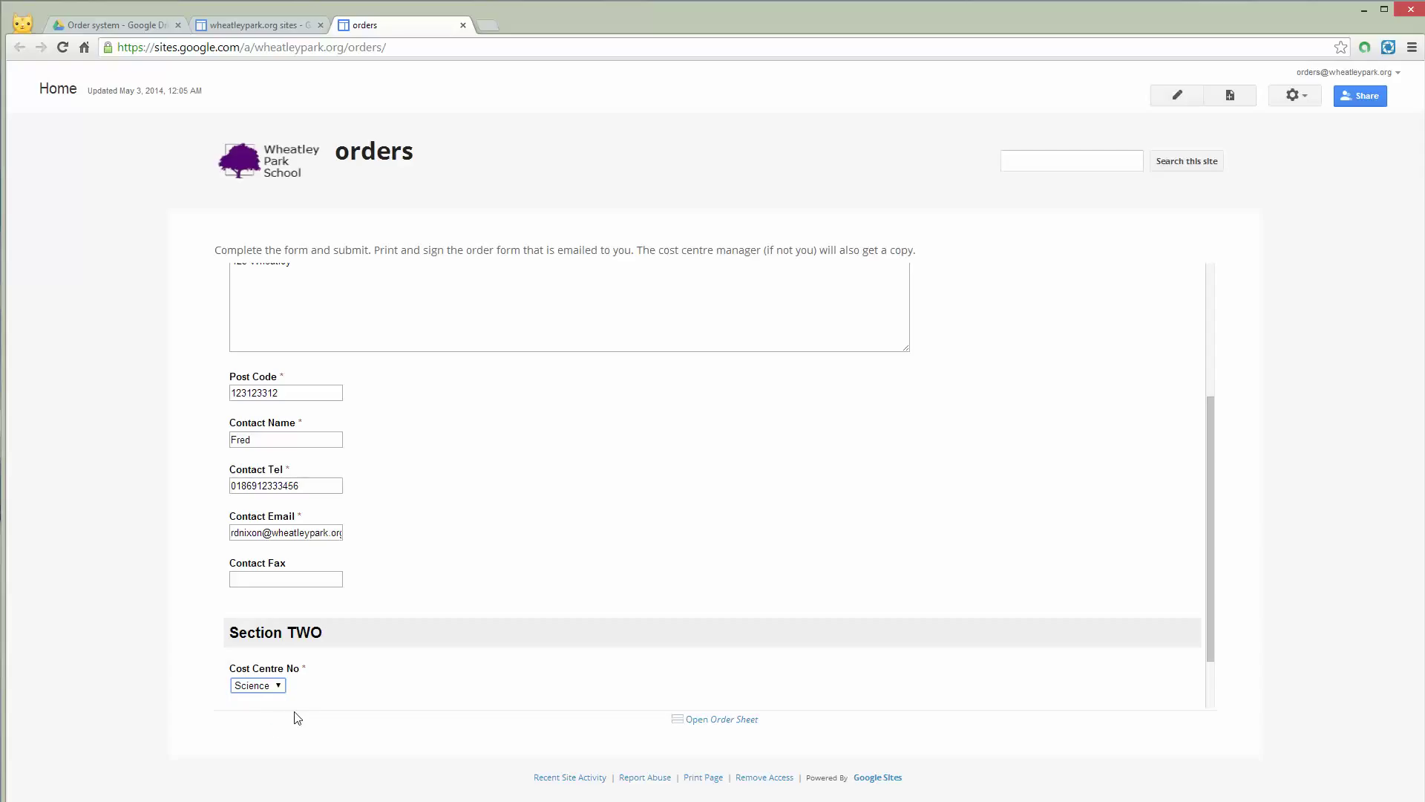
{"action": "mouse_move", "coordinate": [301, 730]}
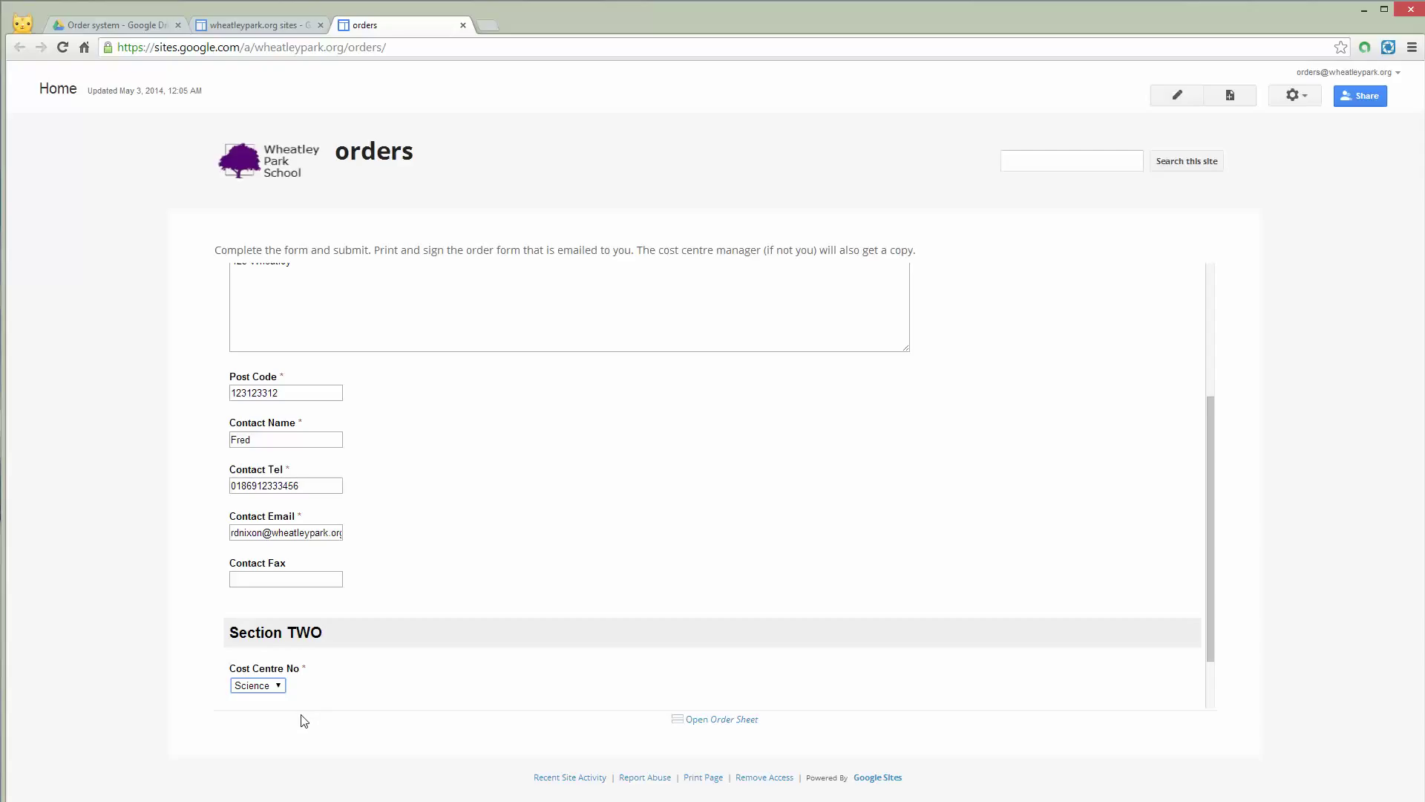
{"action": "mouse_move", "coordinate": [550, 702]}
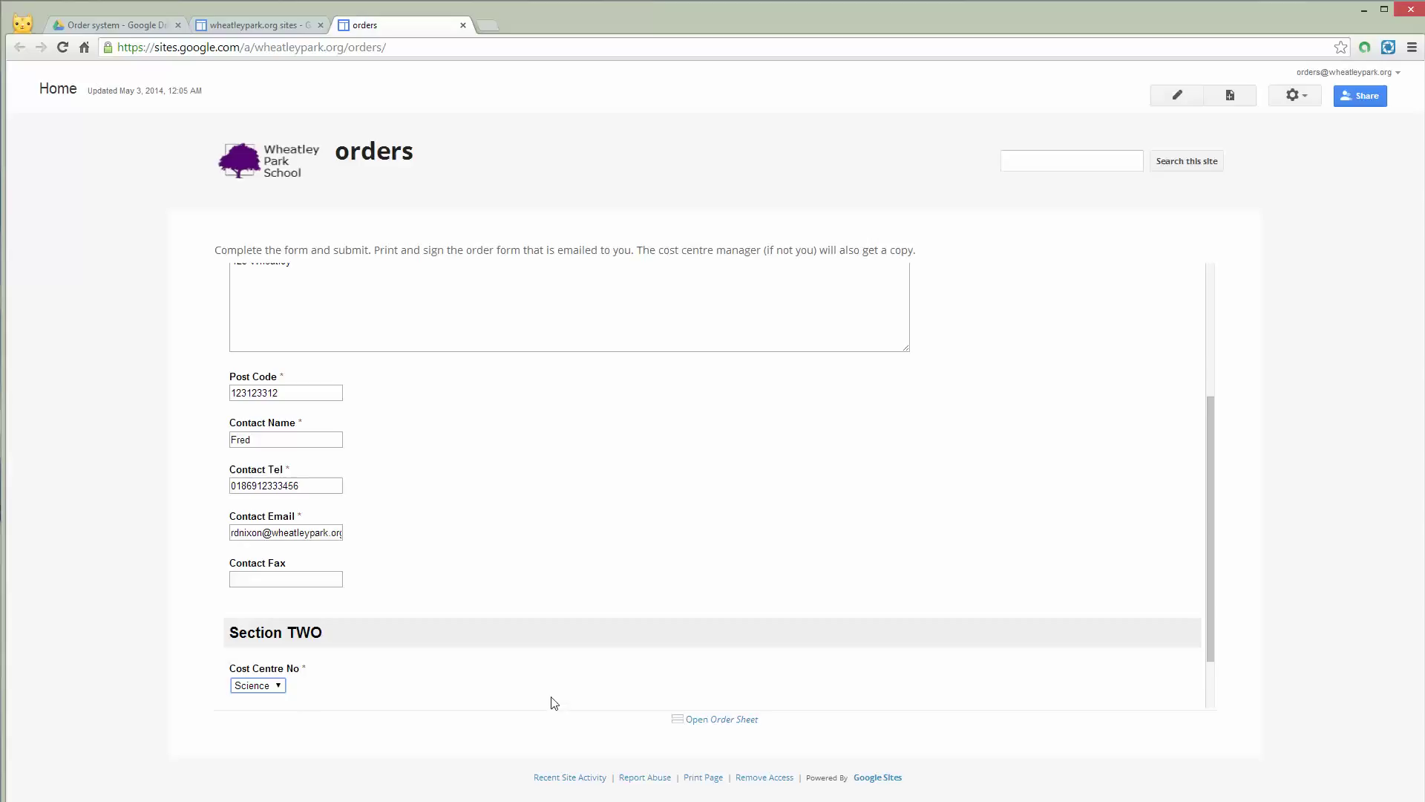
{"action": "scroll", "scroll_direction": "down", "scroll_amount": 3}
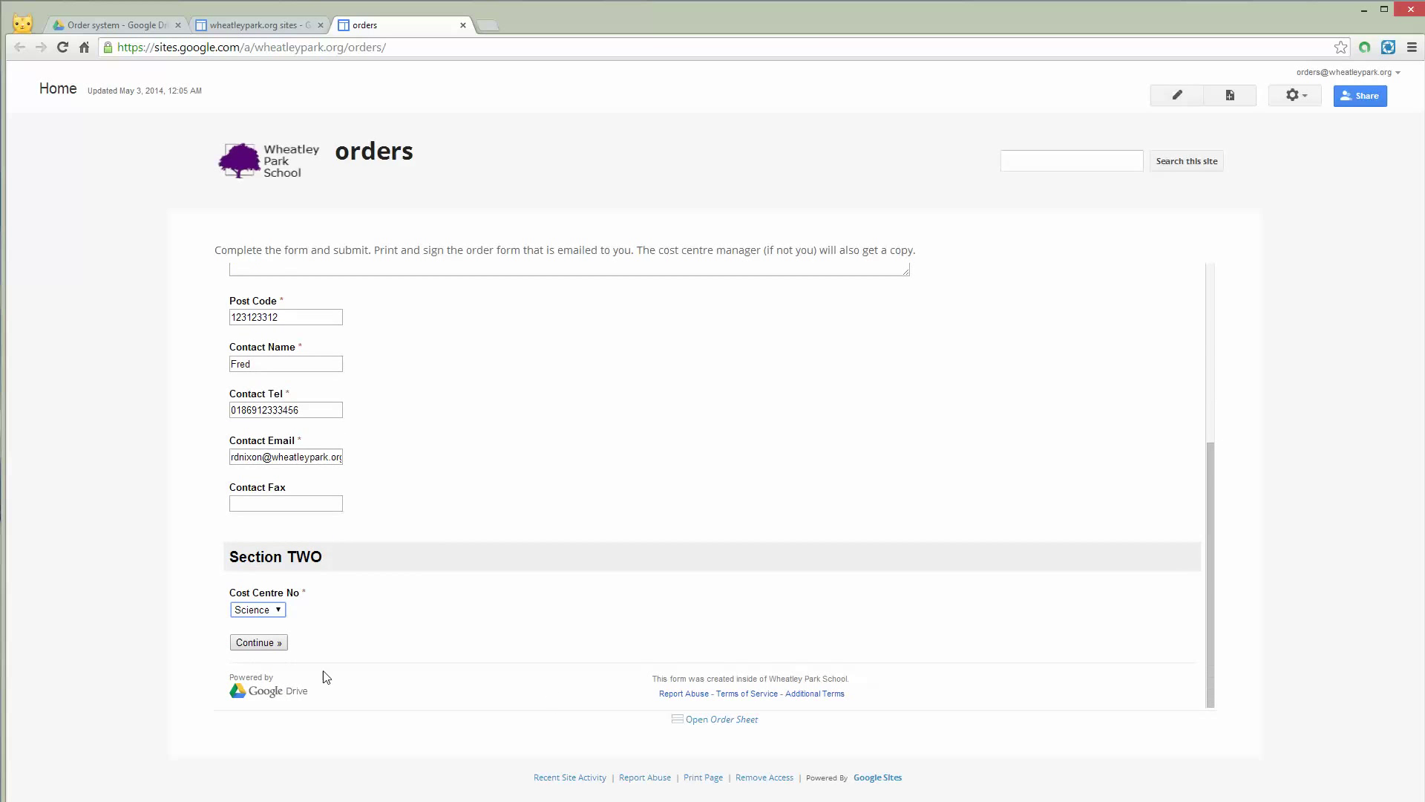
- Enter item 1 part number 1234252 and description 'A big Computer' in Section THREE
{"action": "left_click", "coordinate": [257, 642]}
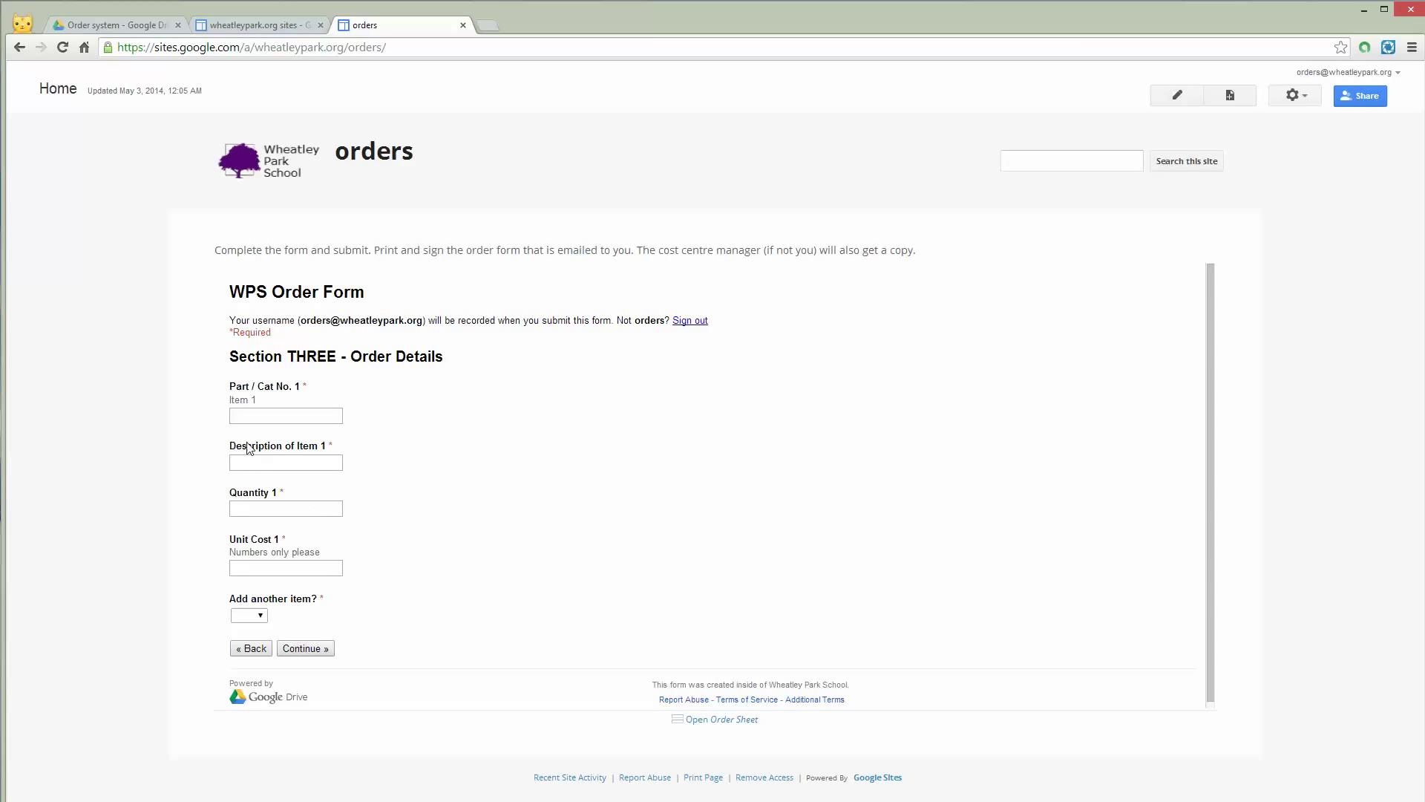
{"action": "left_click", "coordinate": [285, 416]}
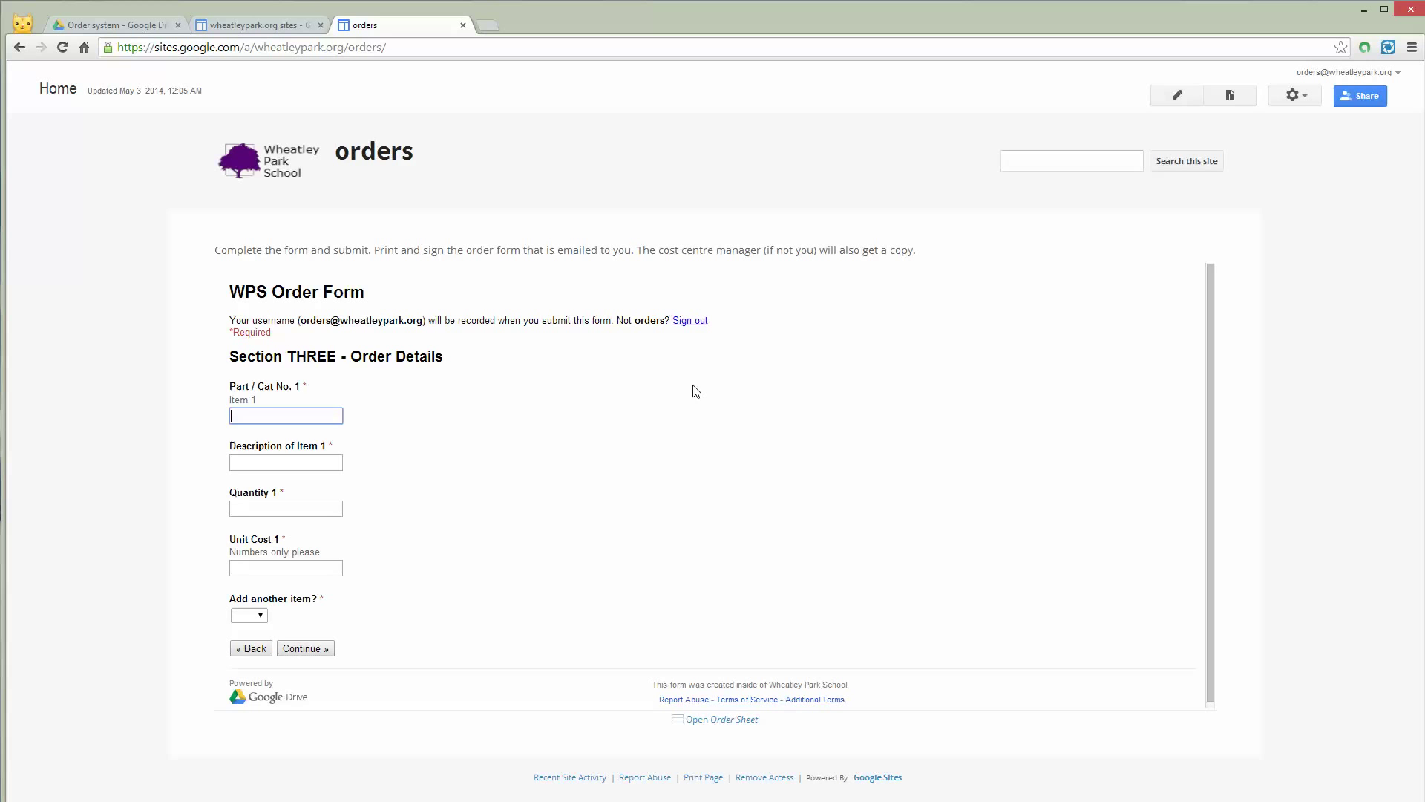
{"action": "type", "text": "A bi"}
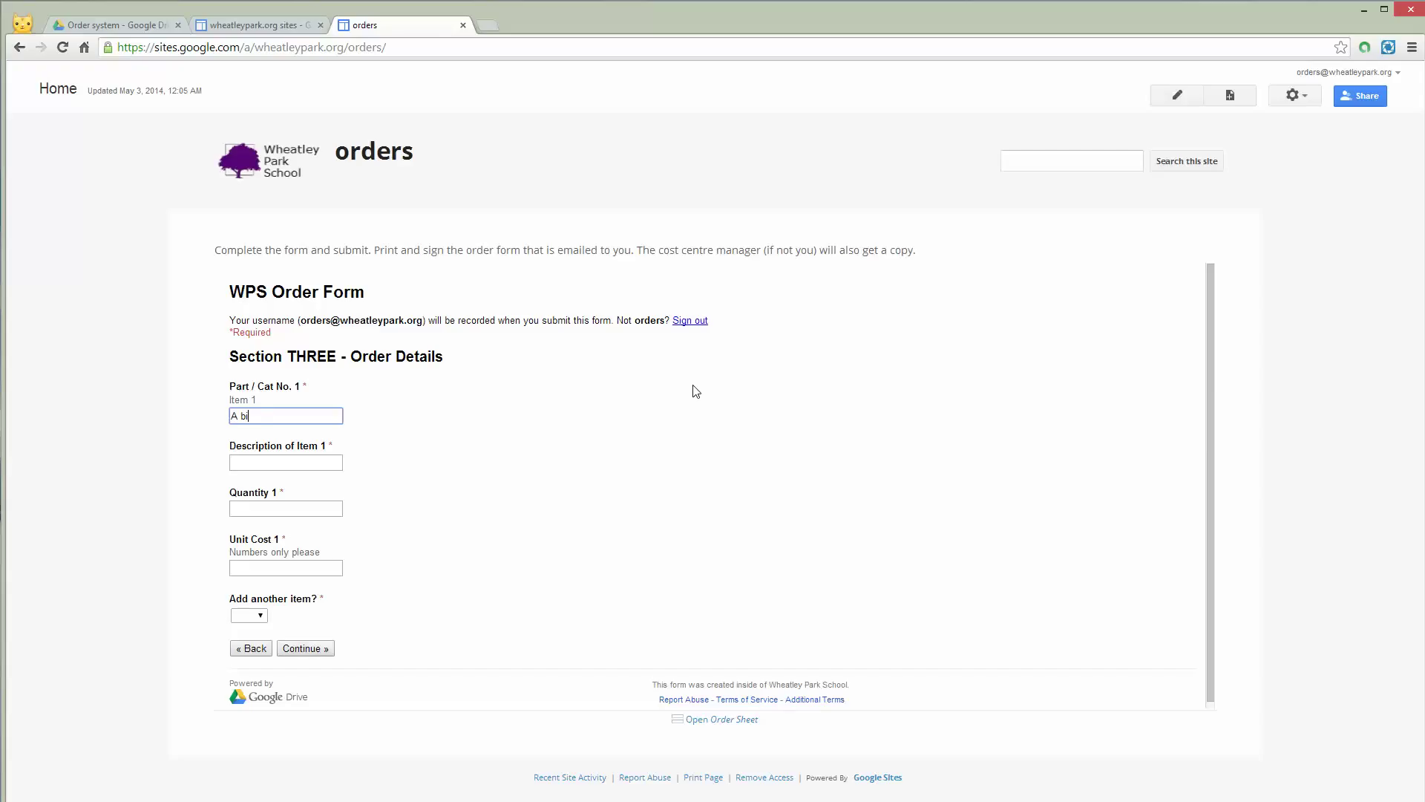
{"action": "type", "text": "g Computer"}
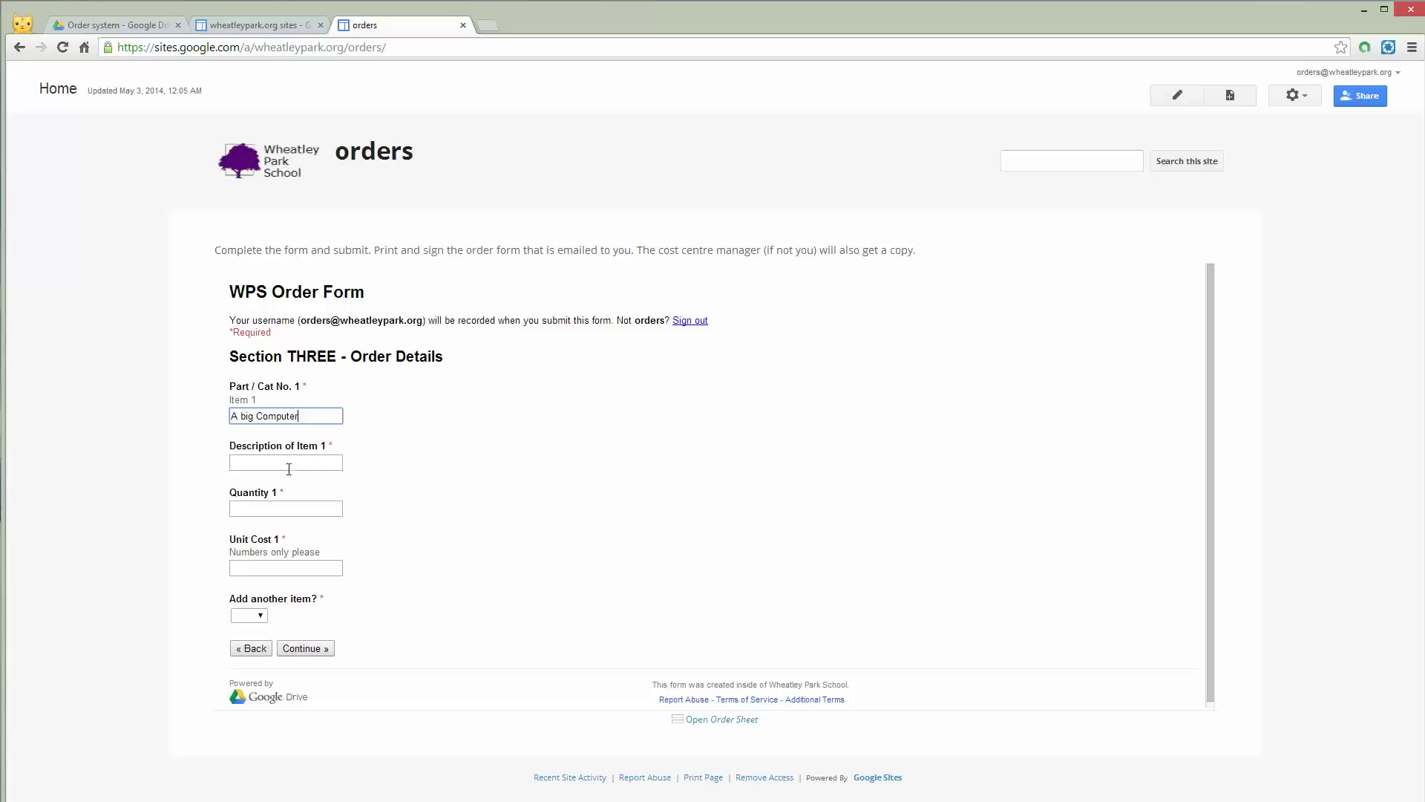
{"action": "left_click", "coordinate": [305, 648]}
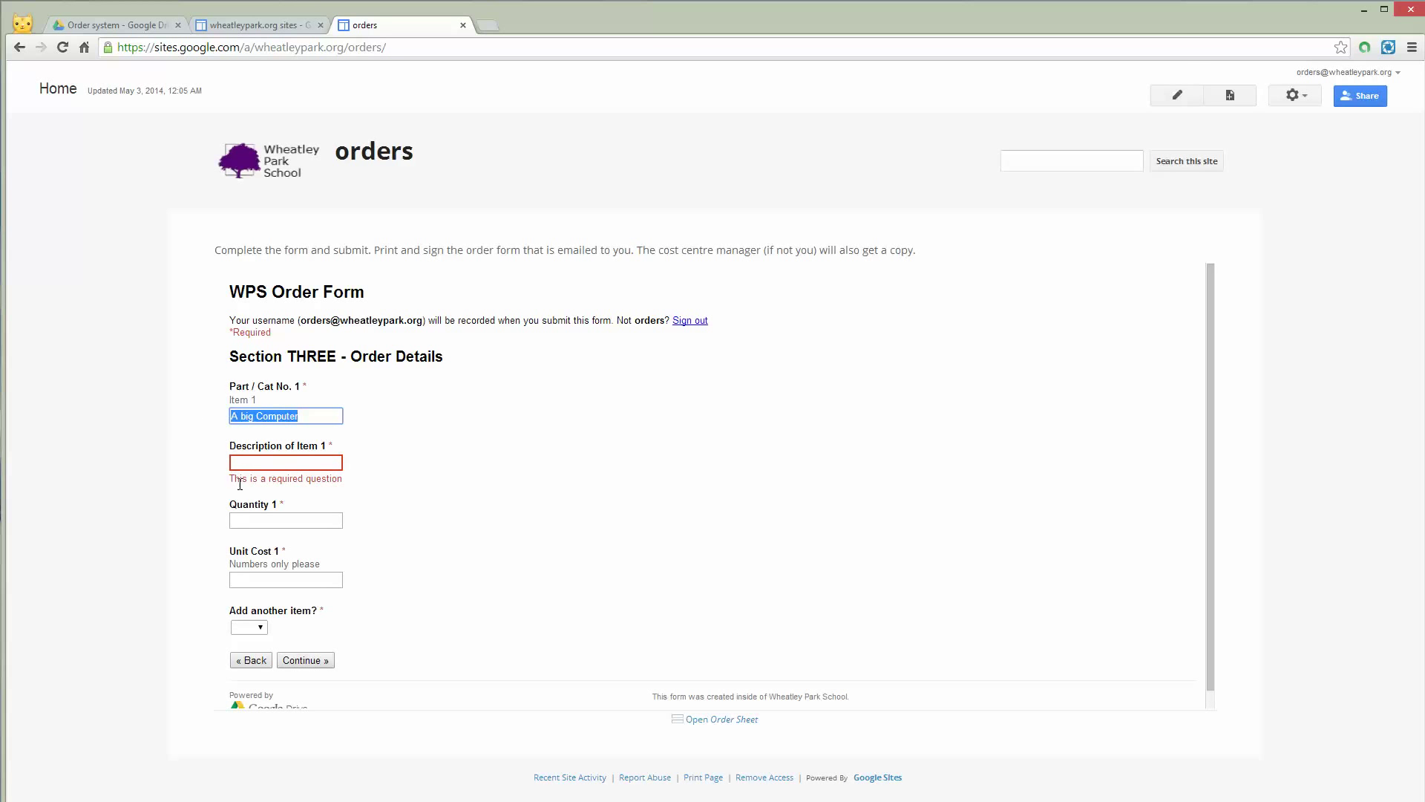
{"action": "type", "text": "A big Computer"}
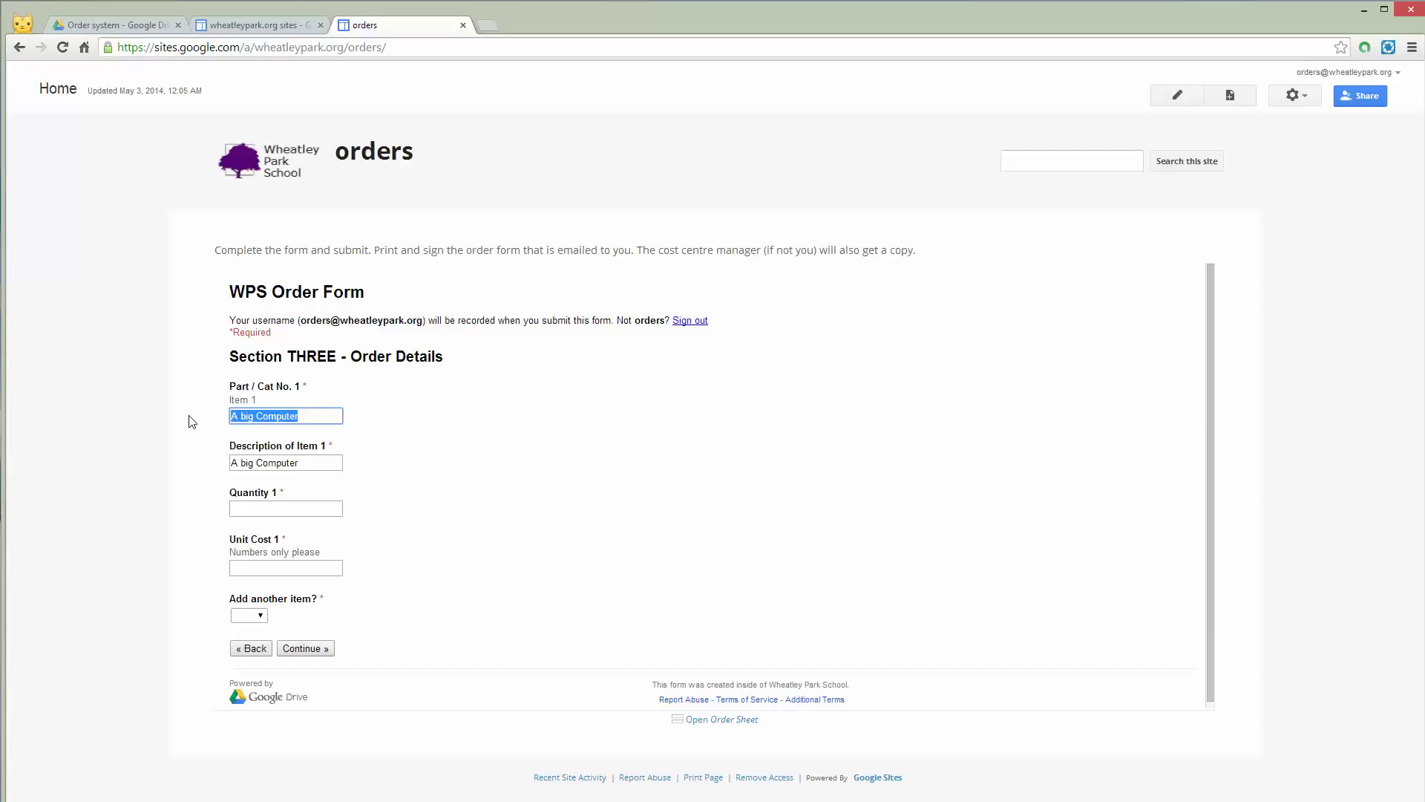
{"action": "type", "text": "1234252"}
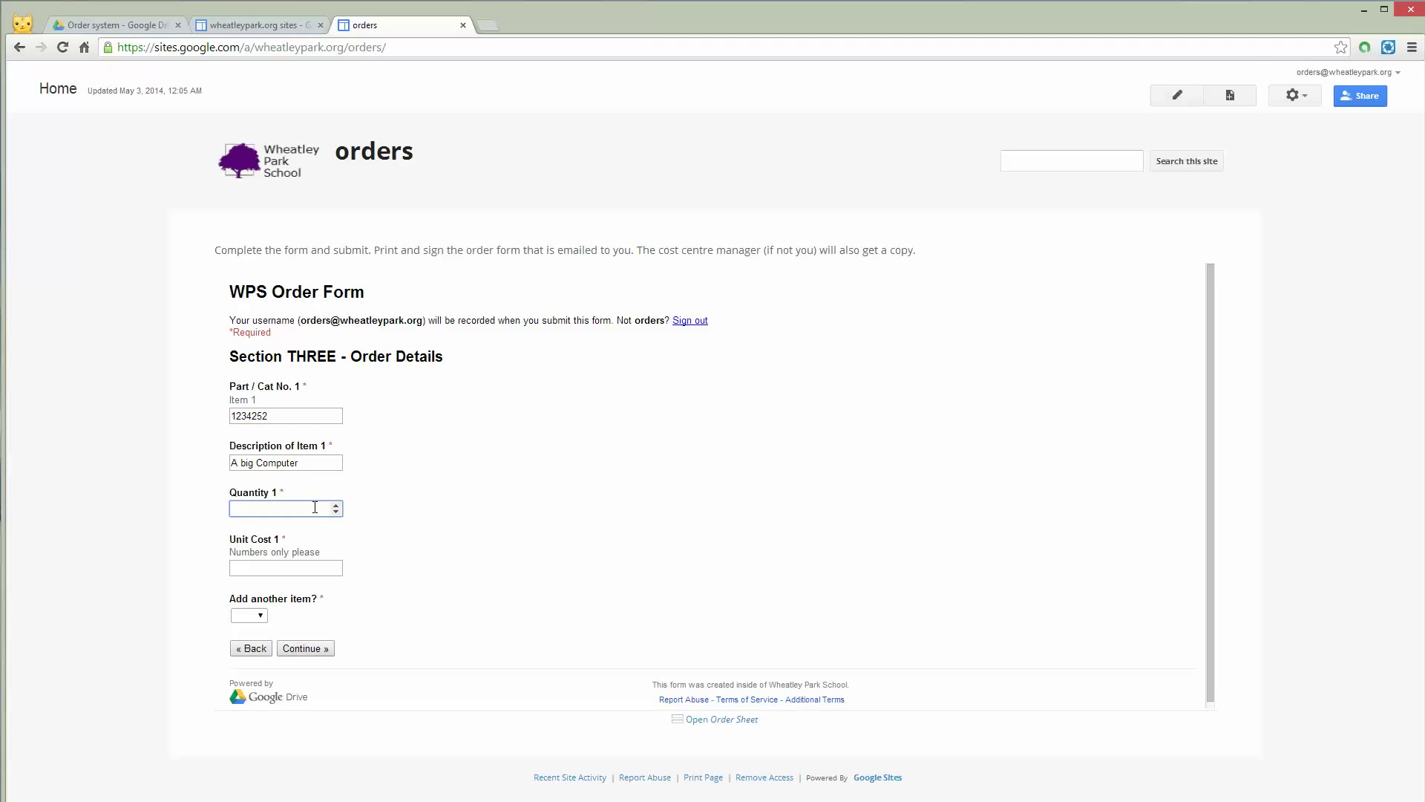
- Set item 1 quantity to 20 and unit cost to 1000, fixing the non-numeric quantity
{"action": "type", "text": "many"}
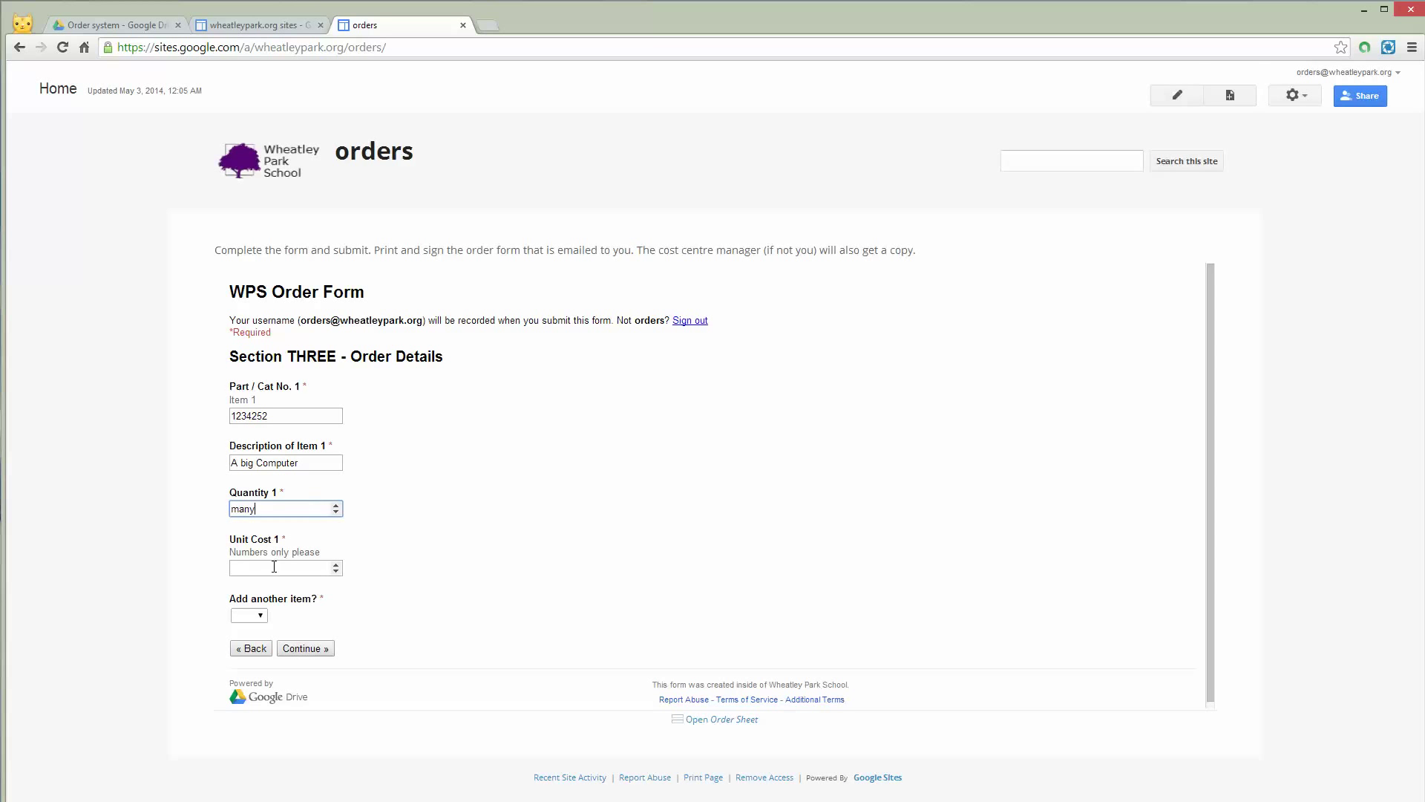
{"action": "left_click", "coordinate": [279, 568]}
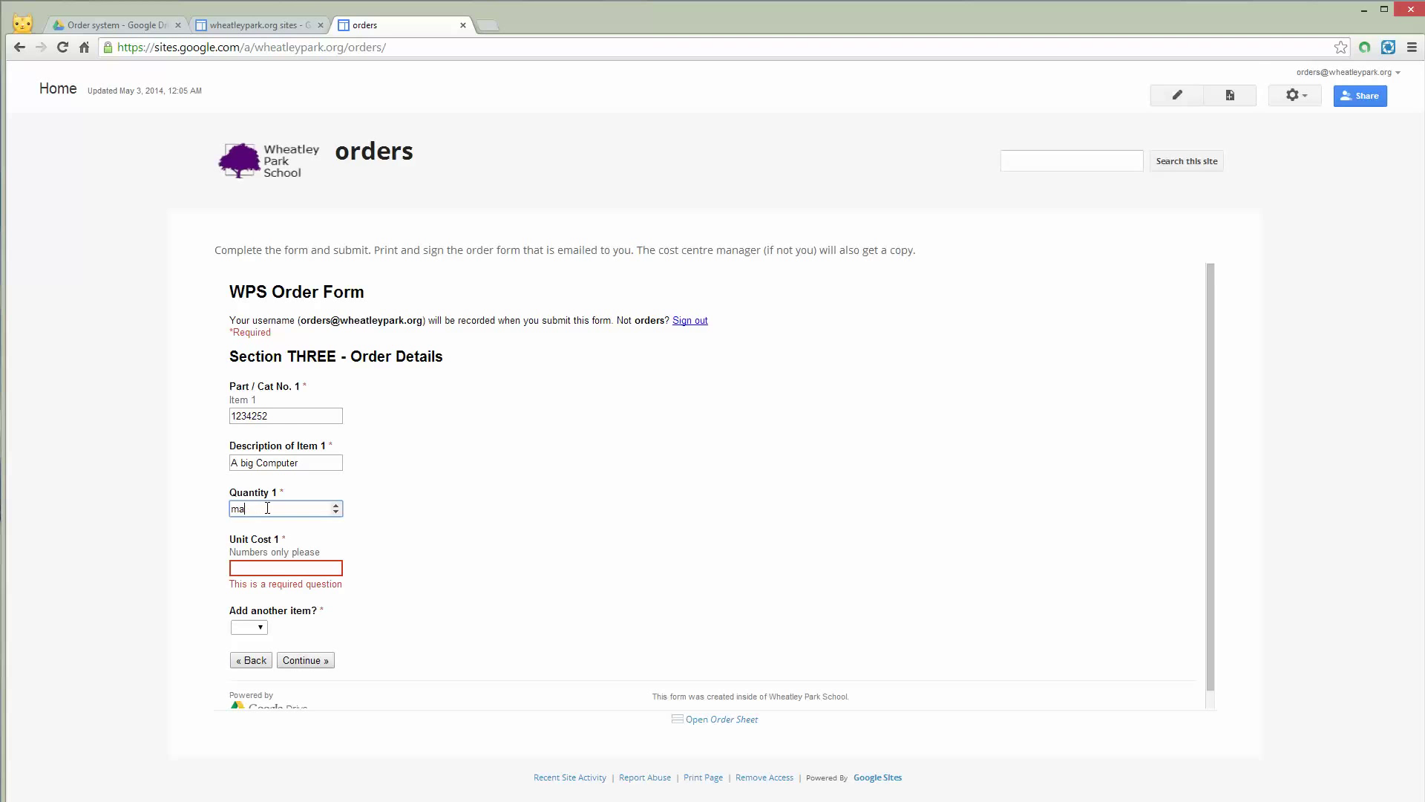
{"action": "type", "text": "2"}
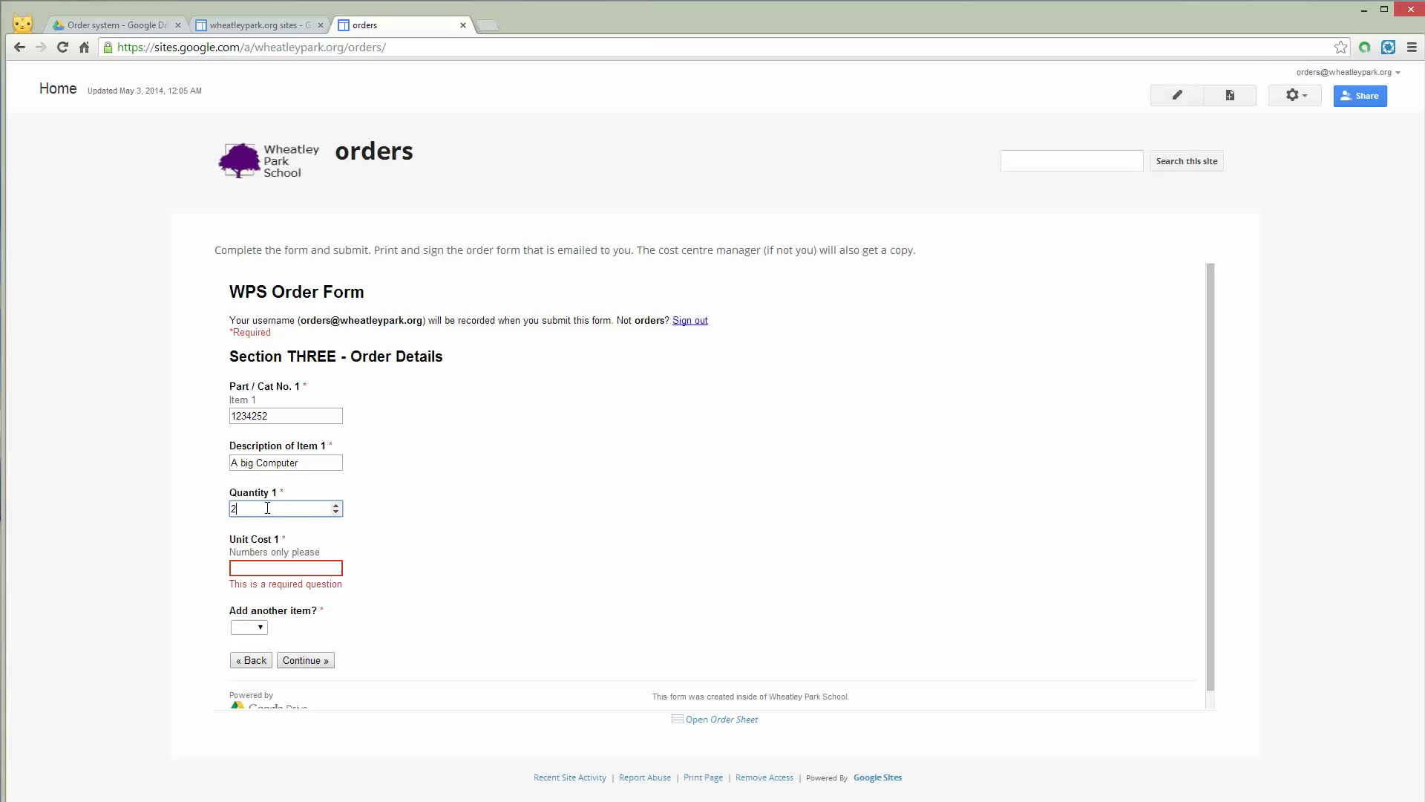
{"action": "type", "text": "0"}
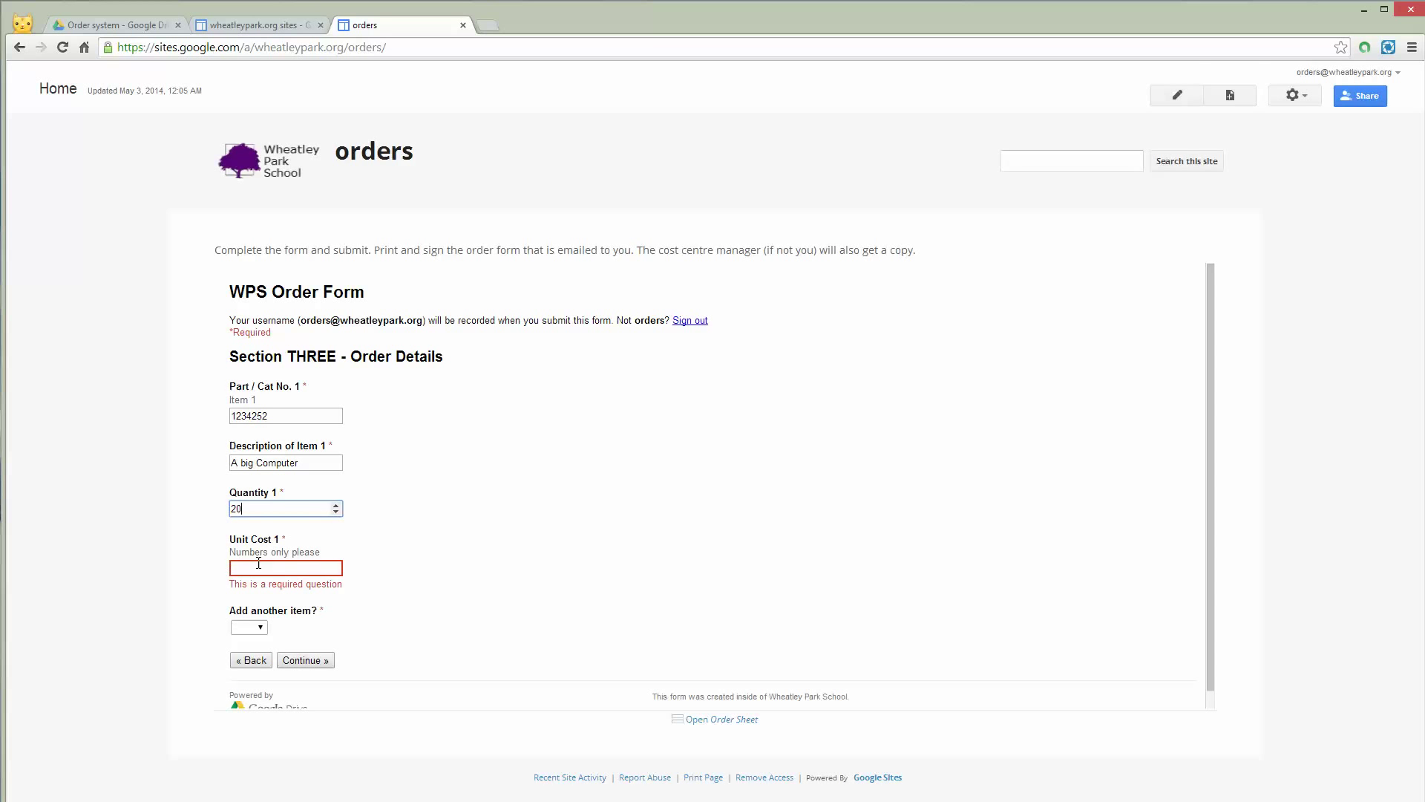
{"action": "left_click", "coordinate": [285, 567]}
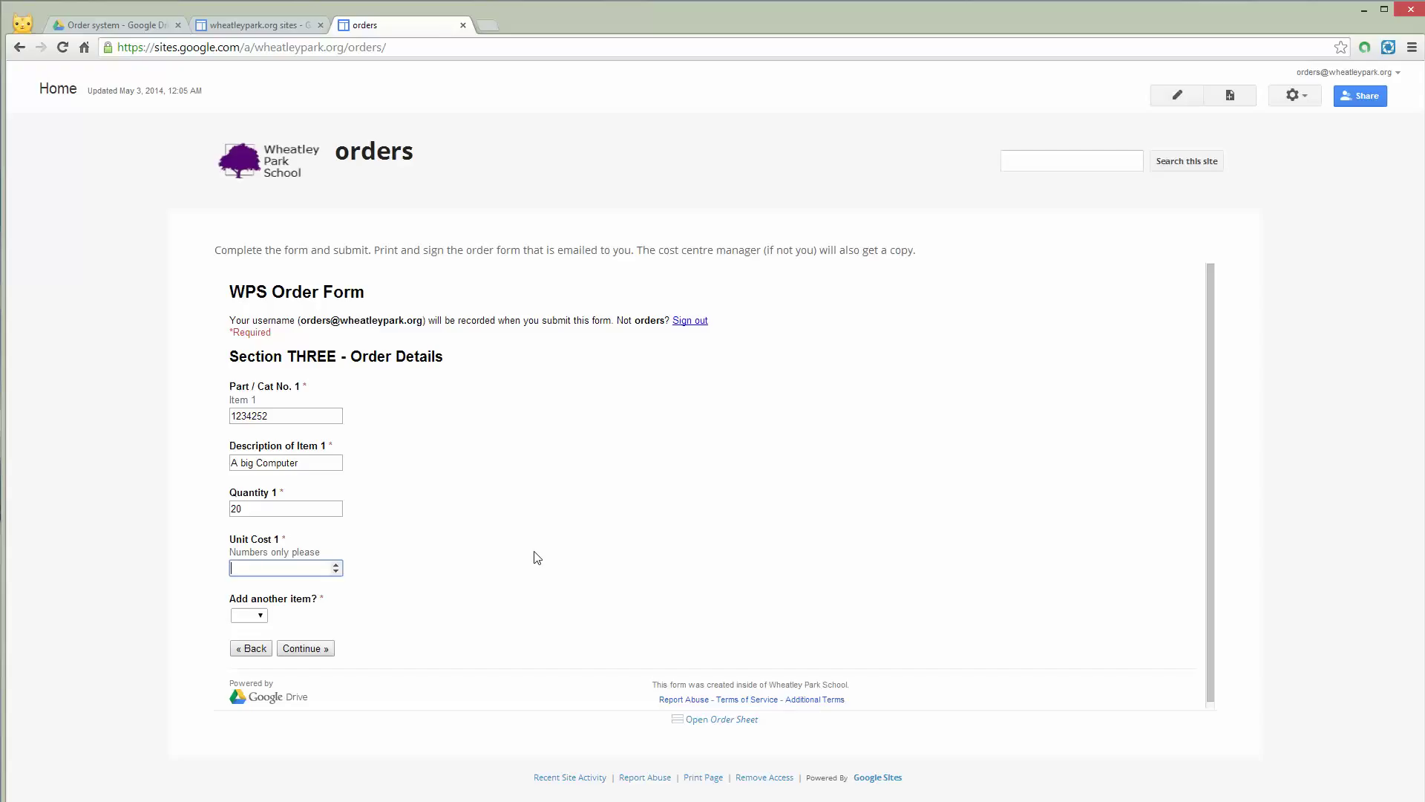
{"action": "mouse_move", "coordinate": [526, 556]}
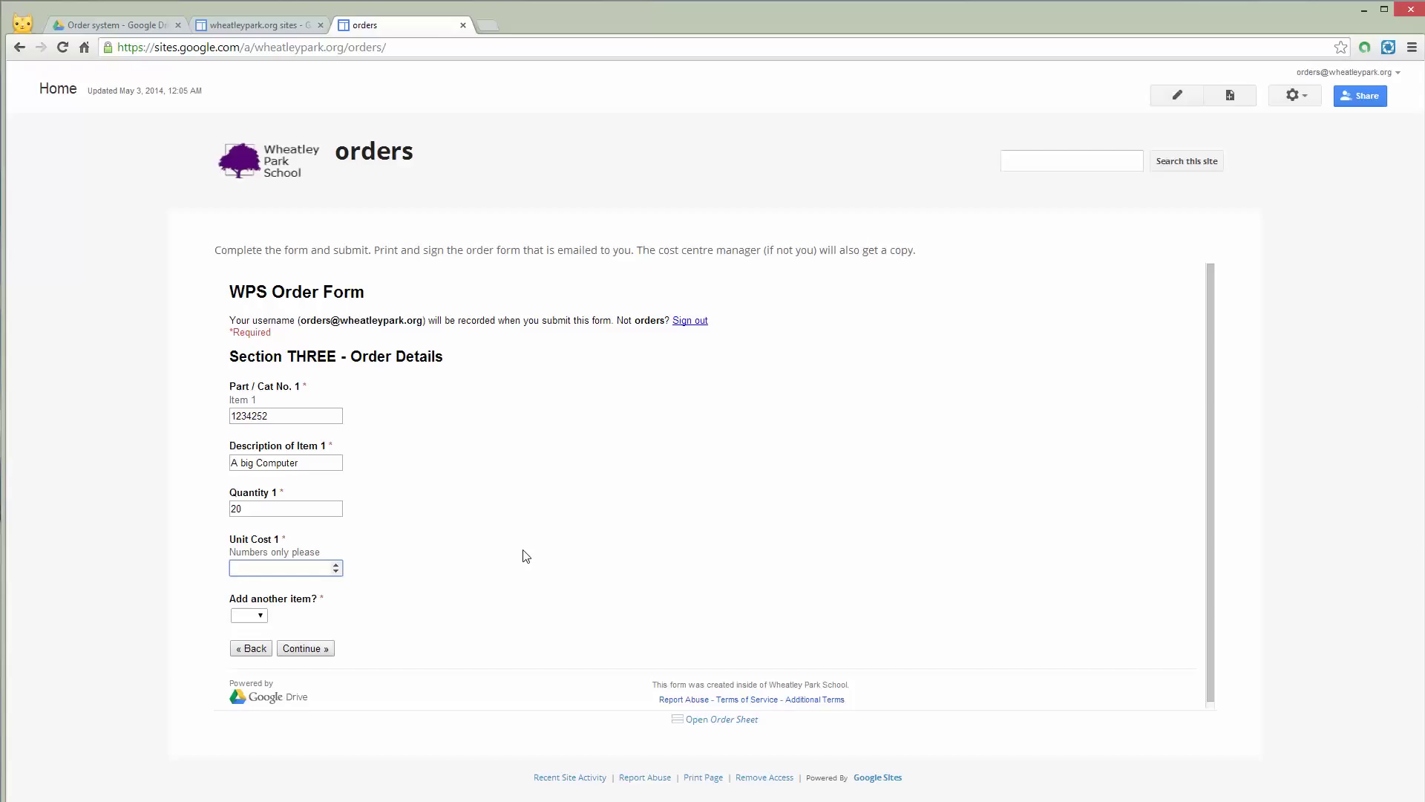
{"action": "type", "text": "234"}
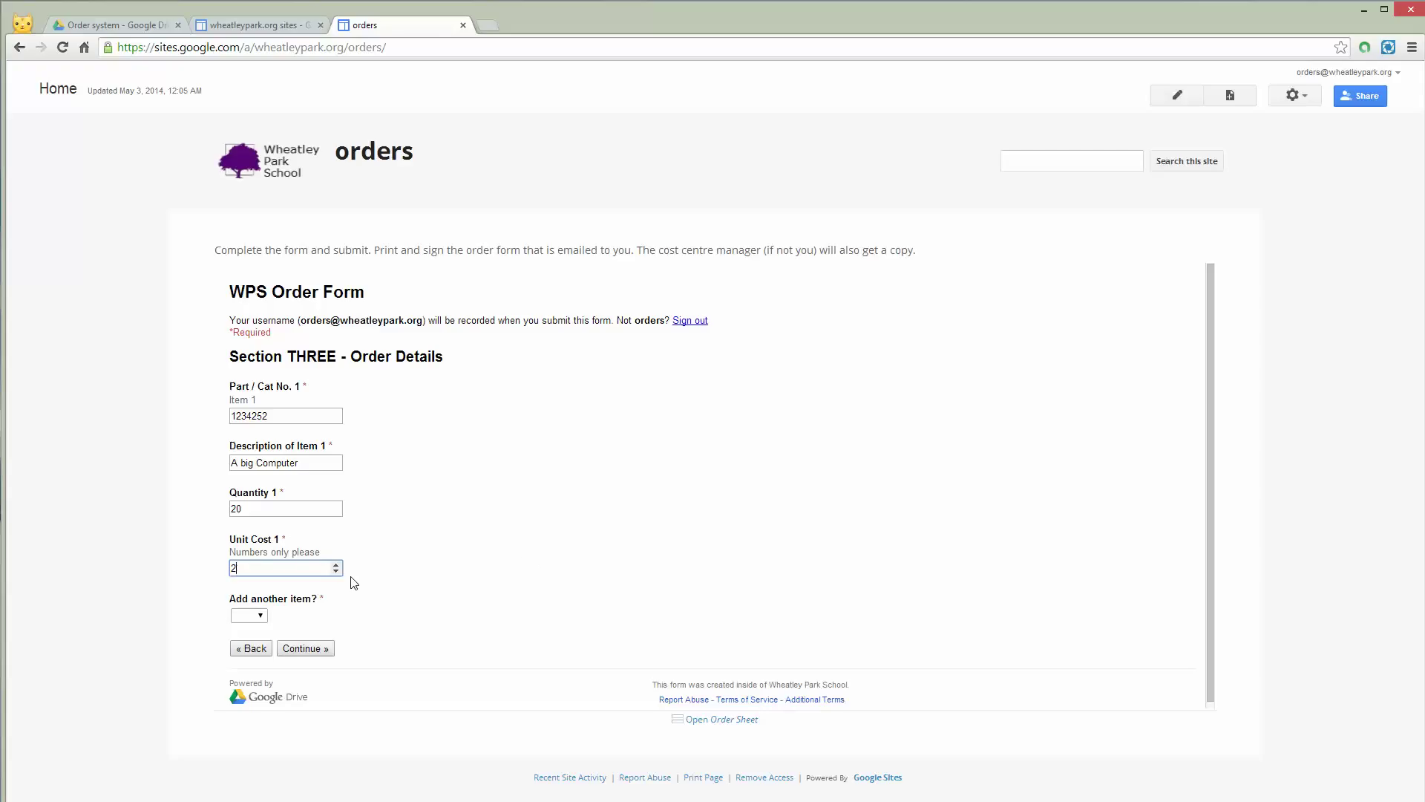
{"action": "type", "text": "000"}
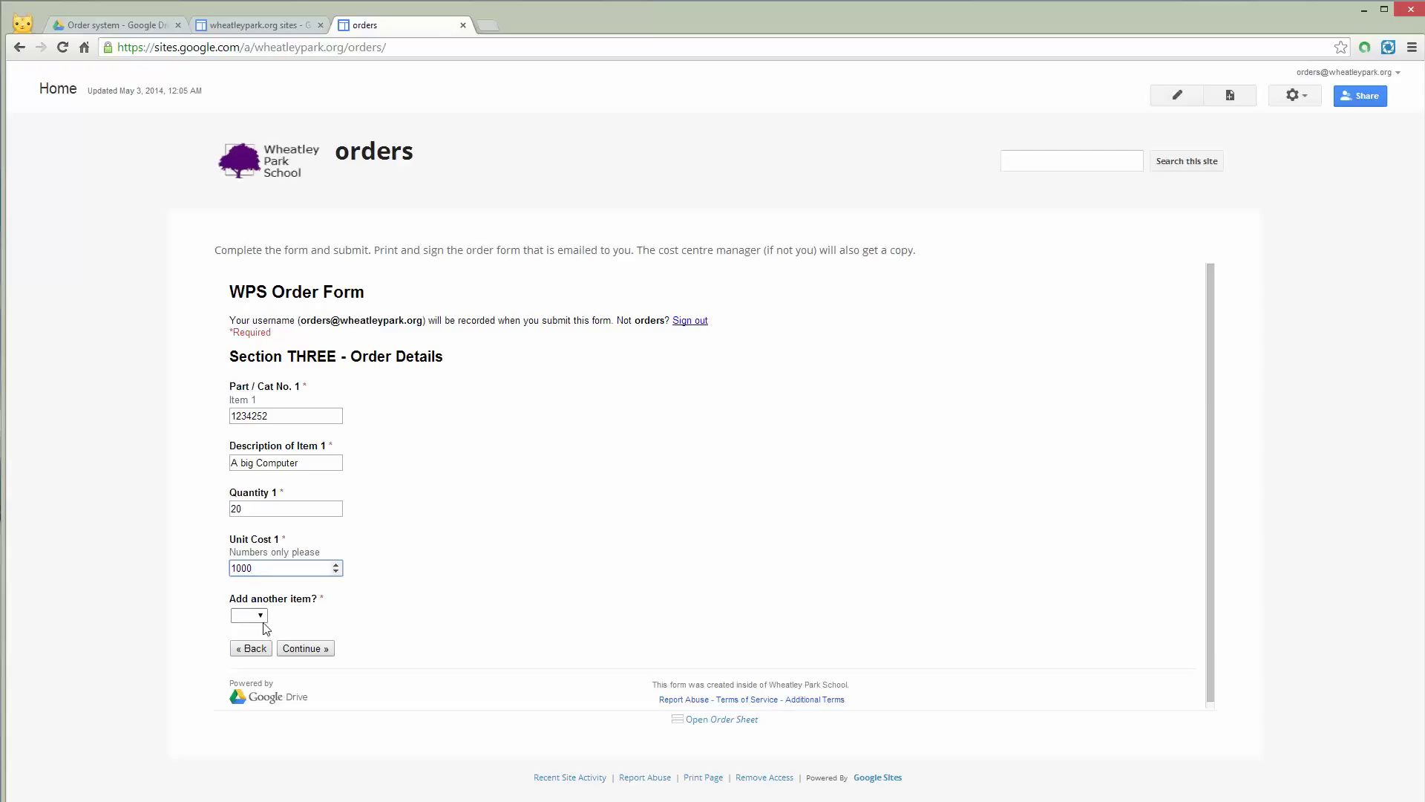
- Answer No to adding another item and continue to the supplier quotes section
{"action": "left_click", "coordinate": [248, 615]}
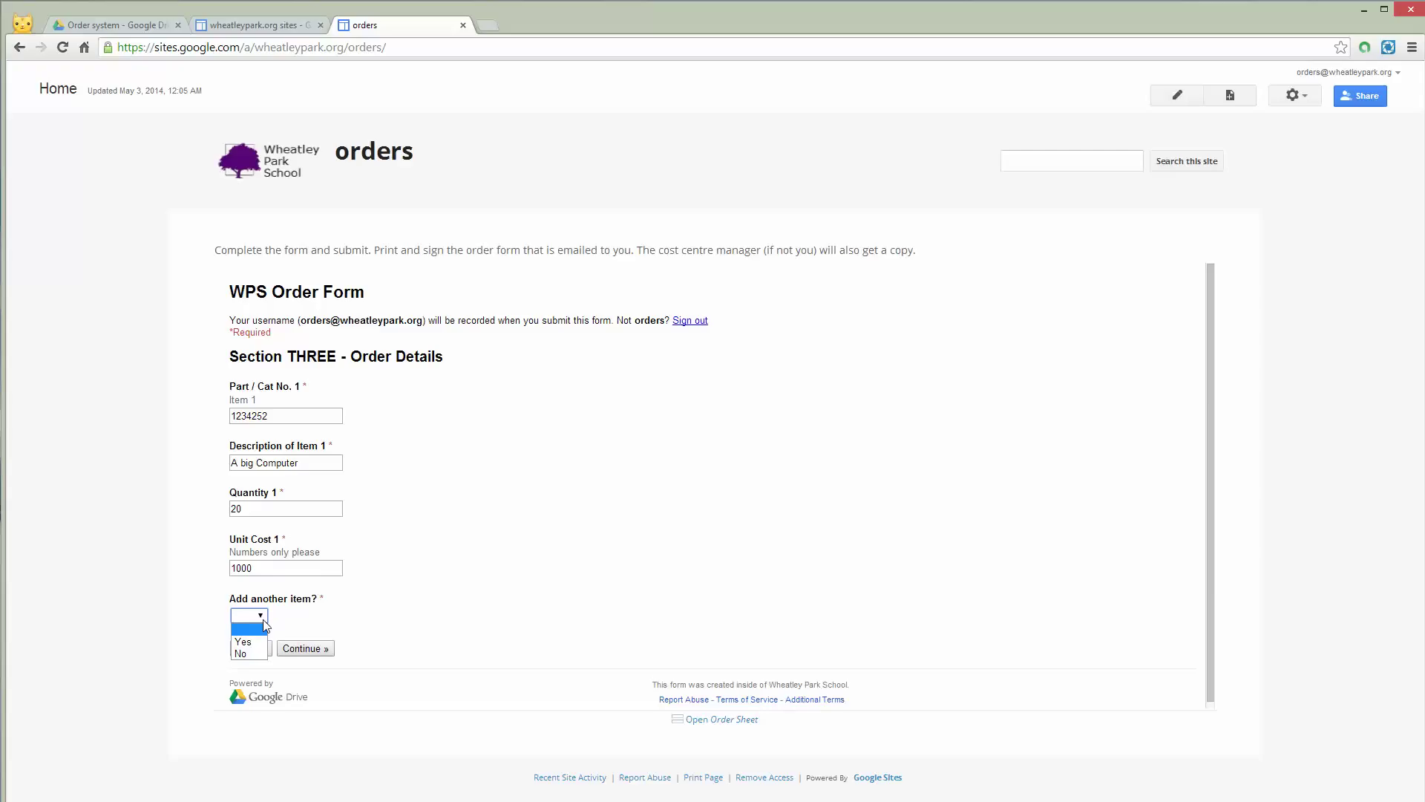
{"action": "mouse_move", "coordinate": [242, 641]}
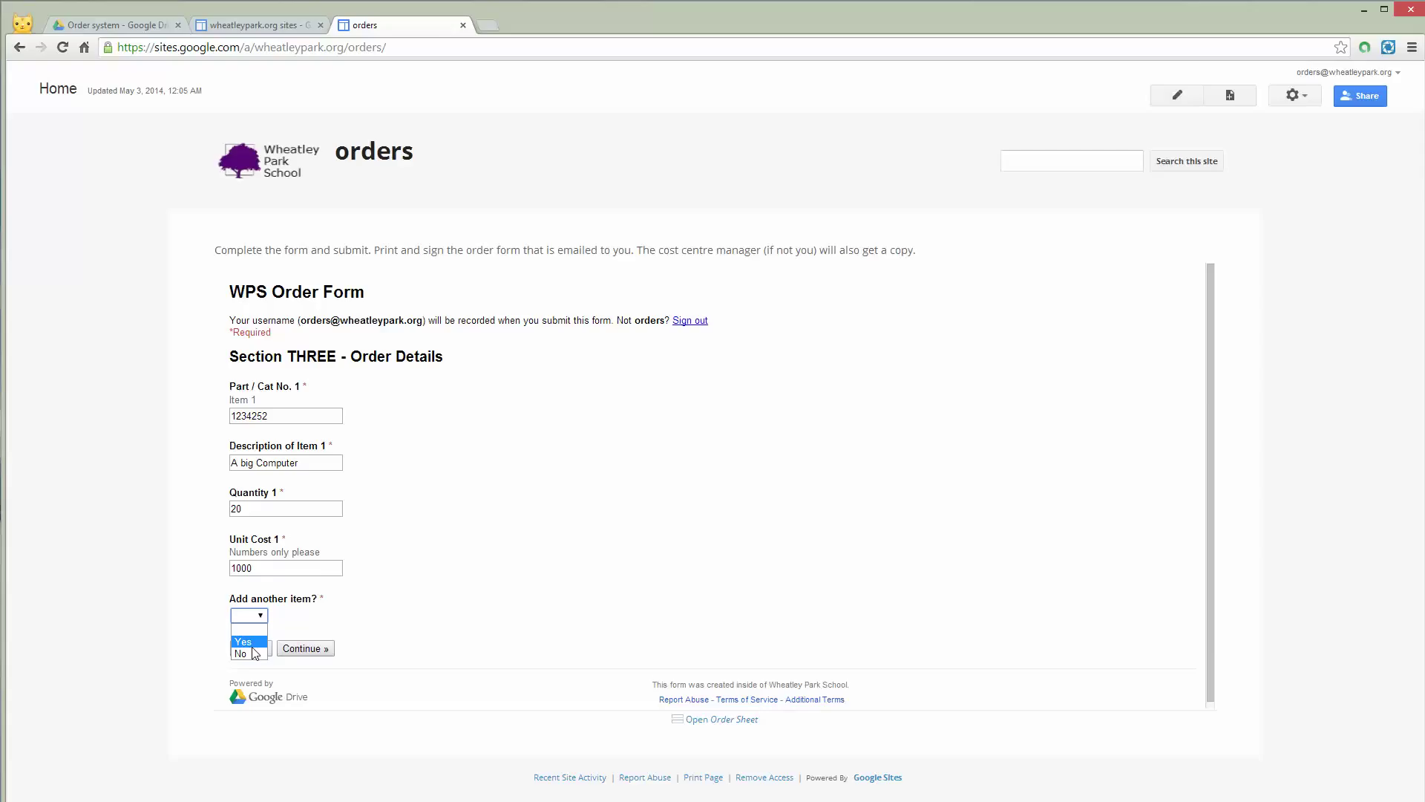
{"action": "left_click", "coordinate": [304, 648]}
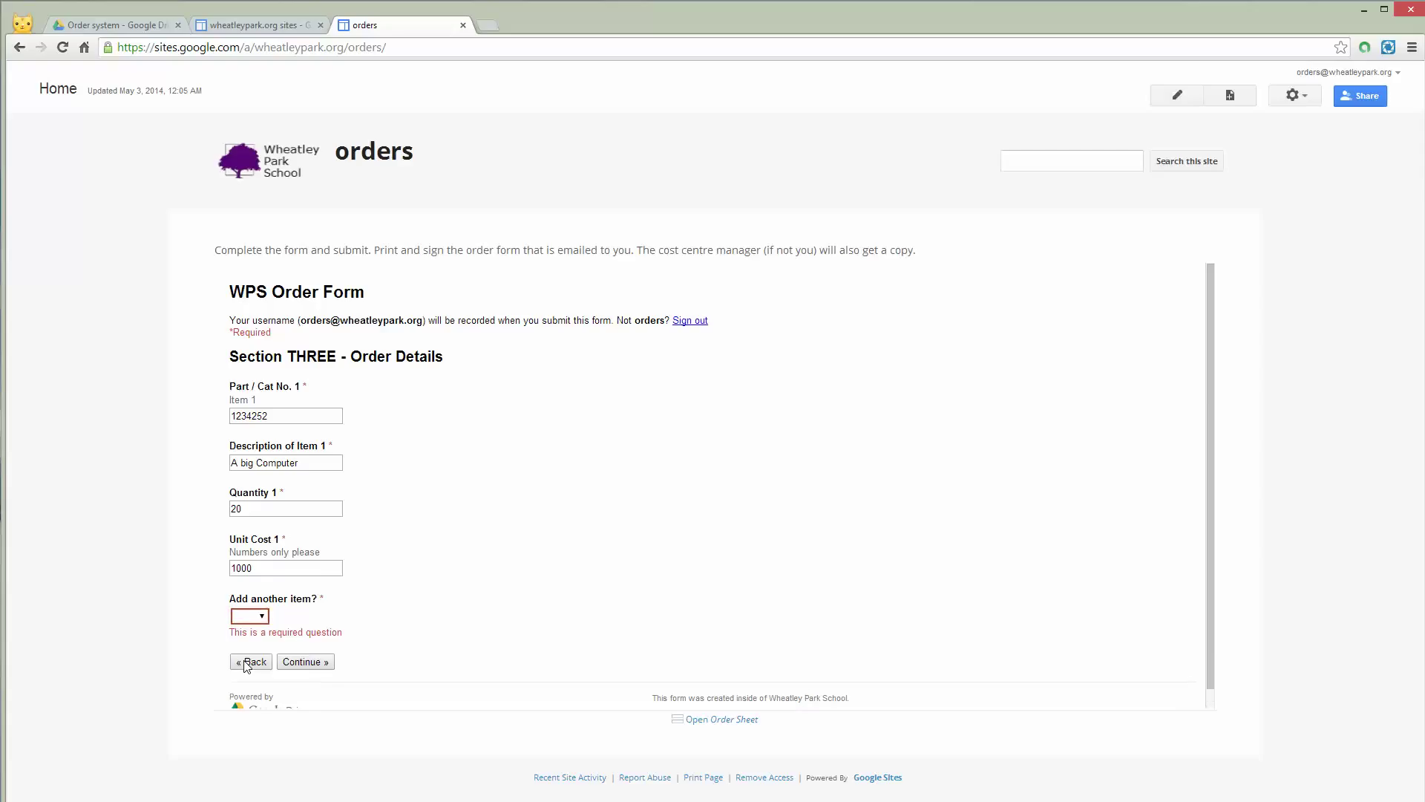
{"action": "left_click", "coordinate": [248, 614]}
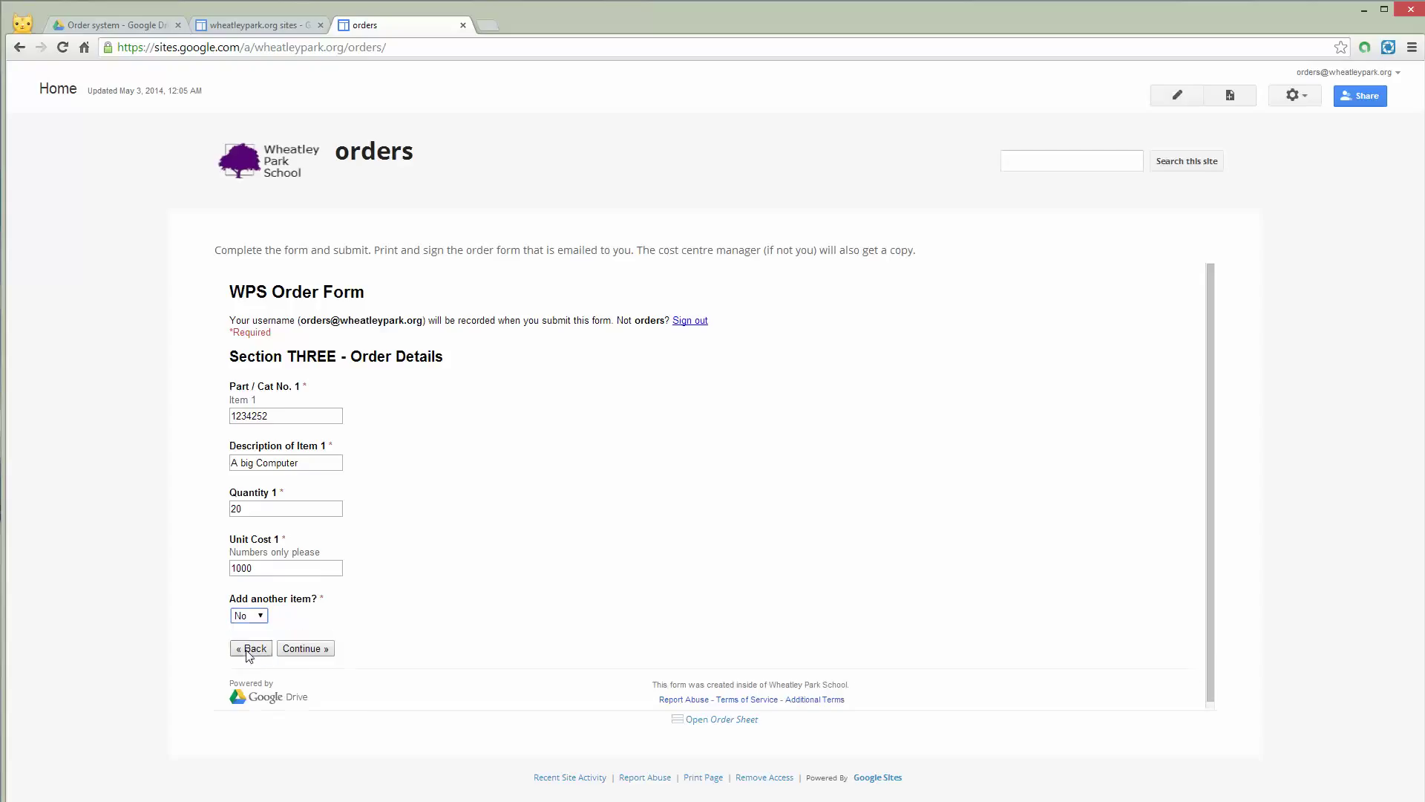
{"action": "left_click", "coordinate": [304, 649]}
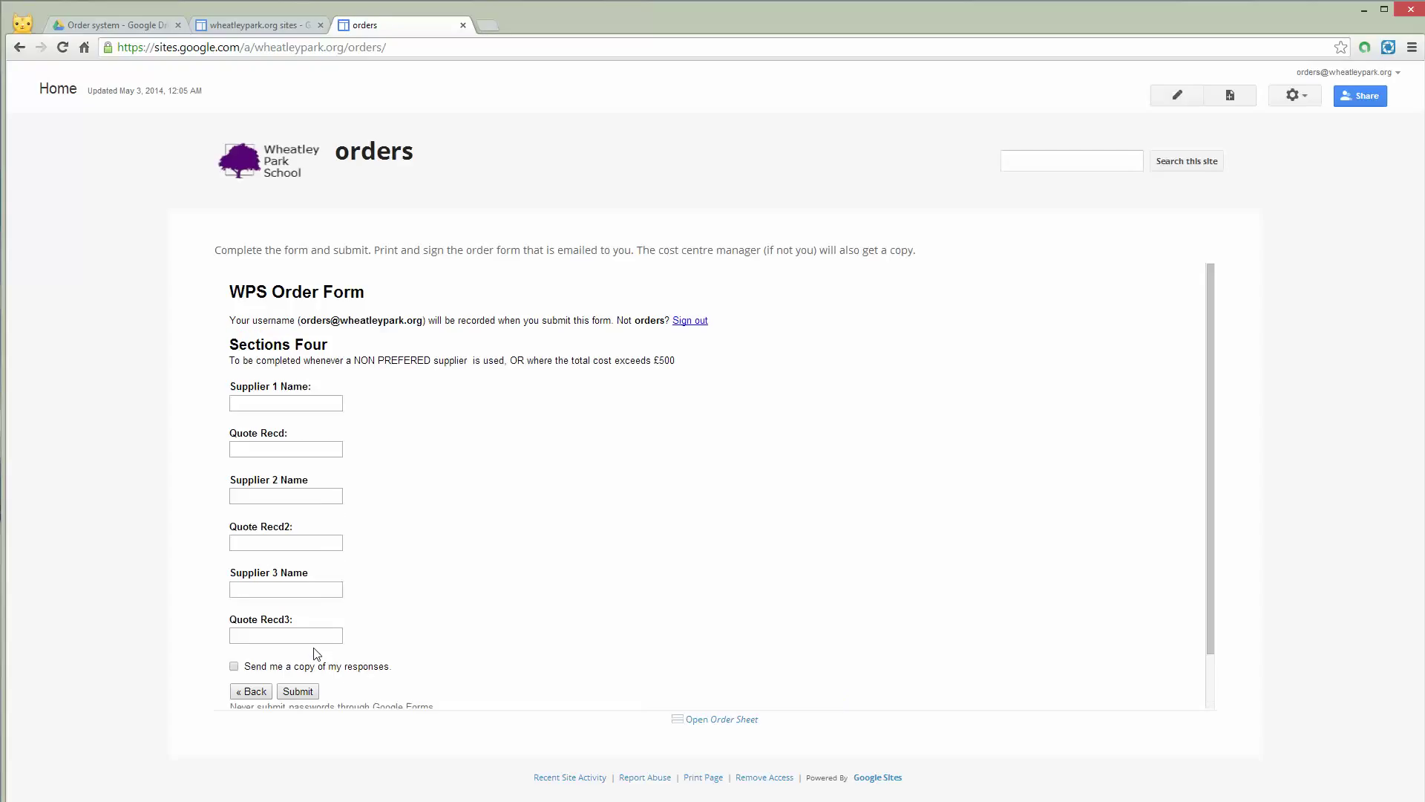
{"action": "mouse_move", "coordinate": [497, 573]}
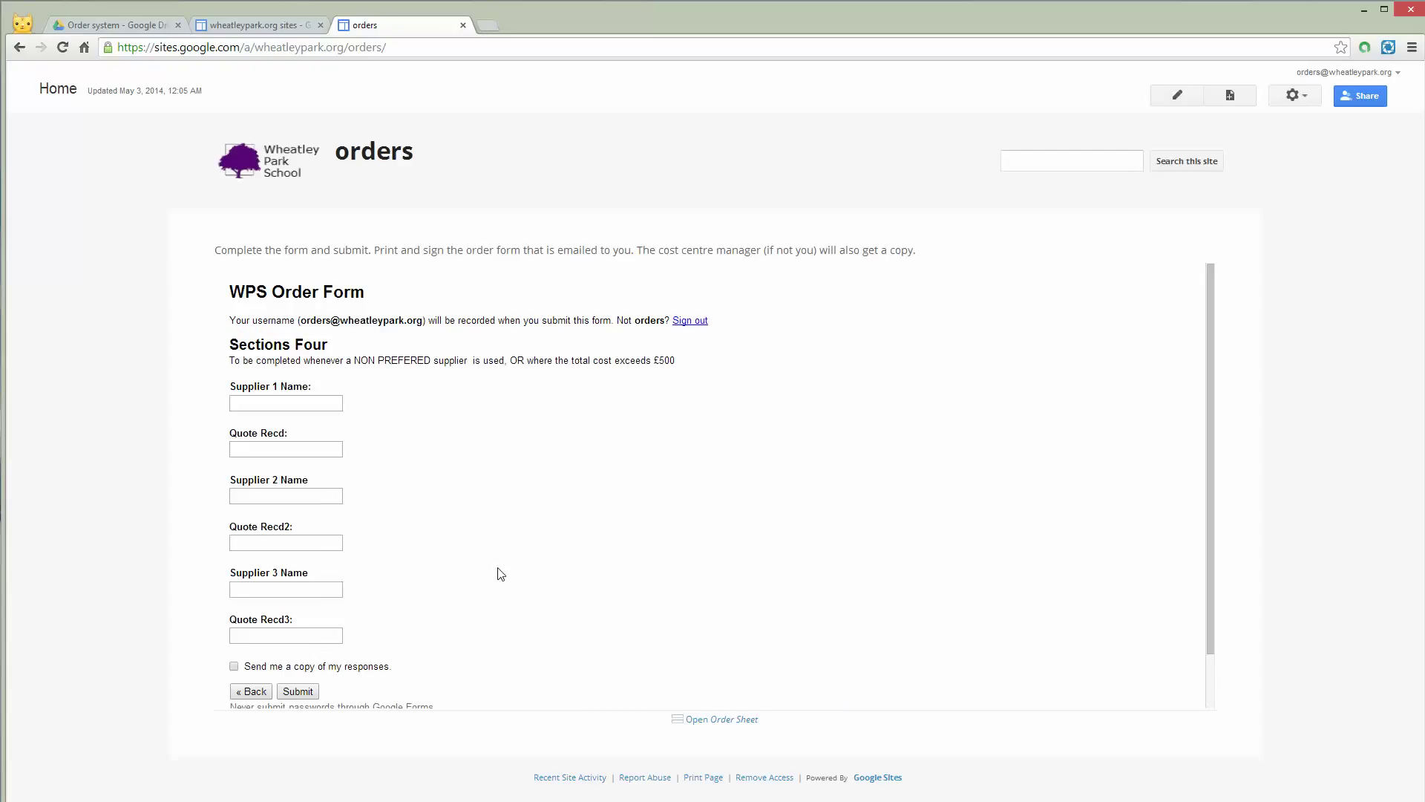
{"action": "mouse_move", "coordinate": [325, 392]}
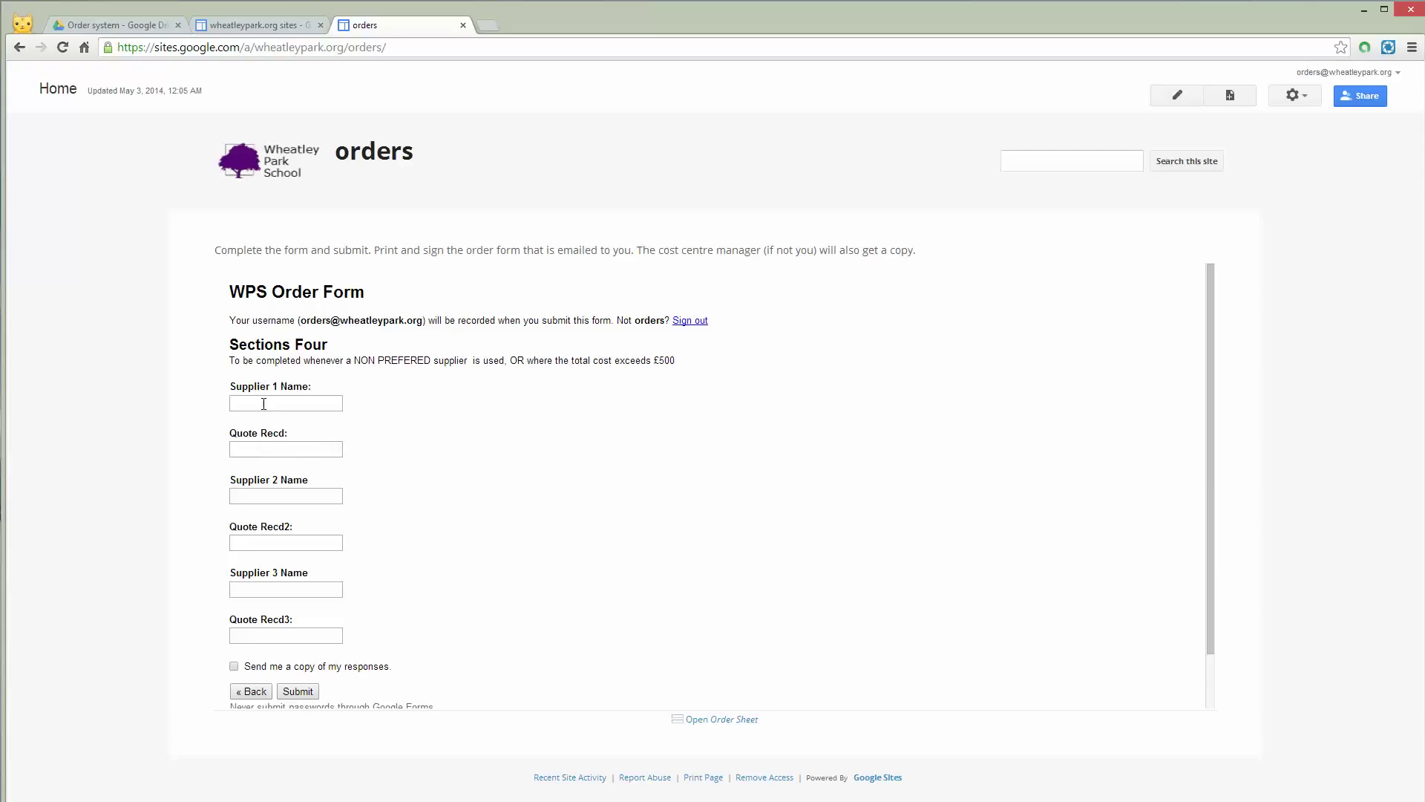
{"action": "mouse_move", "coordinate": [391, 414]}
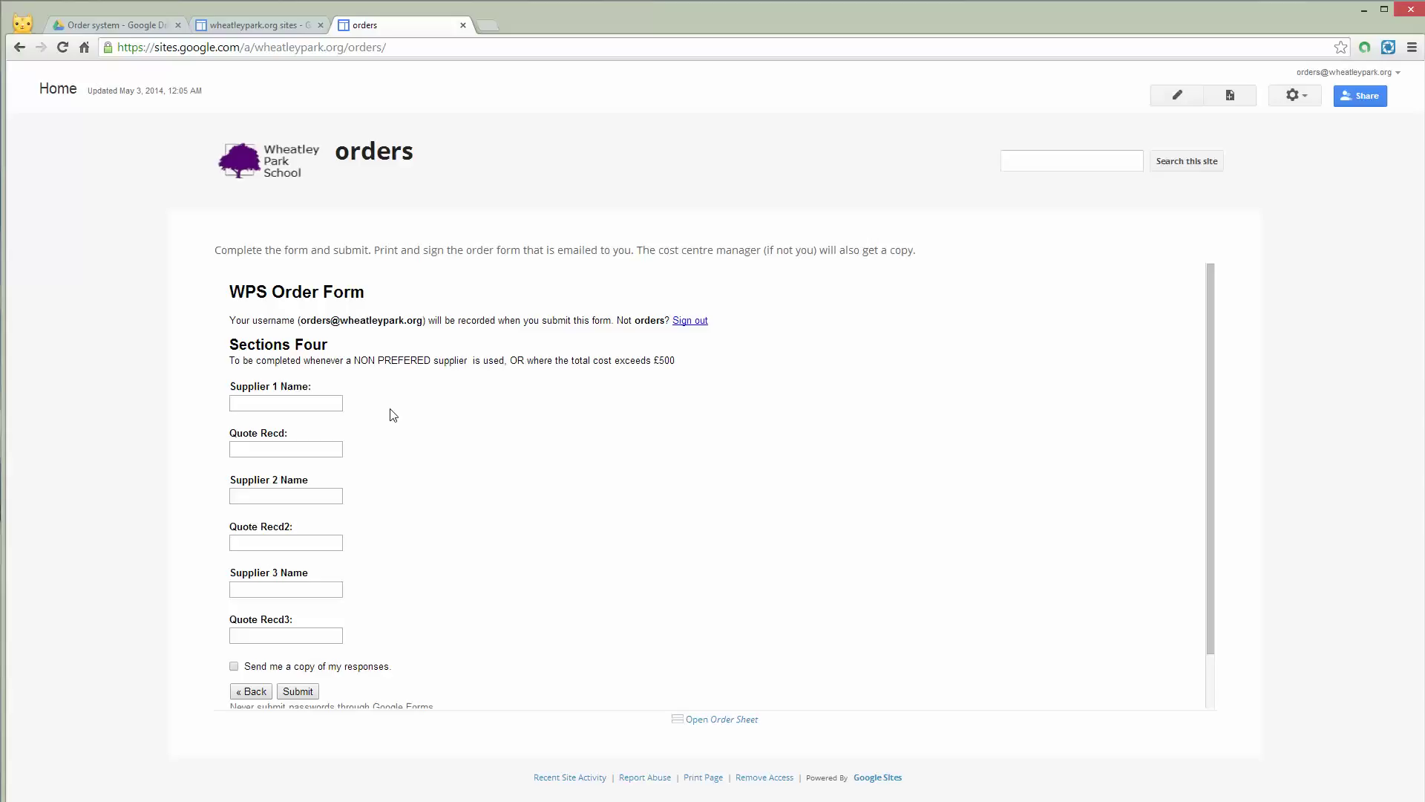
{"action": "mouse_move", "coordinate": [353, 689]}
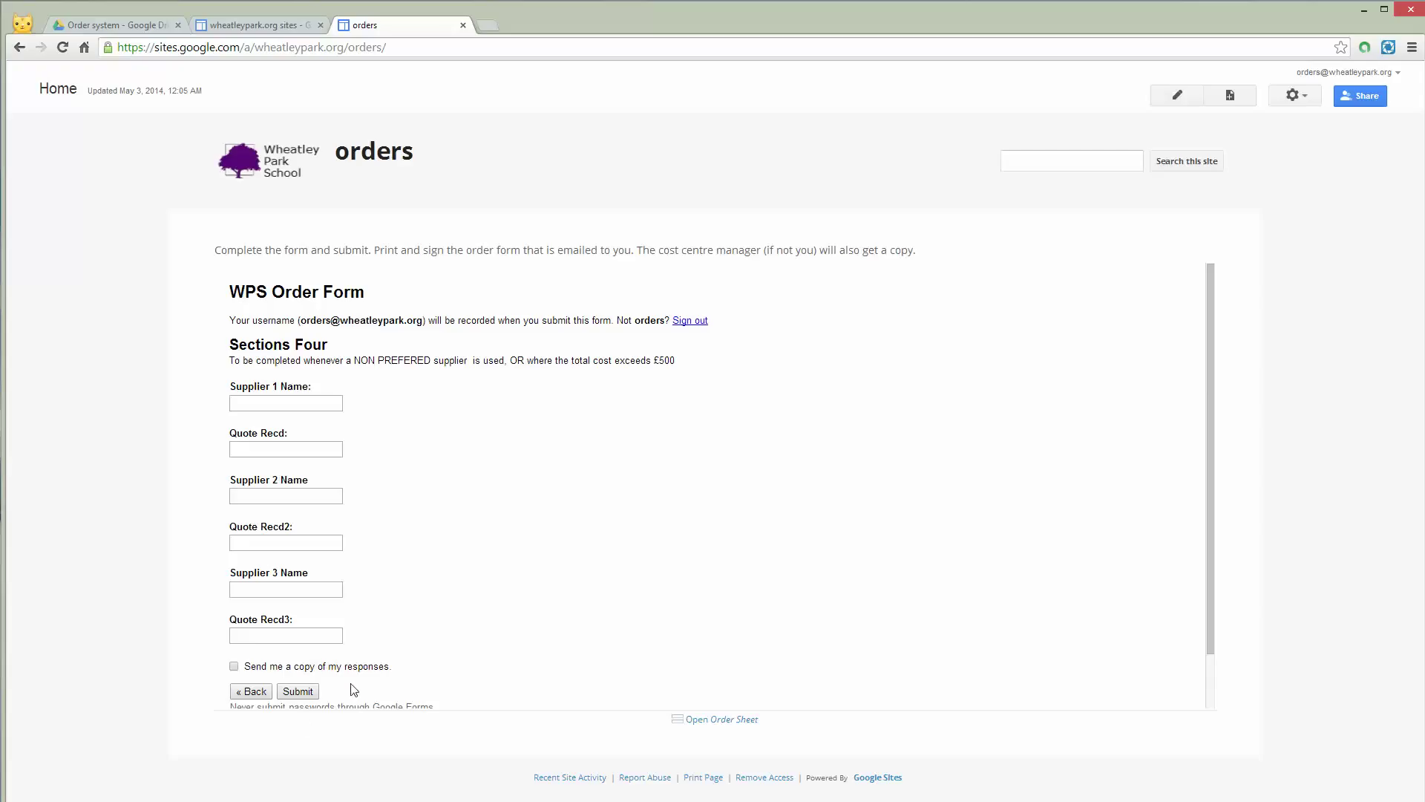
{"action": "mouse_move", "coordinate": [368, 638]}
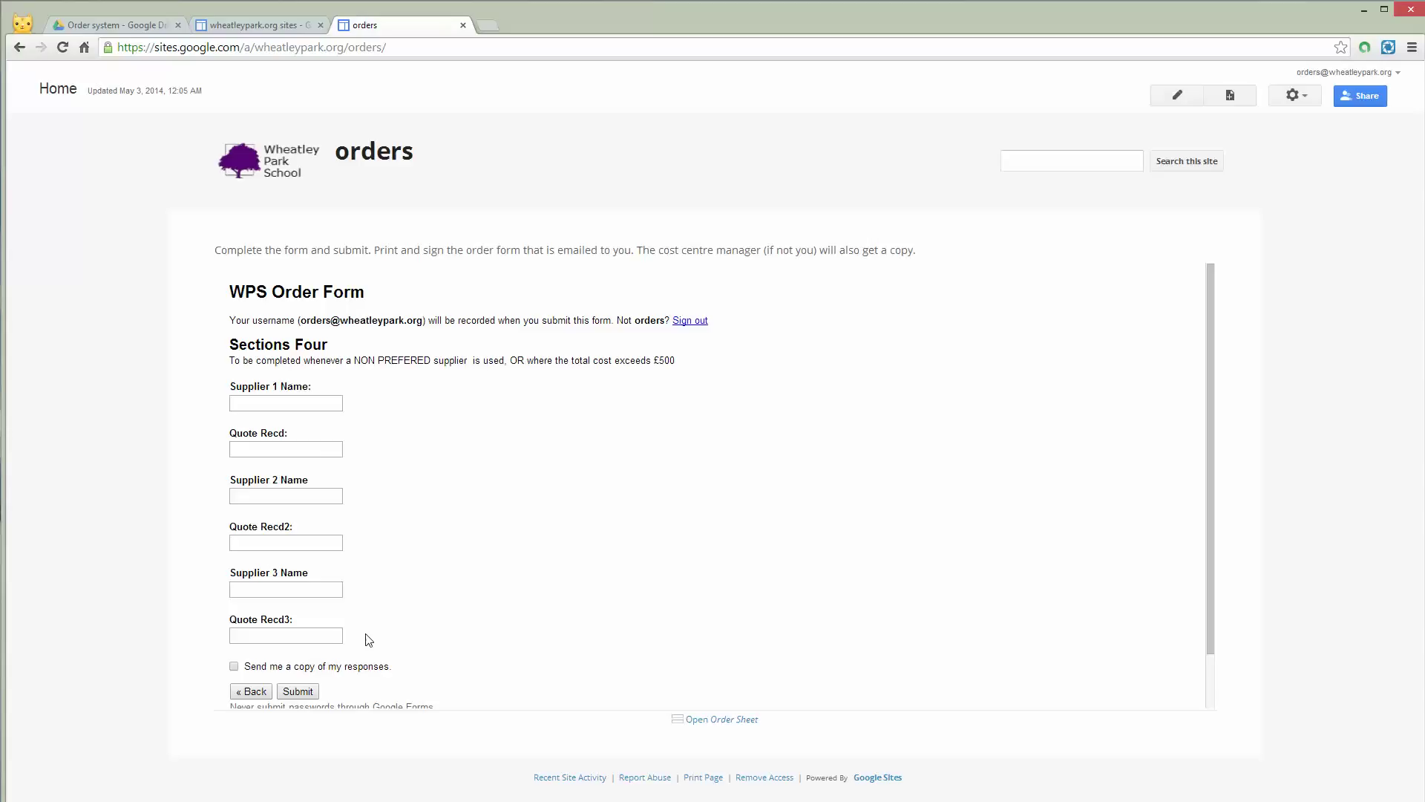
{"action": "mouse_move", "coordinate": [378, 634]}
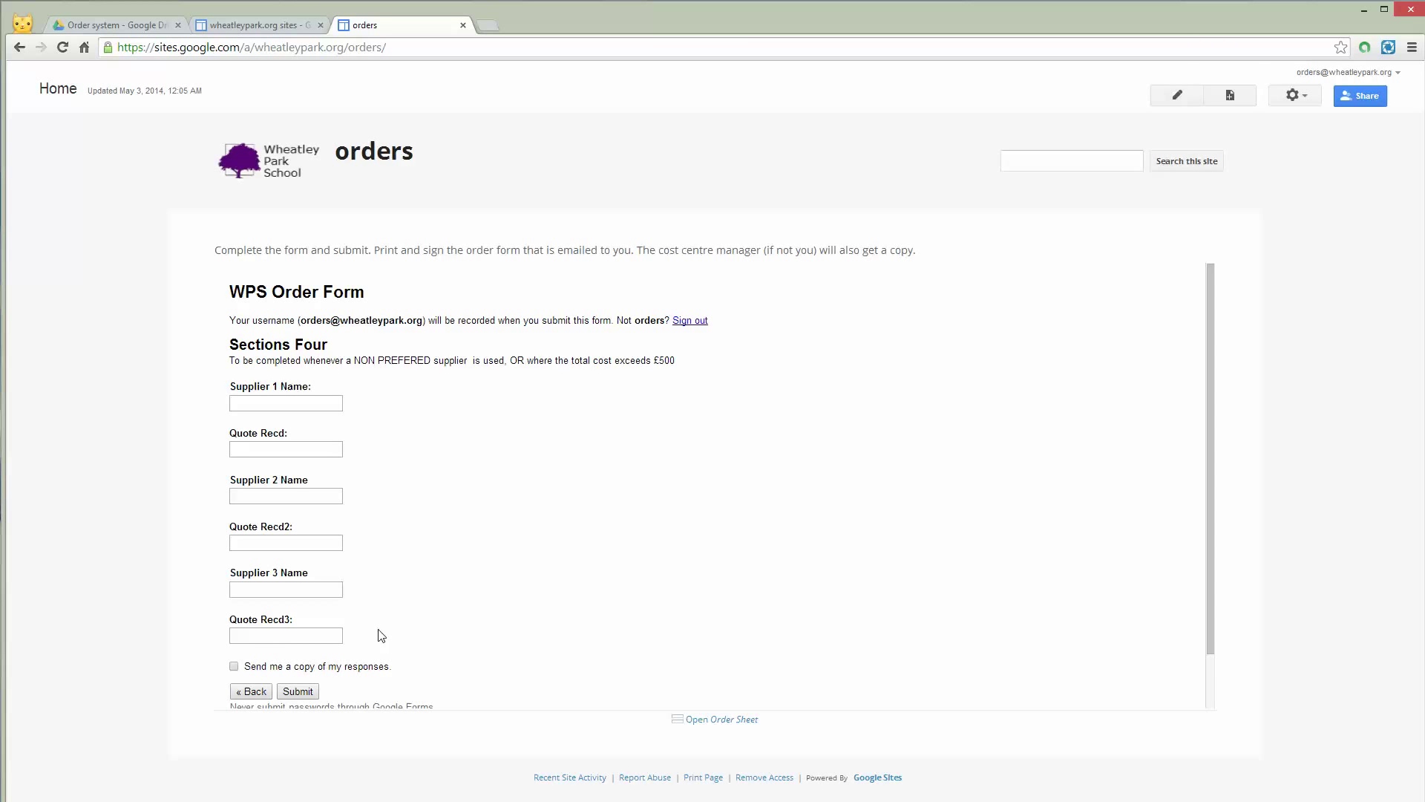
{"action": "mouse_move", "coordinate": [318, 702]}
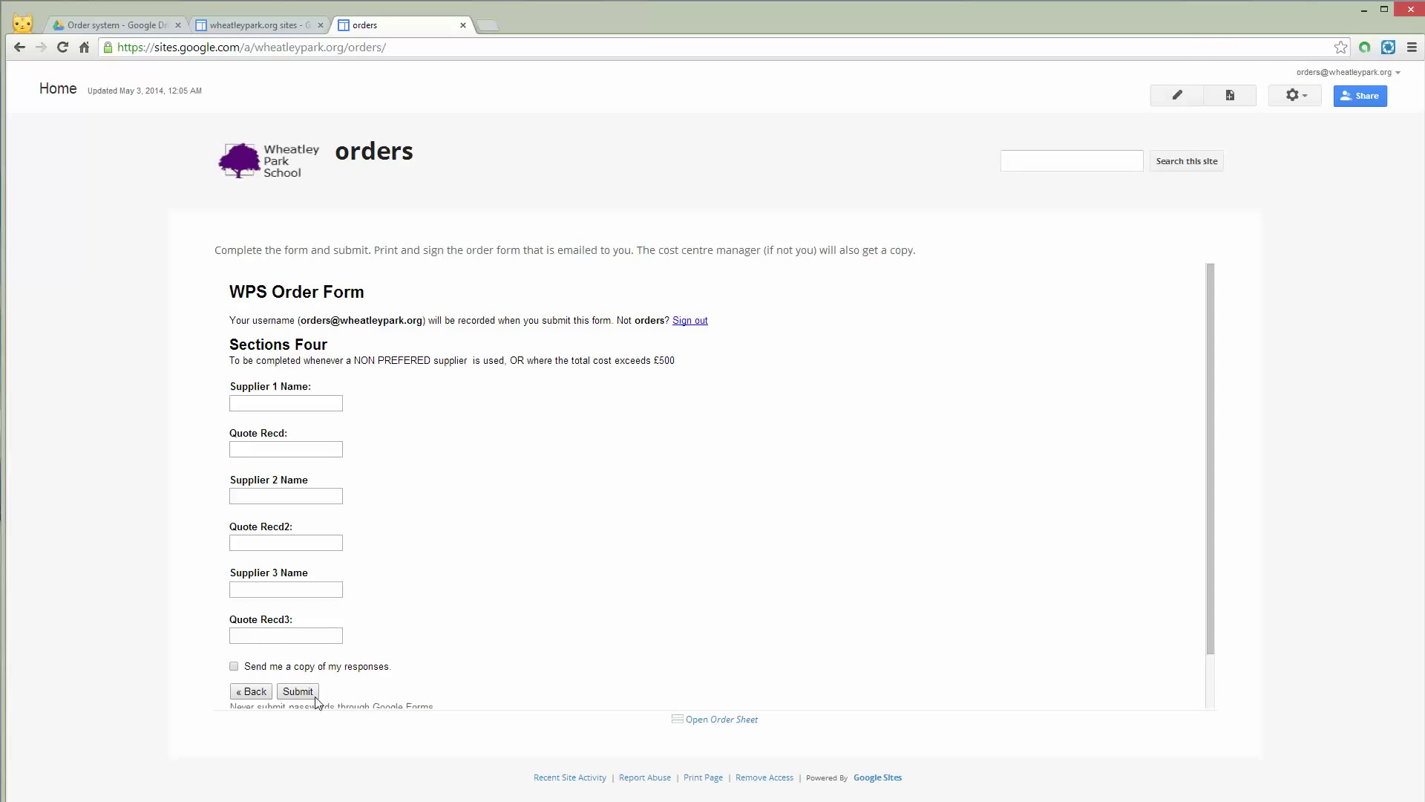
- Submit the order form leaving the supplier quote fields blank
{"action": "scroll", "scroll_direction": "down", "scroll_amount": 3}
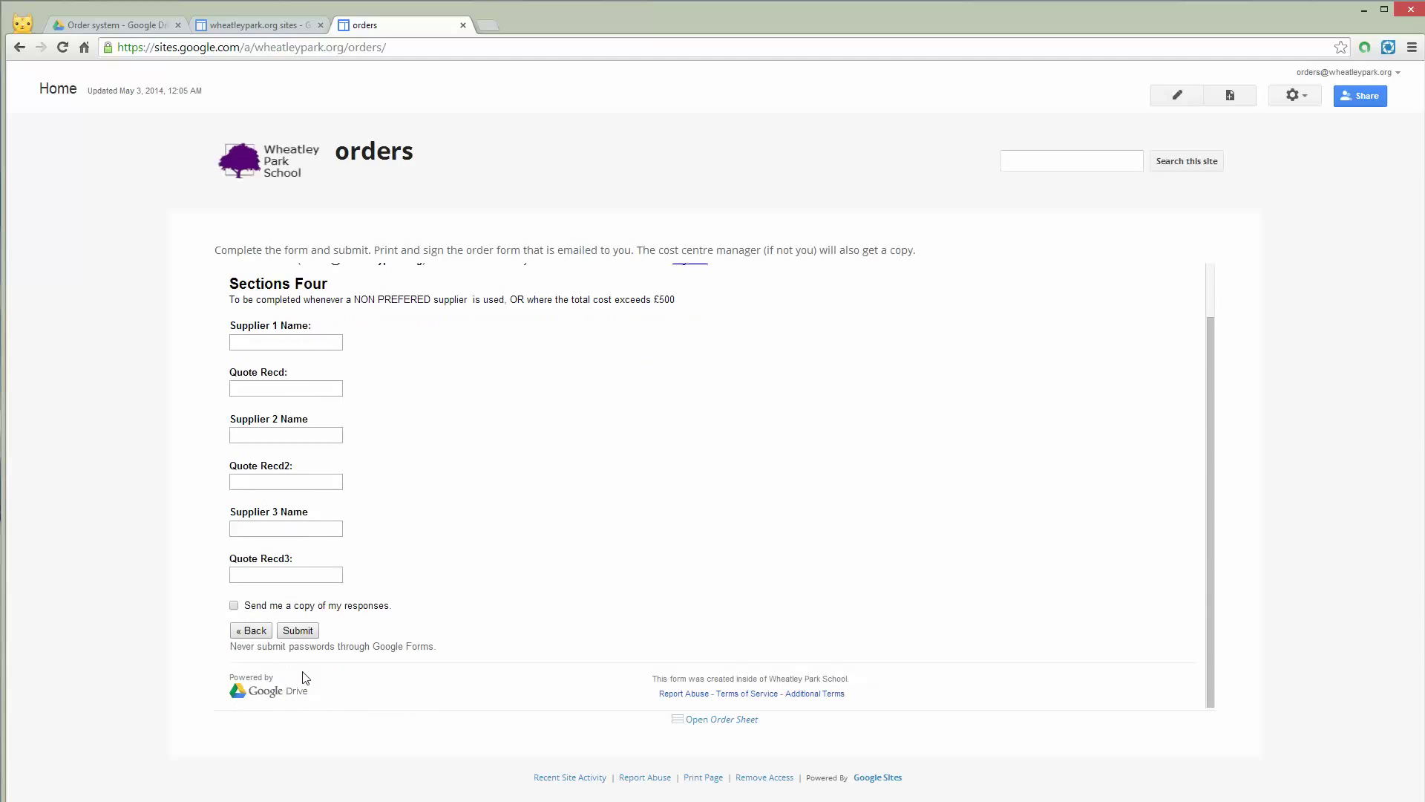
{"action": "left_click", "coordinate": [297, 629]}
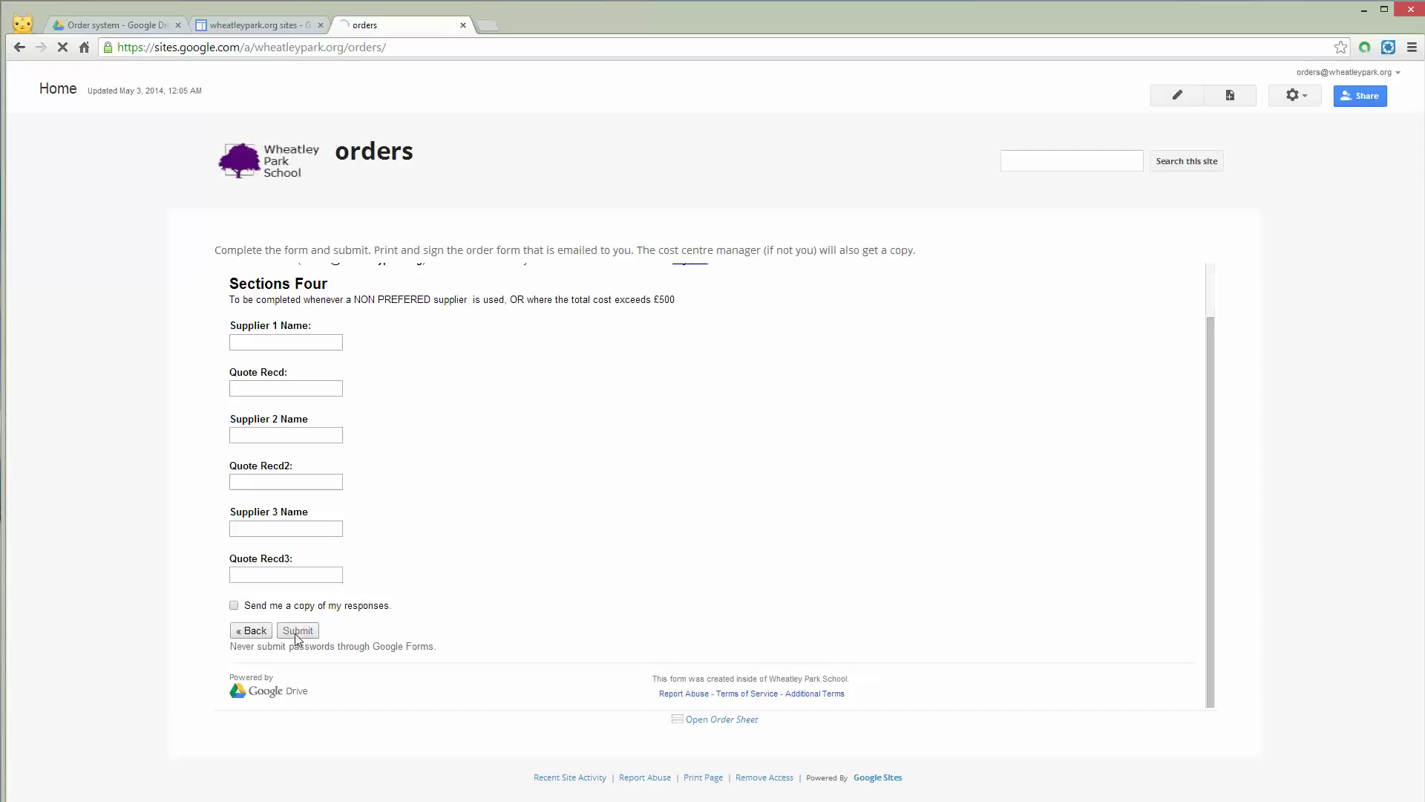
{"action": "left_click", "coordinate": [297, 629]}
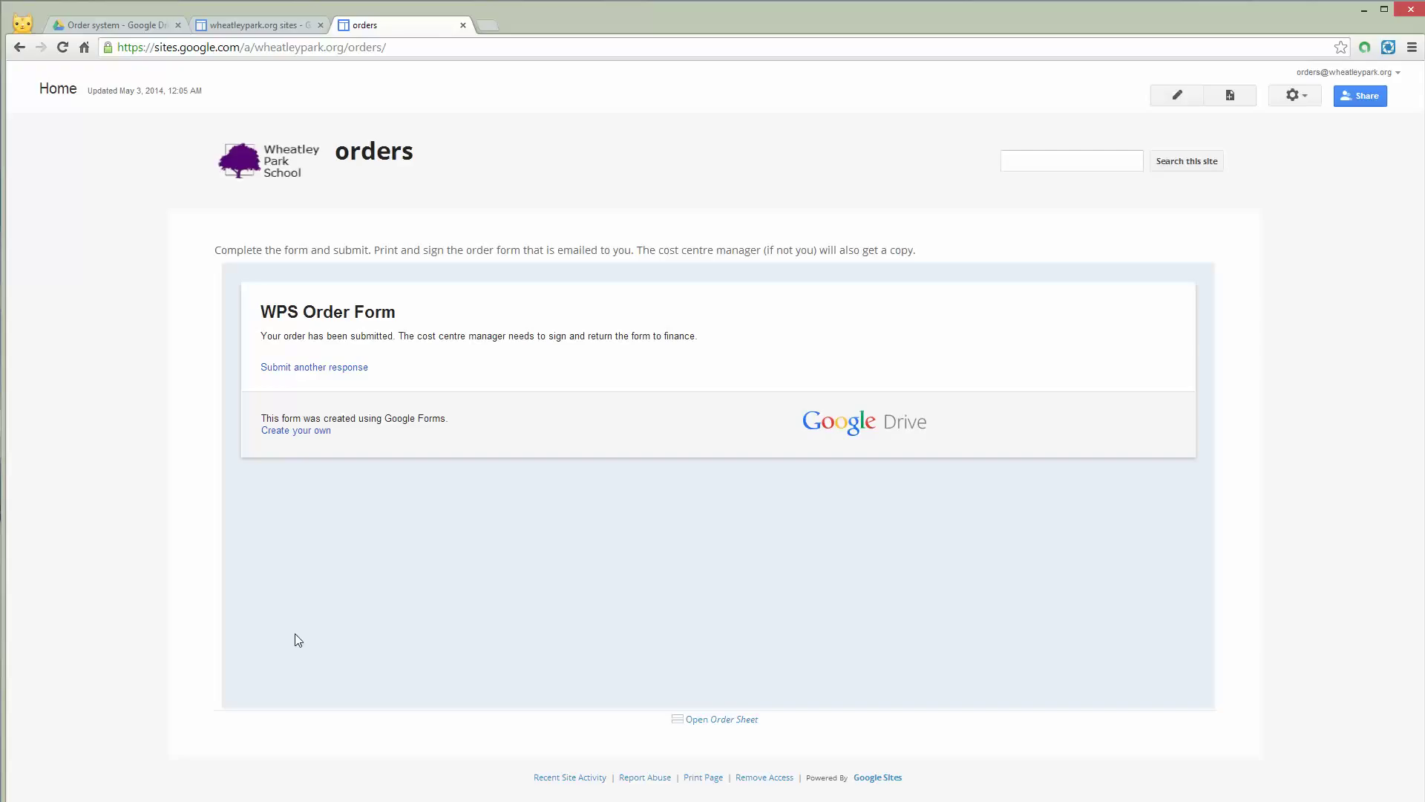
{"action": "mouse_move", "coordinate": [488, 619]}
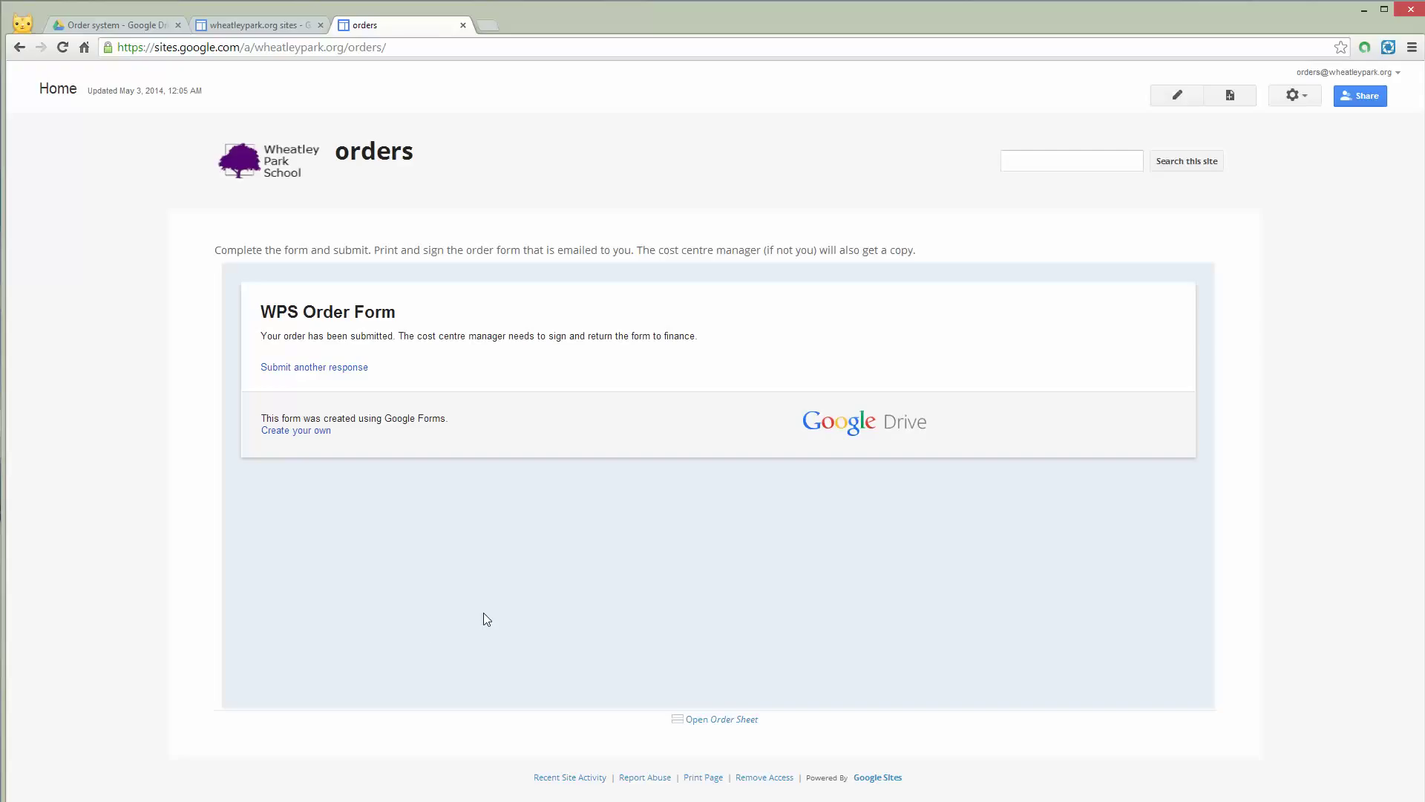
{"action": "mouse_move", "coordinate": [480, 570]}
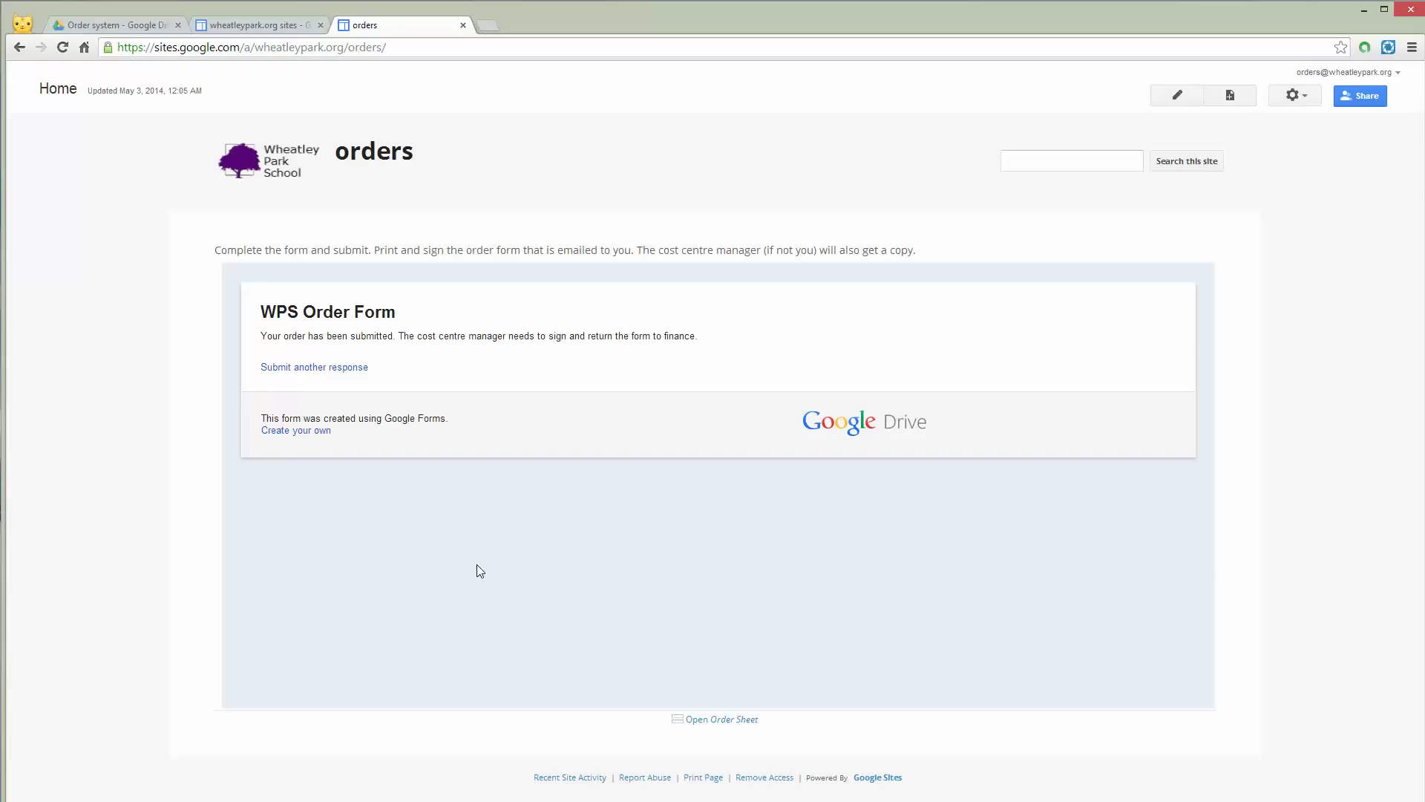
{"action": "mouse_move", "coordinate": [464, 566]}
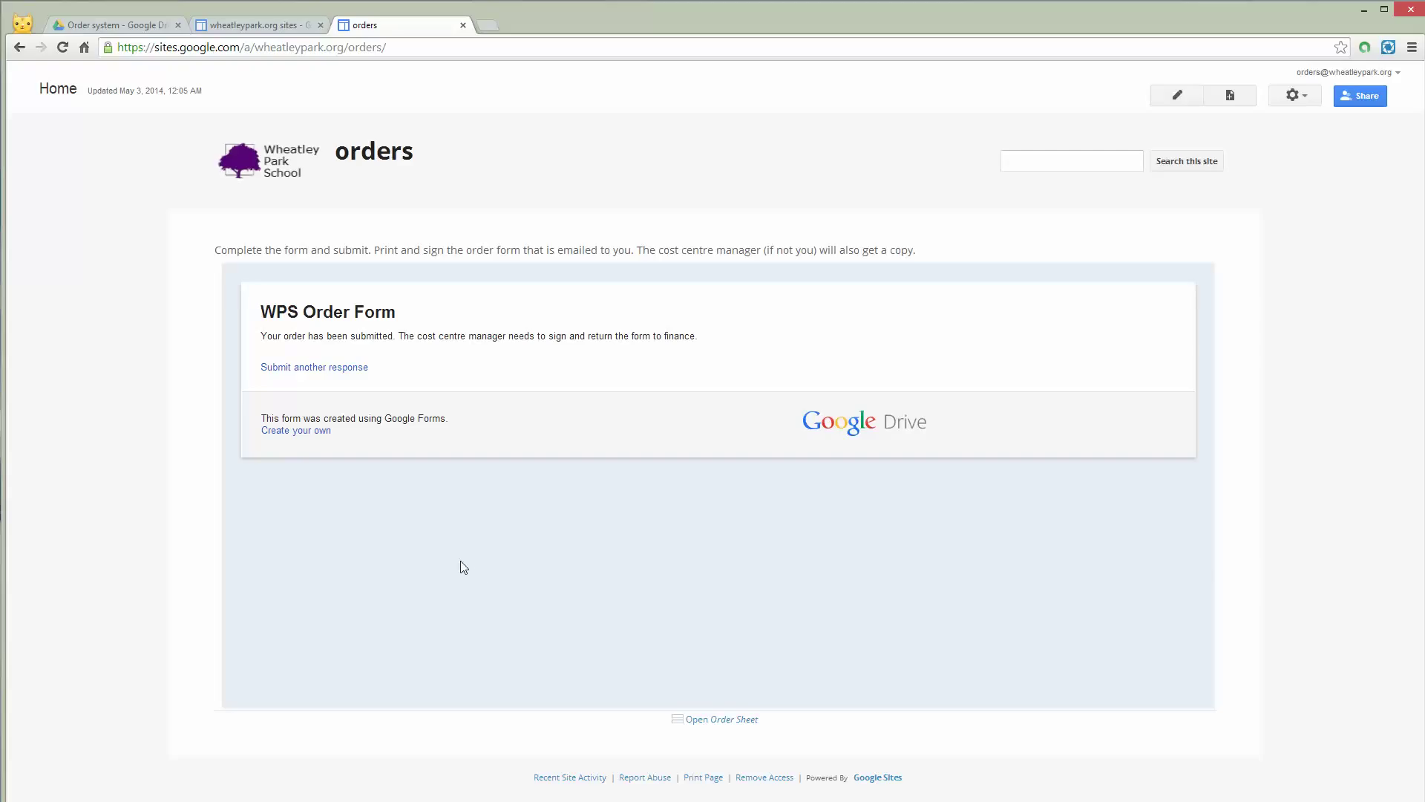
{"action": "mouse_move", "coordinate": [314, 367]}
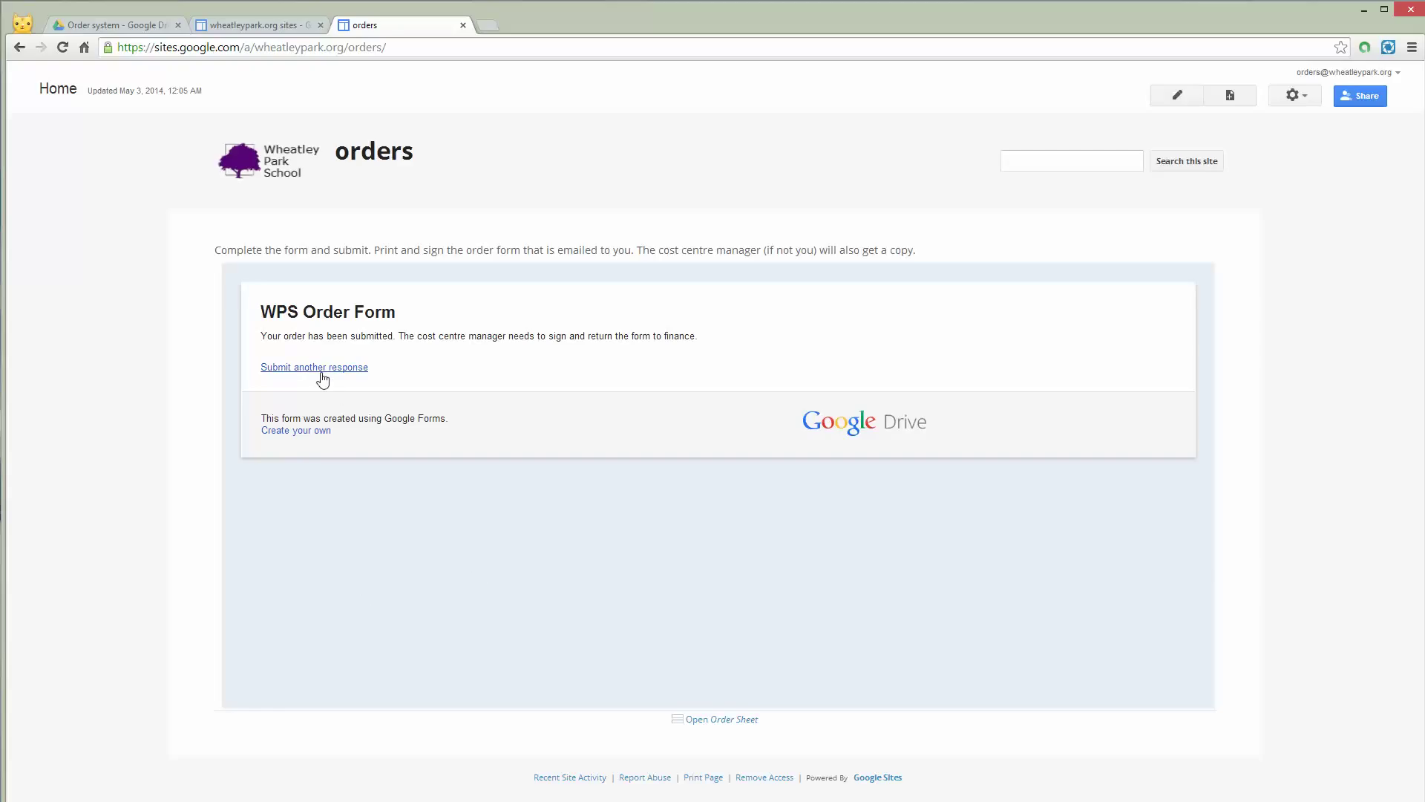
- Start another blank order form response, then leave for the Gmail tab
{"action": "left_click", "coordinate": [314, 366]}
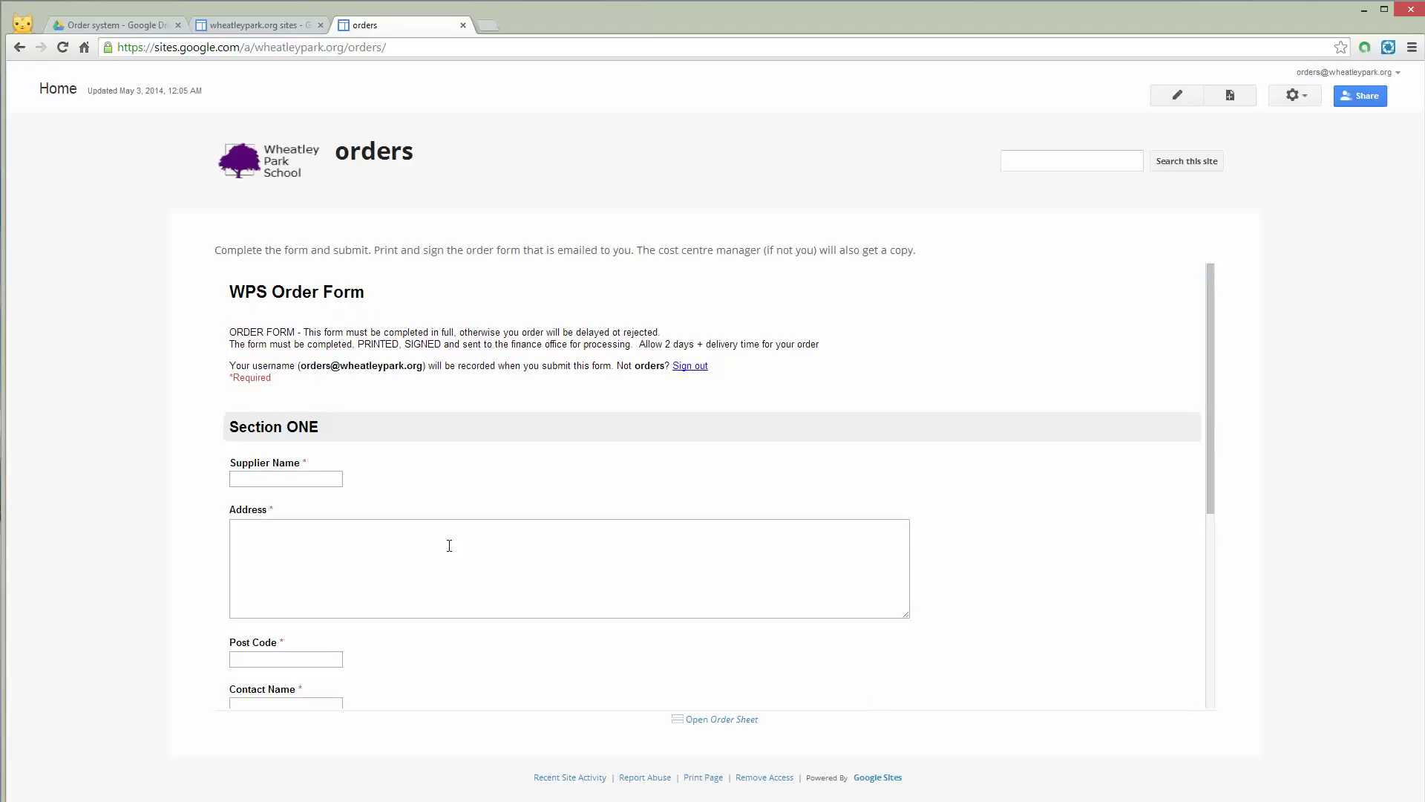
{"action": "mouse_move", "coordinate": [443, 553]}
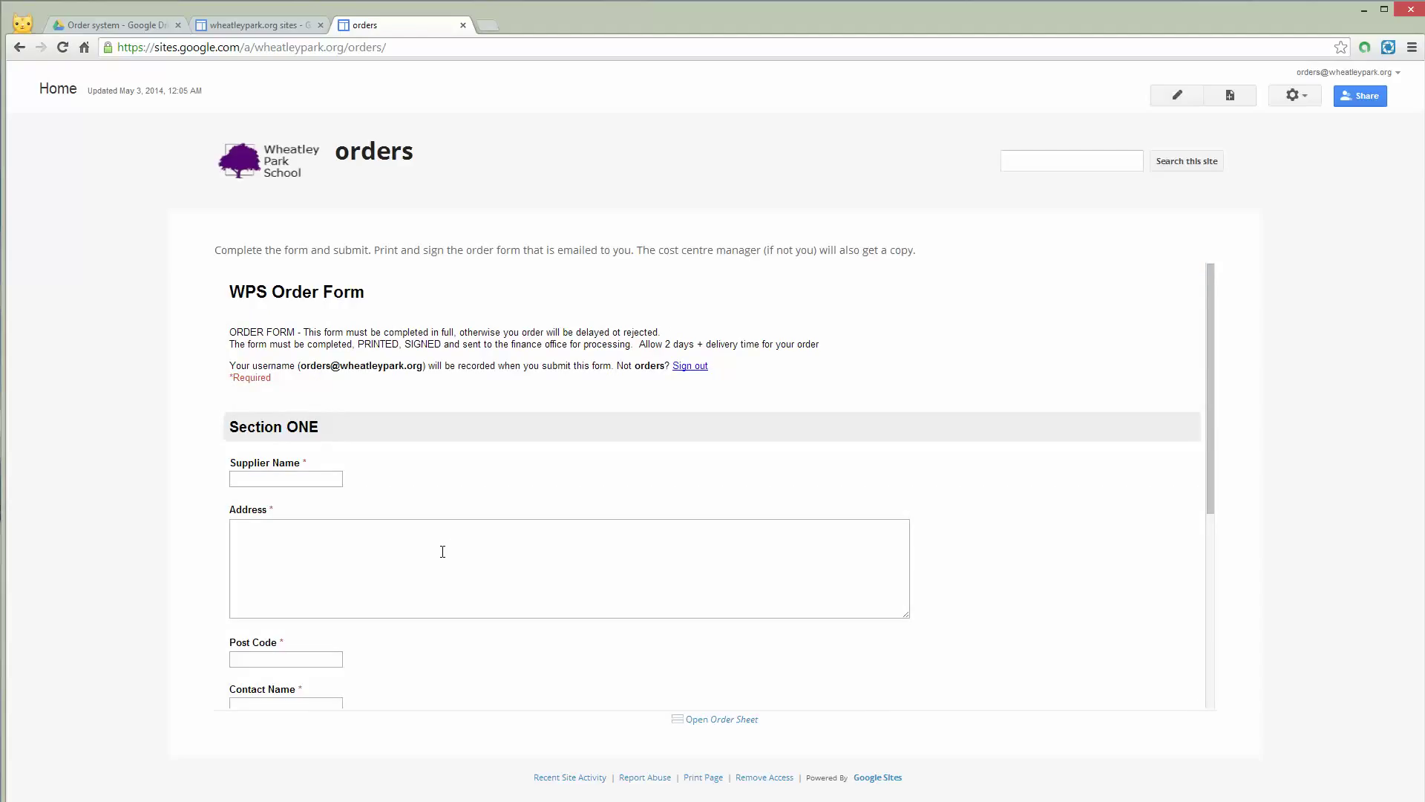
{"action": "mouse_move", "coordinate": [355, 326]}
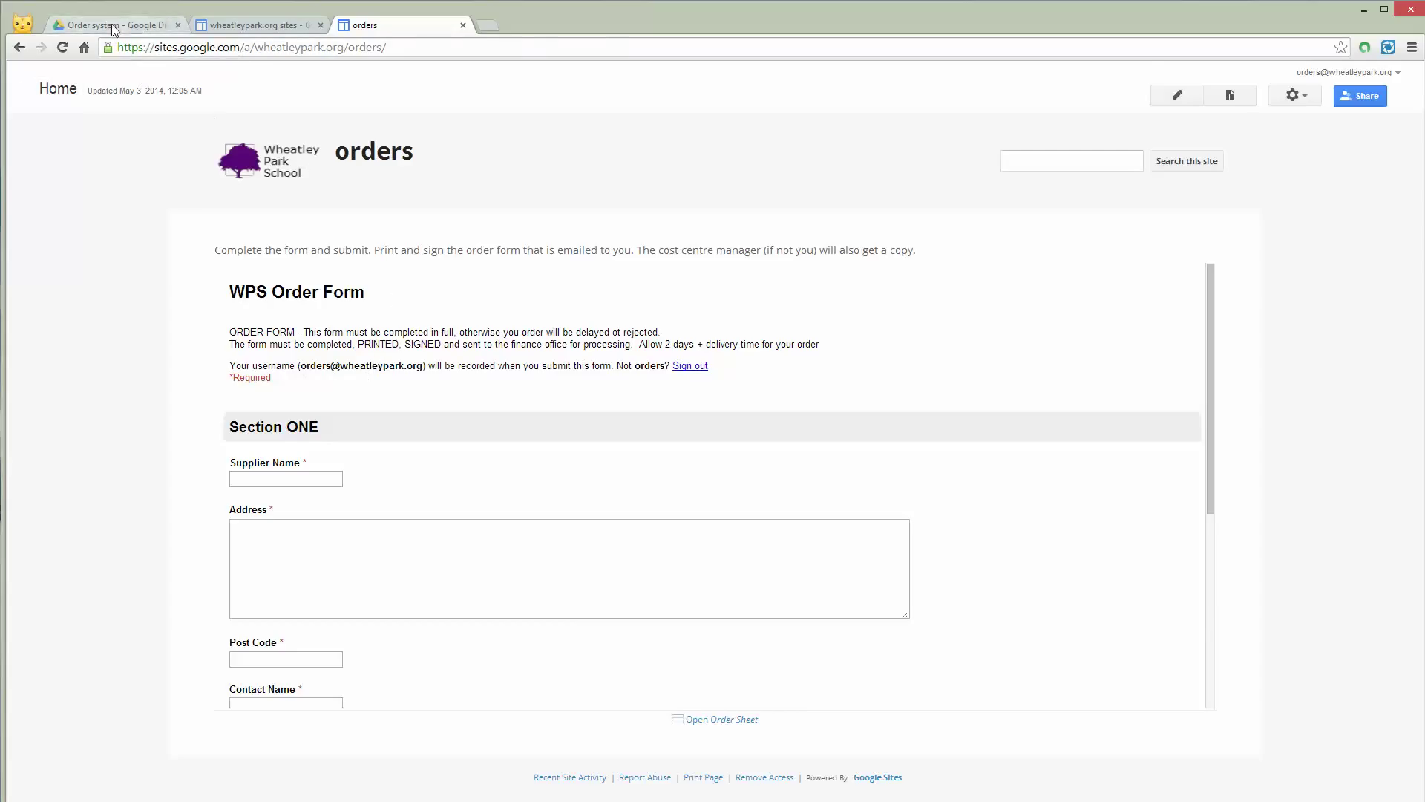
{"action": "left_click", "coordinate": [109, 25]}
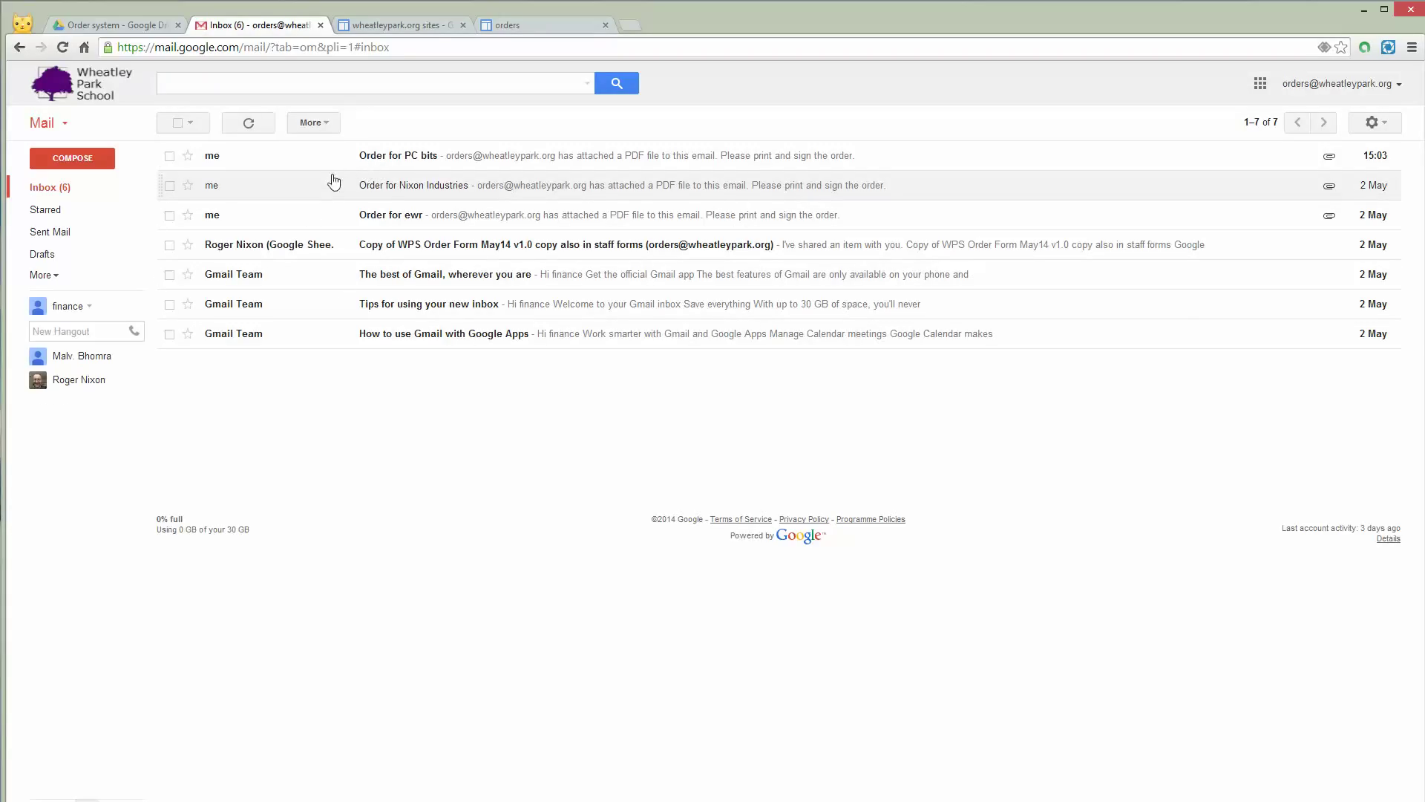
- Open the 'Order for PC bits' email and preview its 'PC bits Order.pdf' attachment
{"action": "left_click", "coordinate": [398, 156]}
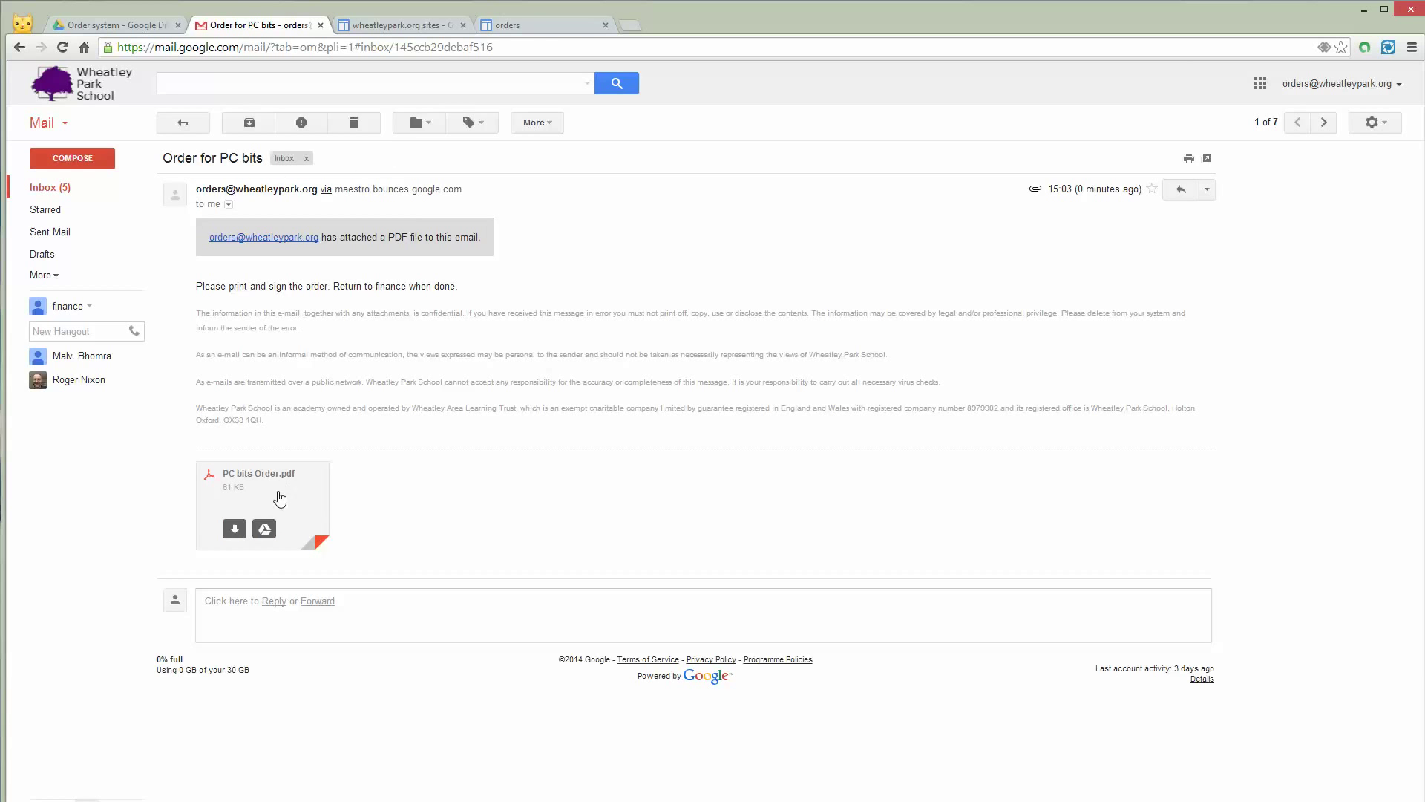
{"action": "left_click", "coordinate": [263, 491]}
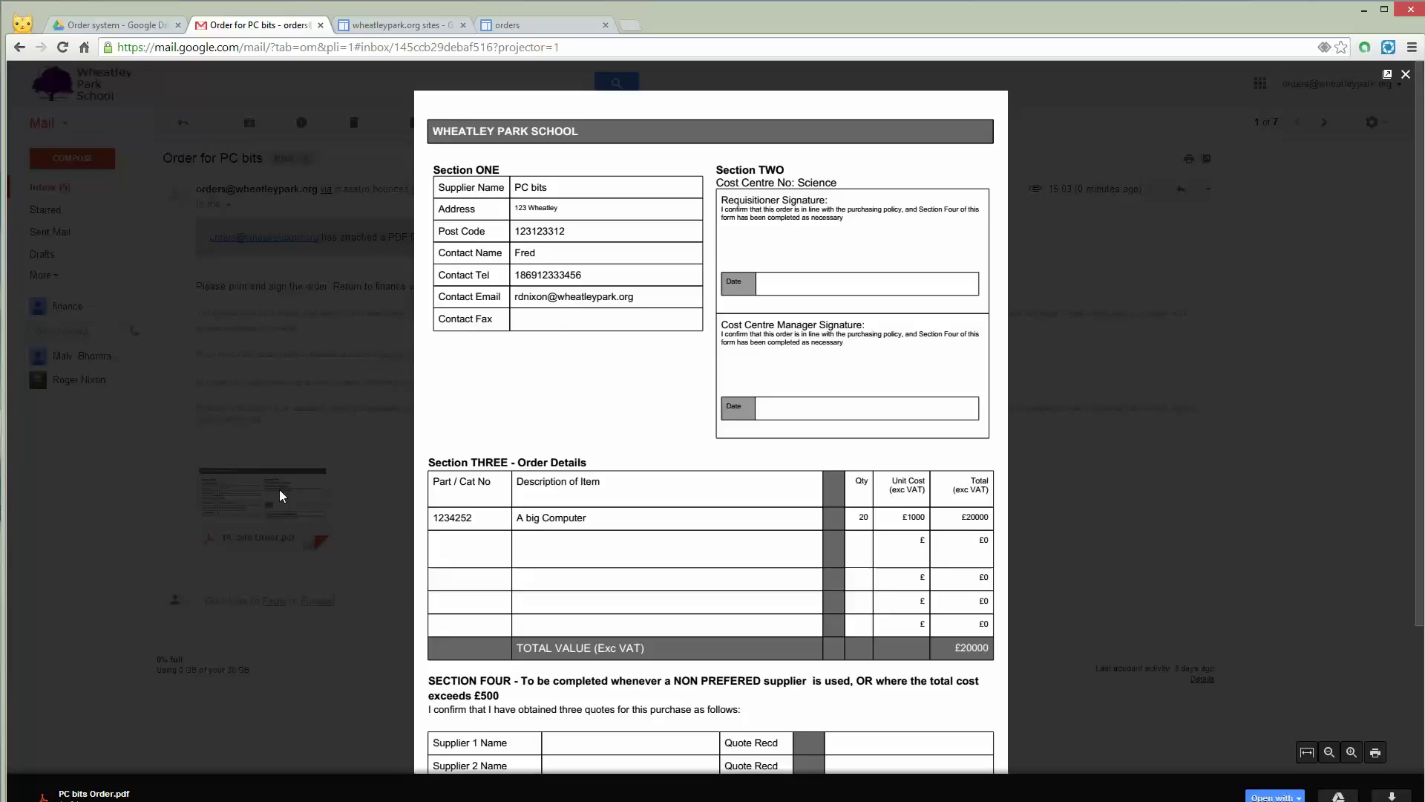
{"action": "mouse_move", "coordinate": [615, 194]}
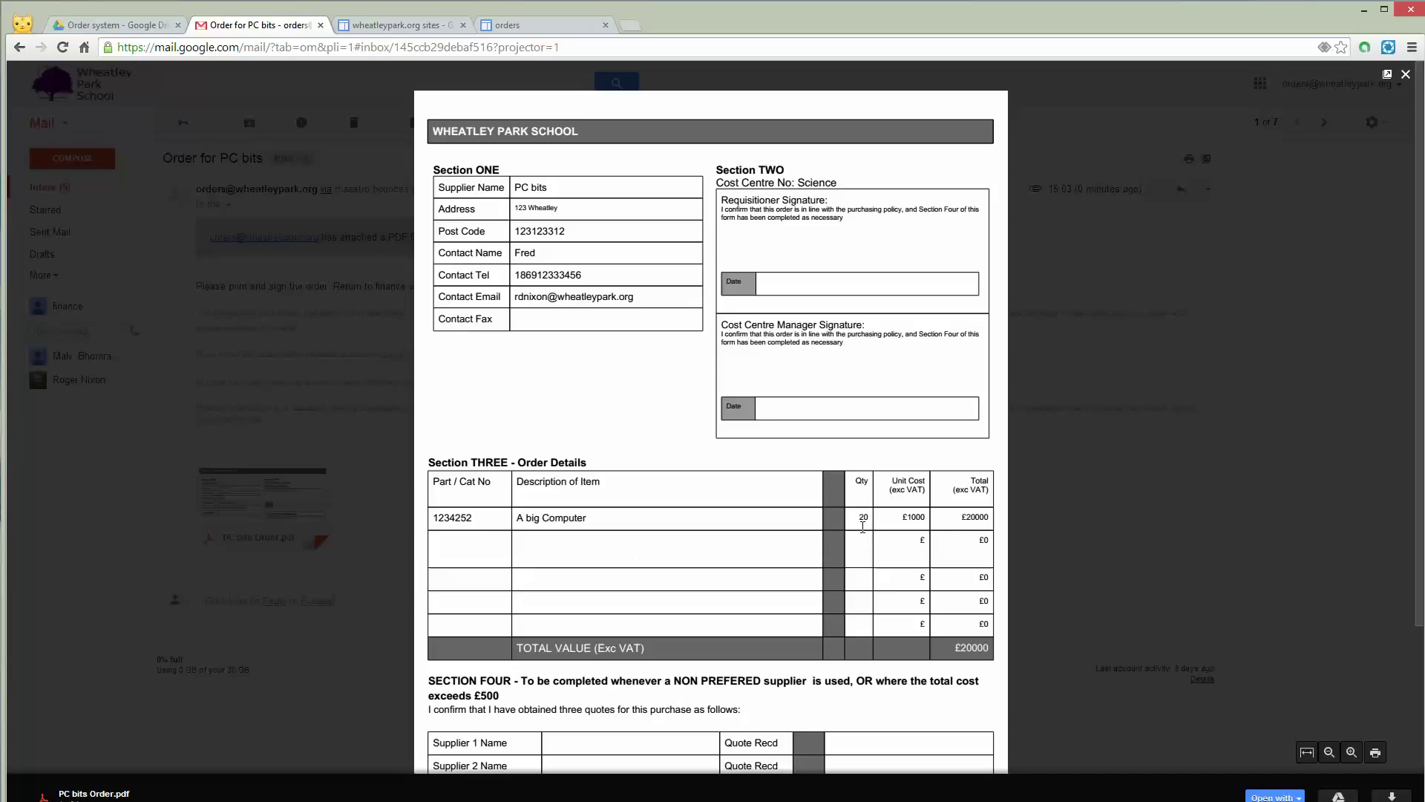
{"action": "mouse_move", "coordinate": [918, 517]}
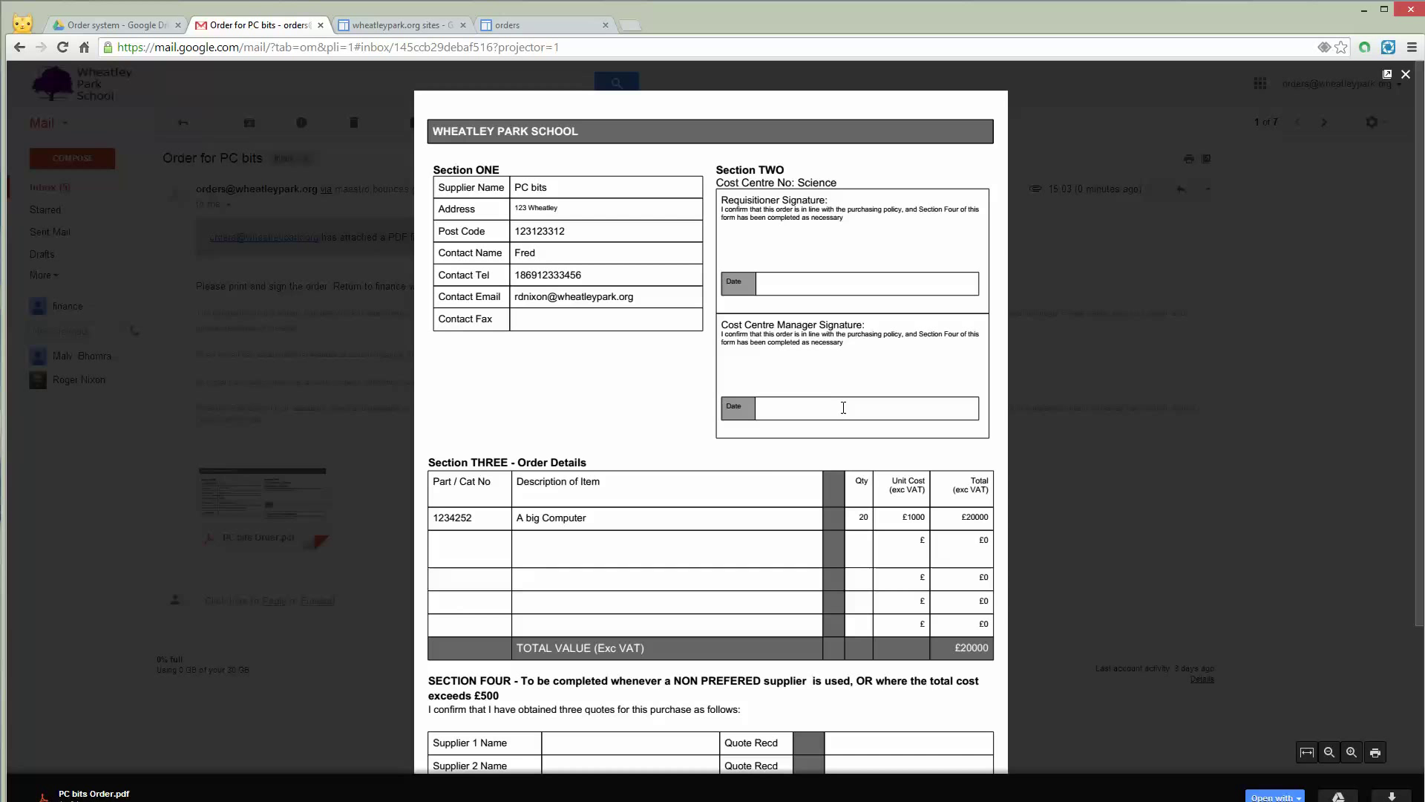
{"action": "mouse_move", "coordinate": [445, 444]}
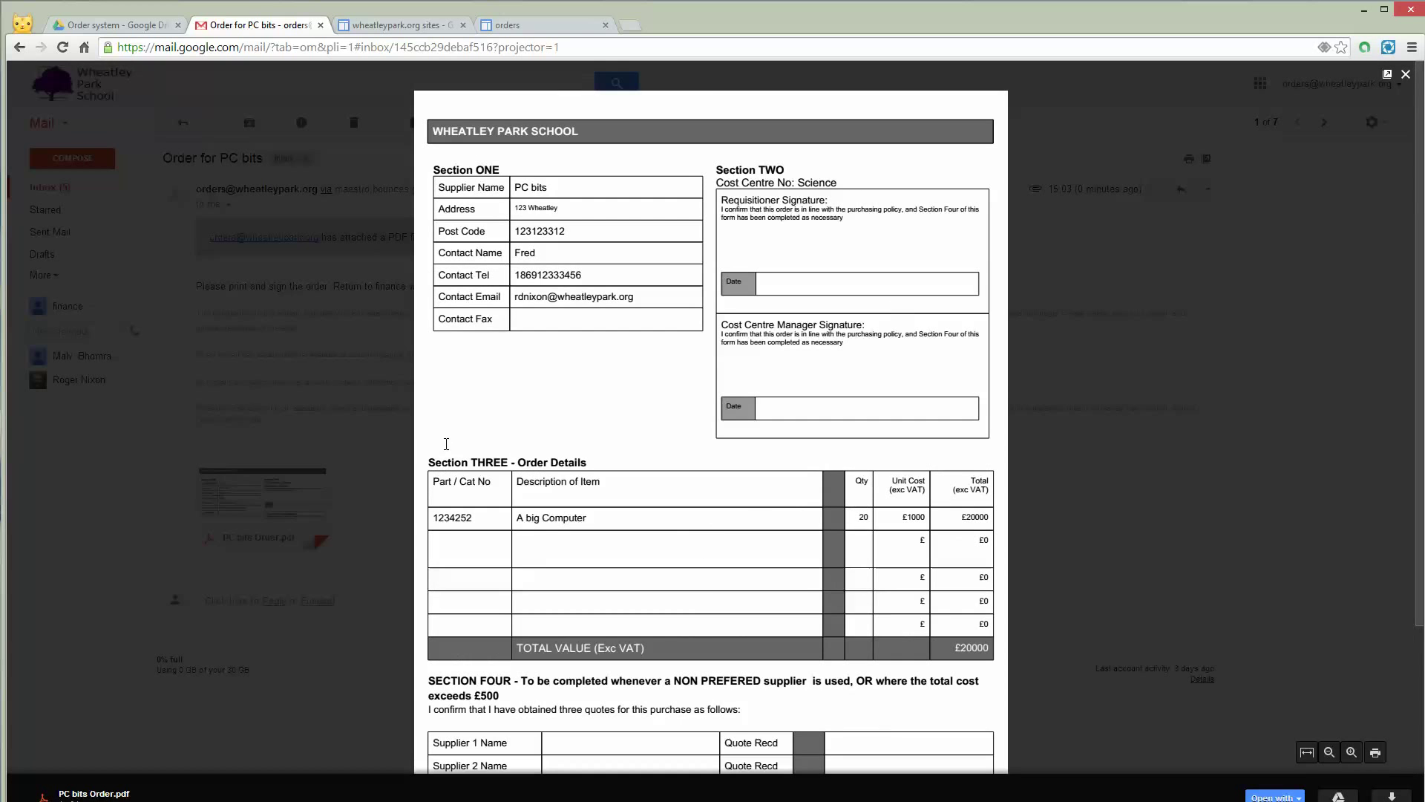
- Close the PDF preview after reviewing the PC bits order
{"action": "left_click", "coordinate": [1406, 74]}
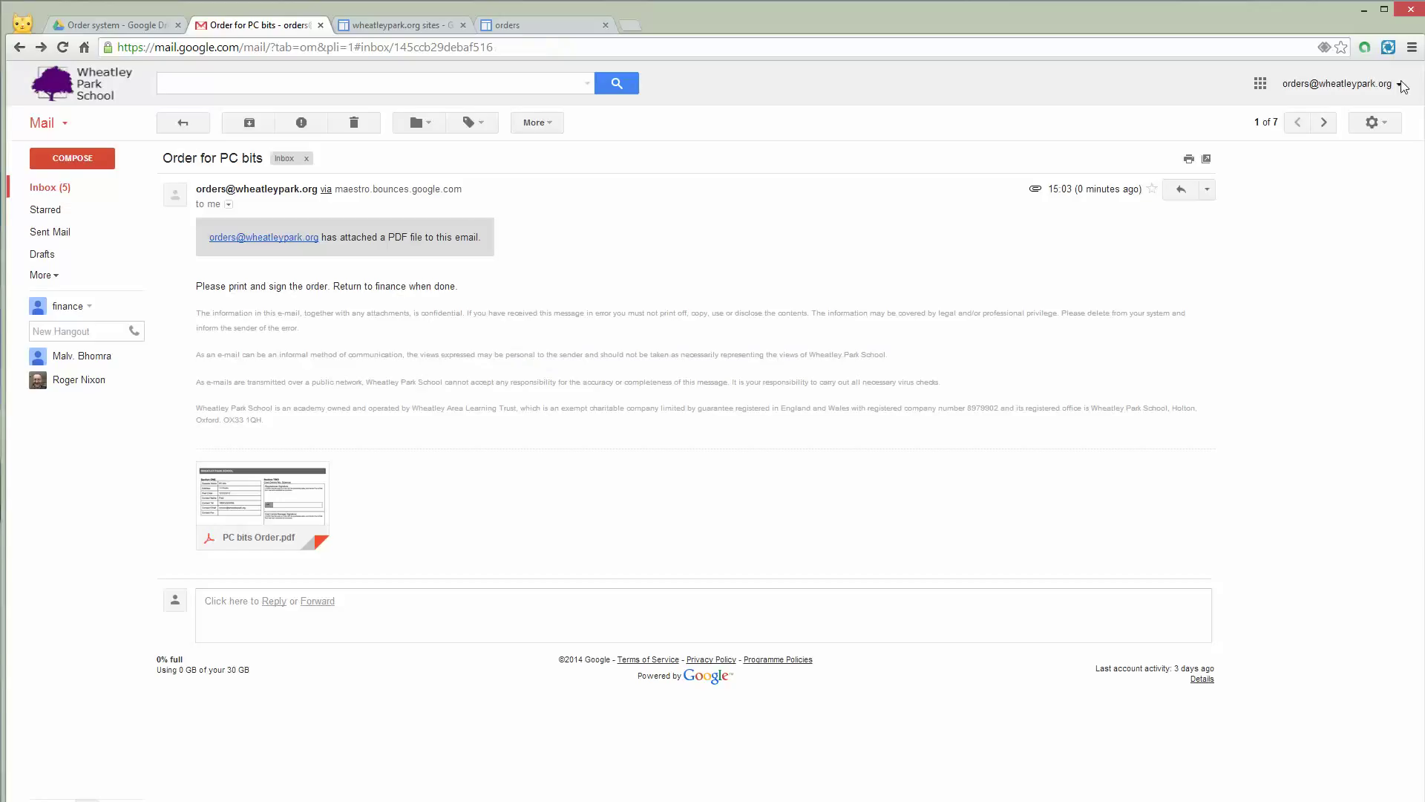
{"action": "mouse_move", "coordinate": [302, 122]}
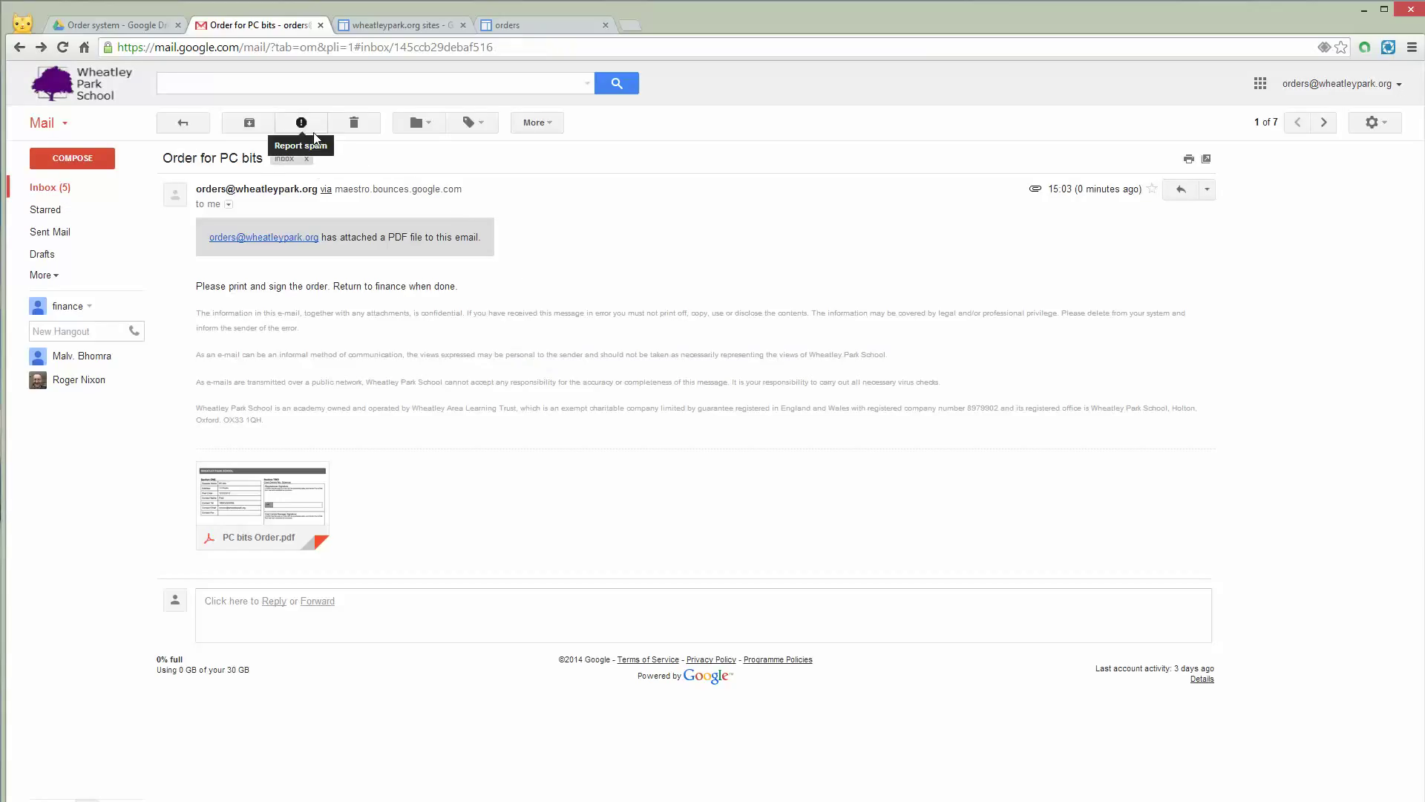
{"action": "mouse_move", "coordinate": [108, 26]}
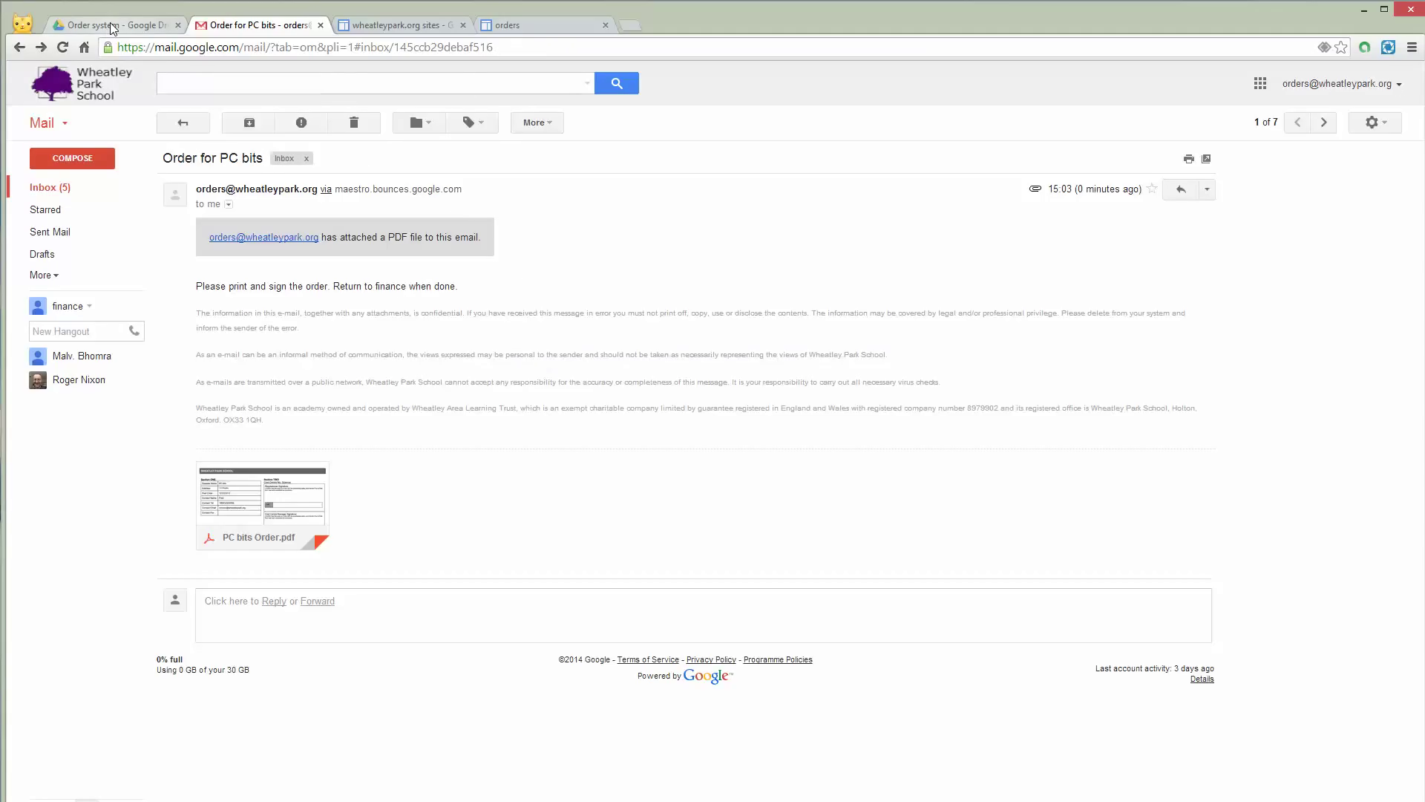
- Switch to the Order system Drive folder and open the Order Sheet form for editing
{"action": "left_click", "coordinate": [115, 26]}
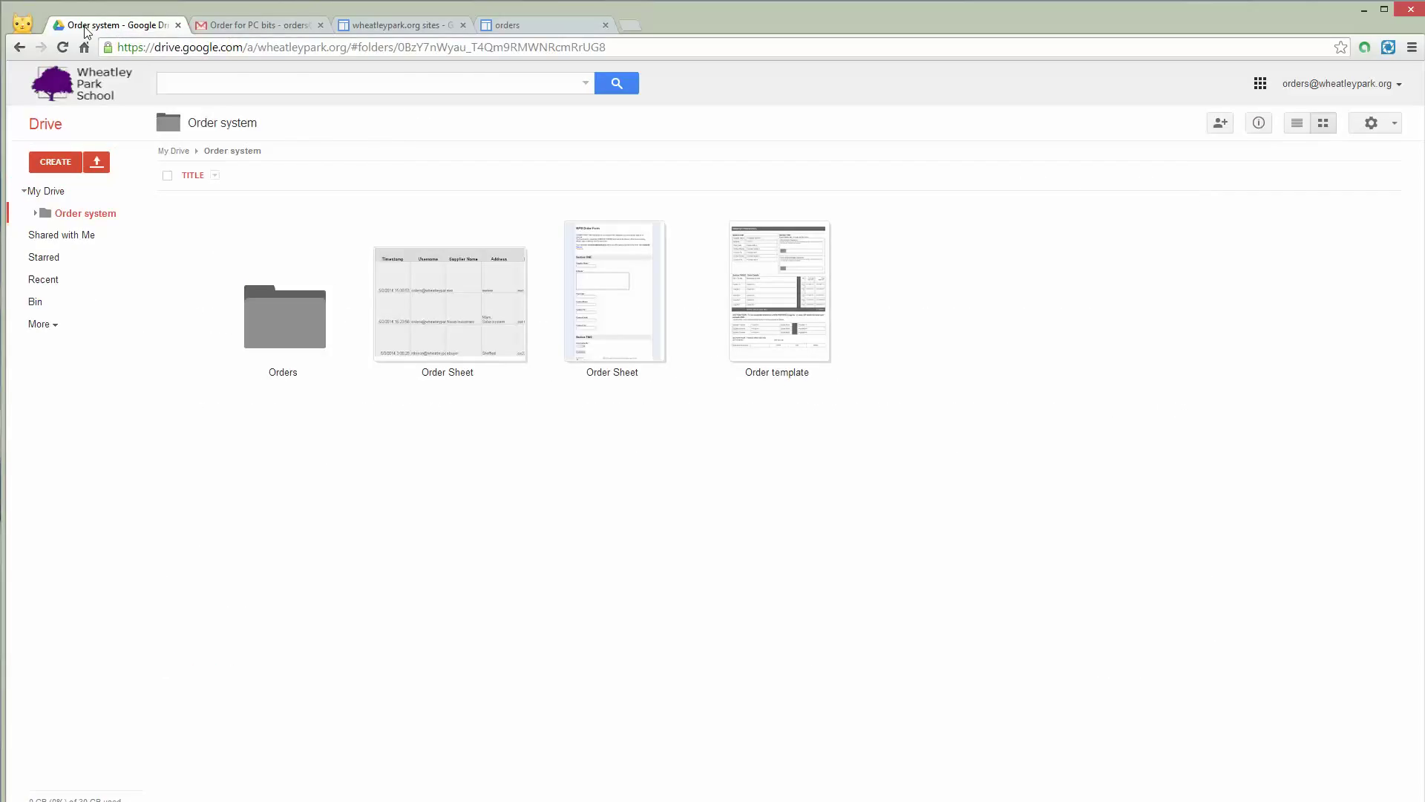
{"action": "mouse_move", "coordinate": [585, 423]}
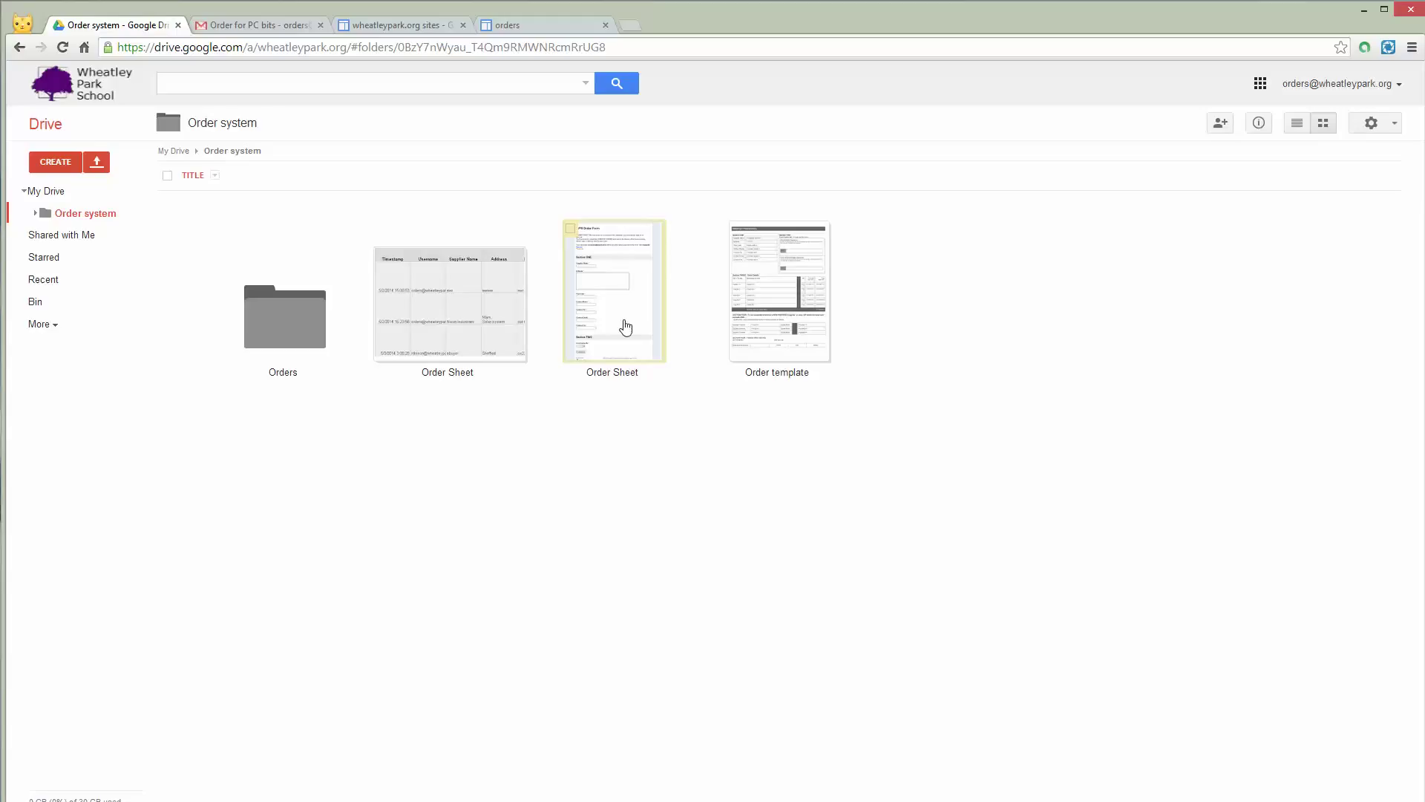
{"action": "double_click", "coordinate": [612, 290]}
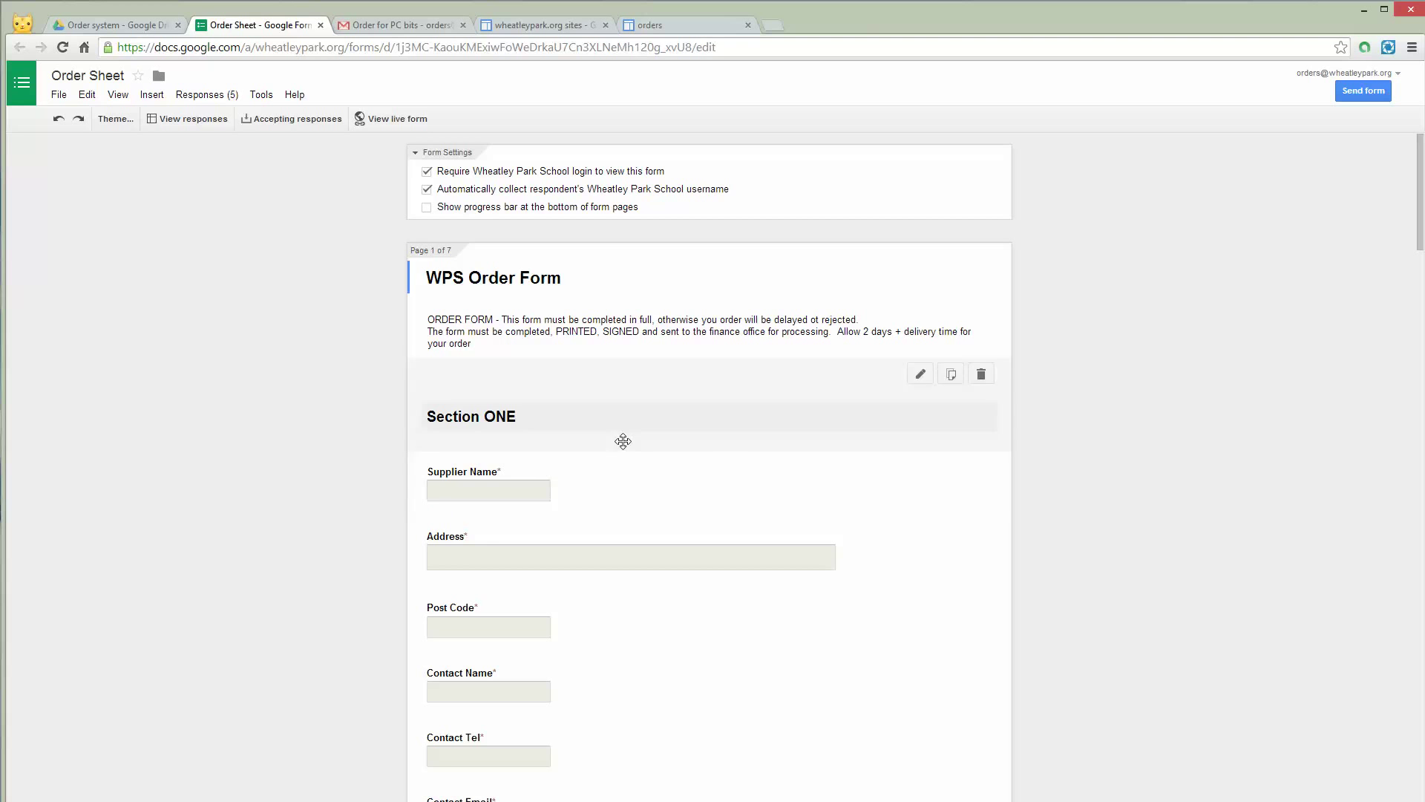
- Scroll through the Order Sheet form's pages from Section ONE to the Second and Third Item pages
{"action": "scroll", "scroll_direction": "down", "scroll_amount": 3}
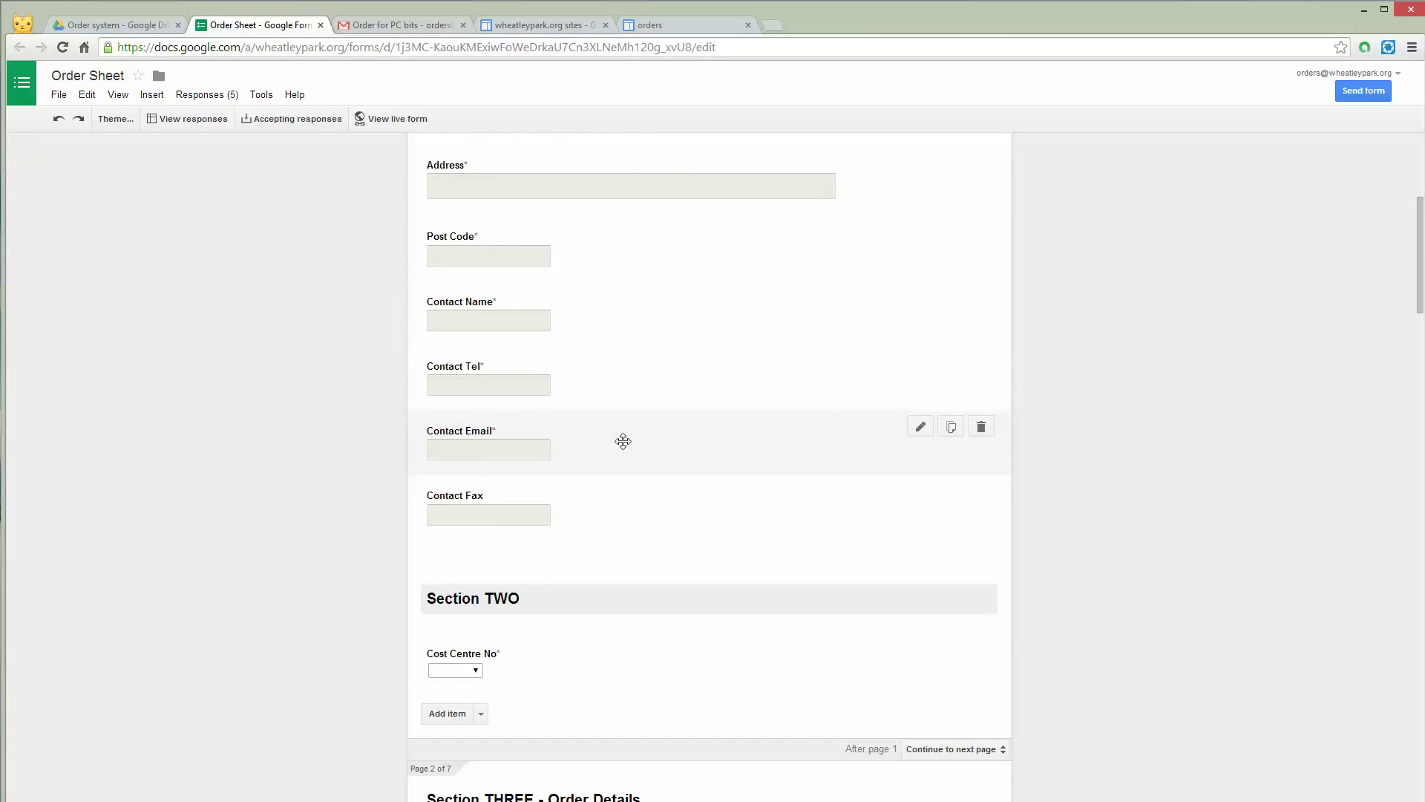
{"action": "scroll", "scroll_direction": "down", "scroll_amount": 3}
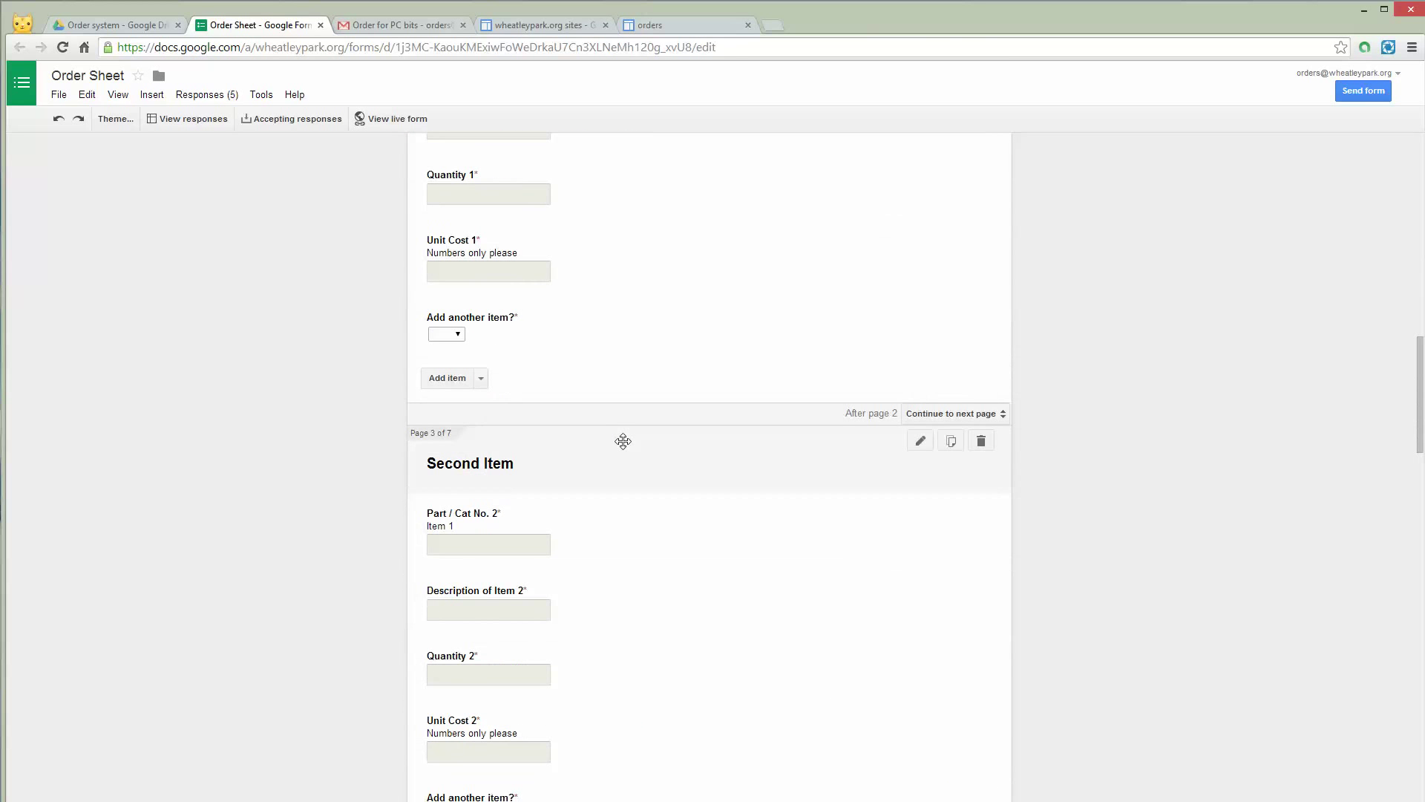
{"action": "scroll", "scroll_direction": "up", "scroll_amount": 3}
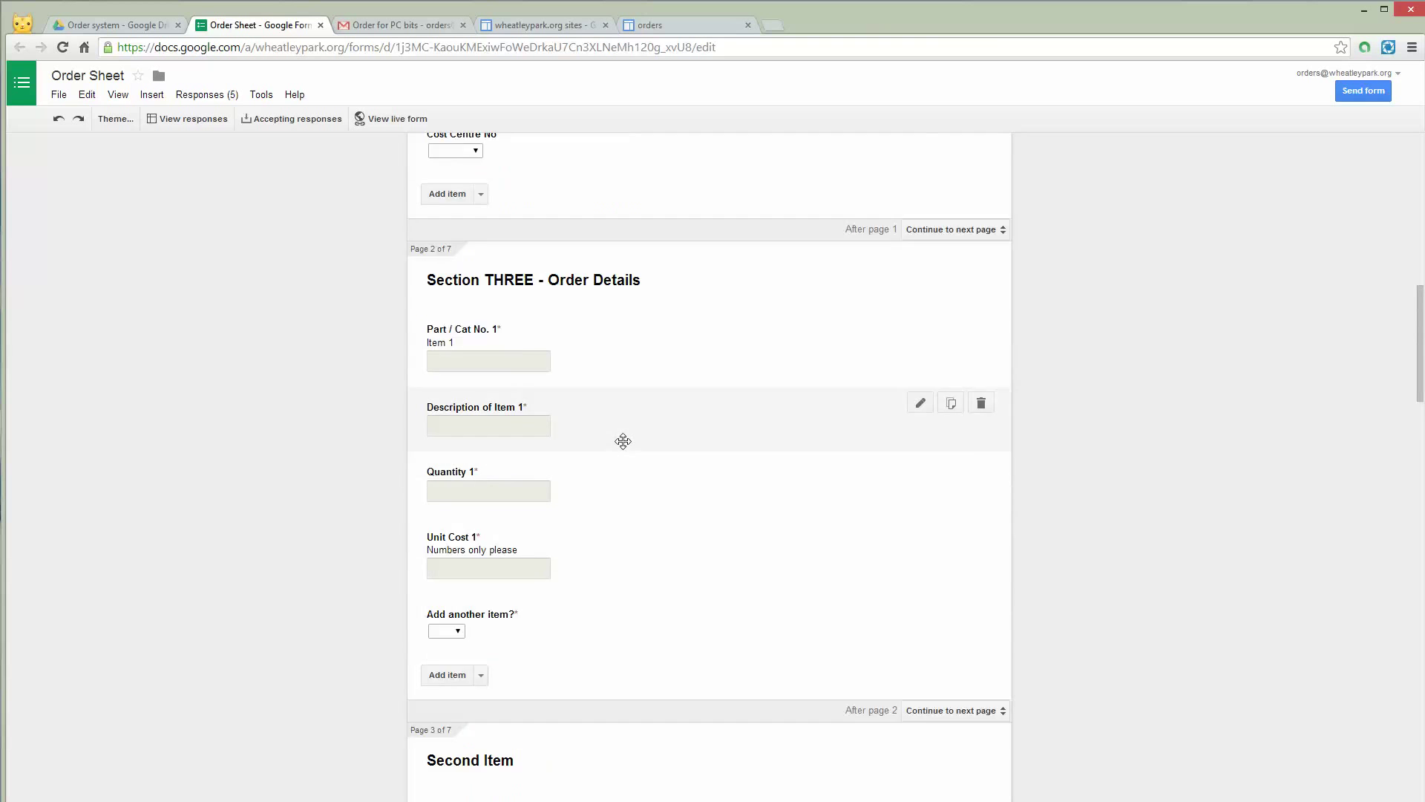
{"action": "scroll", "scroll_direction": "down", "scroll_amount": 3}
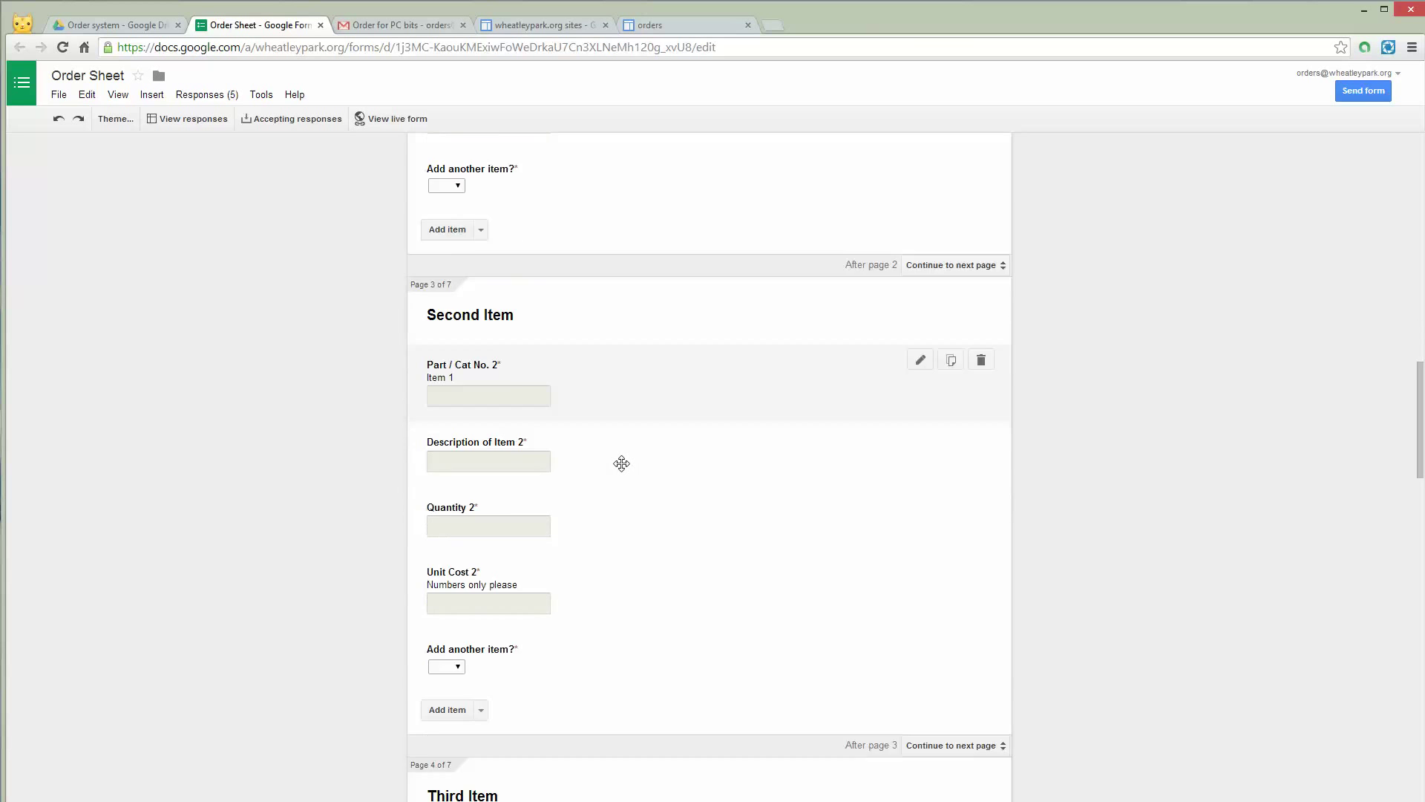
{"action": "scroll", "scroll_direction": "down", "scroll_amount": 3}
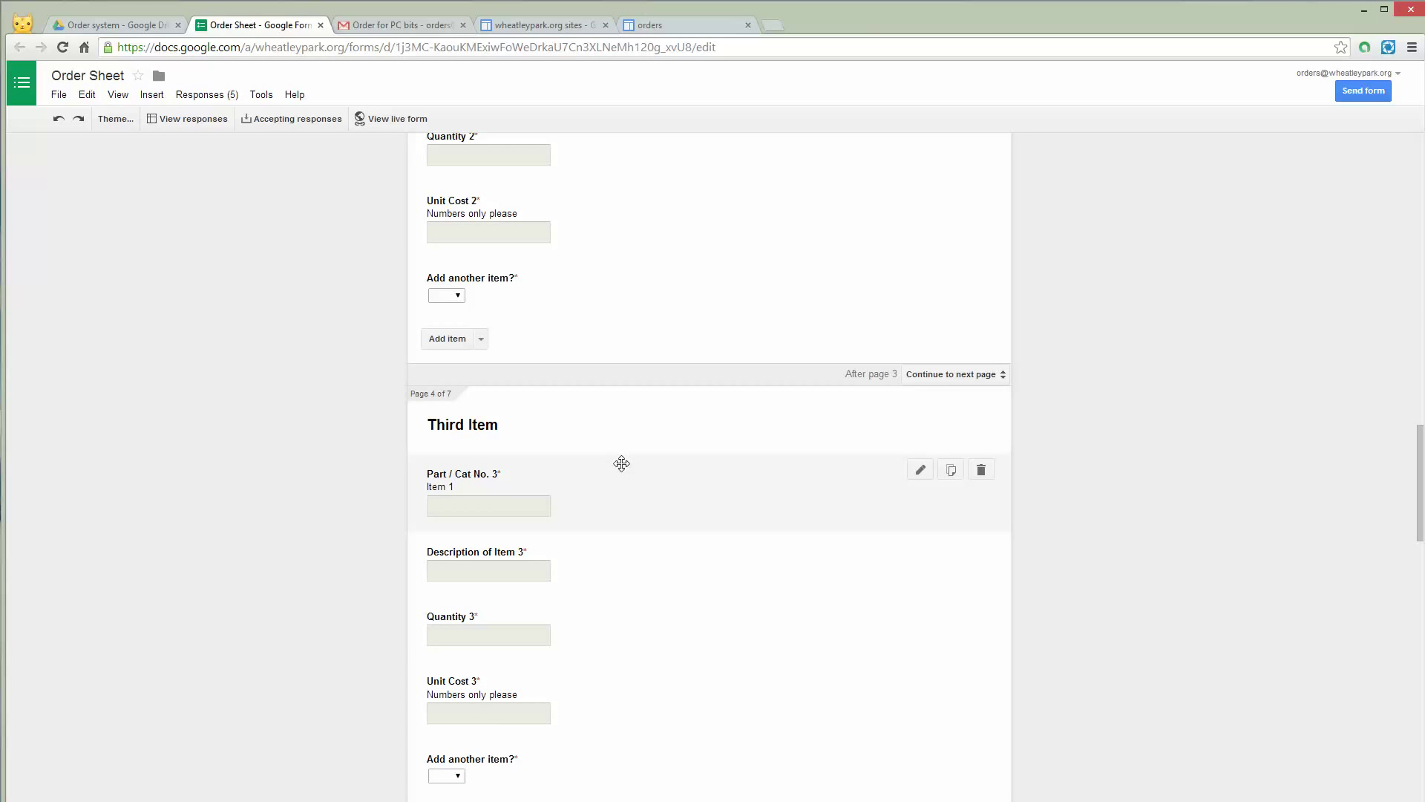
{"action": "scroll", "scroll_direction": "up", "scroll_amount": 3}
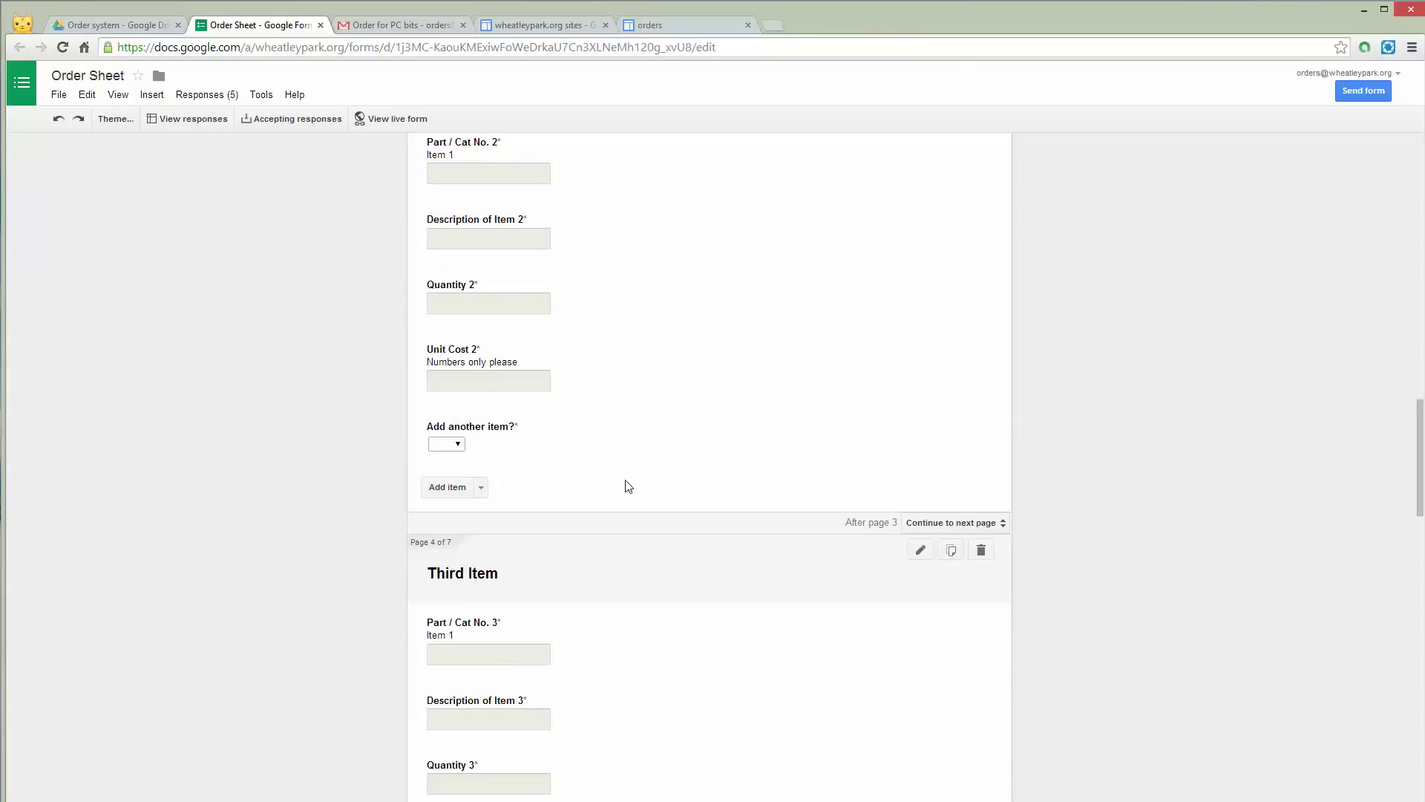
{"action": "mouse_move", "coordinate": [617, 451]}
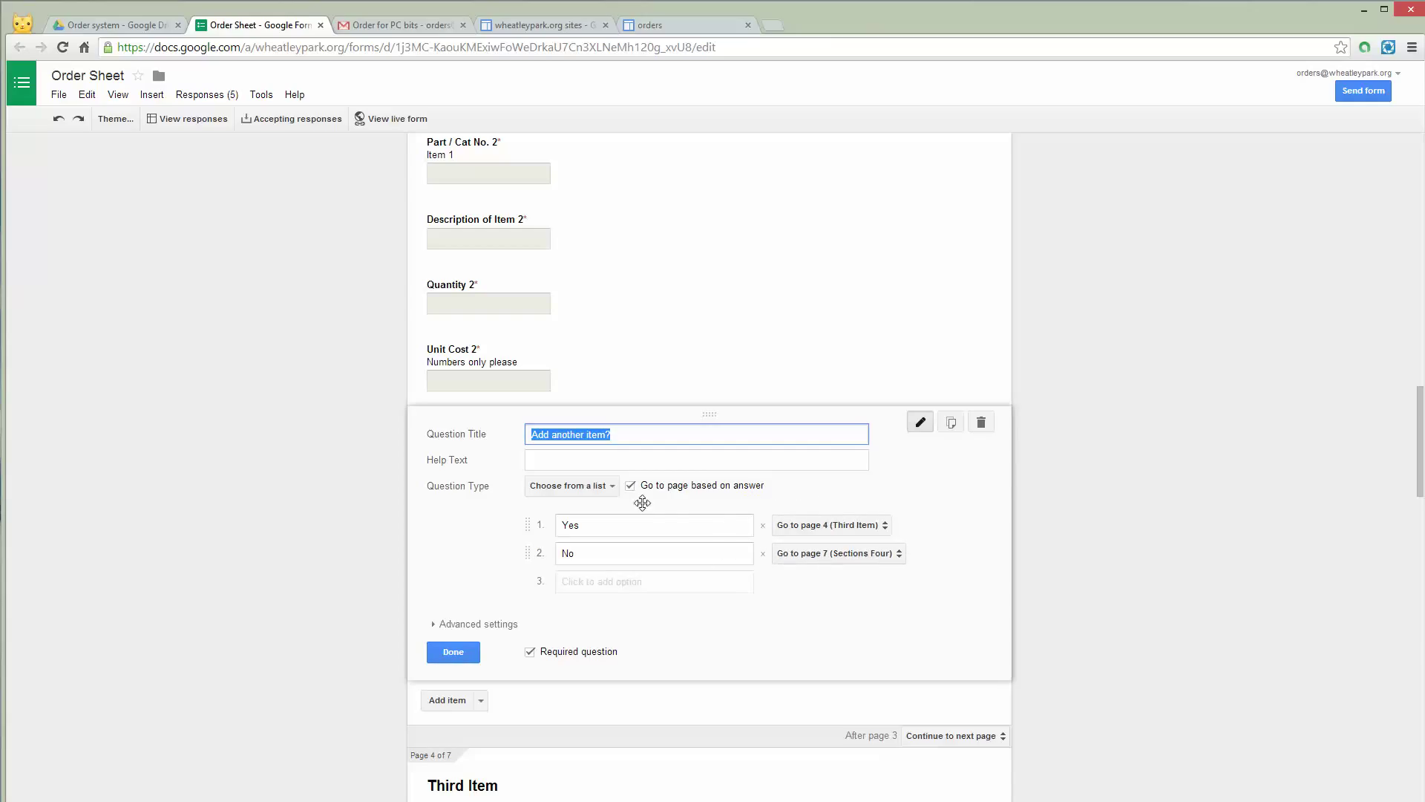
{"action": "mouse_move", "coordinate": [716, 612]}
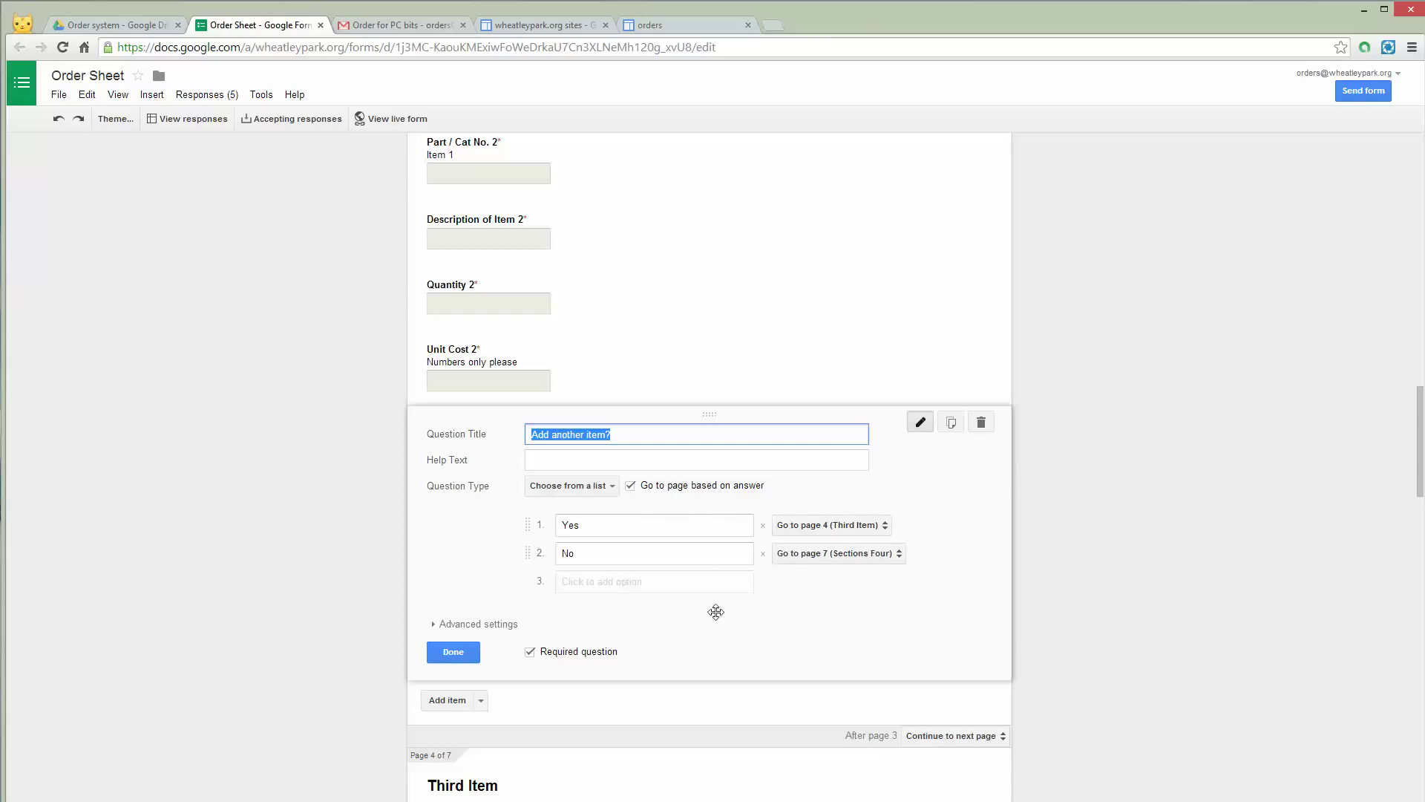
{"action": "mouse_move", "coordinate": [453, 652]}
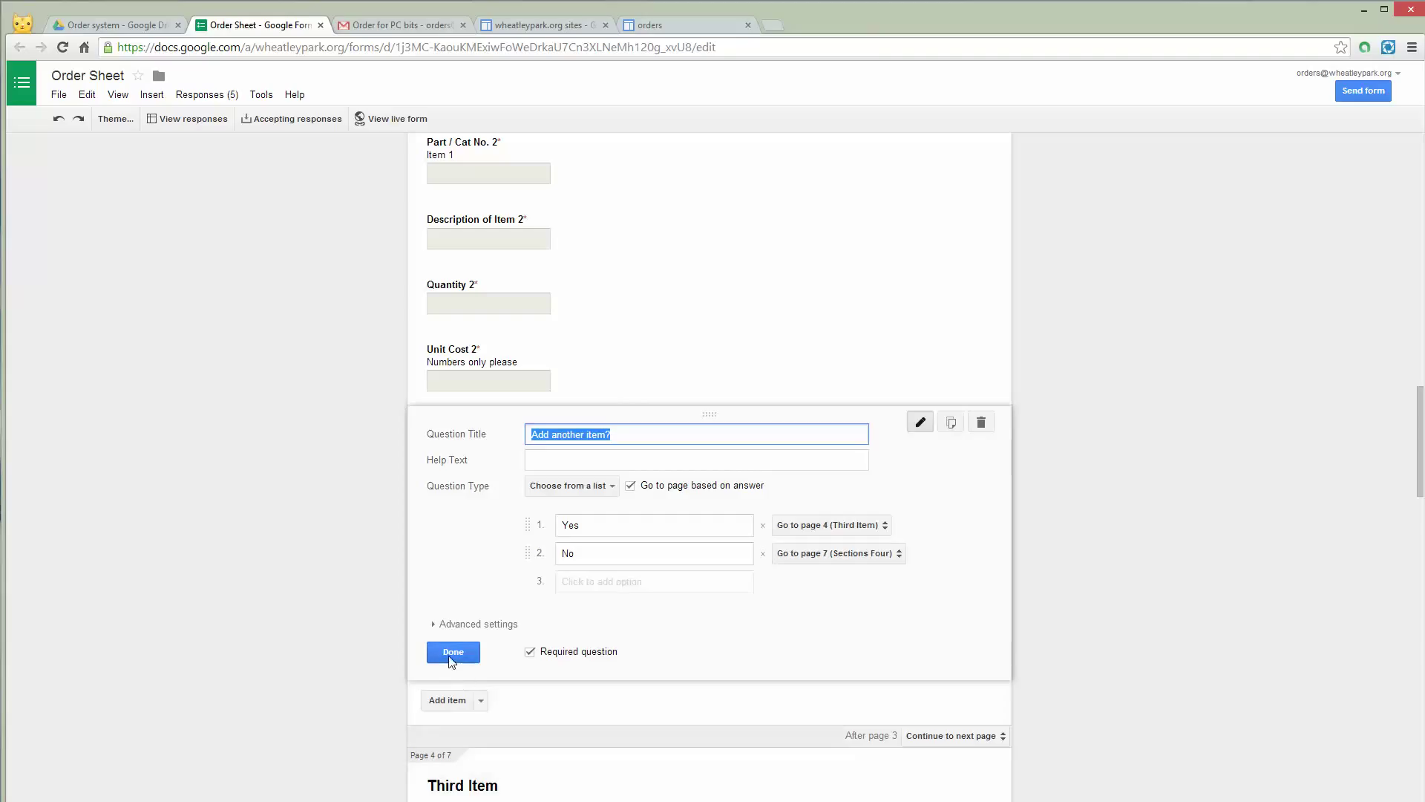
{"action": "left_click", "coordinate": [452, 652]}
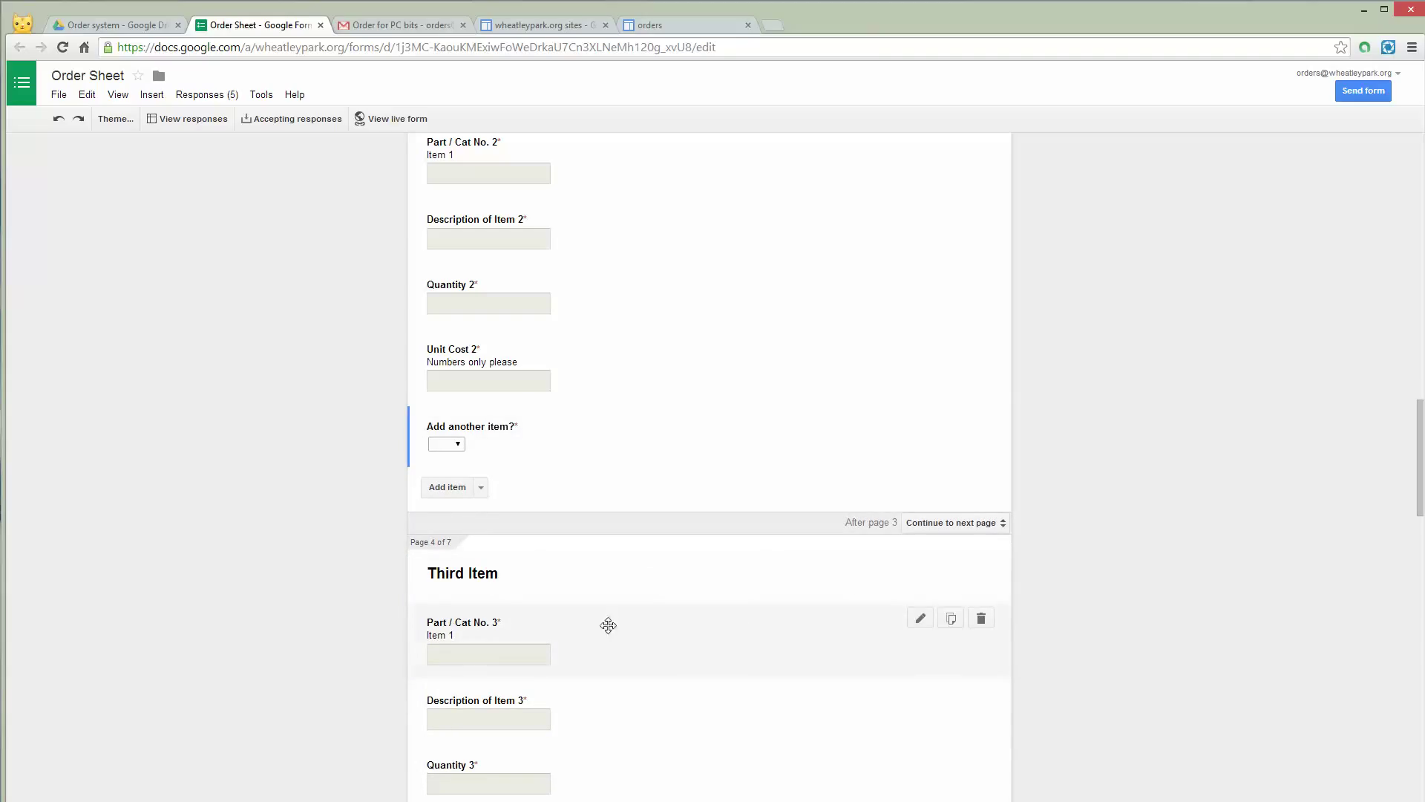
{"action": "mouse_move", "coordinate": [558, 290]}
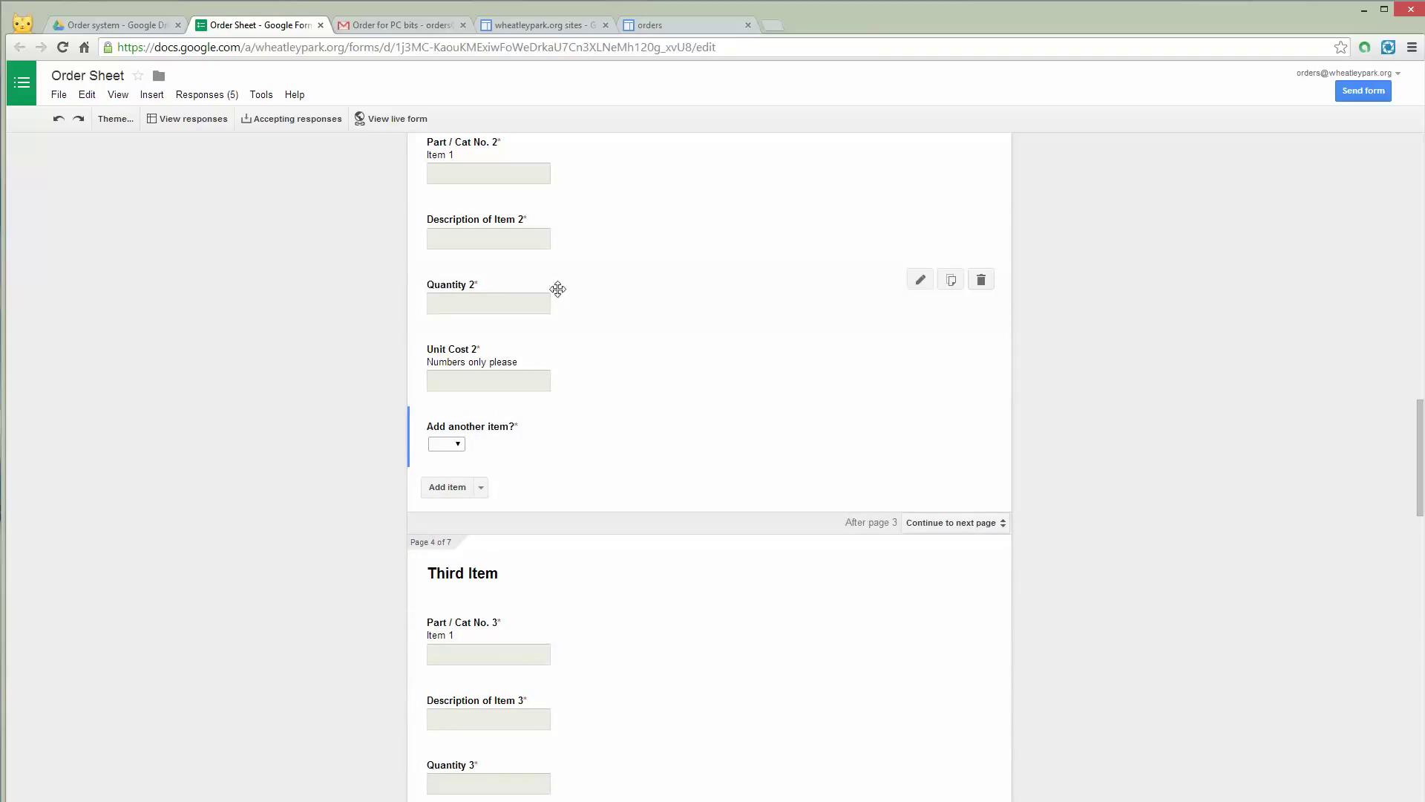
- Keep Quantity 2's Number / Is number validation in its advanced settings and finish editing it
{"action": "left_click", "coordinate": [919, 280]}
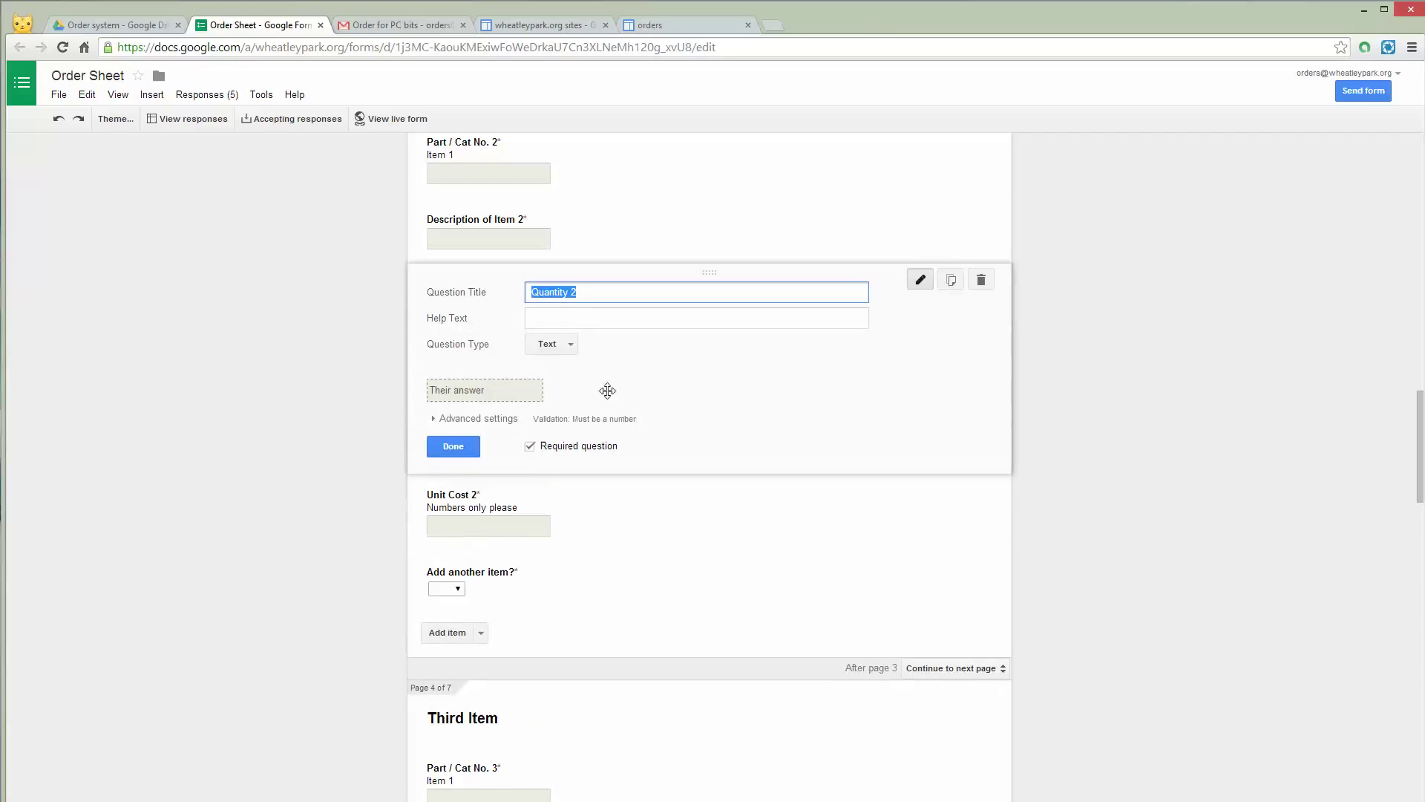
{"action": "mouse_move", "coordinate": [614, 430]}
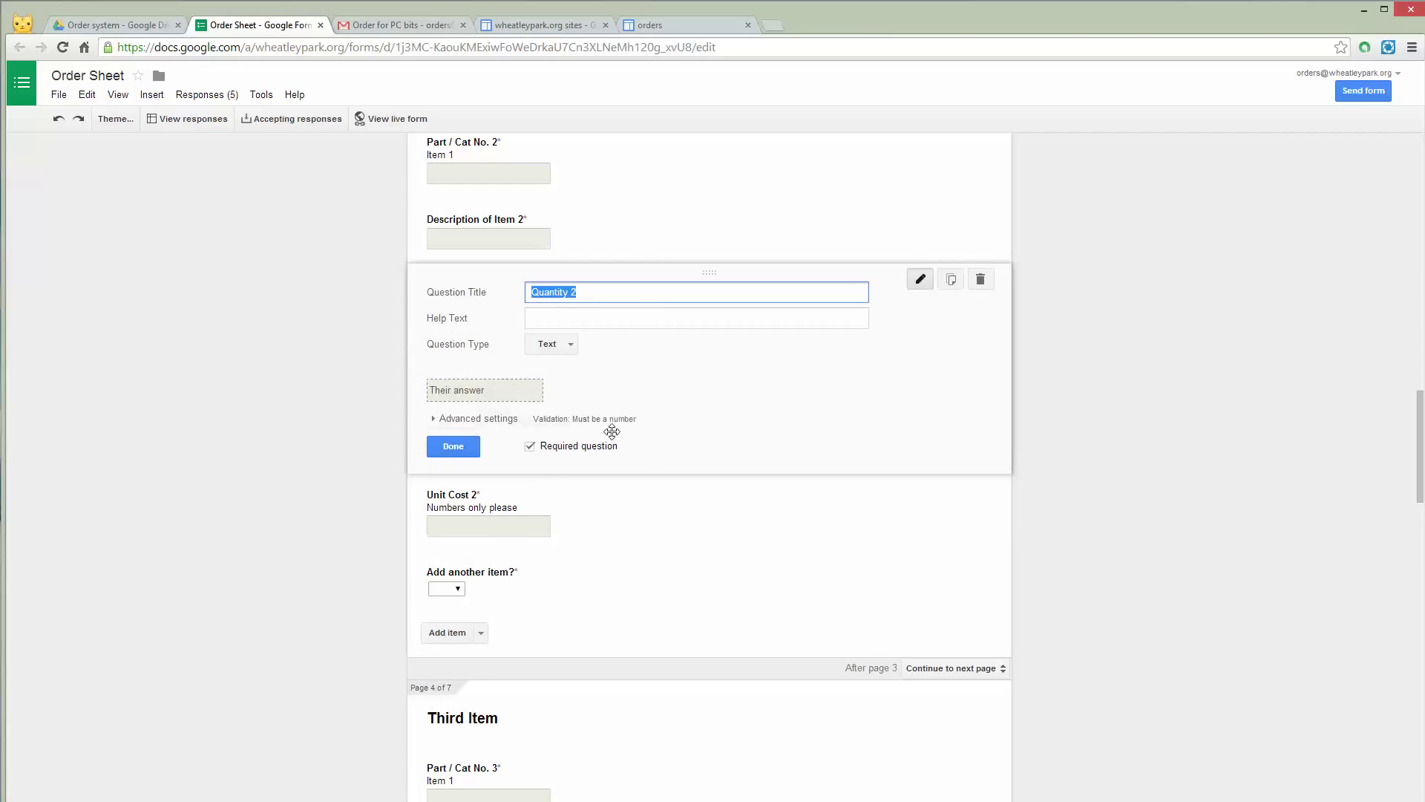
{"action": "left_click", "coordinate": [477, 419]}
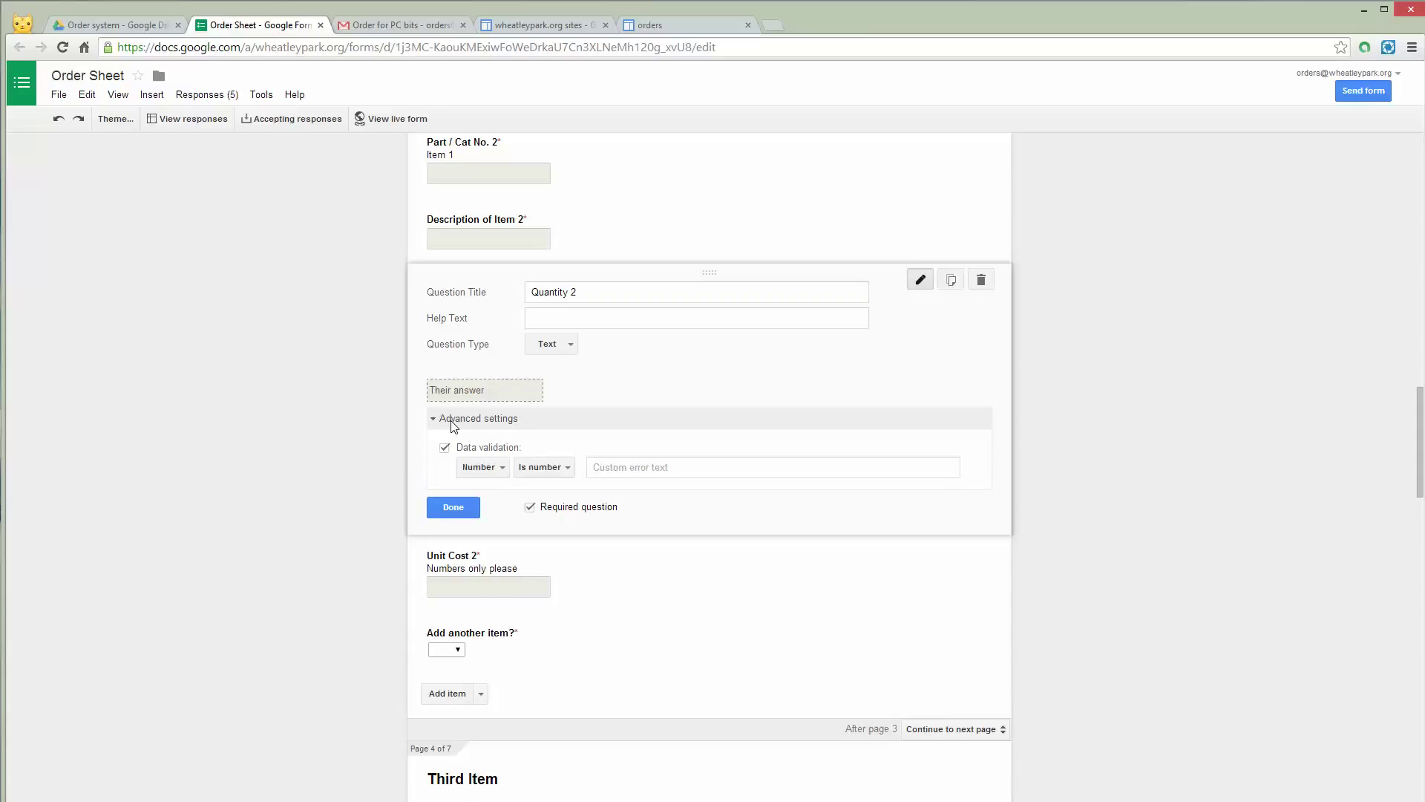
{"action": "left_click", "coordinate": [544, 468]}
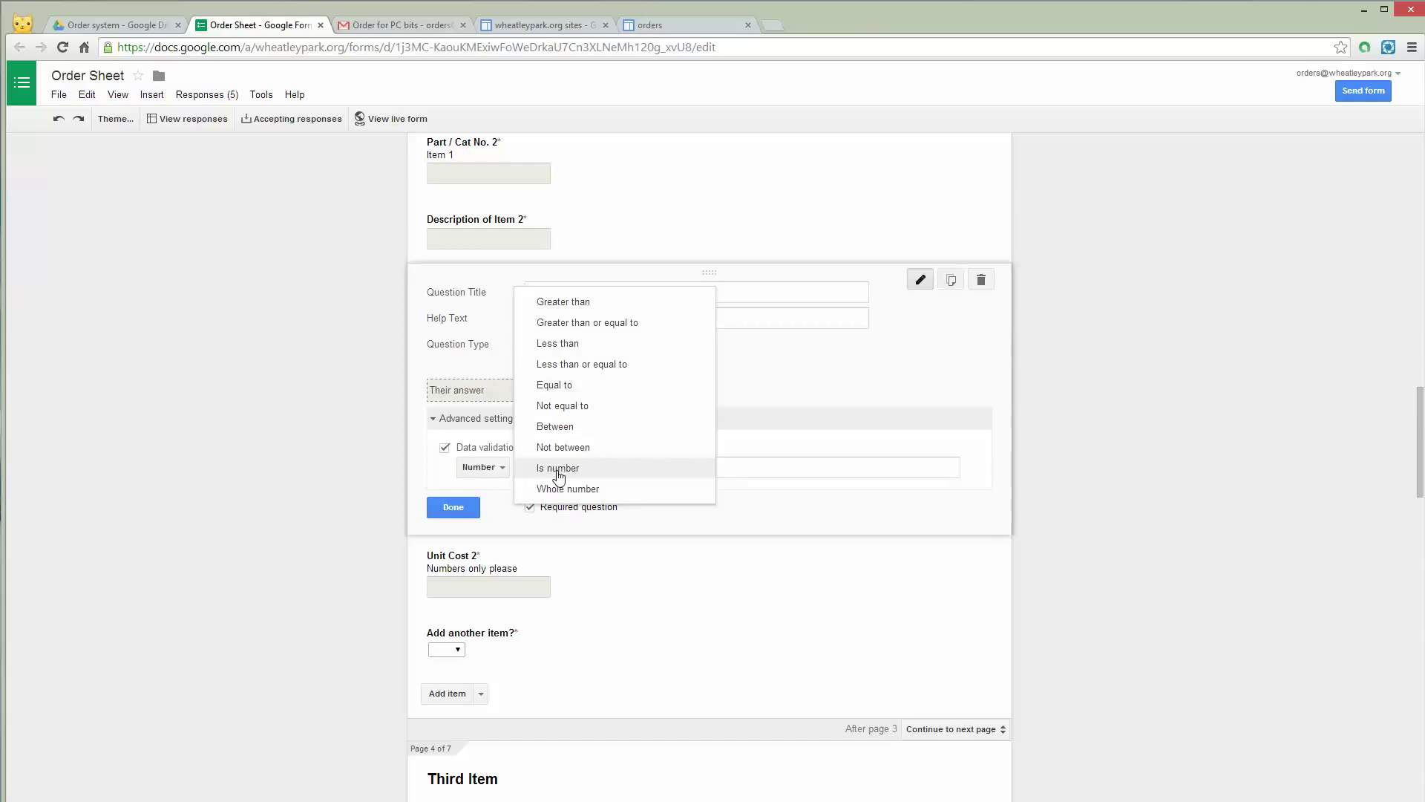
{"action": "left_click", "coordinate": [557, 468]}
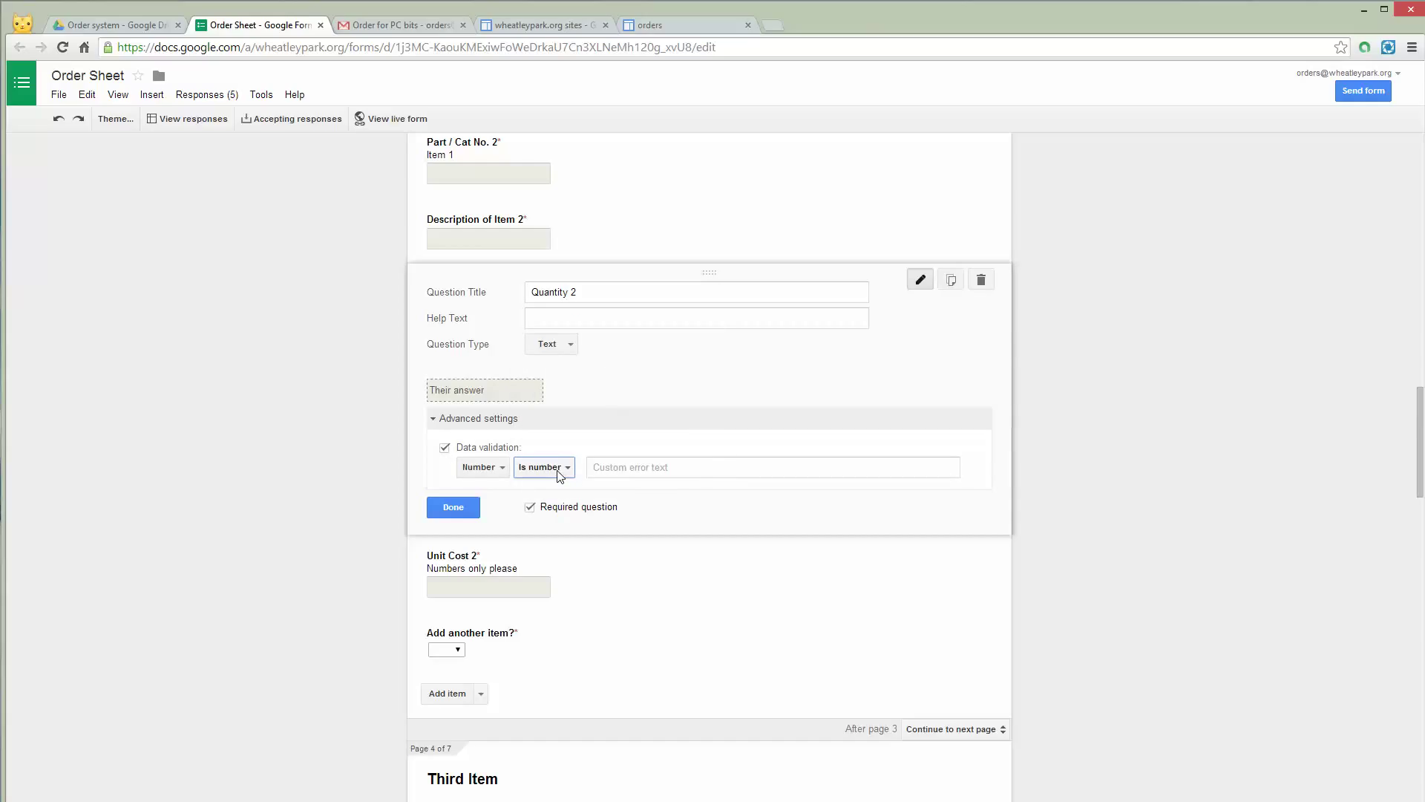
{"action": "mouse_move", "coordinate": [656, 468]}
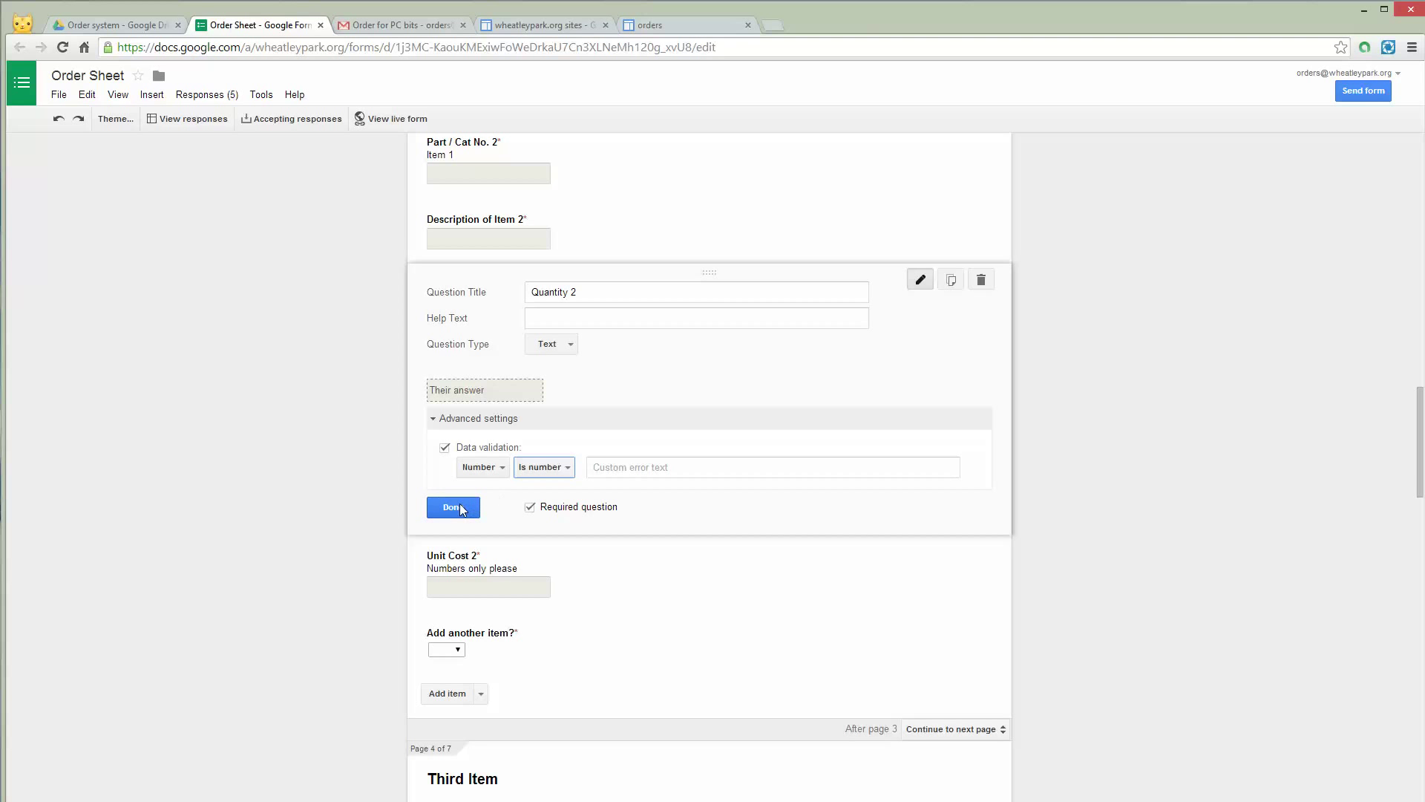
{"action": "left_click", "coordinate": [452, 507]}
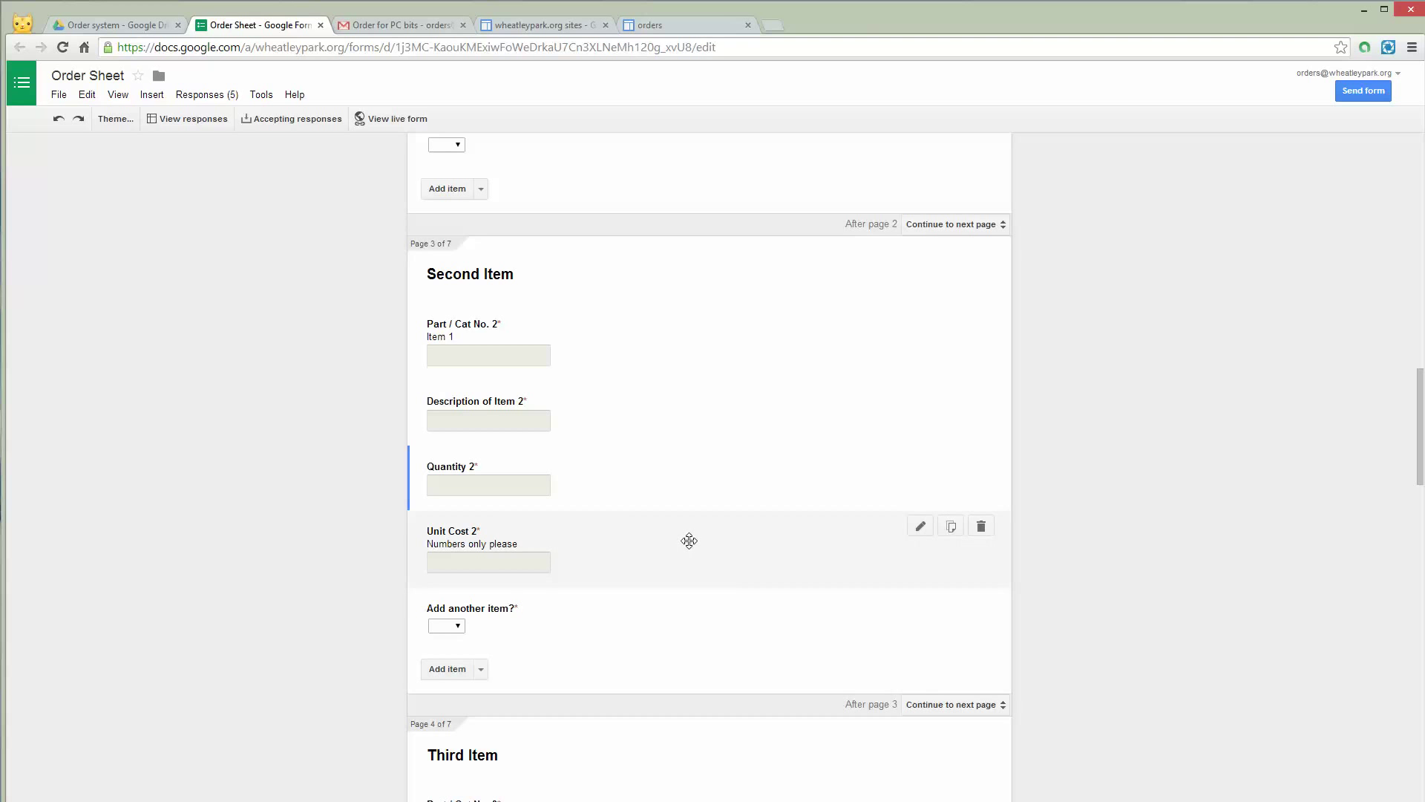
{"action": "mouse_move", "coordinate": [325, 29]}
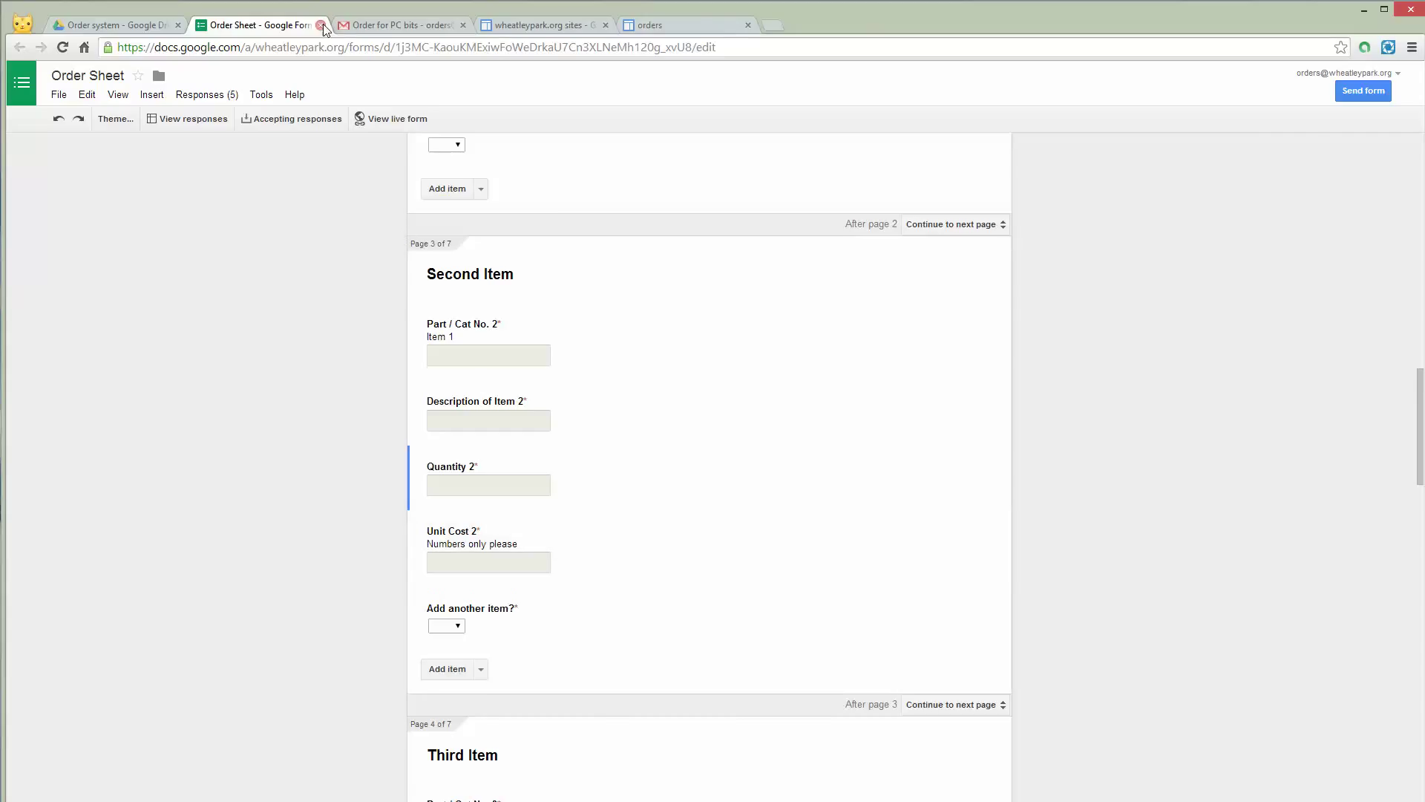
- Close the form editor and open the Order template document from the Order system folder
{"action": "left_click", "coordinate": [321, 25]}
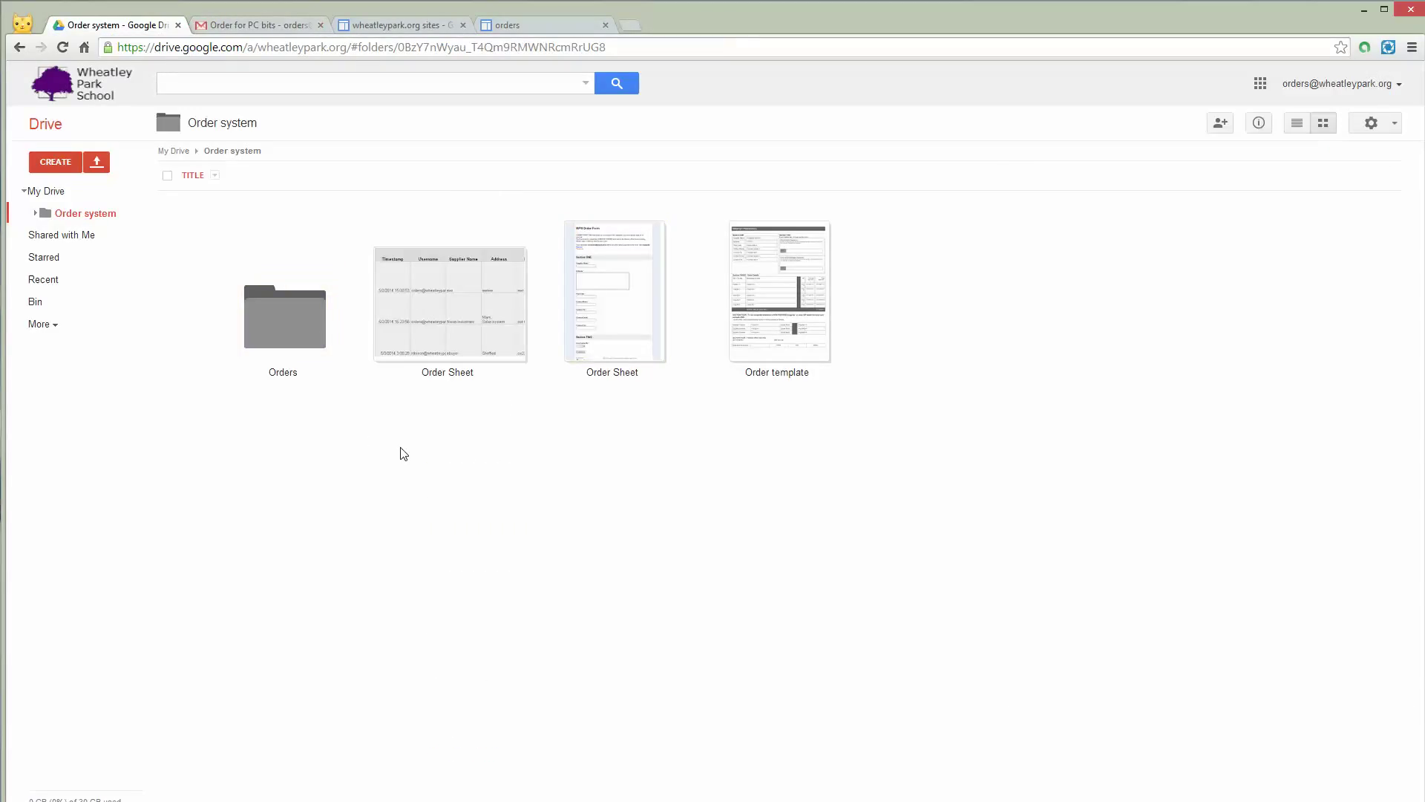
{"action": "mouse_move", "coordinate": [529, 687]}
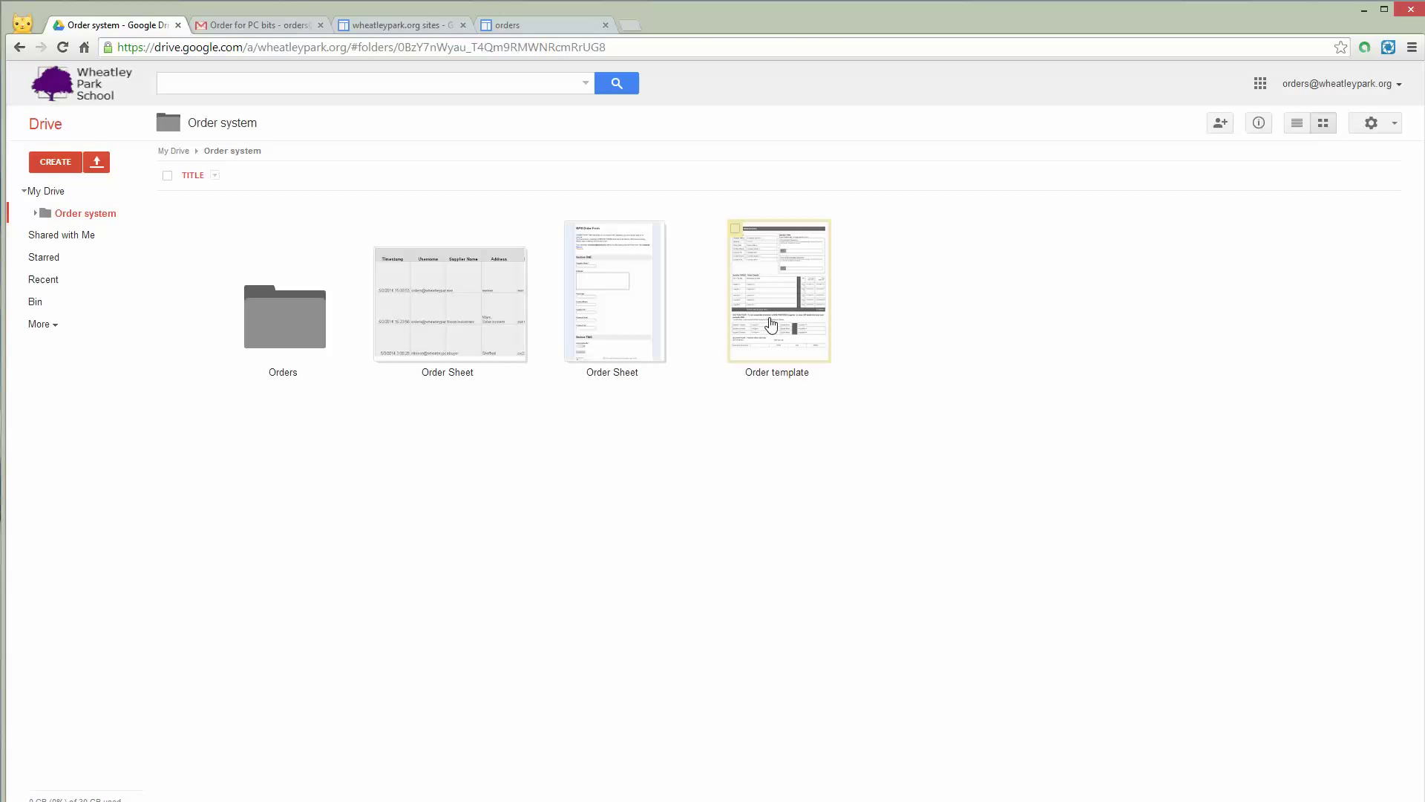
{"action": "double_click", "coordinate": [777, 290]}
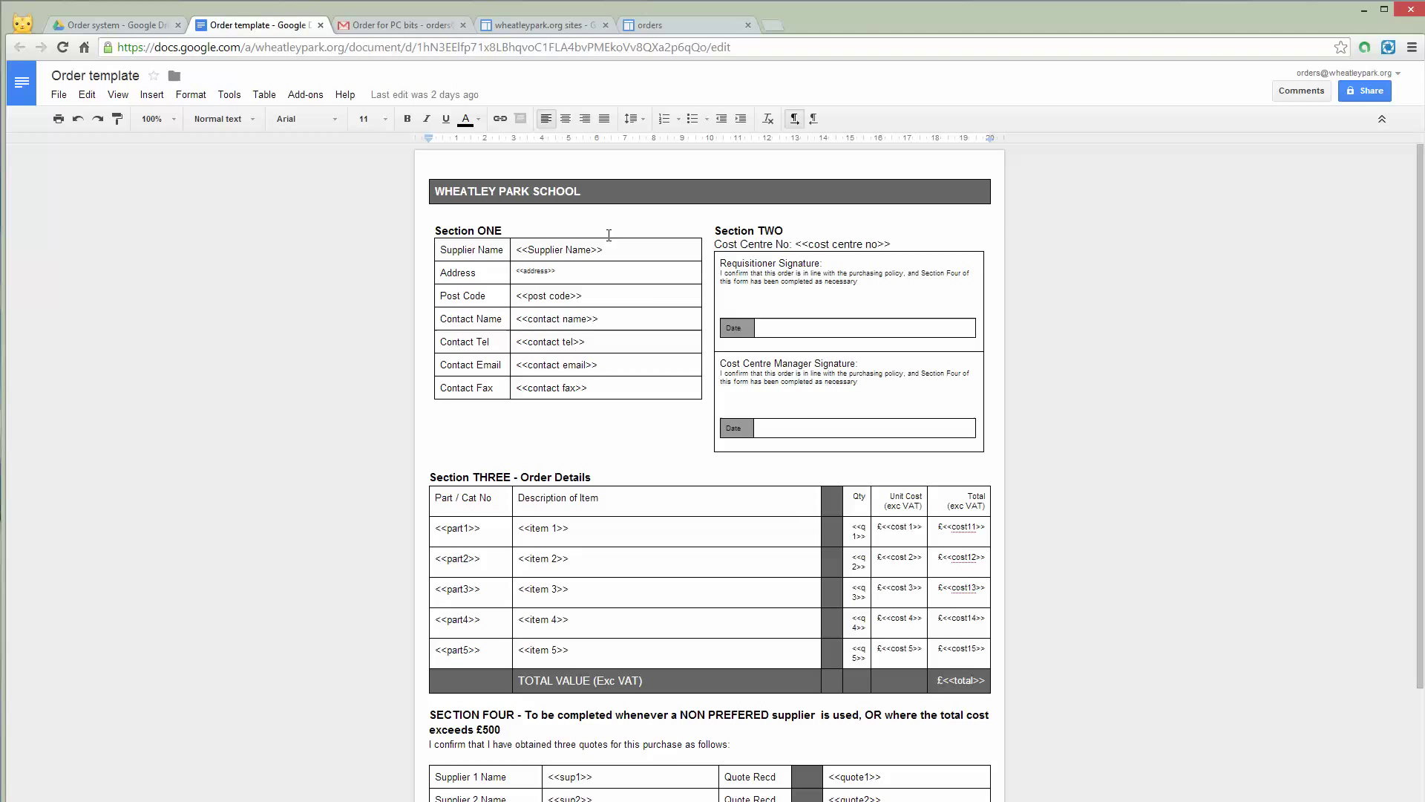
{"action": "mouse_move", "coordinate": [647, 233]}
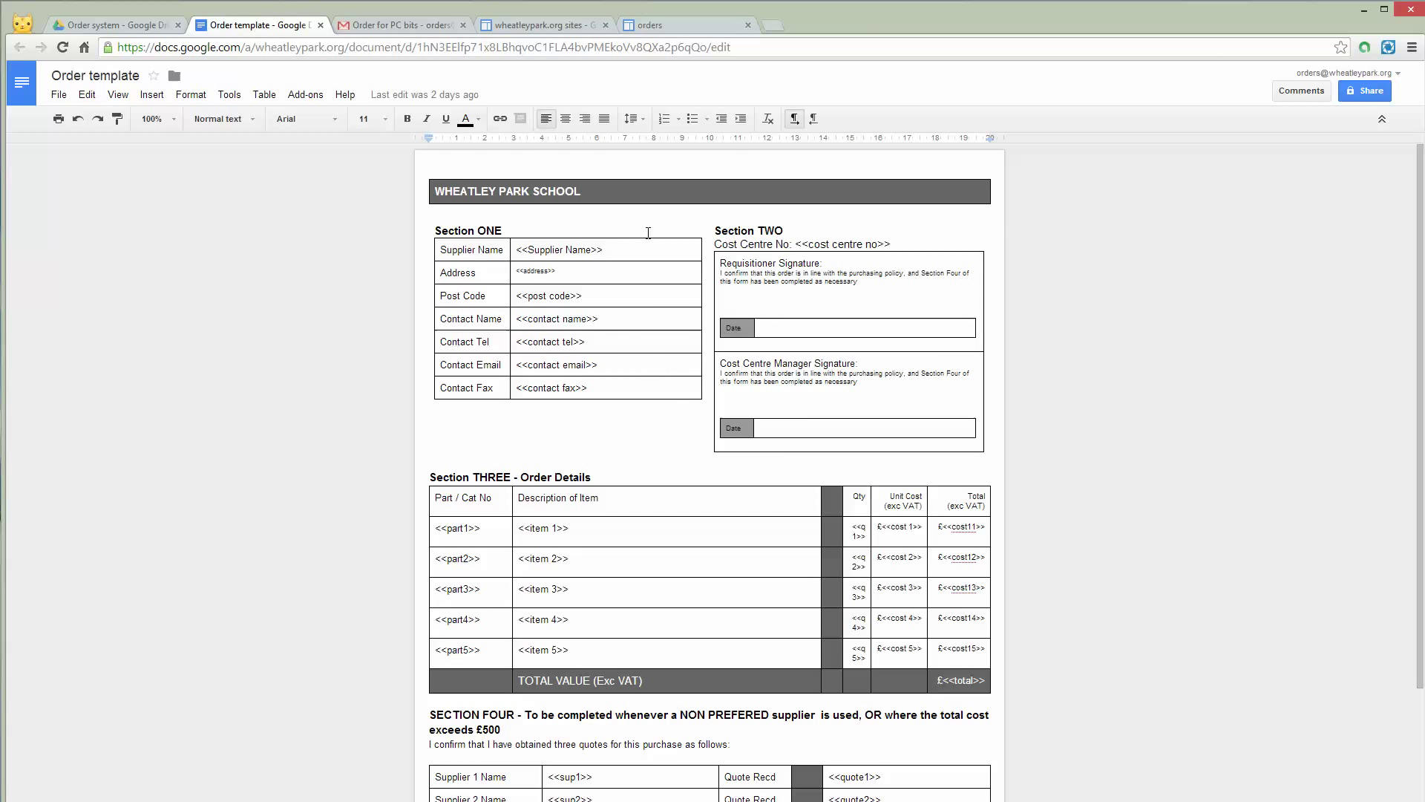
{"action": "scroll", "scroll_direction": "down", "scroll_amount": 3}
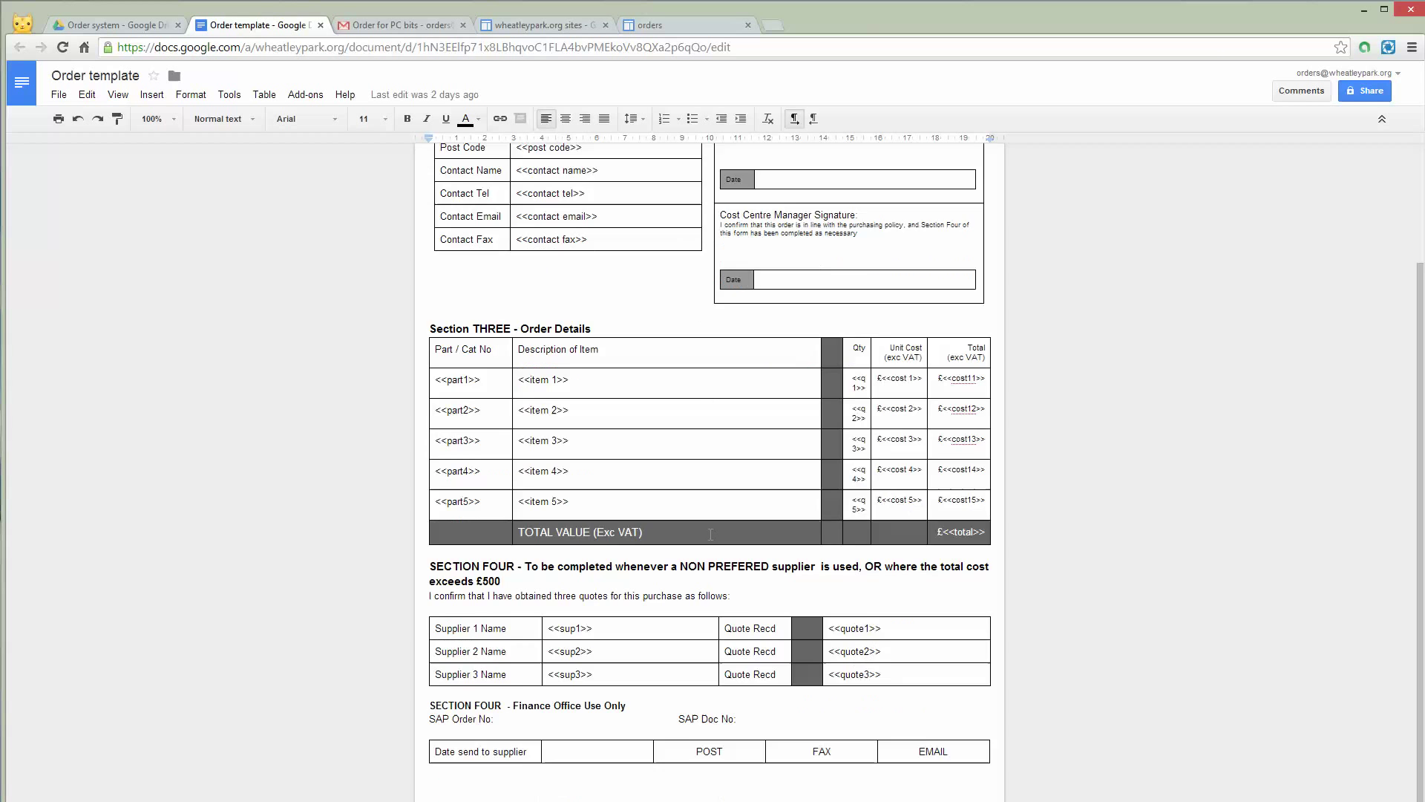
{"action": "scroll", "scroll_direction": "up", "scroll_amount": 3}
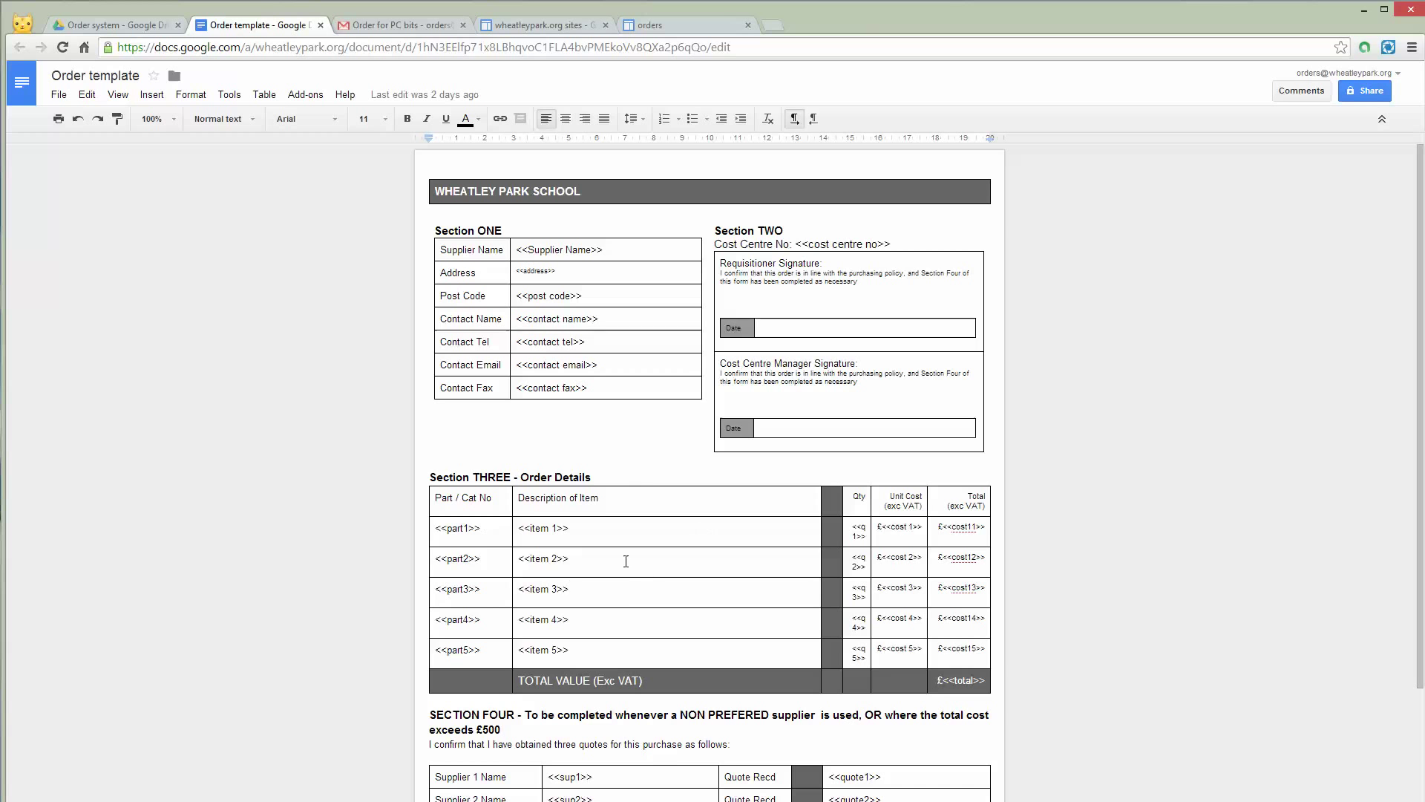
{"action": "left_click", "coordinate": [569, 527]}
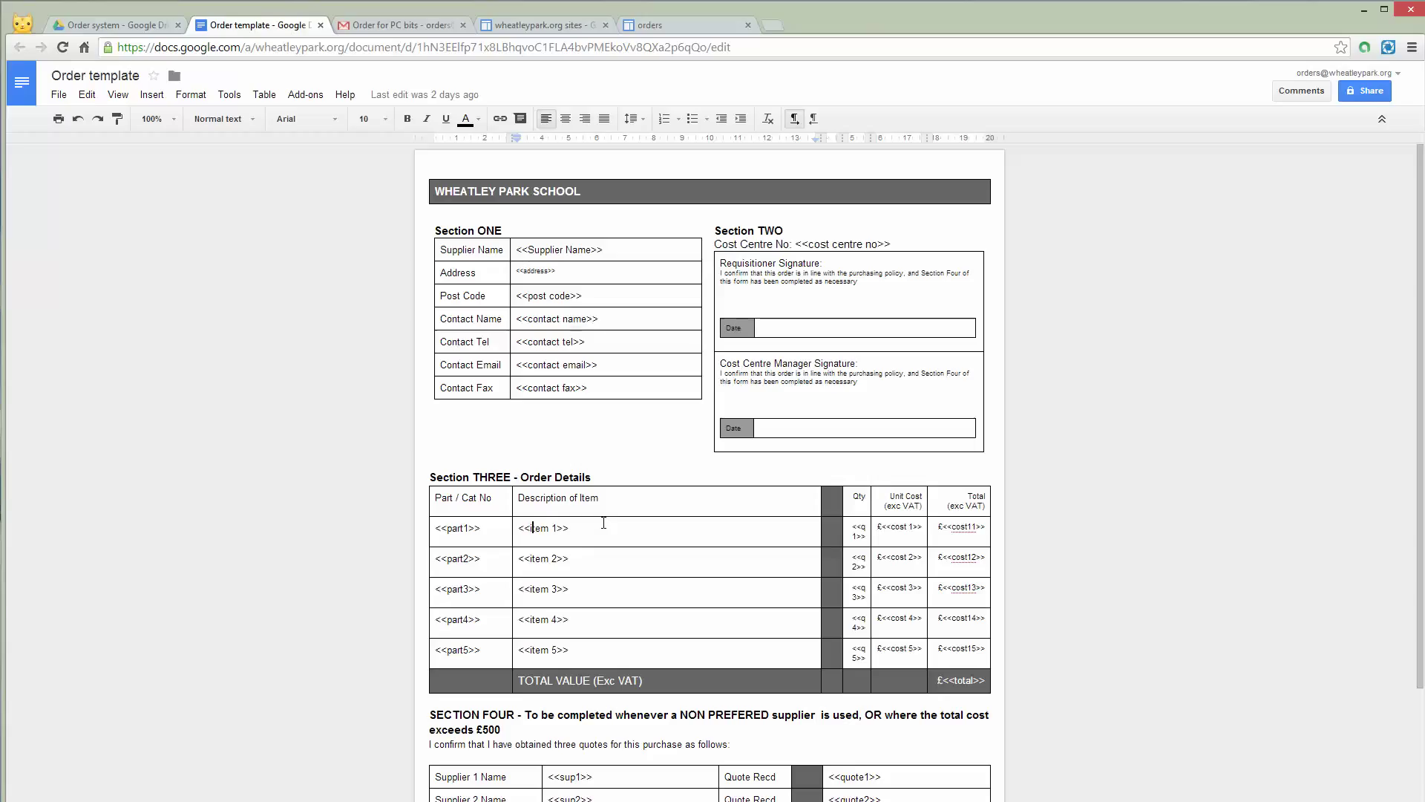
{"action": "left_click", "coordinate": [521, 527]}
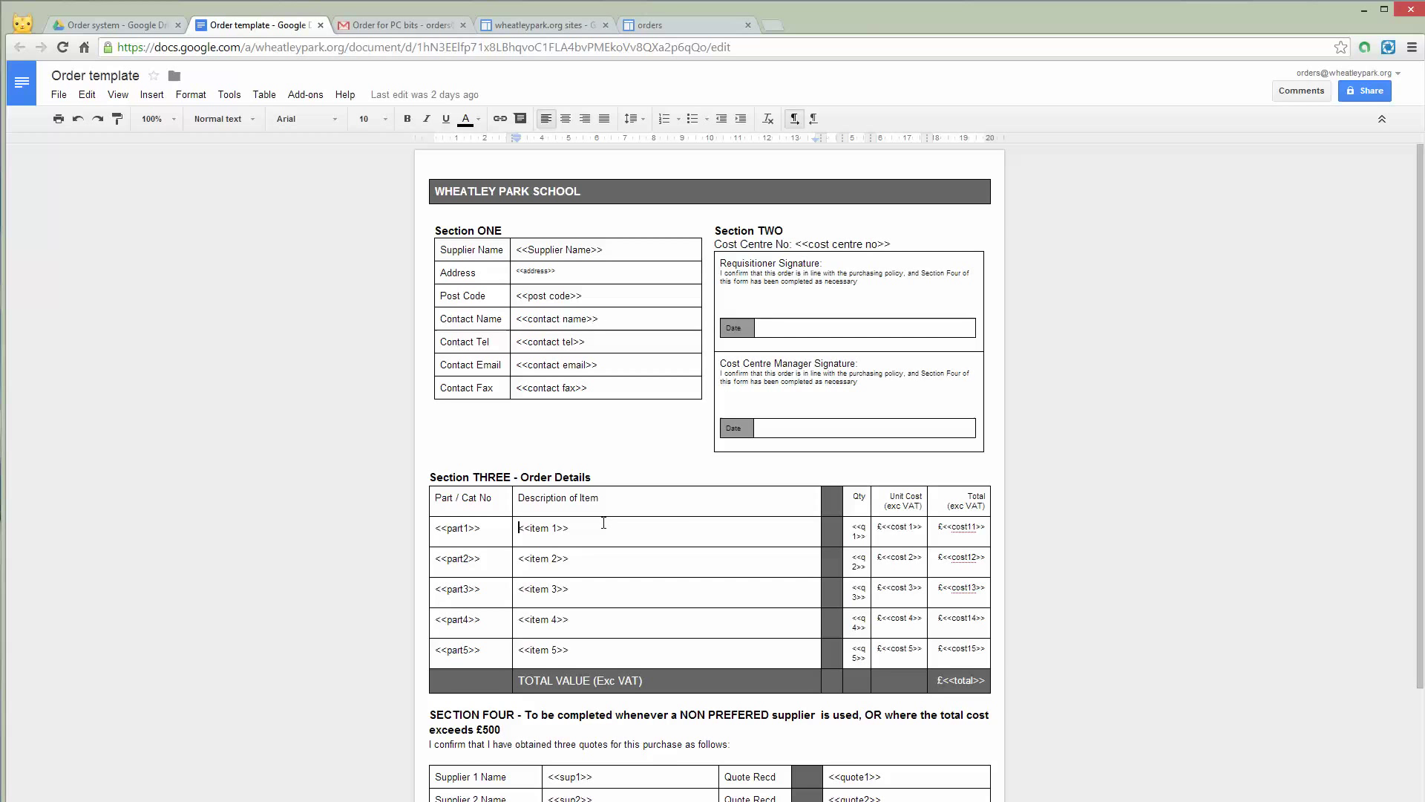
{"action": "mouse_move", "coordinate": [643, 231]}
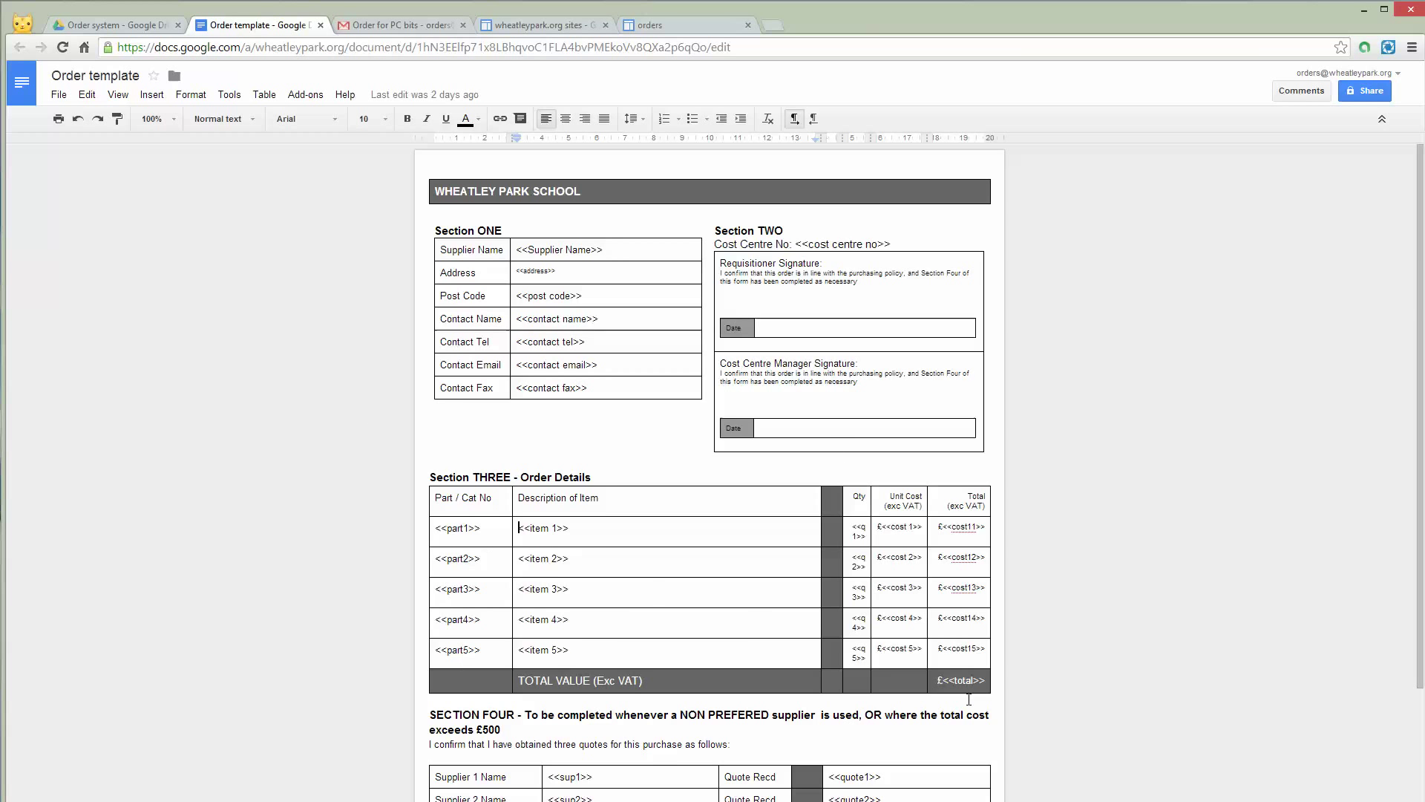
{"action": "scroll", "scroll_direction": "down", "scroll_amount": 3}
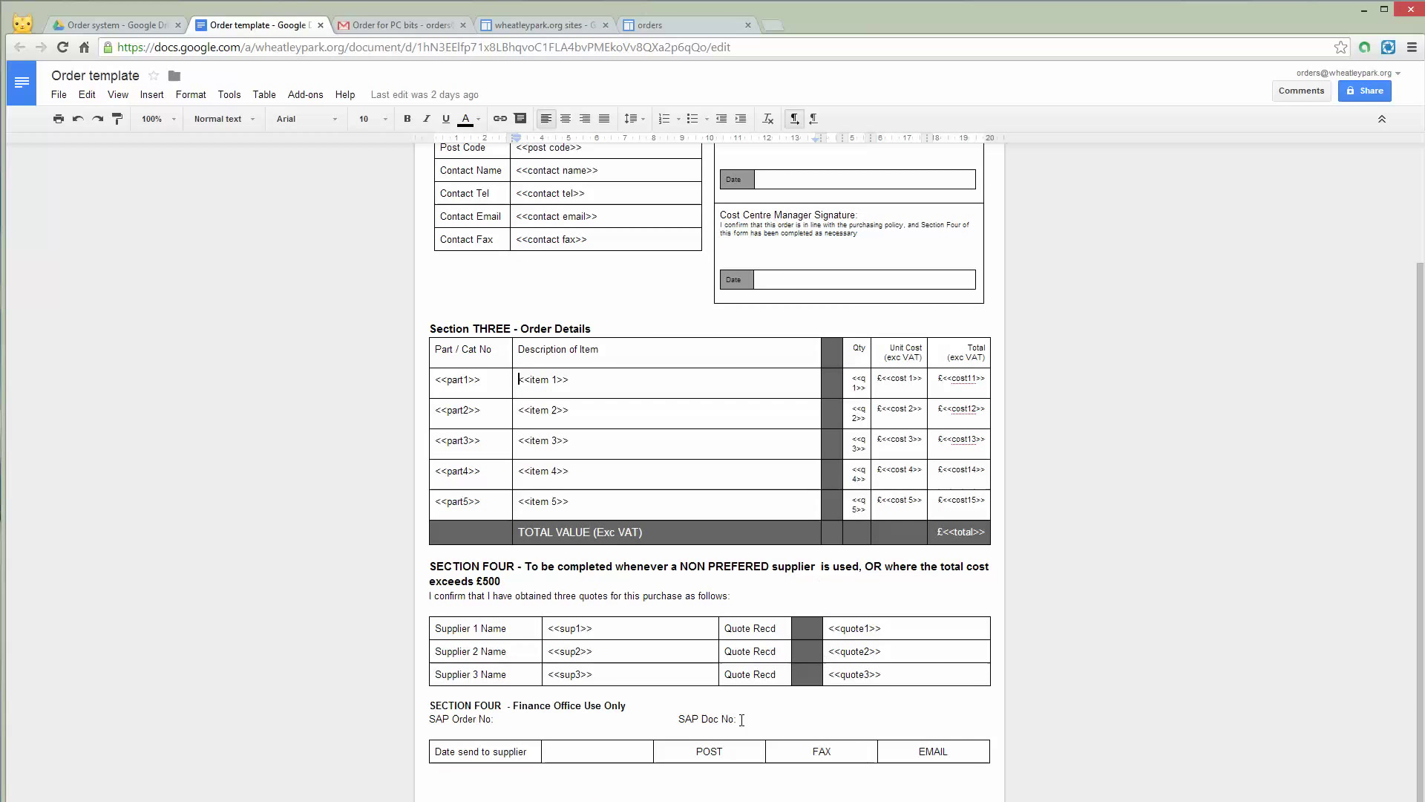
{"action": "scroll", "scroll_direction": "up", "scroll_amount": 3}
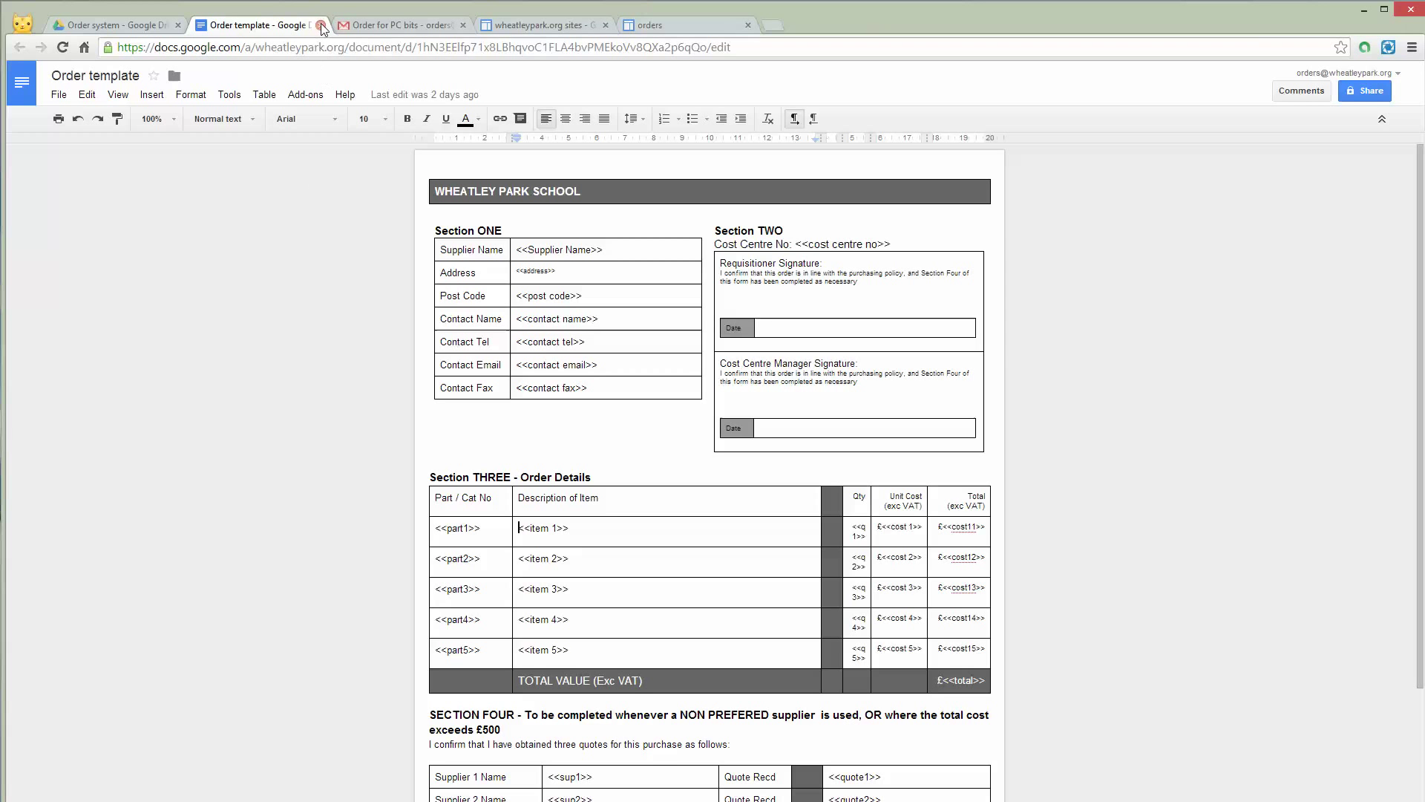
{"action": "left_click", "coordinate": [321, 25]}
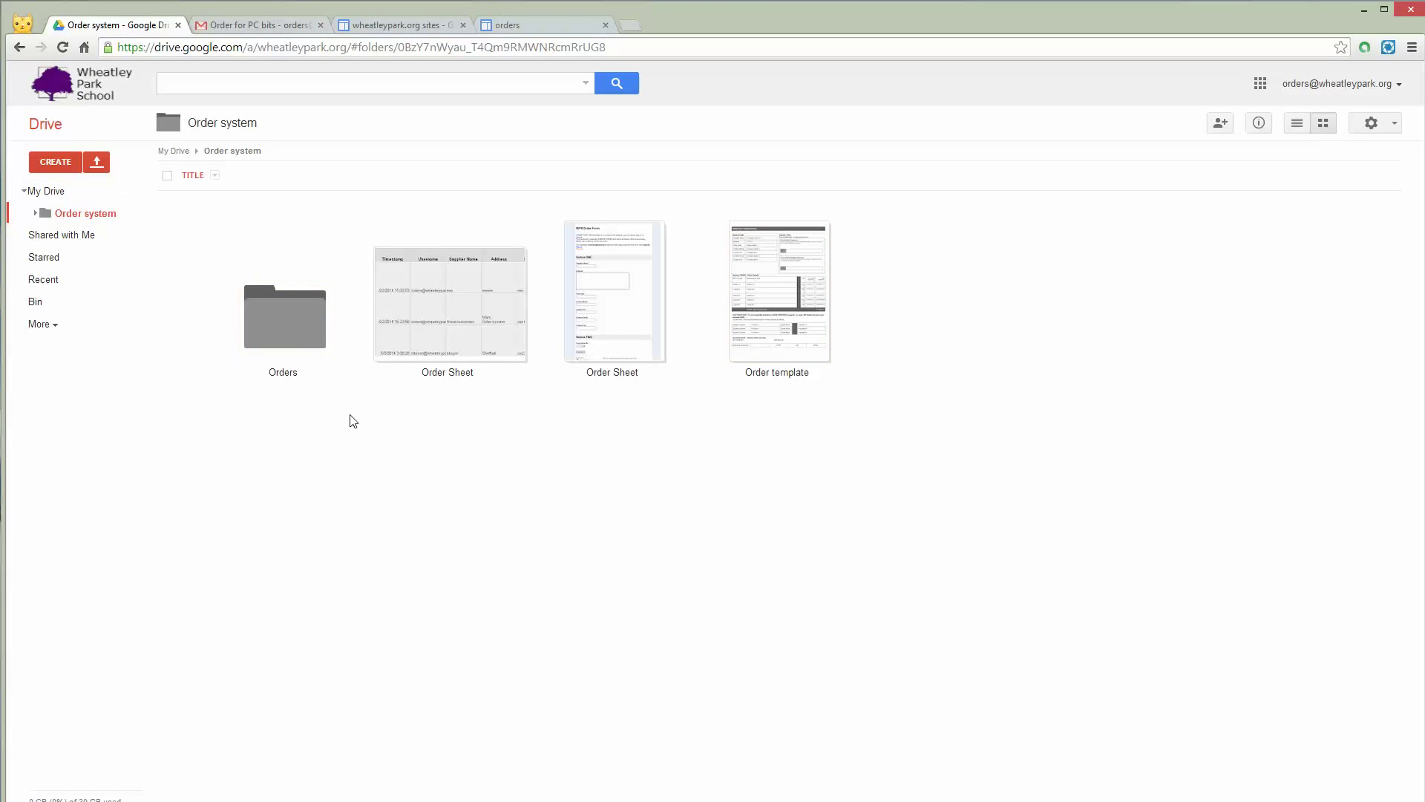
{"action": "mouse_move", "coordinate": [447, 305]}
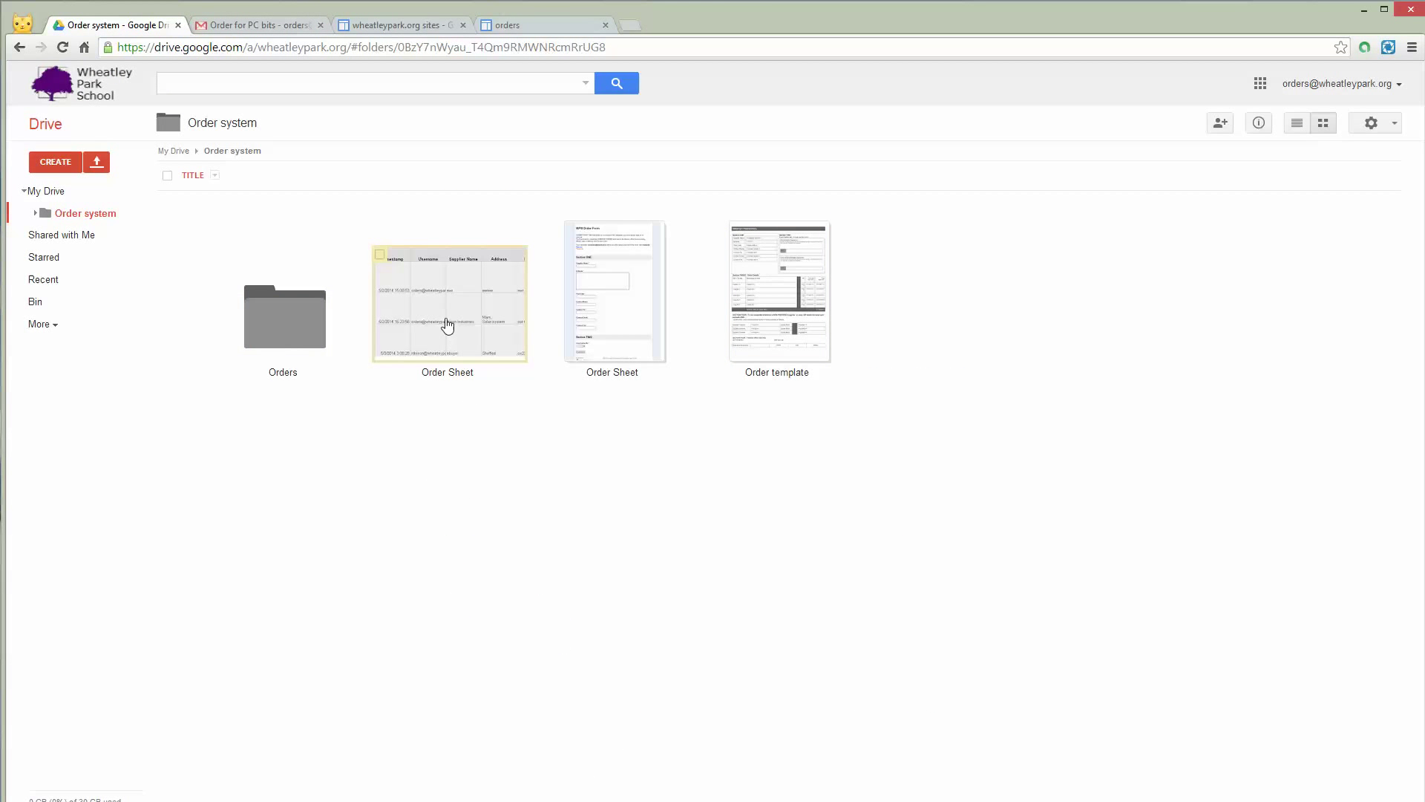
{"action": "double_click", "coordinate": [447, 303]}
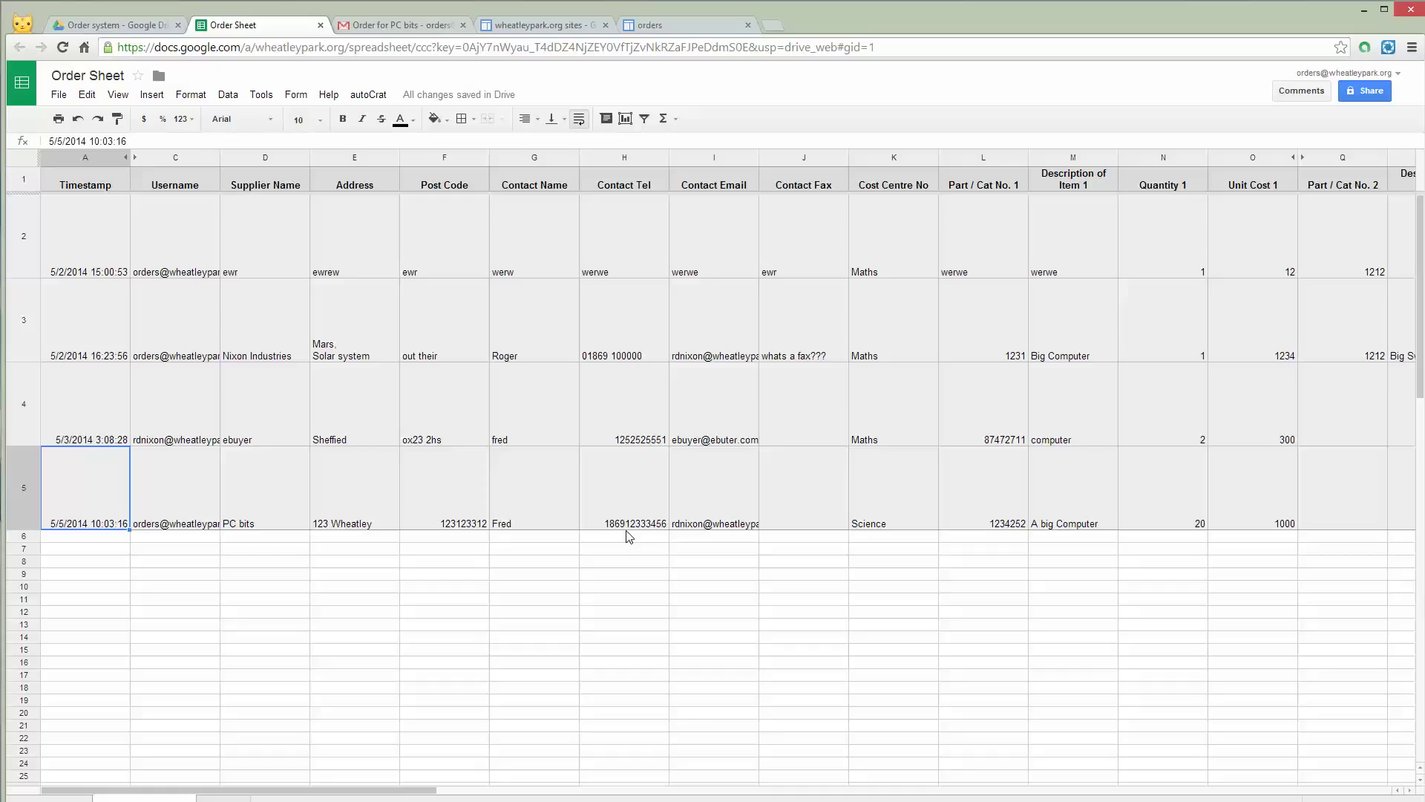
- Check the latest order's Contact Email, then scroll right to the Cost1–Cost5 and Total columns
{"action": "left_click", "coordinate": [714, 489]}
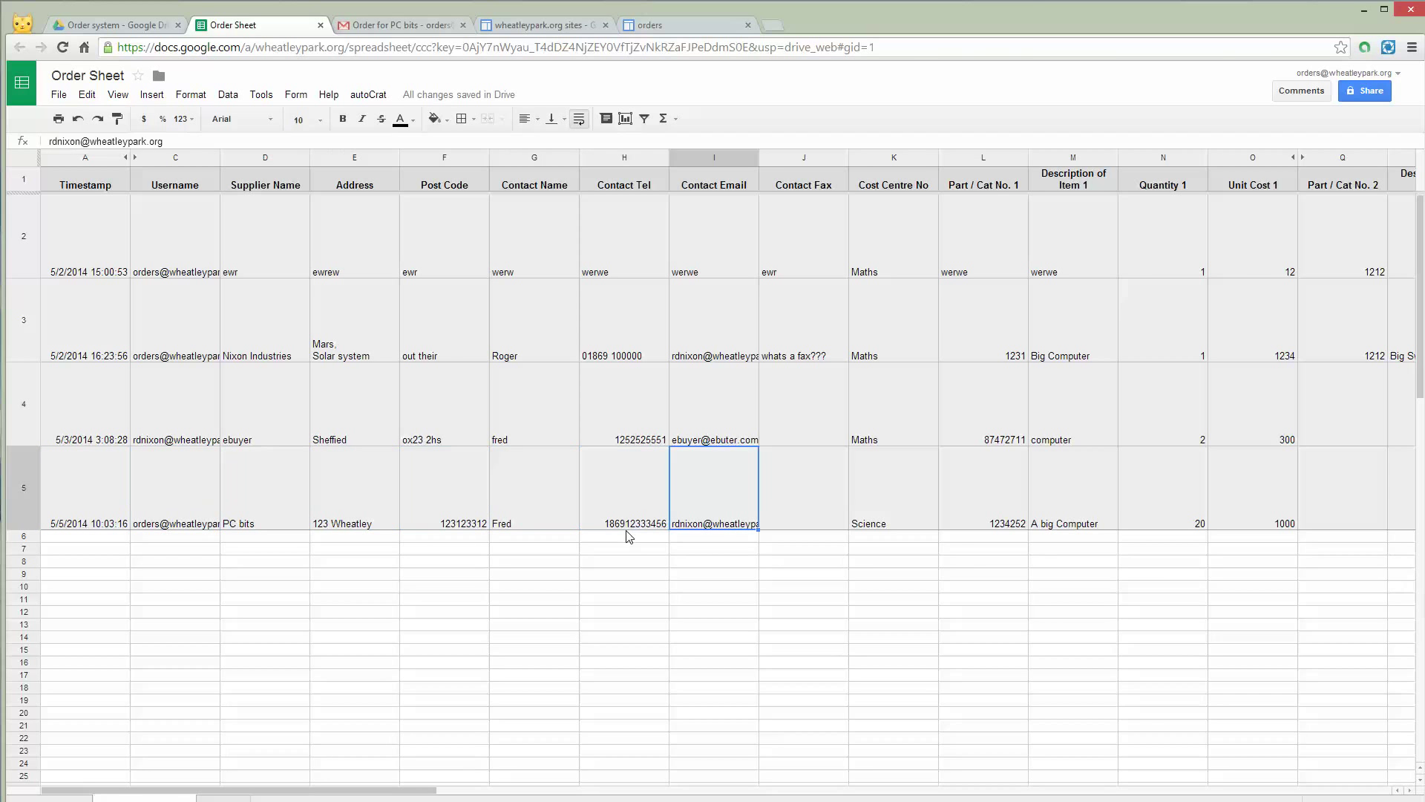
{"action": "scroll", "scroll_direction": "right", "scroll_amount": 3}
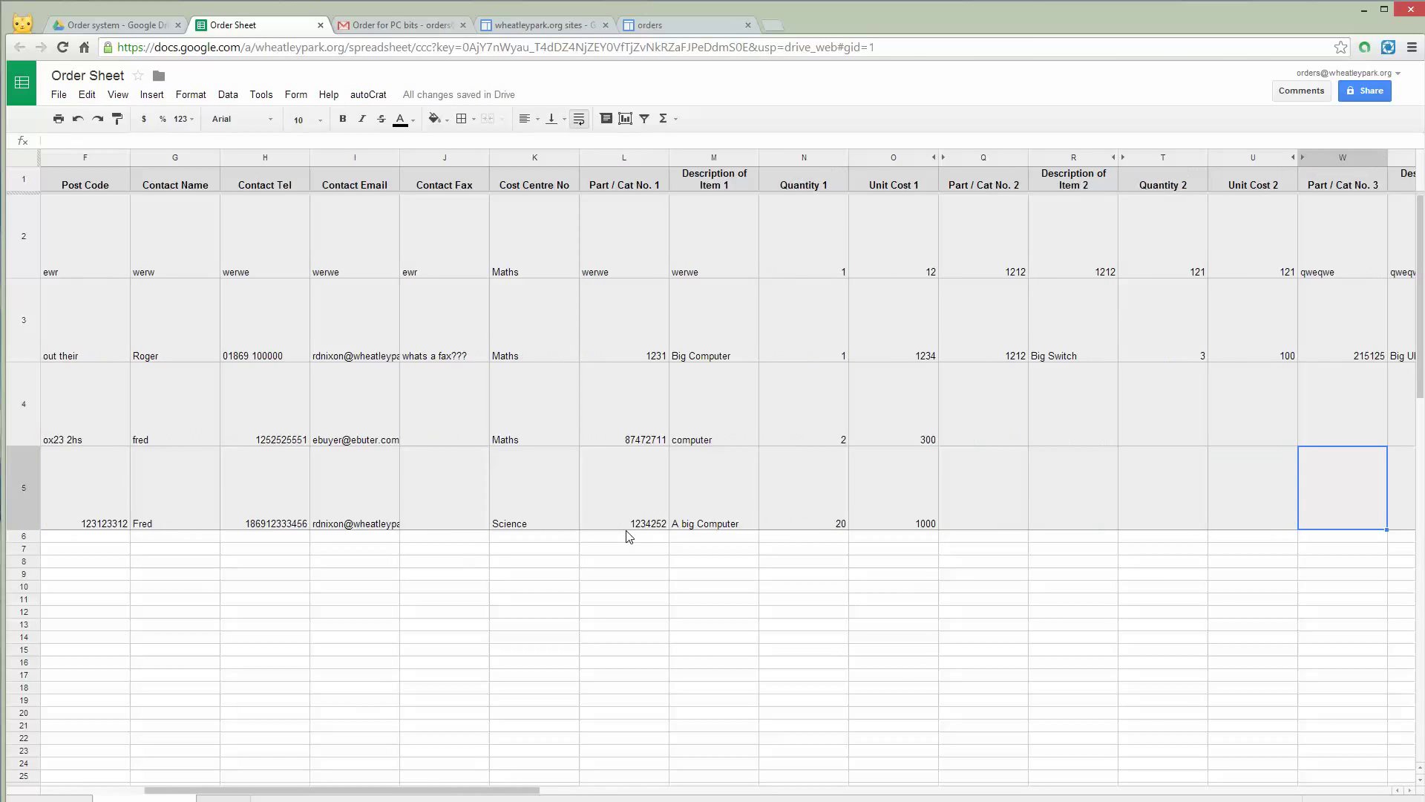
{"action": "scroll", "scroll_direction": "right", "scroll_amount": 3}
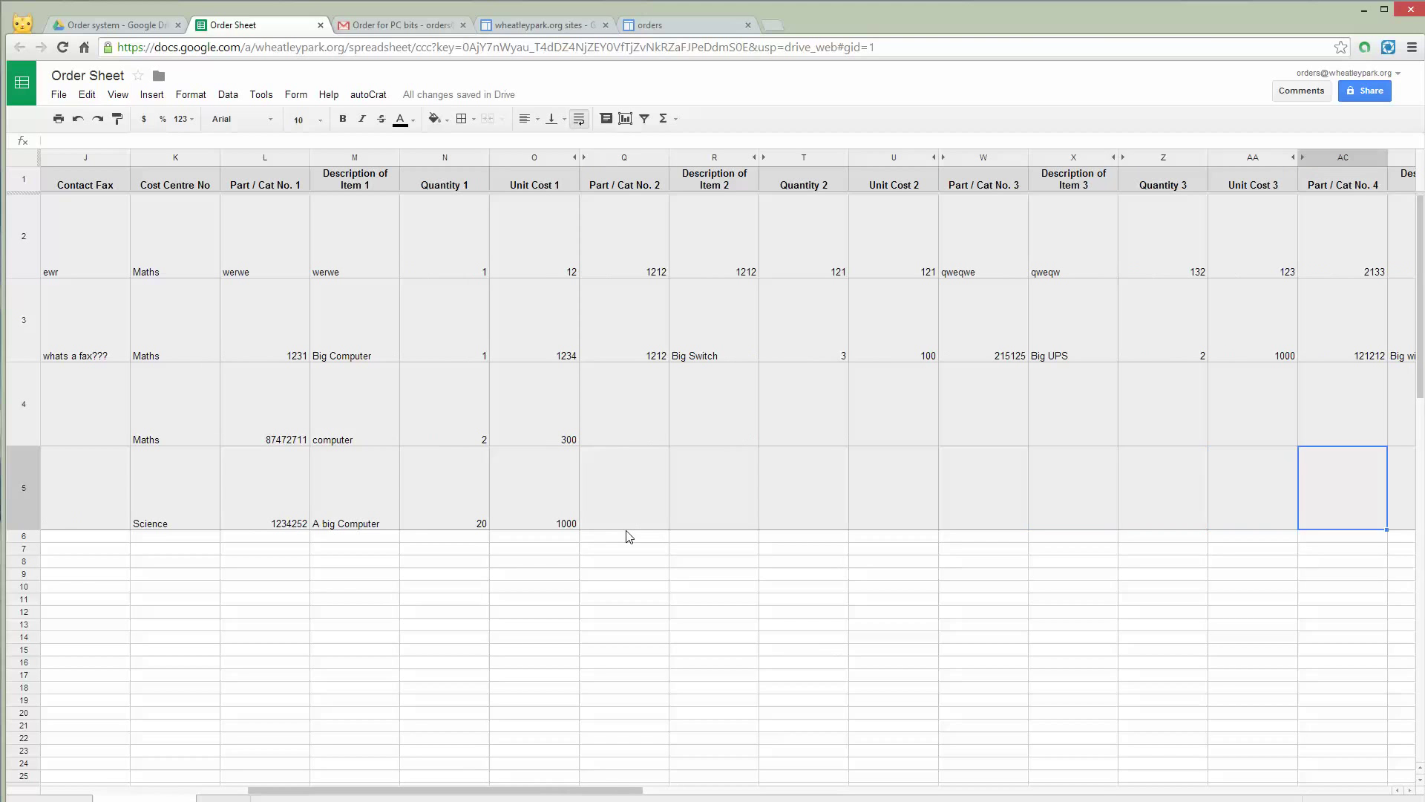
{"action": "scroll", "scroll_direction": "right", "scroll_amount": 3}
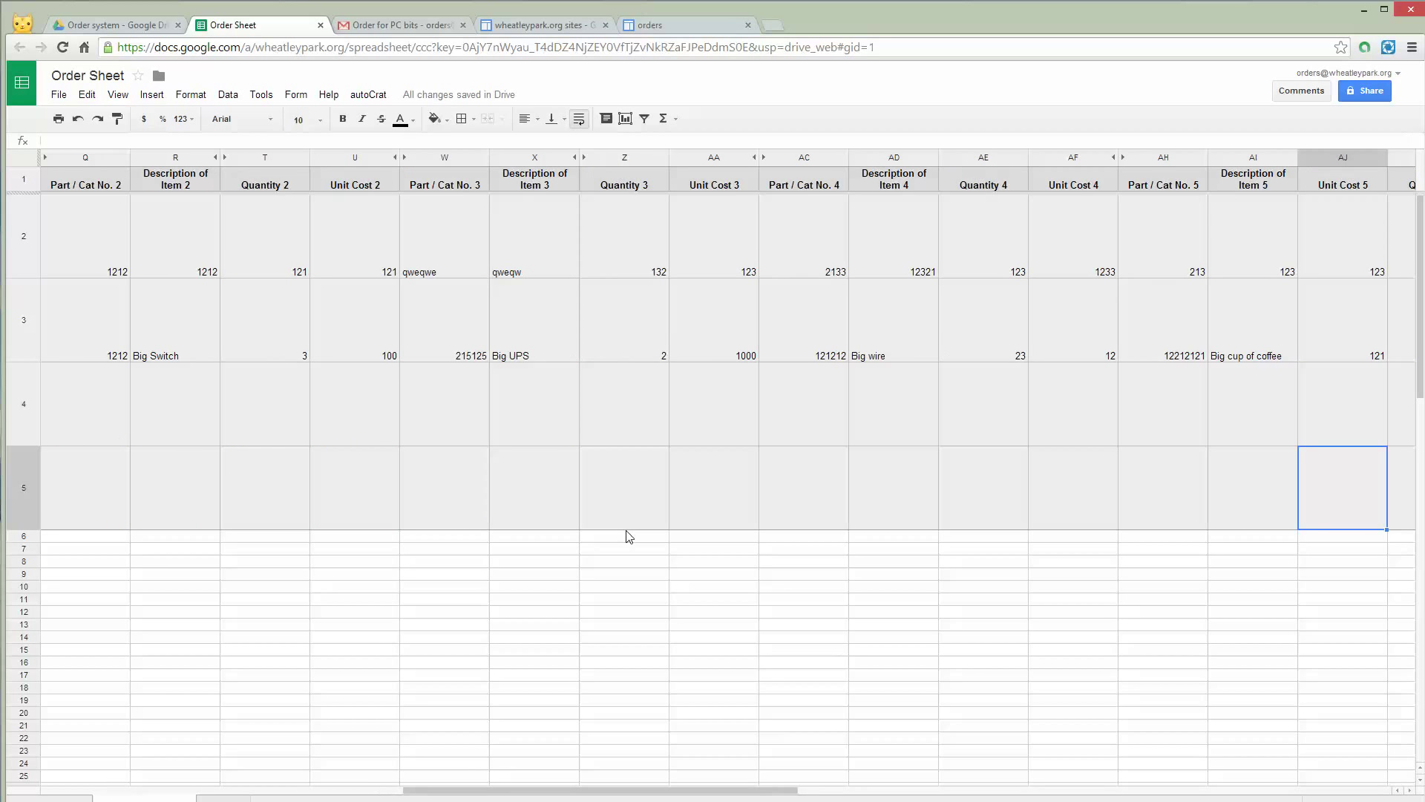
{"action": "scroll", "scroll_direction": "right", "scroll_amount": 3}
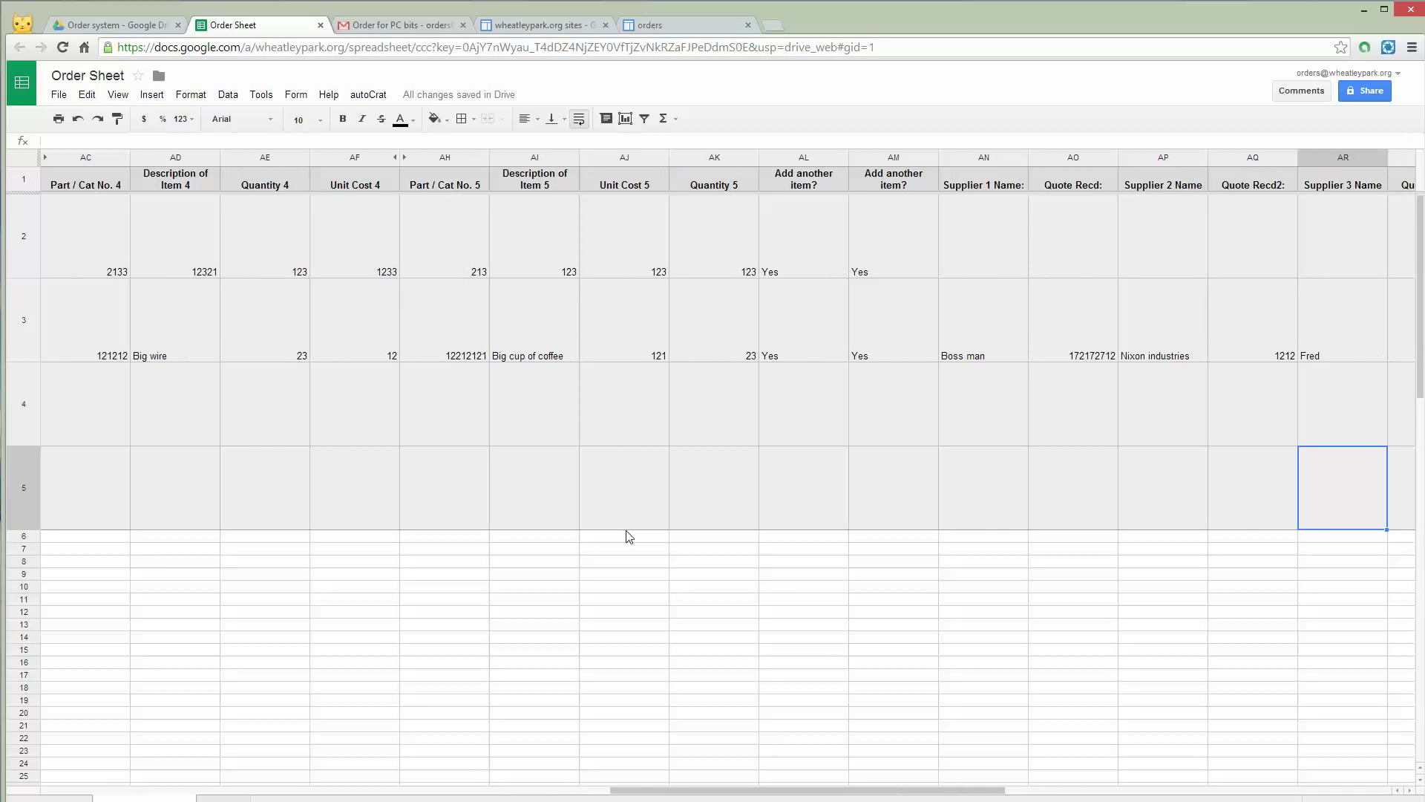
{"action": "scroll", "scroll_direction": "right", "scroll_amount": 3}
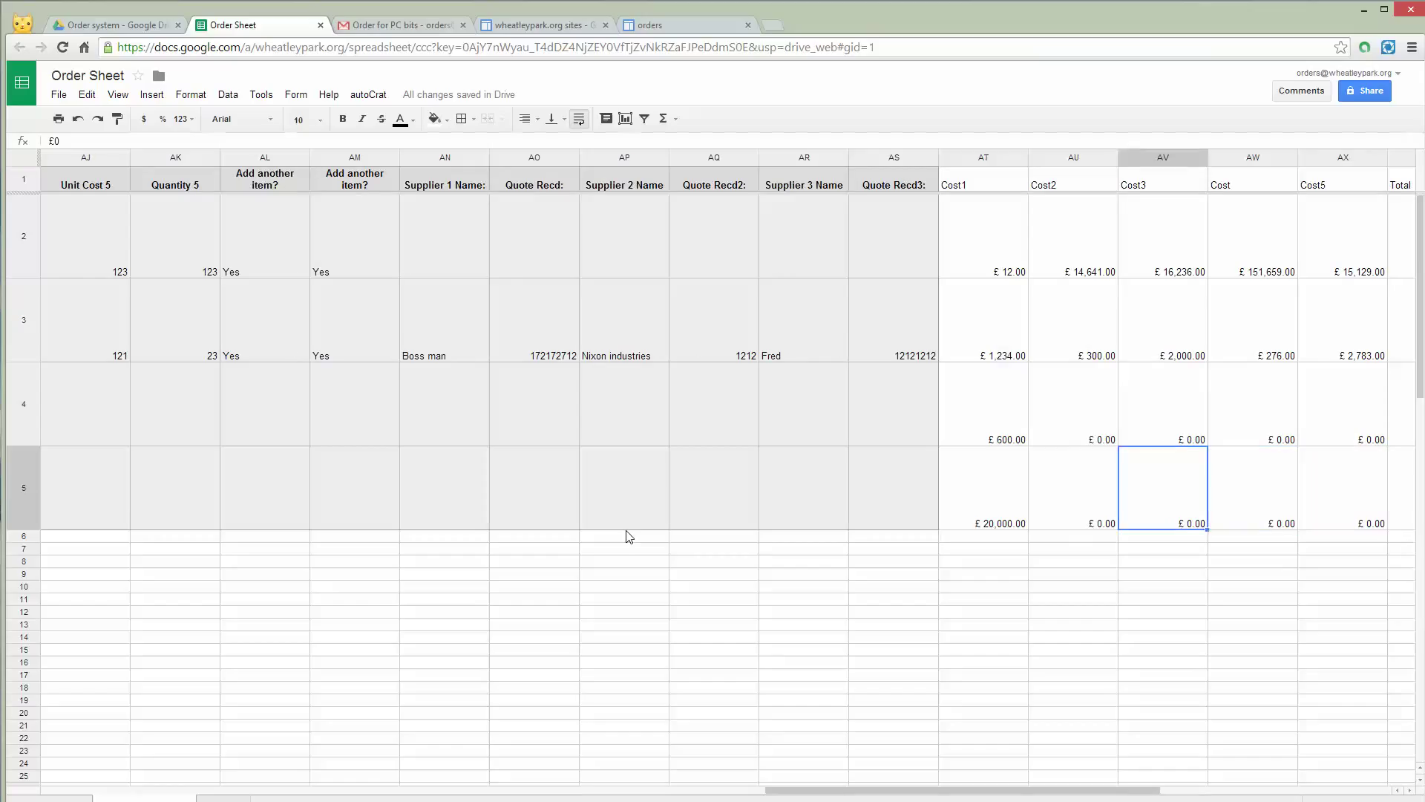
{"action": "left_click", "coordinate": [983, 488]}
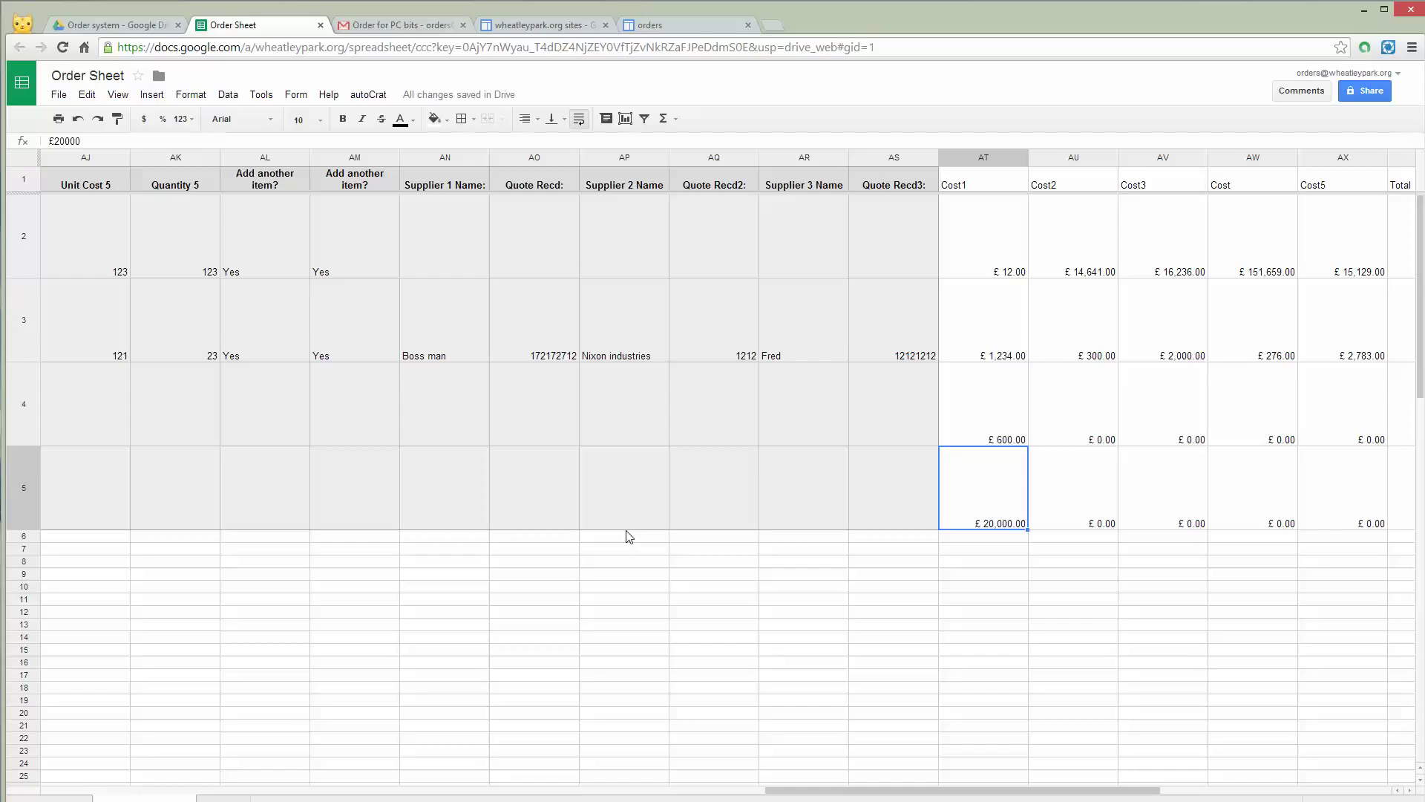
{"action": "left_click", "coordinate": [1253, 489]}
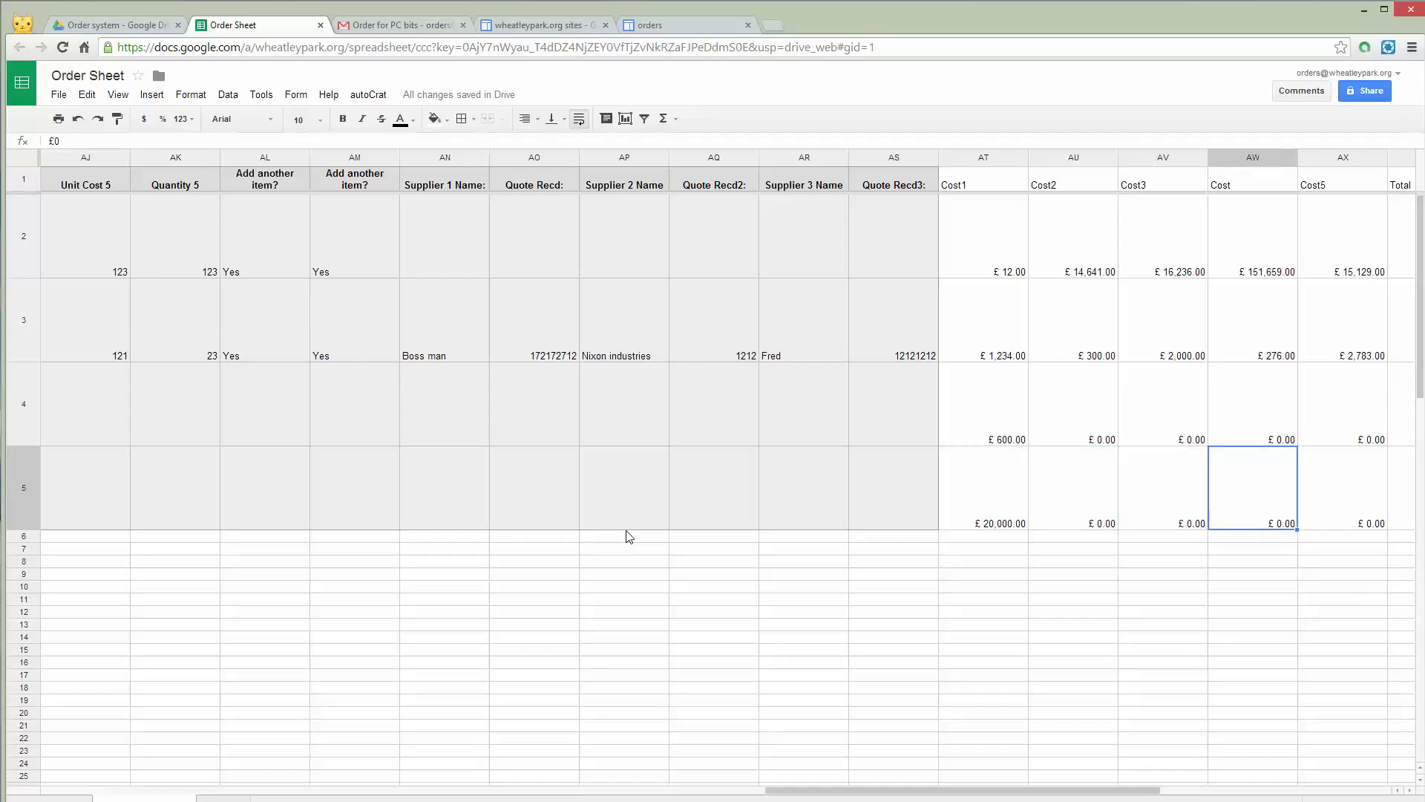
{"action": "left_click", "coordinate": [1342, 489]}
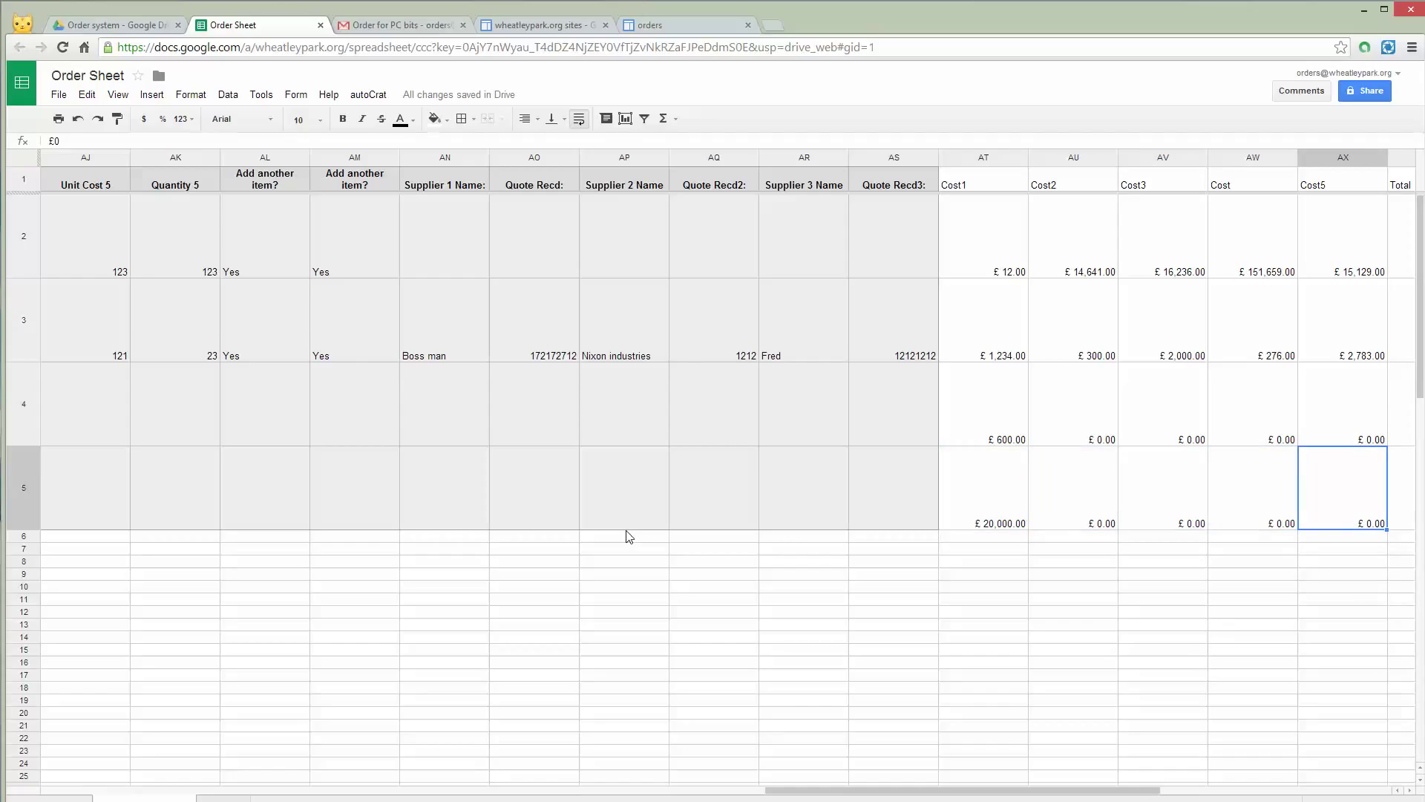
{"action": "scroll", "scroll_direction": "right", "scroll_amount": 3}
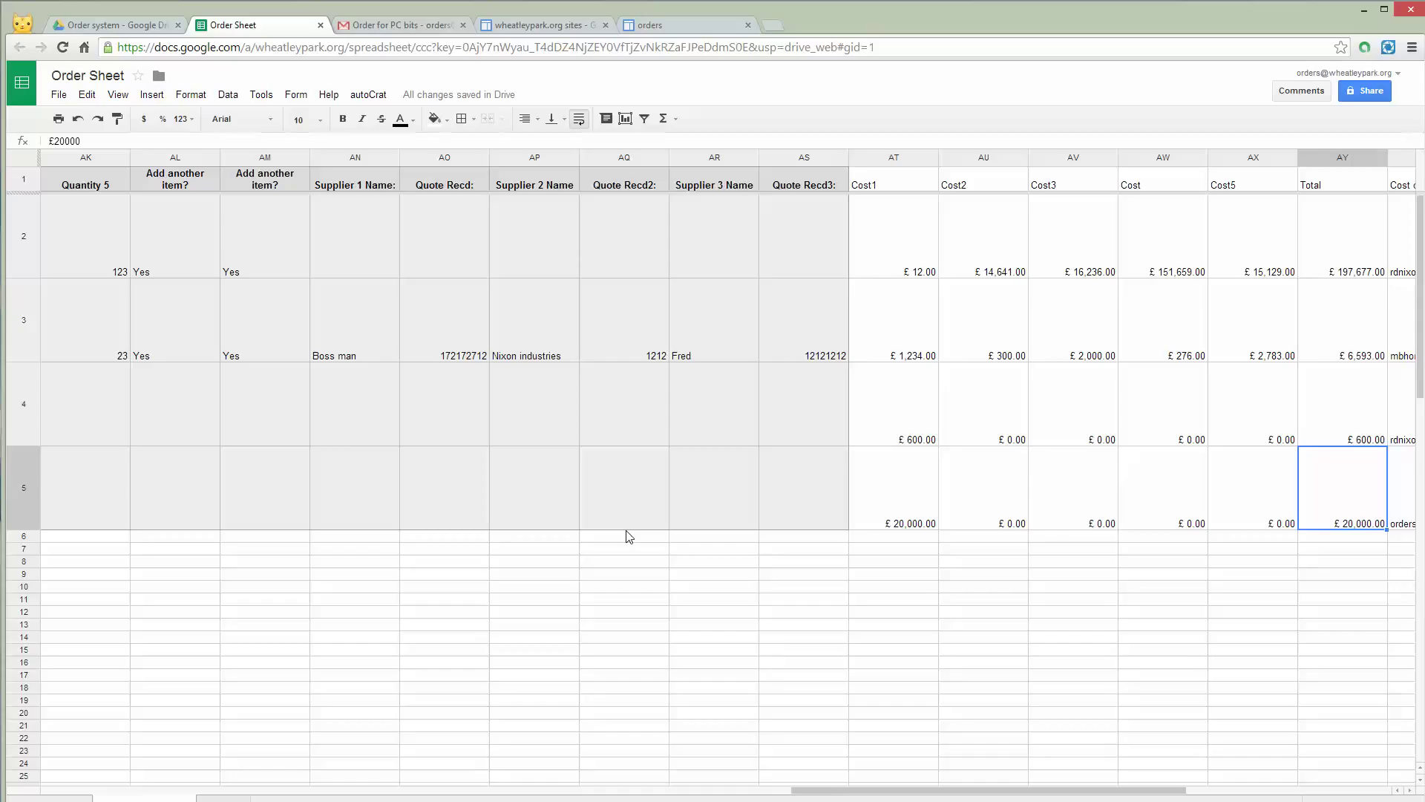
{"action": "left_click", "coordinate": [1342, 245]}
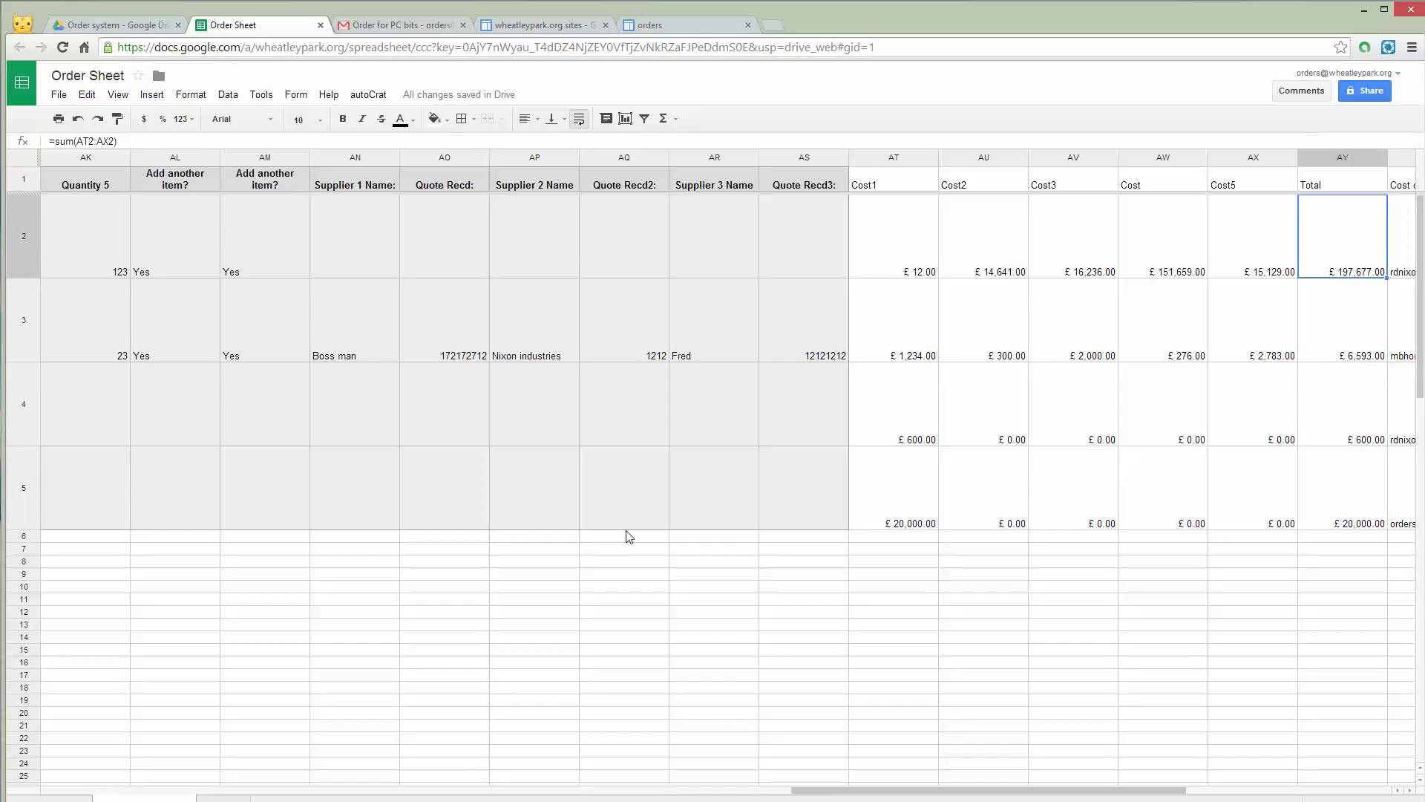
{"action": "left_click", "coordinate": [1072, 236]}
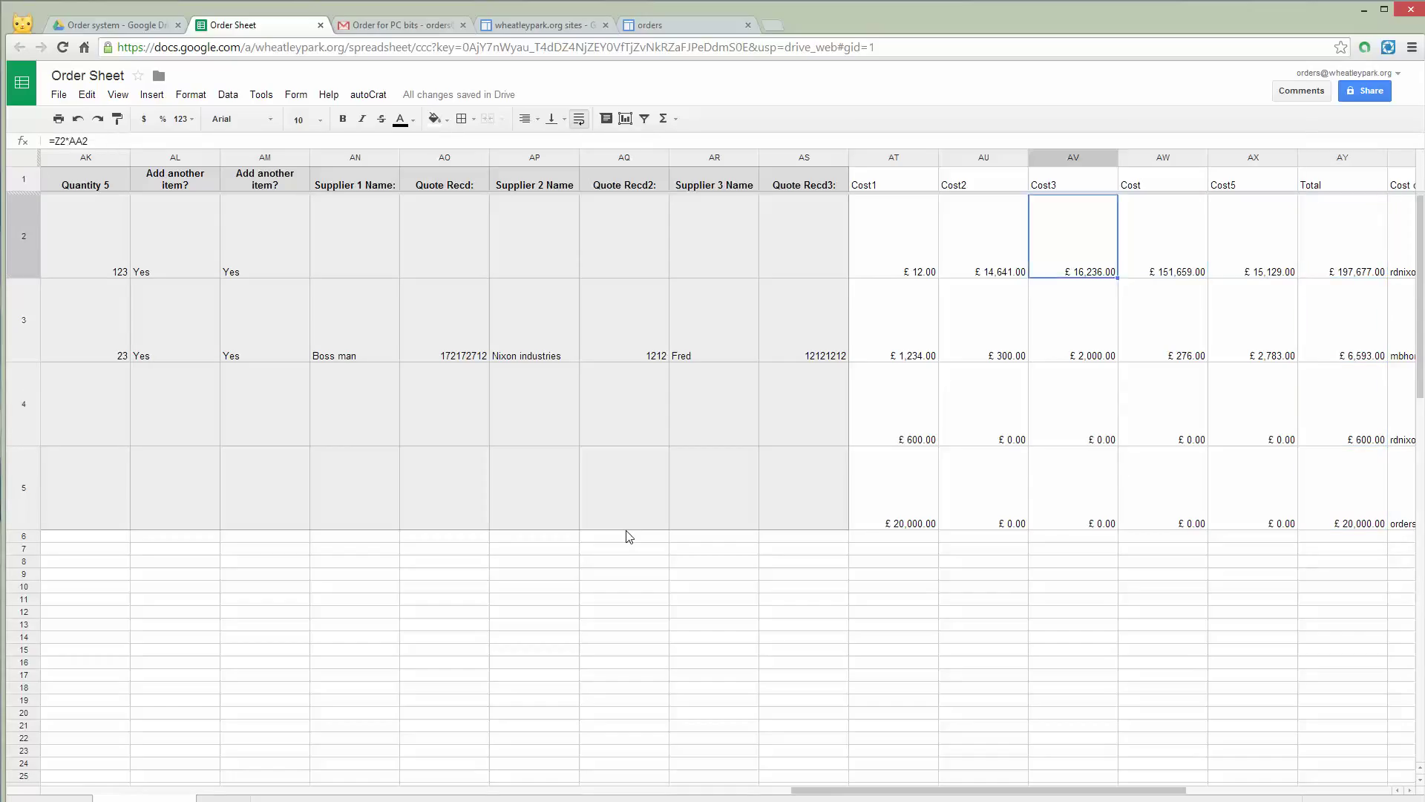
{"action": "left_click", "coordinate": [1342, 236]}
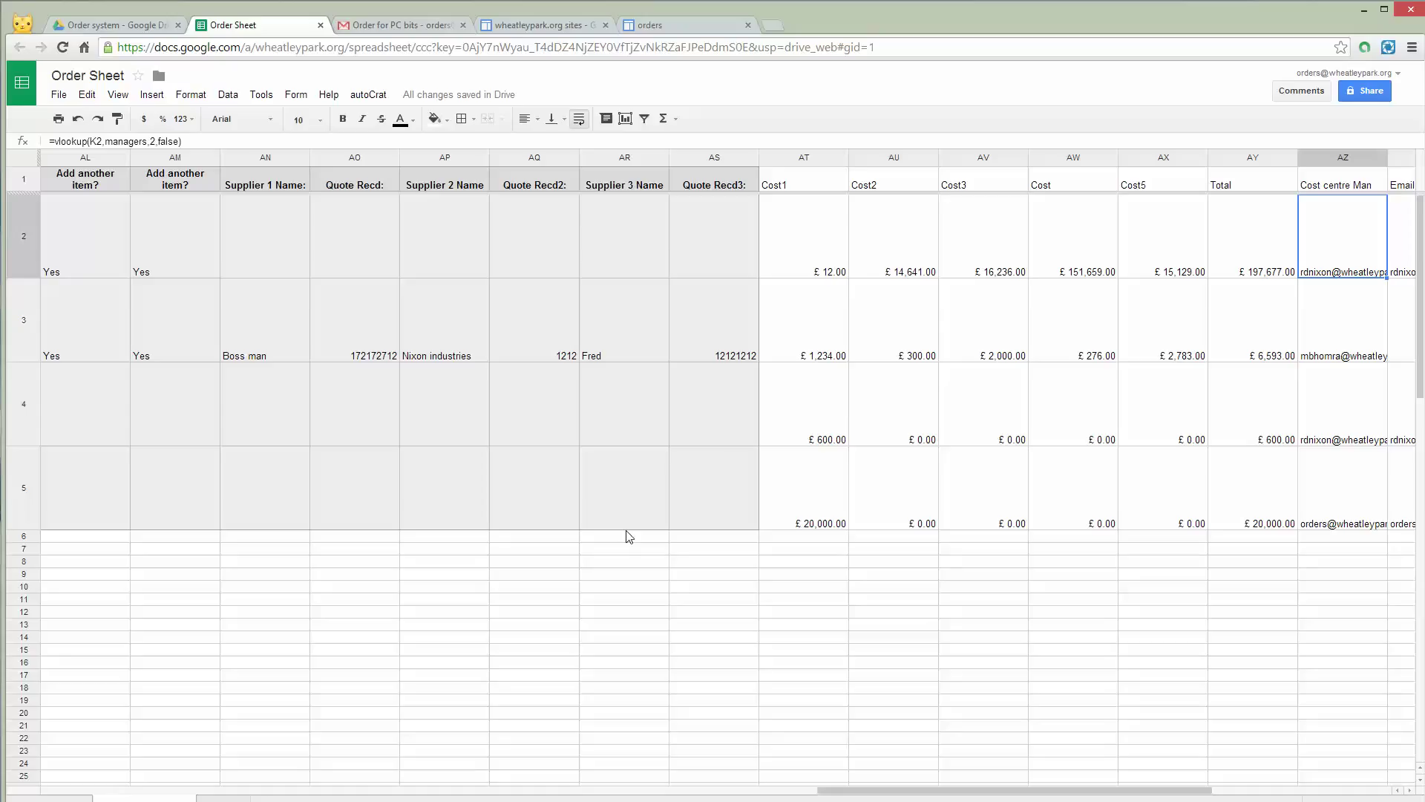
{"action": "left_click", "coordinate": [1254, 235]}
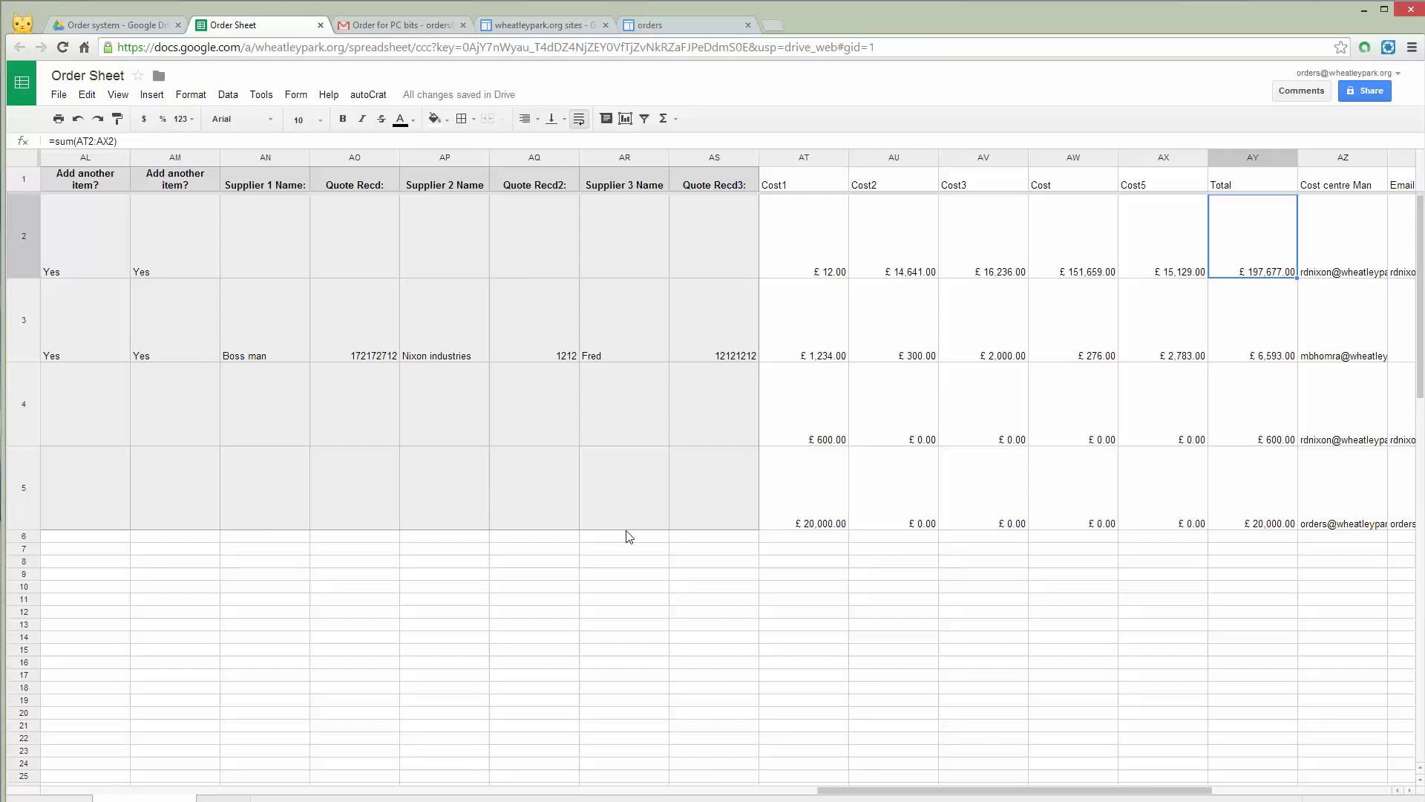
{"action": "scroll", "scroll_direction": "left", "scroll_amount": 3}
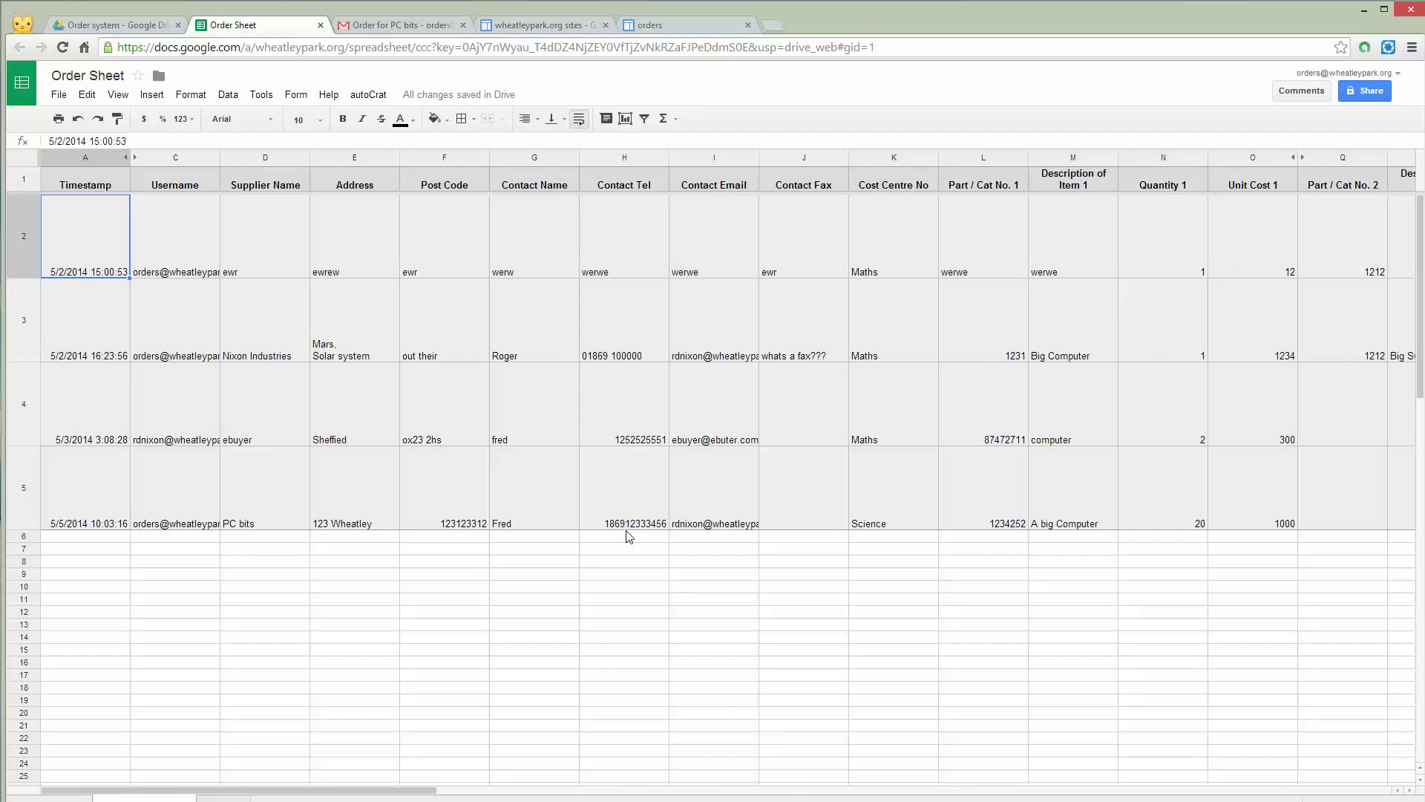
{"action": "left_click", "coordinate": [176, 236]}
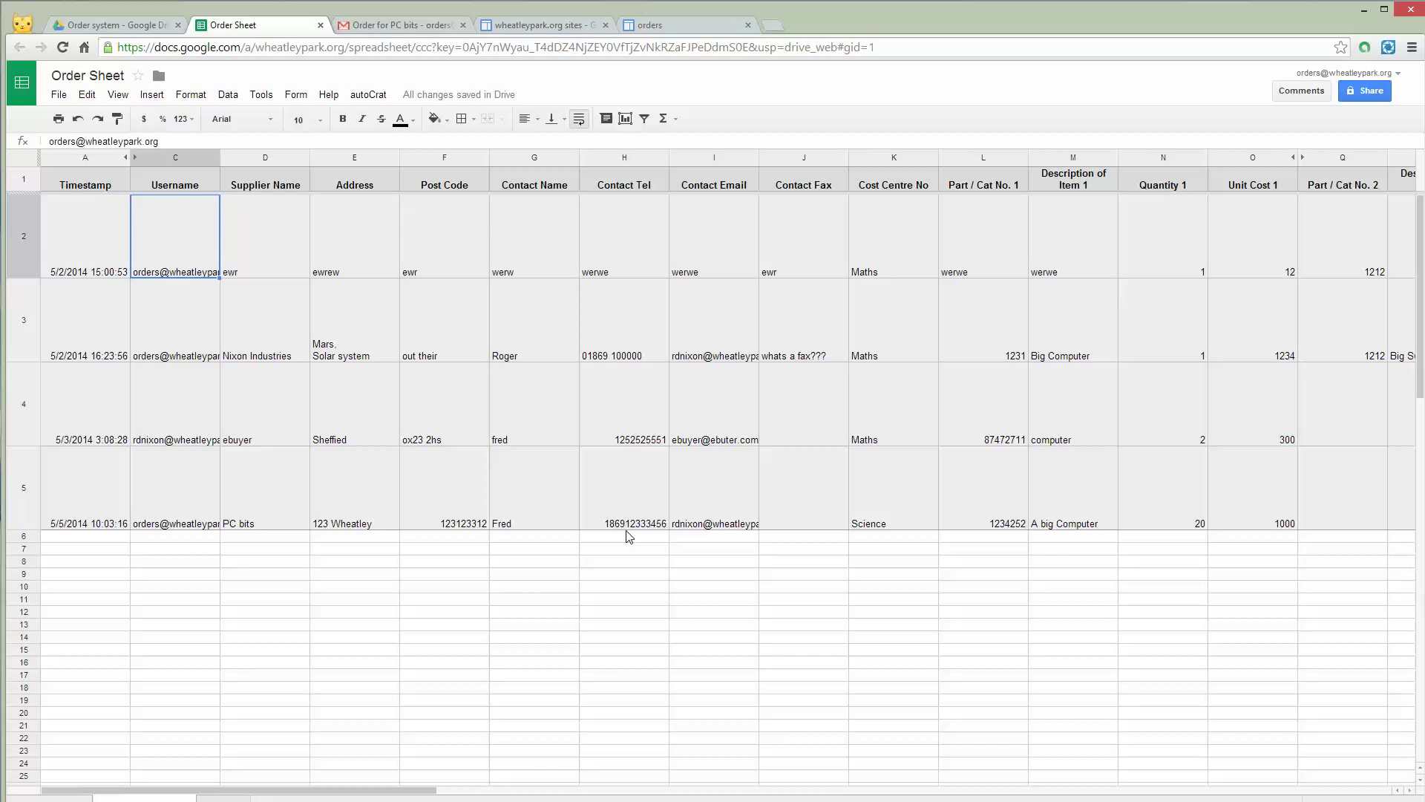
{"action": "left_click", "coordinate": [803, 236]}
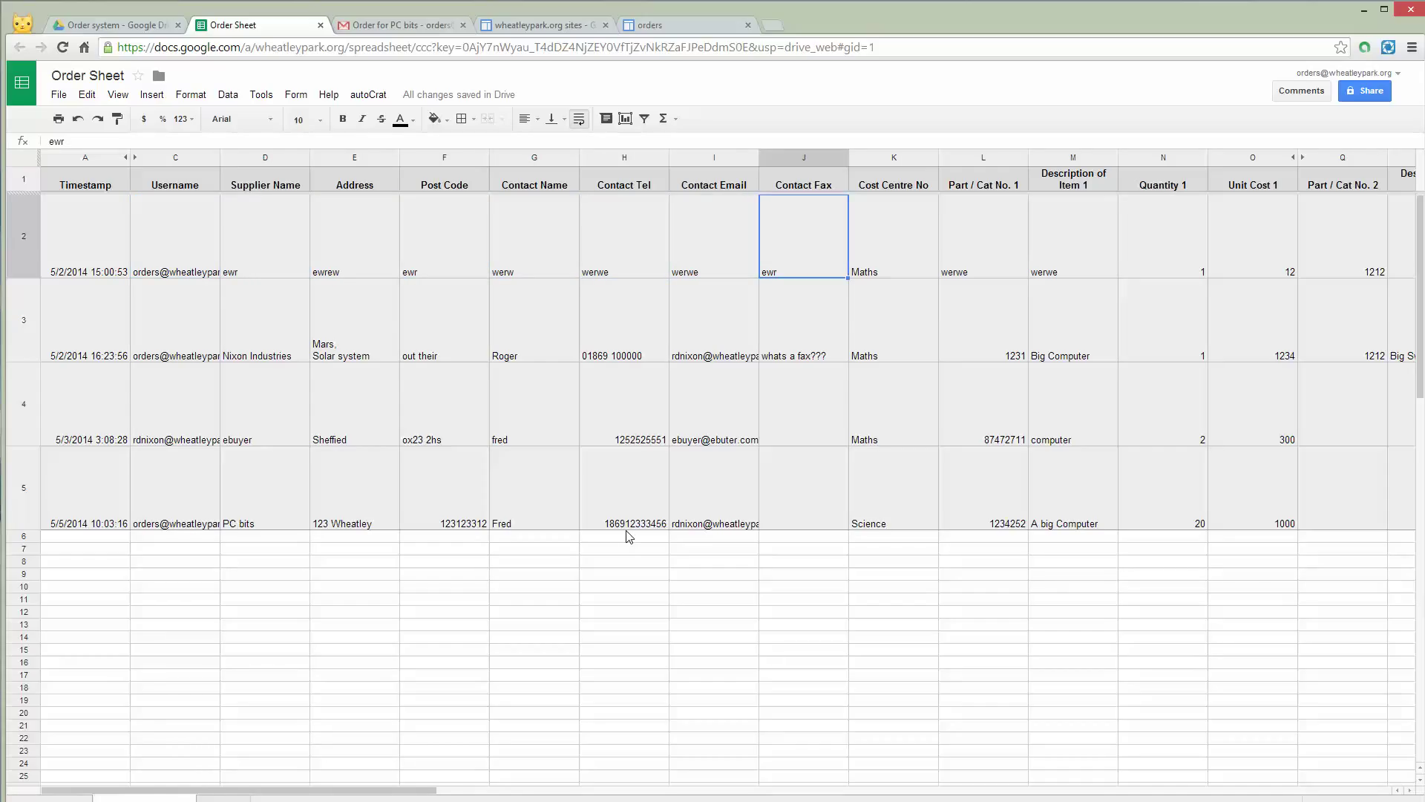
{"action": "left_click", "coordinate": [444, 237]}
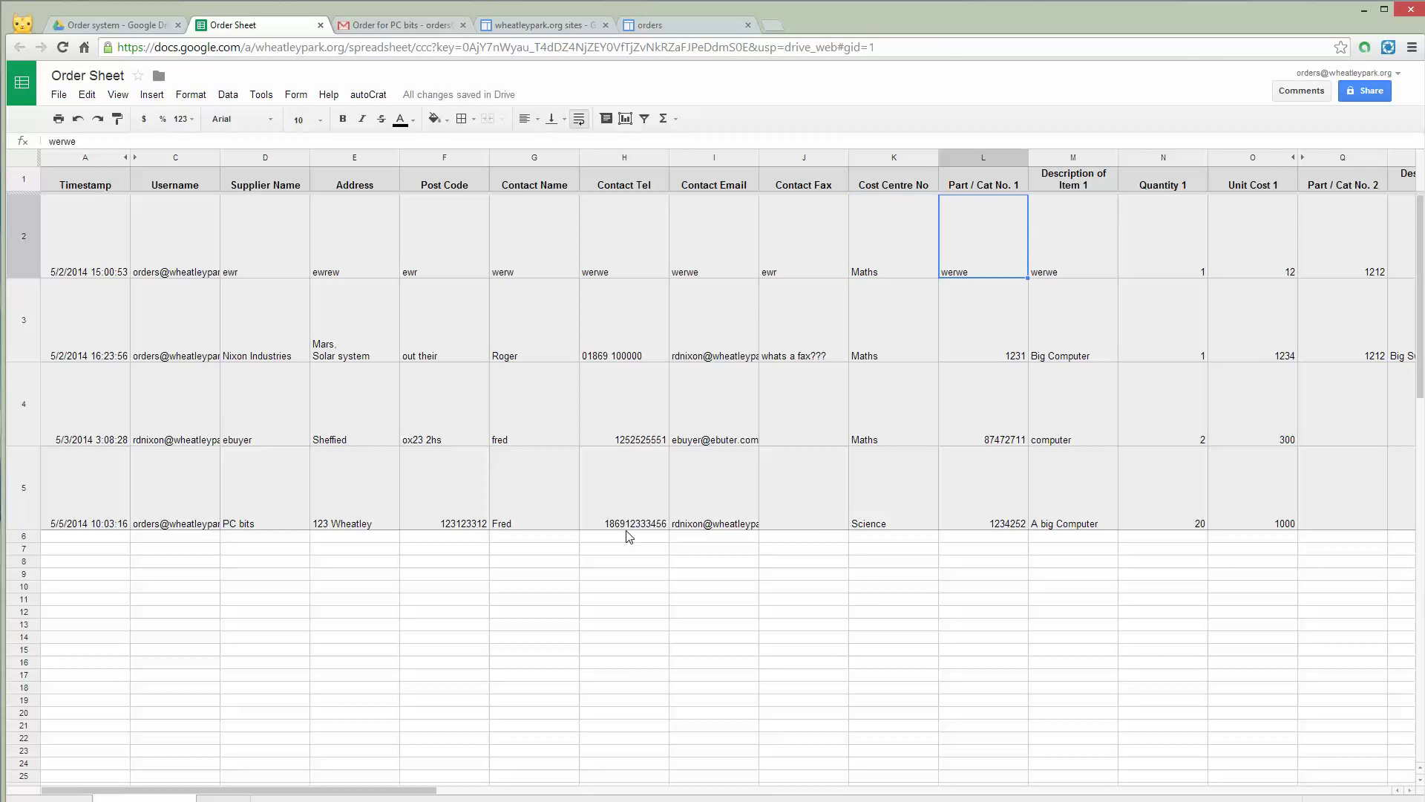
{"action": "scroll", "scroll_direction": "right", "scroll_amount": 3}
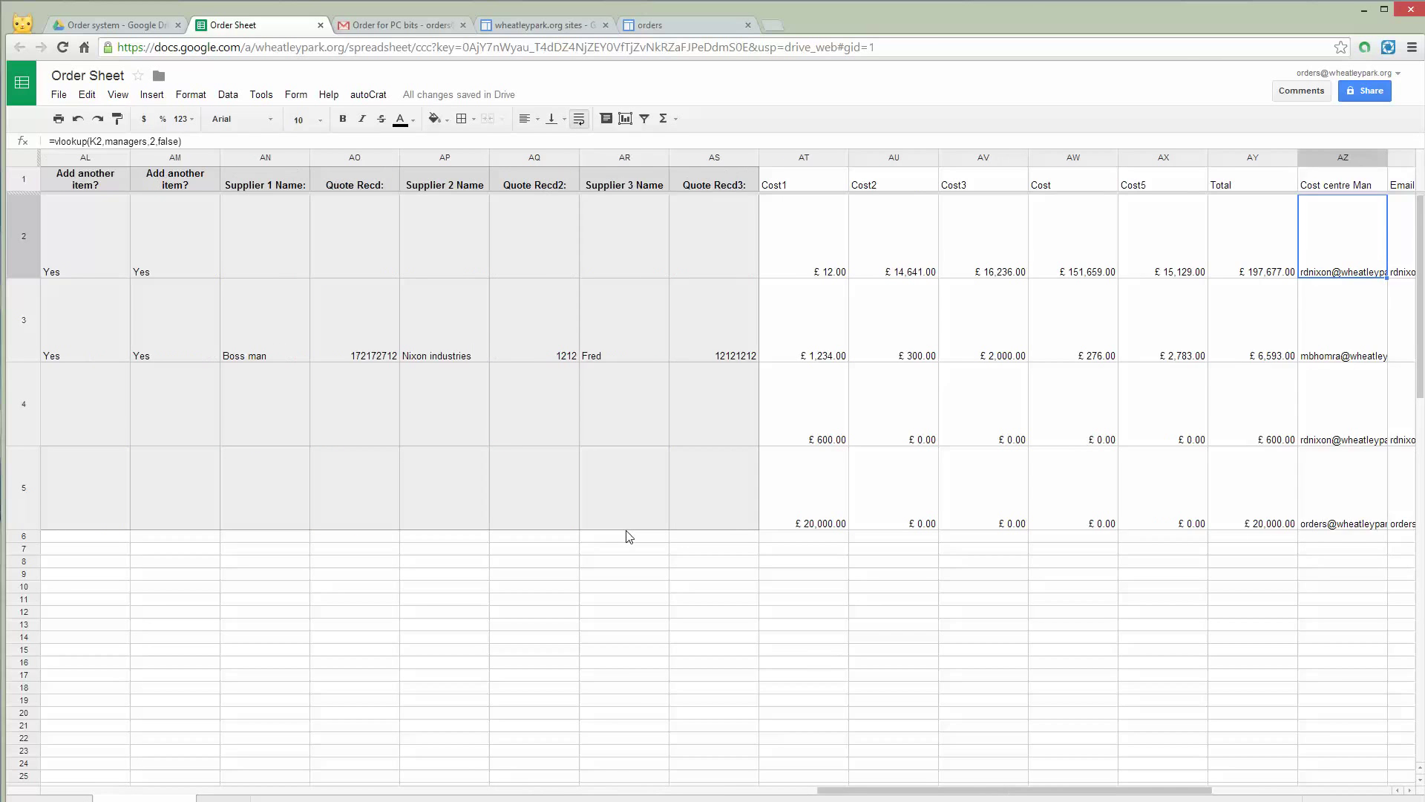
{"action": "scroll", "scroll_direction": "right", "scroll_amount": 3}
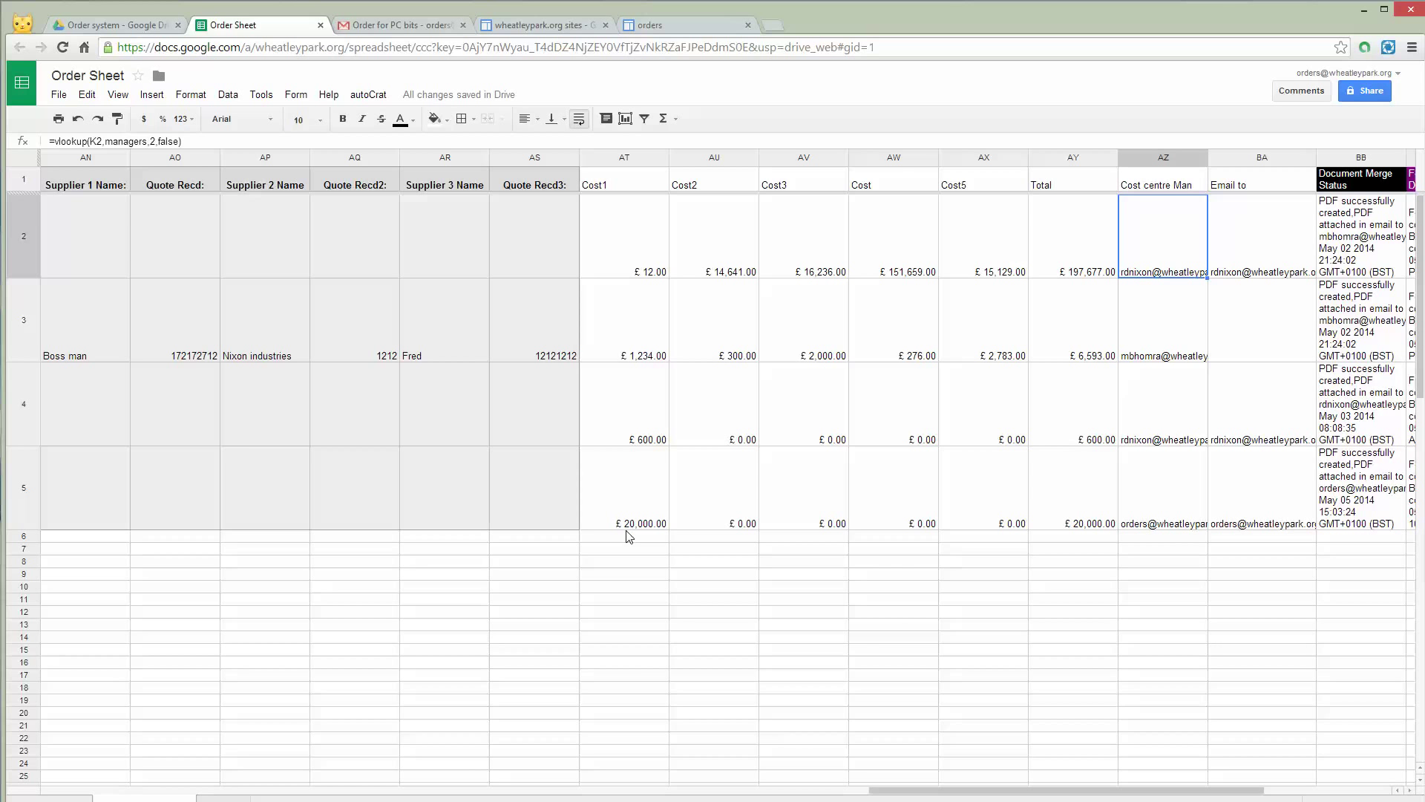
{"action": "mouse_move", "coordinate": [239, 444]}
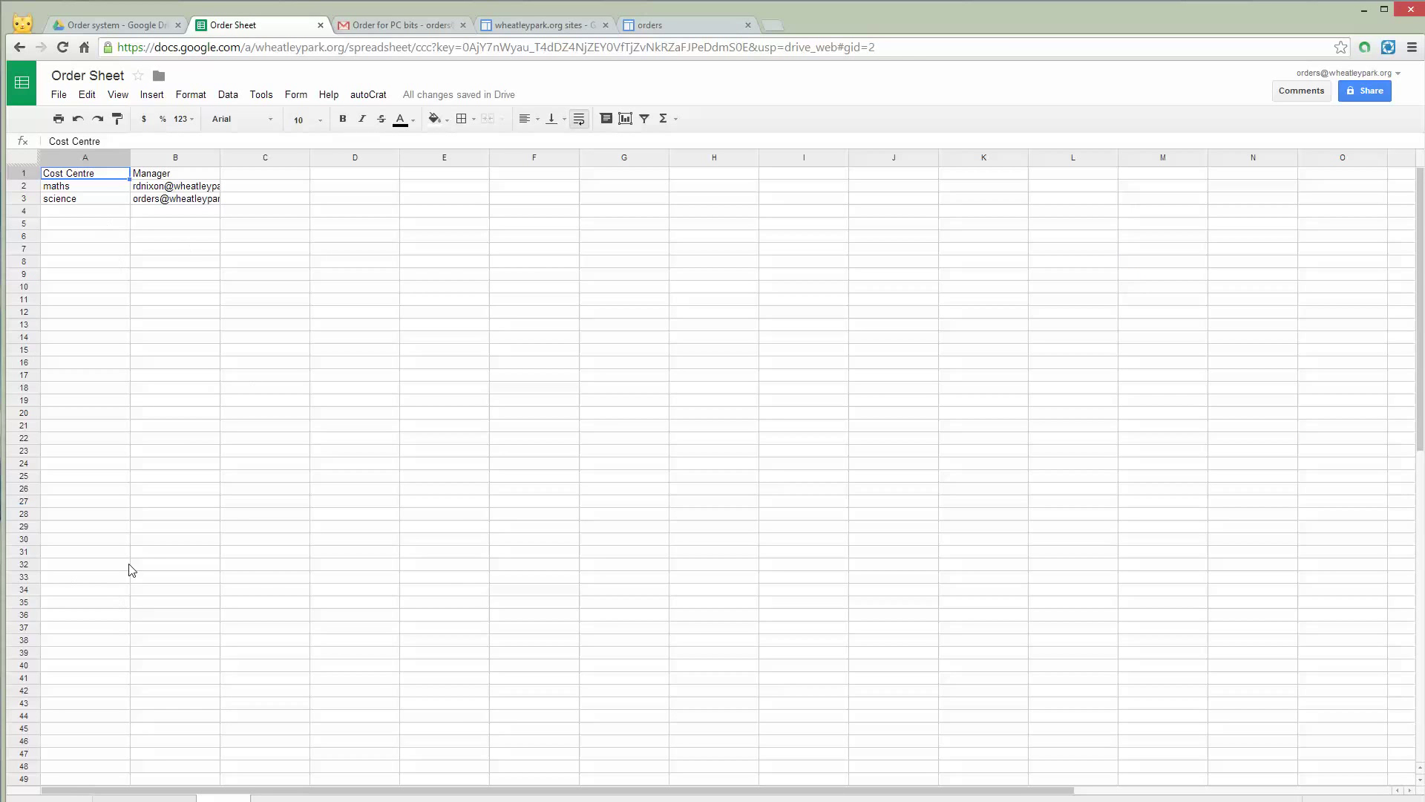
{"action": "mouse_move", "coordinate": [122, 499]}
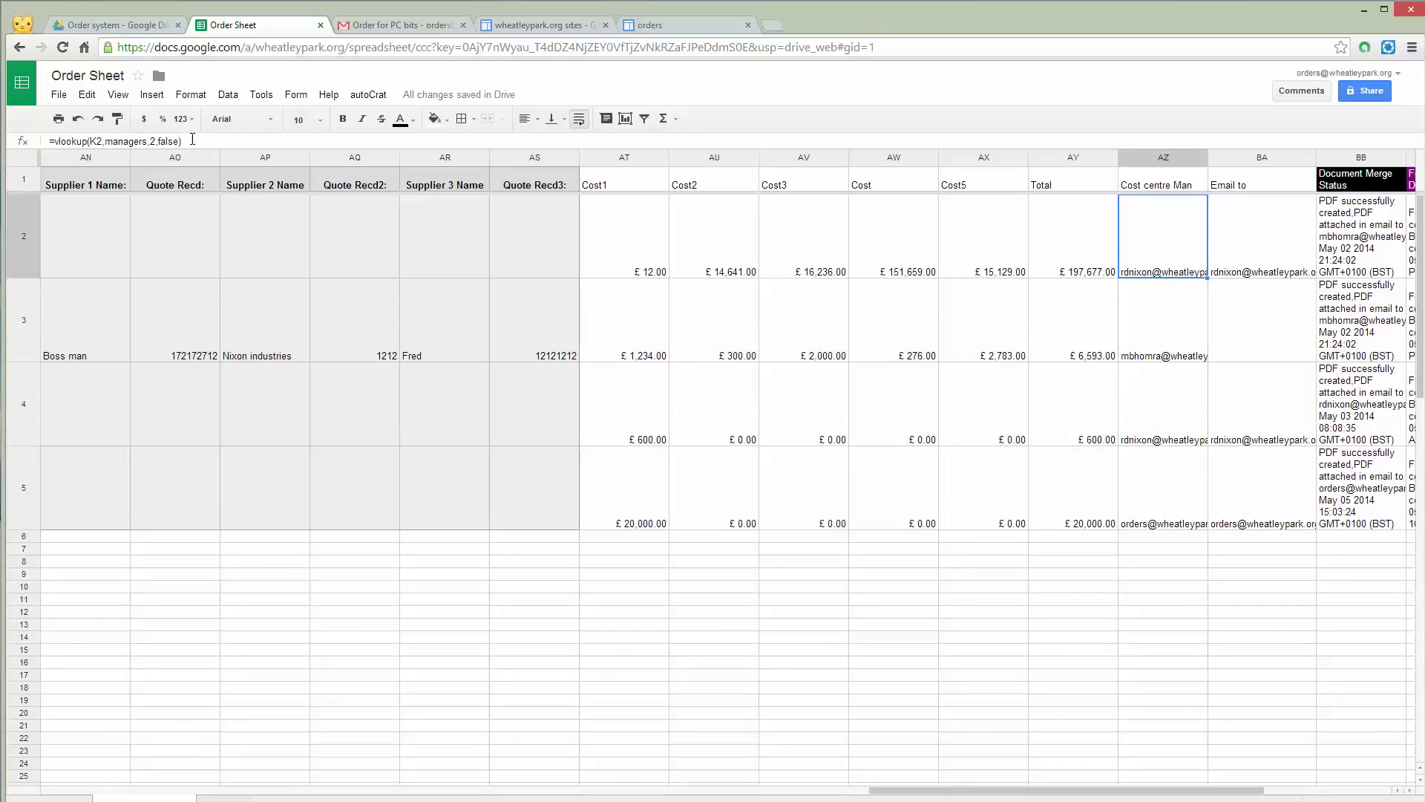
{"action": "mouse_move", "coordinate": [466, 299]}
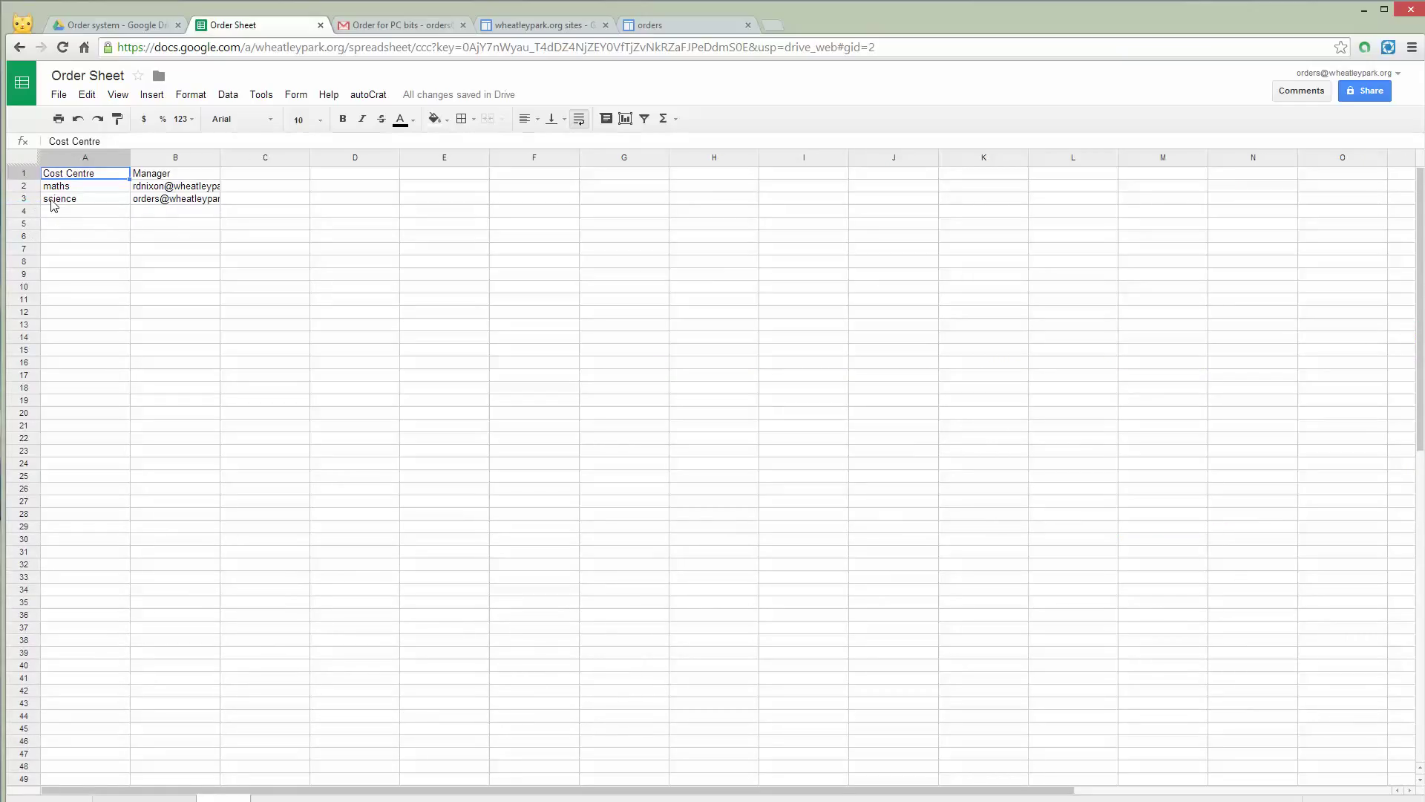
{"action": "mouse_move", "coordinate": [104, 716]}
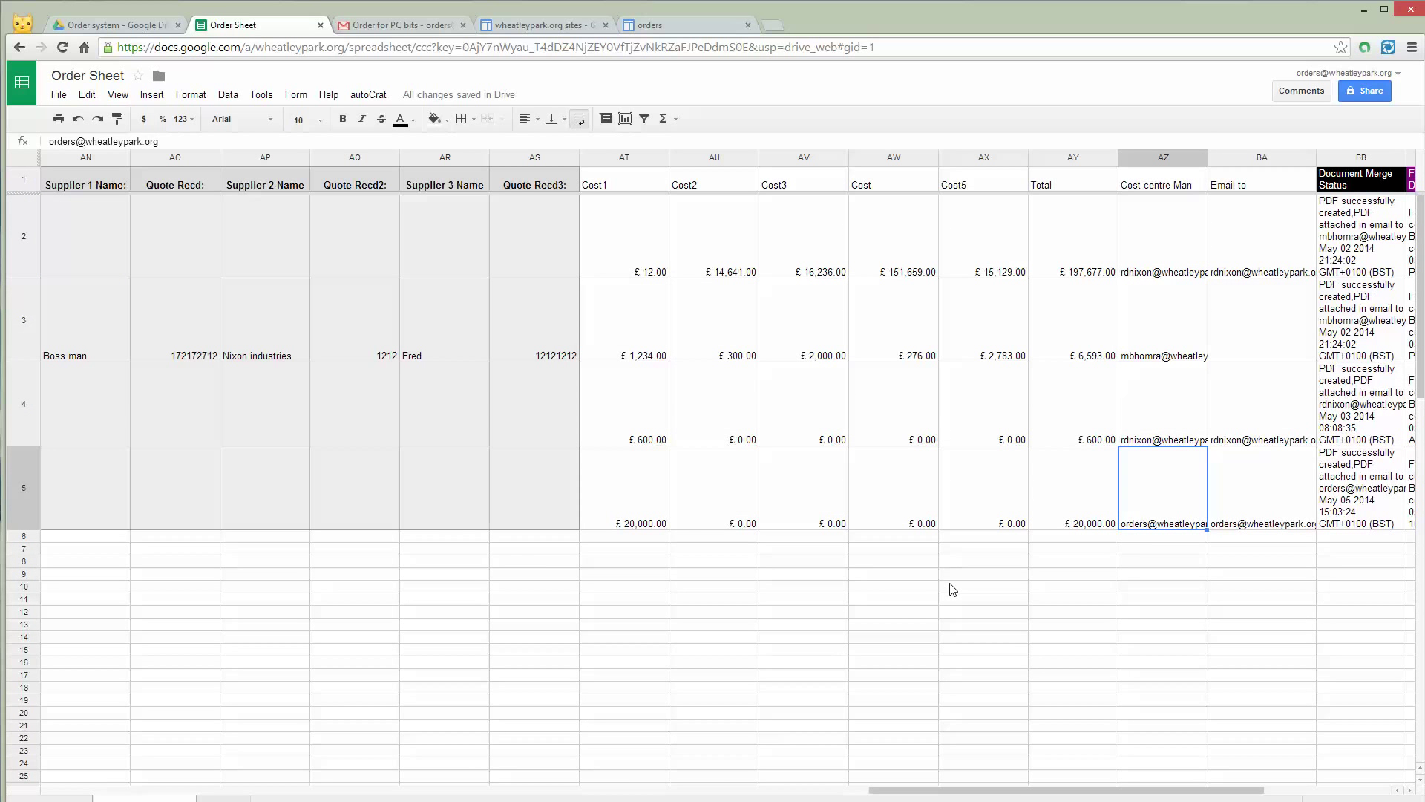
{"action": "left_click", "coordinate": [1262, 488]}
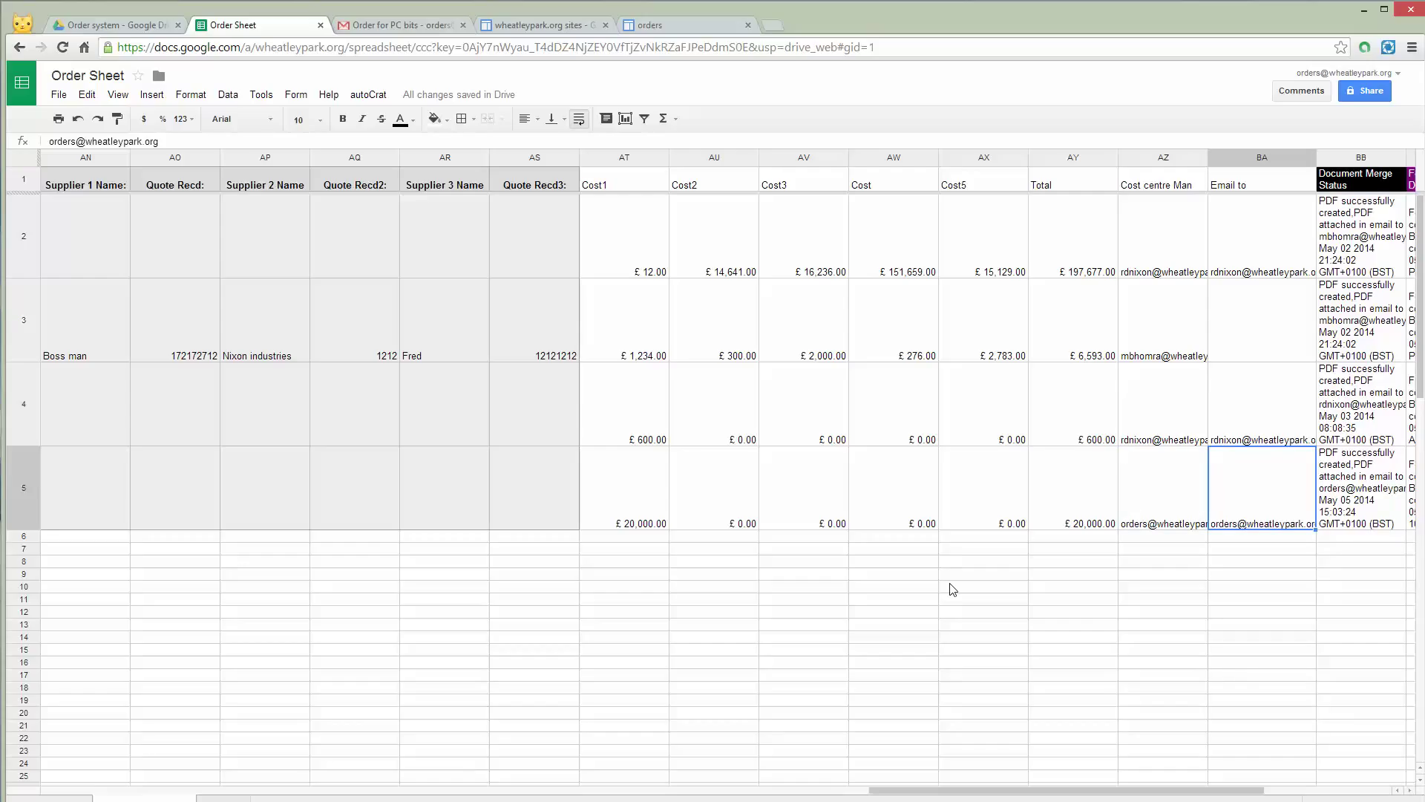
{"action": "left_click", "coordinate": [1262, 236]}
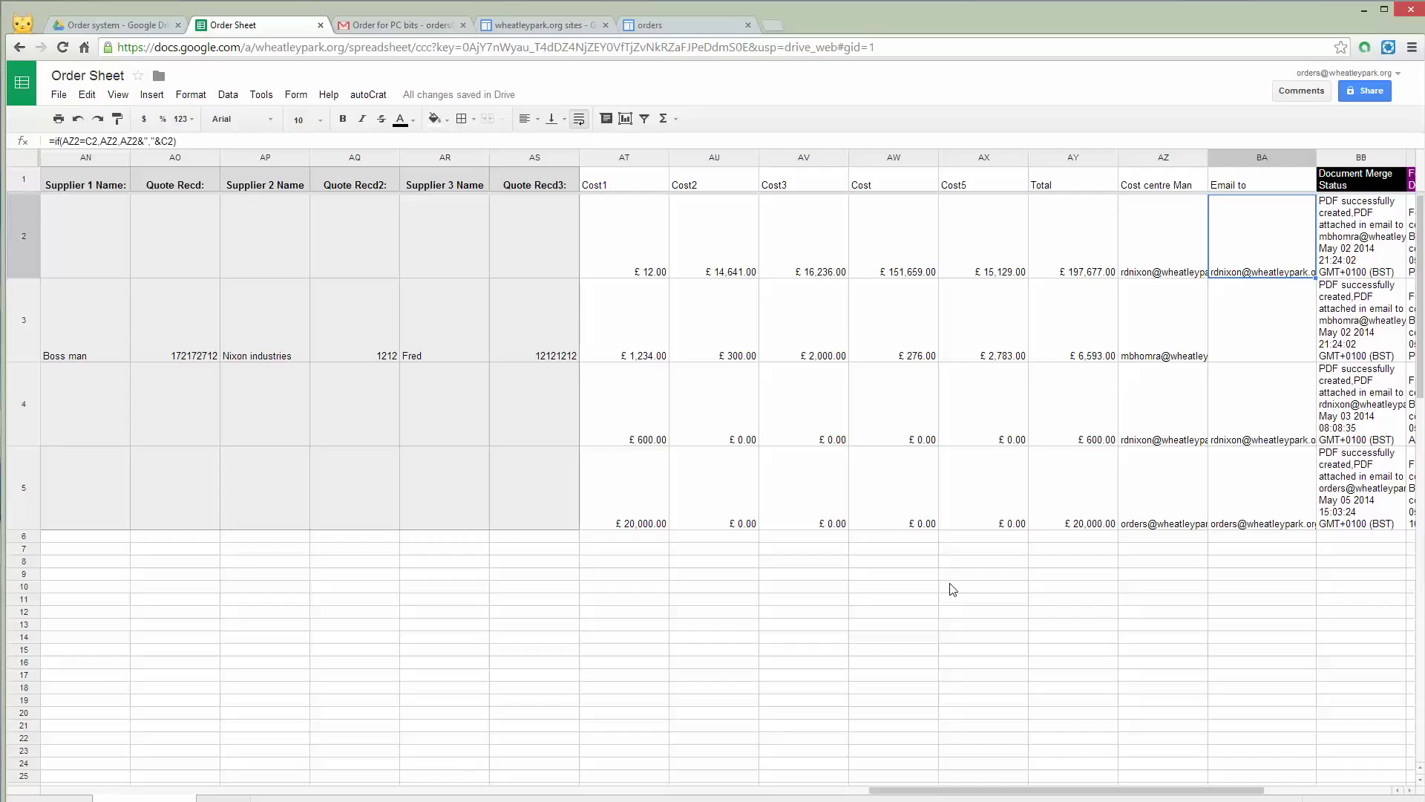
{"action": "mouse_move", "coordinate": [93, 156]}
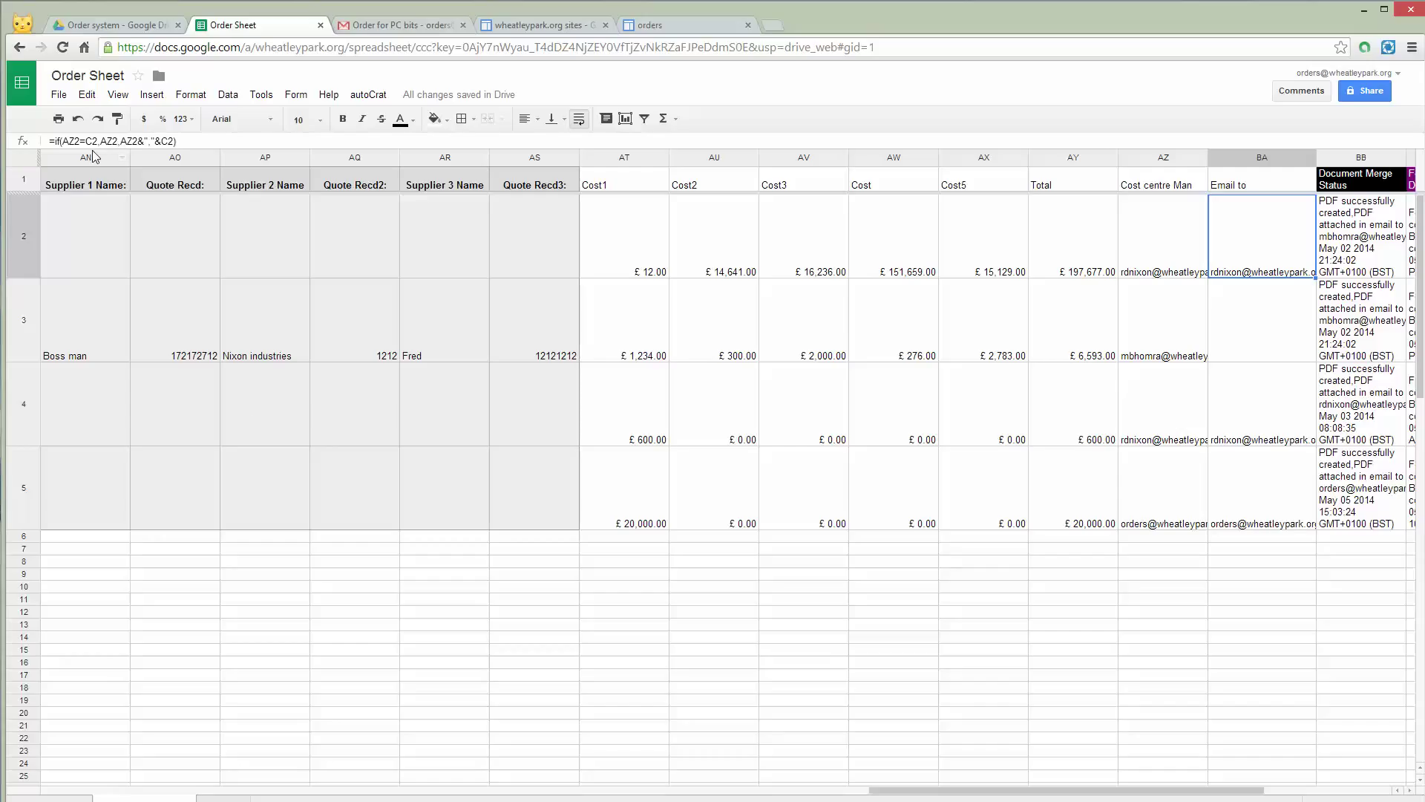
{"action": "left_click", "coordinate": [1161, 236]}
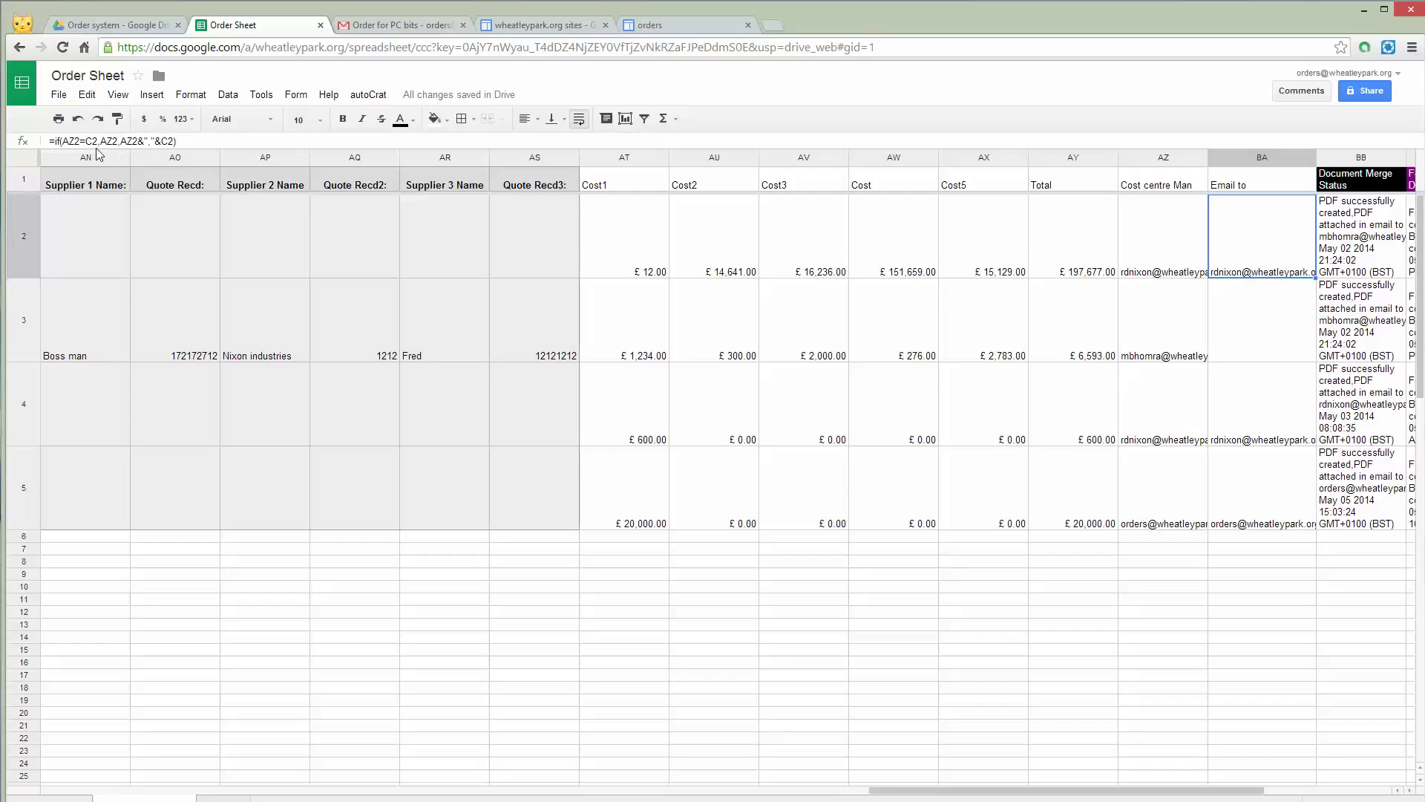
{"action": "mouse_move", "coordinate": [1184, 313]}
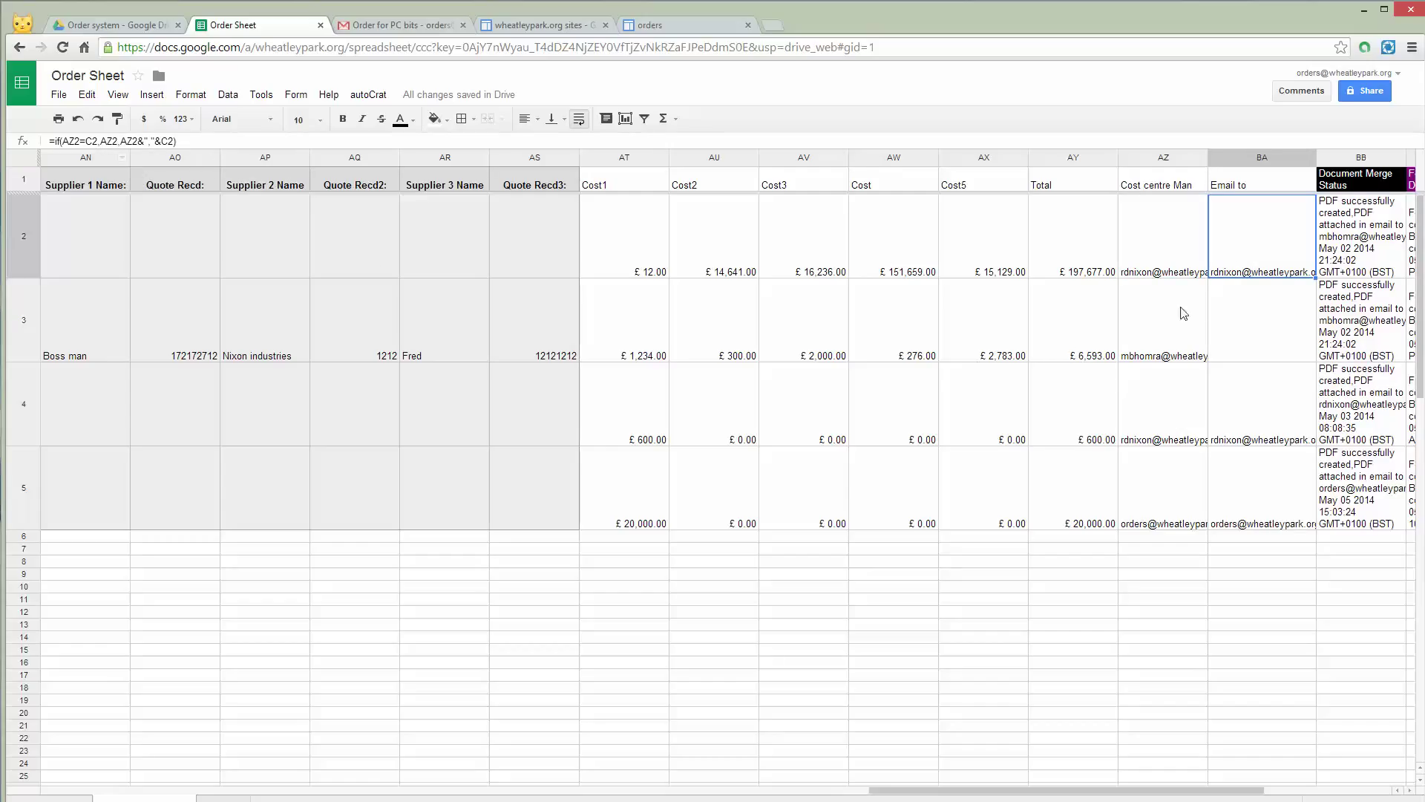
{"action": "mouse_move", "coordinate": [1227, 294]}
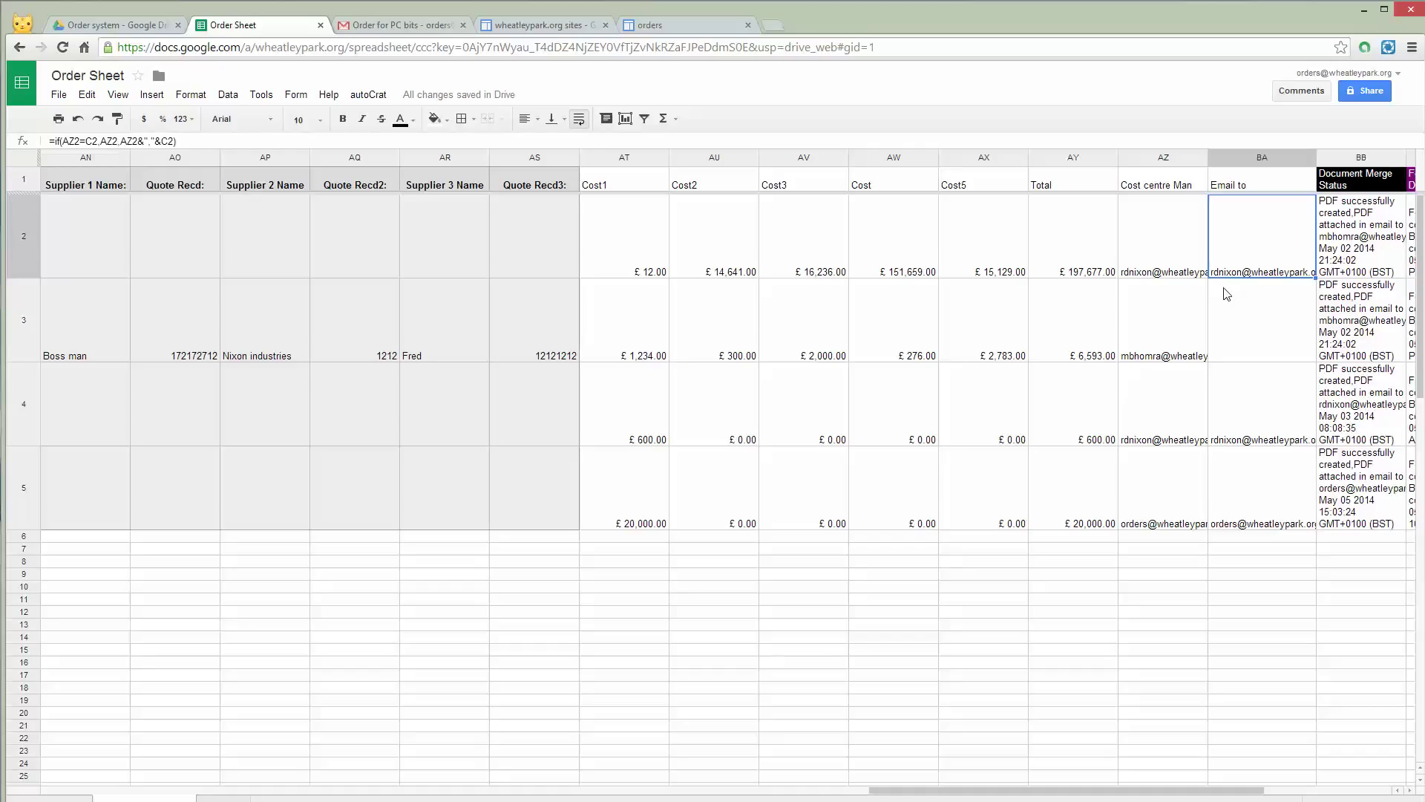
{"action": "mouse_move", "coordinate": [1252, 279]}
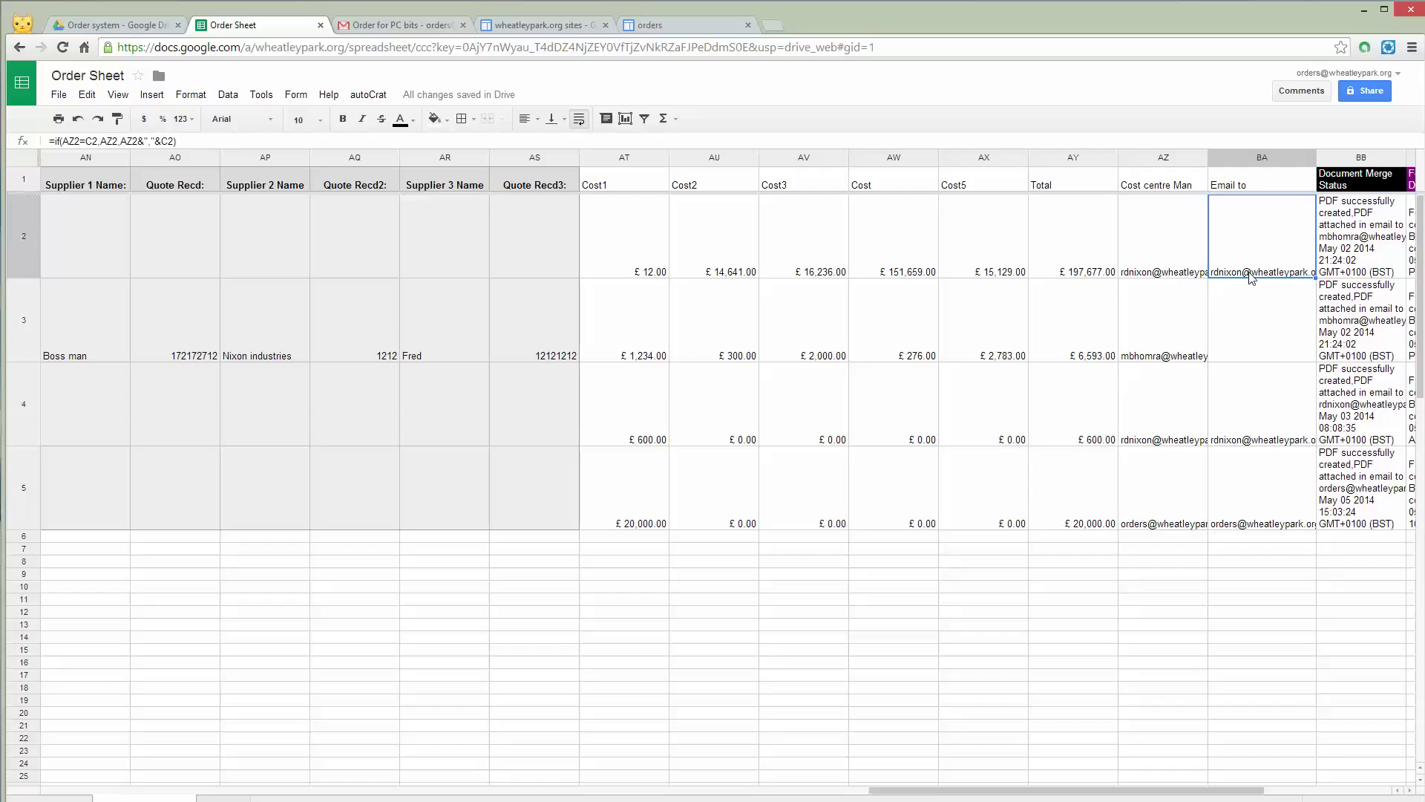
{"action": "mouse_move", "coordinate": [198, 170]}
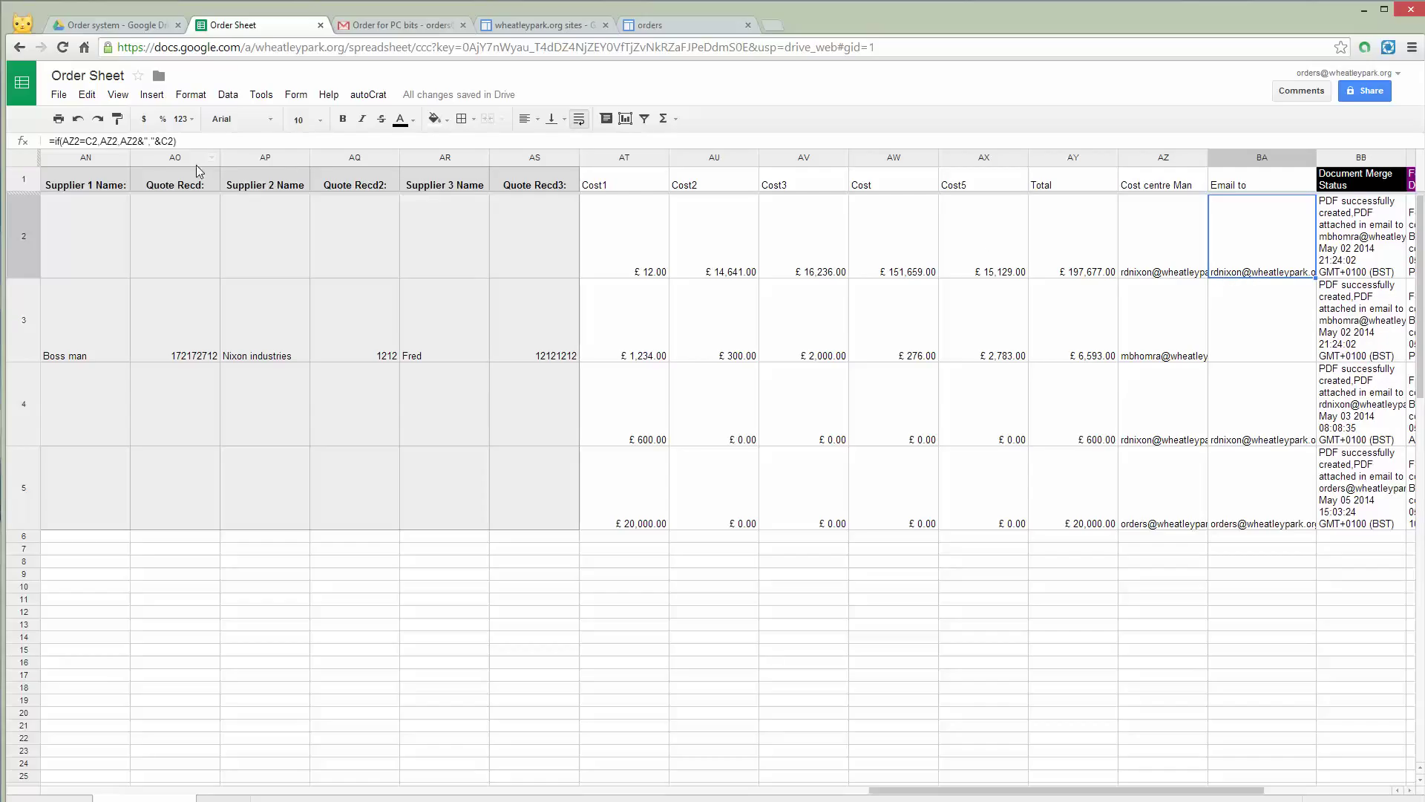
{"action": "mouse_move", "coordinate": [153, 160]}
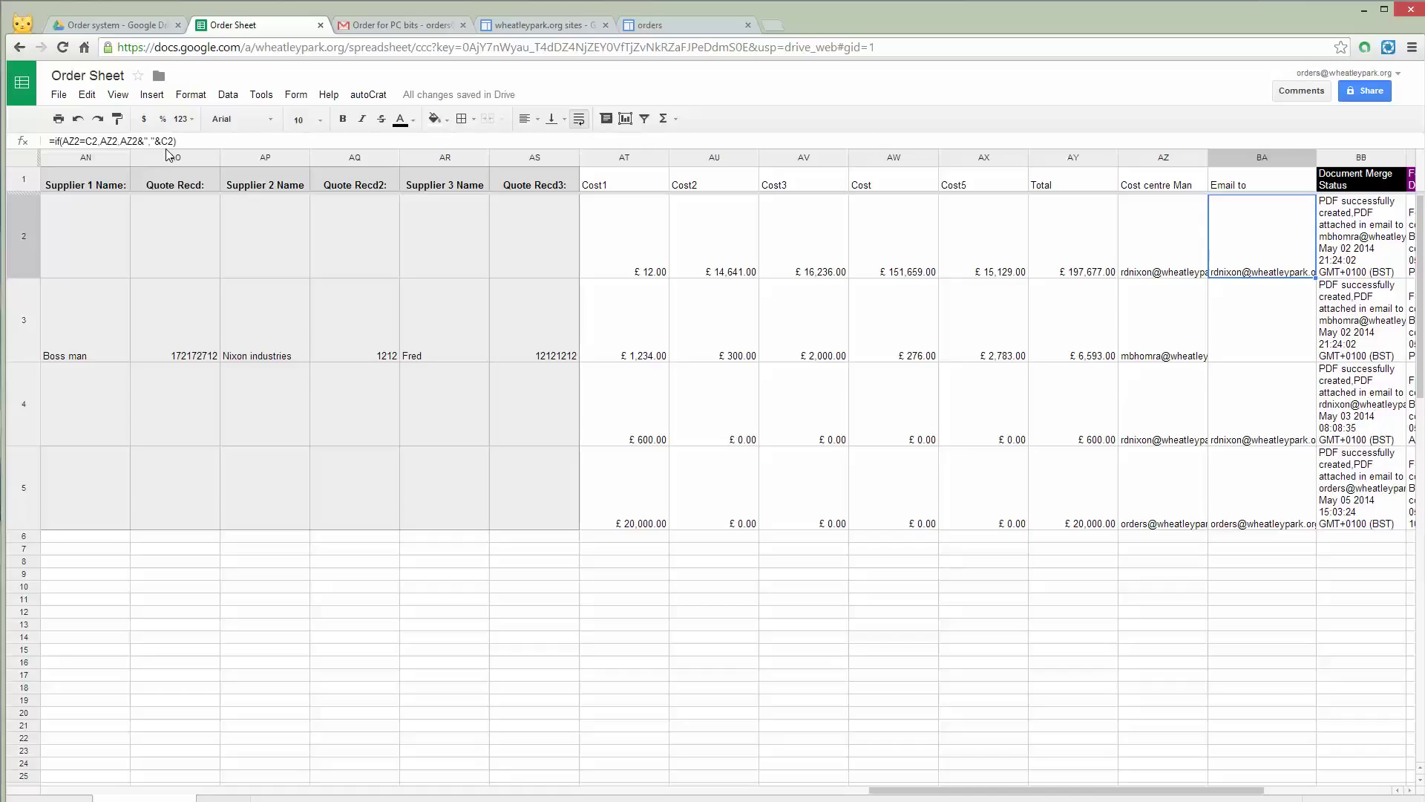
{"action": "mouse_move", "coordinate": [184, 161]}
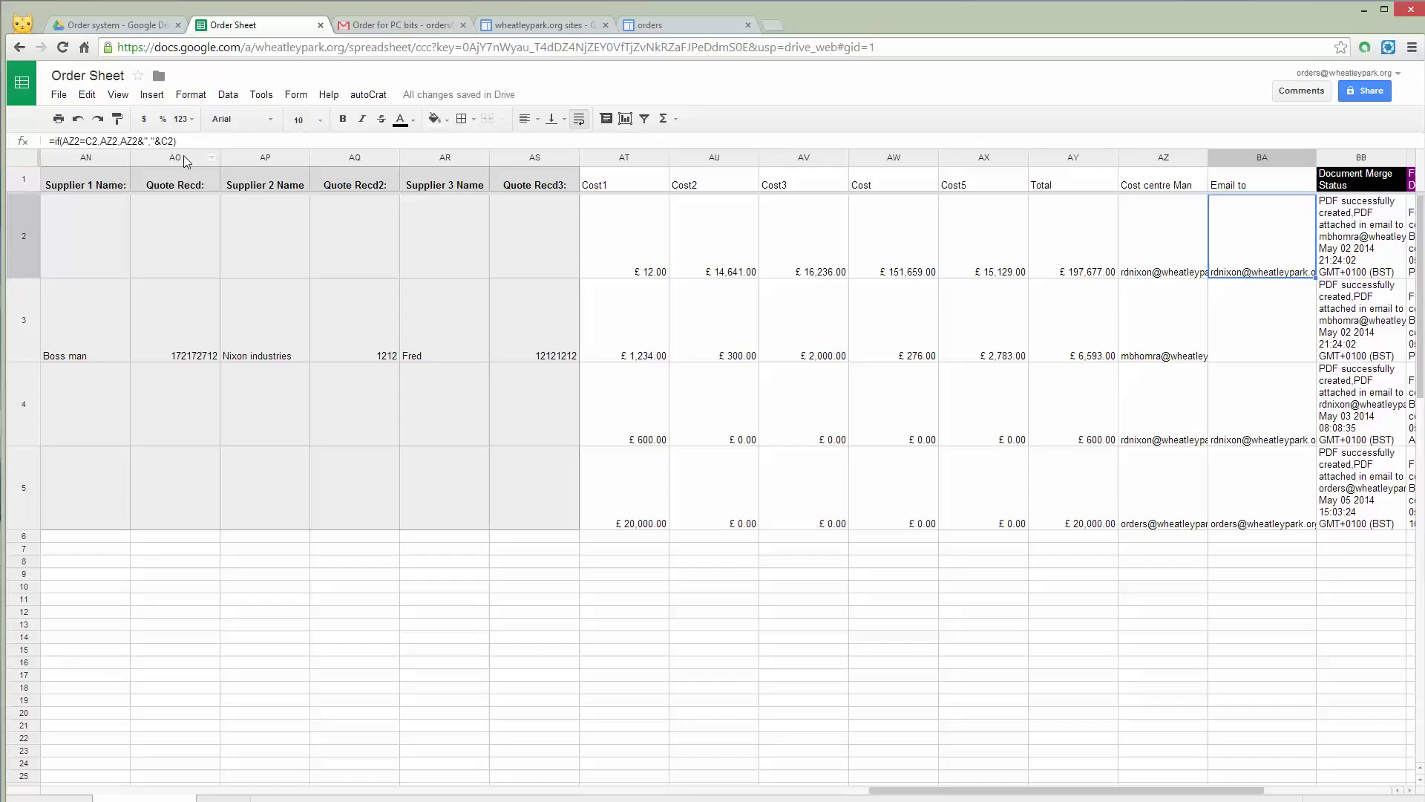
{"action": "mouse_move", "coordinate": [497, 290]}
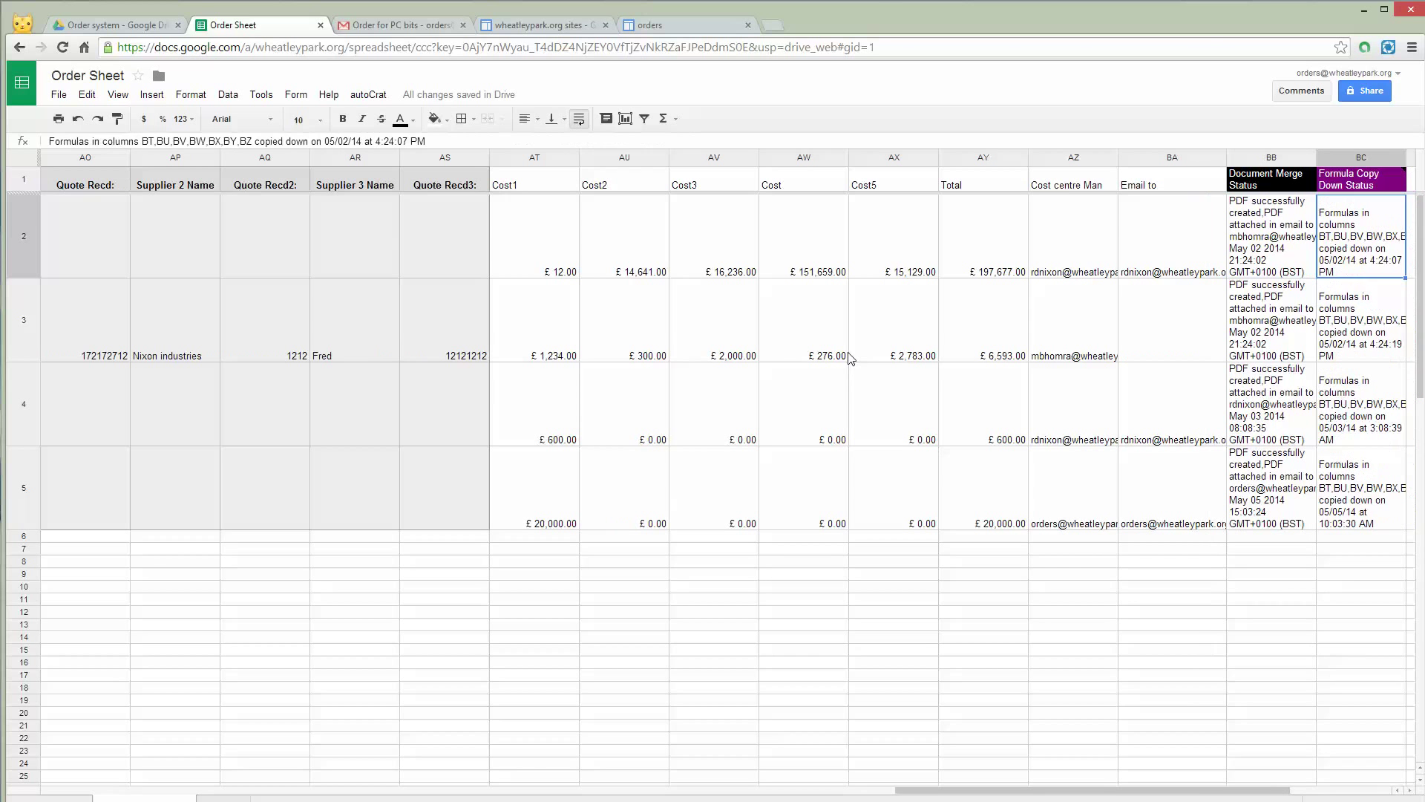
{"action": "left_click", "coordinate": [1271, 235]}
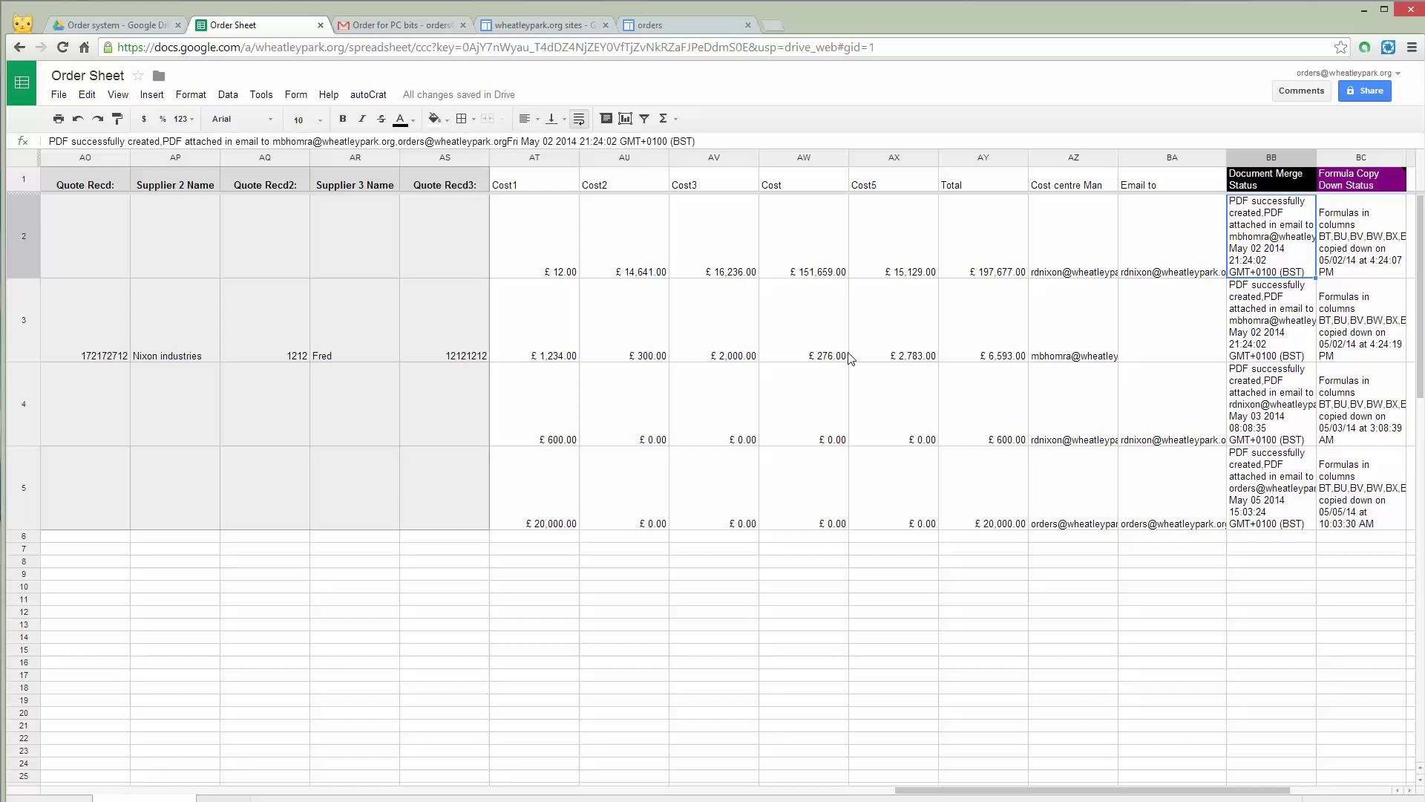
{"action": "left_click", "coordinate": [1361, 236]}
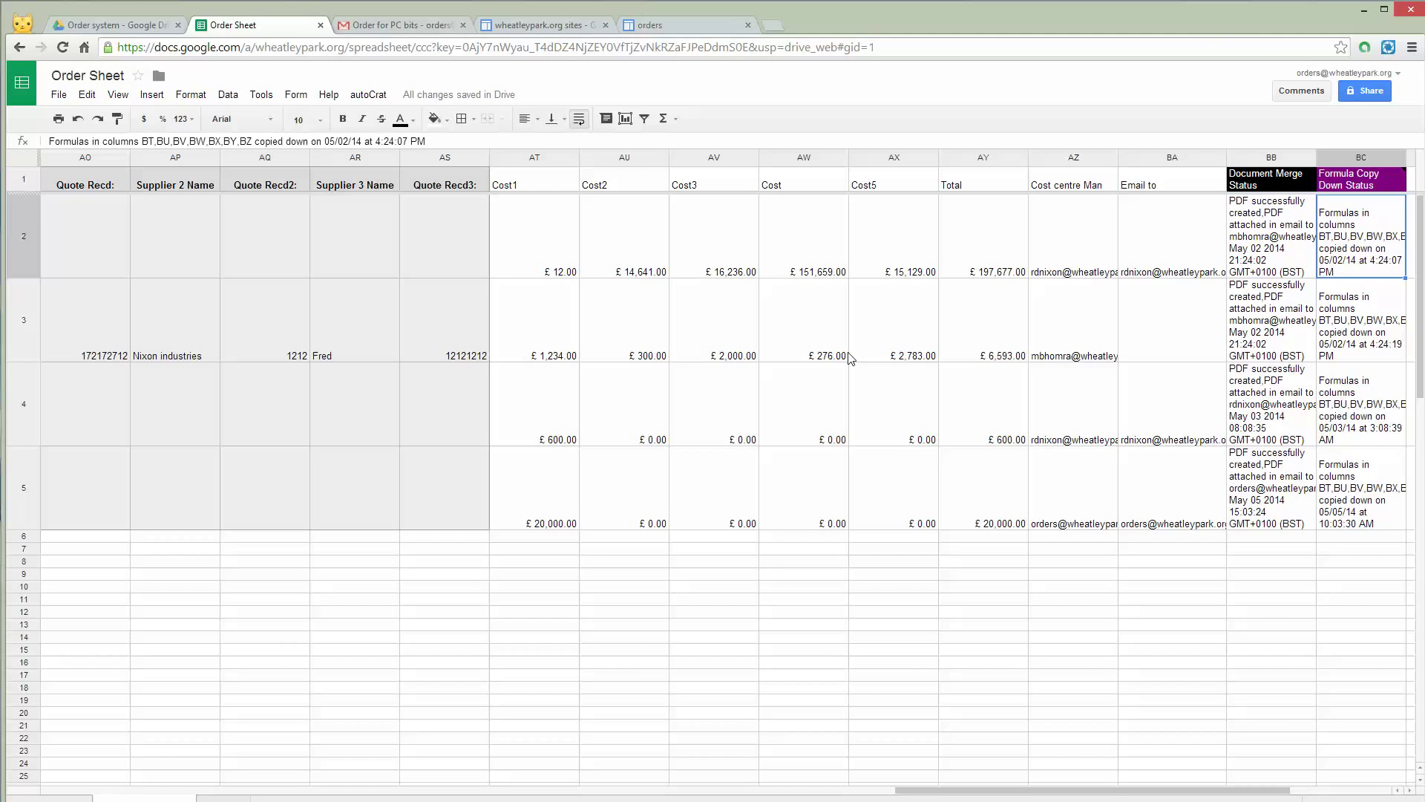
{"action": "mouse_move", "coordinate": [463, 229]}
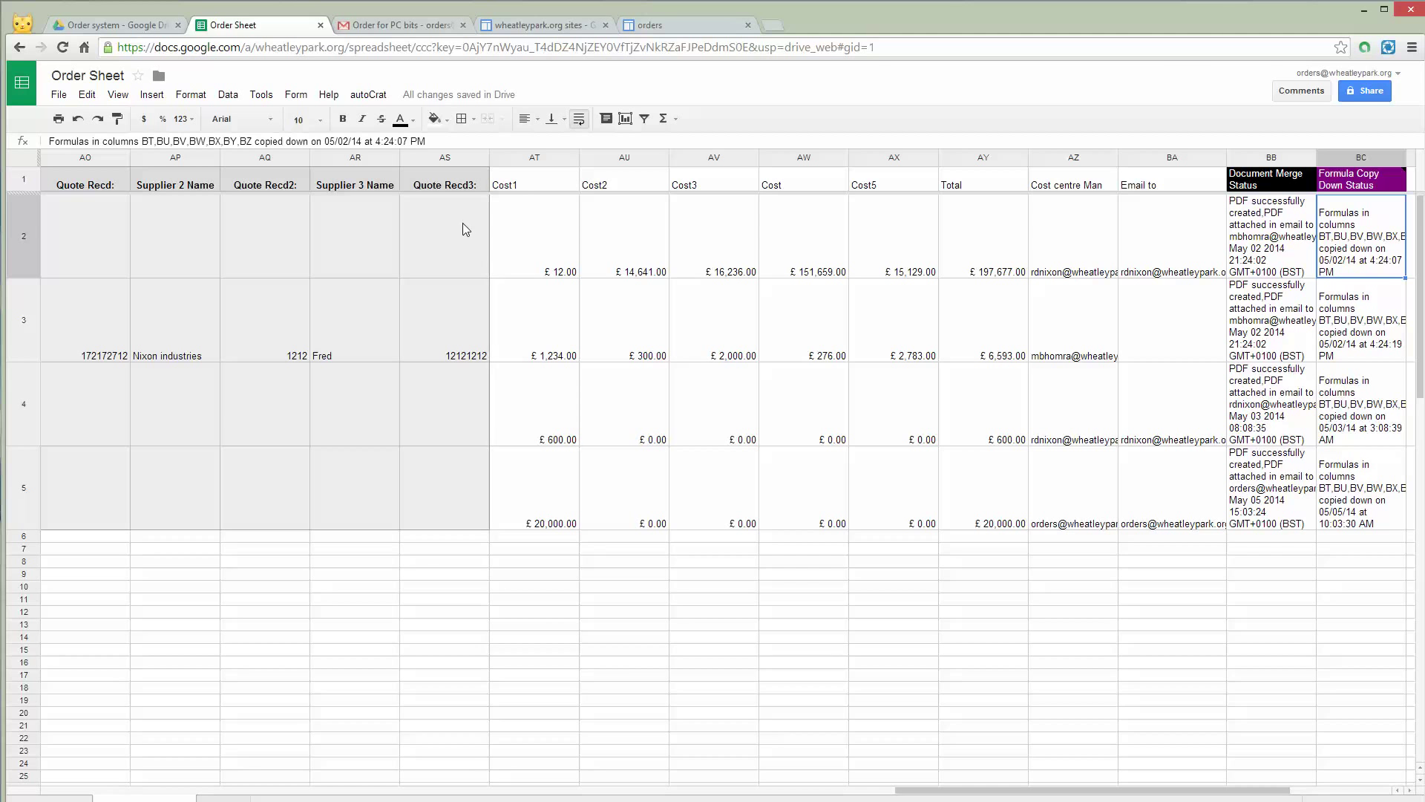
{"action": "mouse_move", "coordinate": [373, 111]}
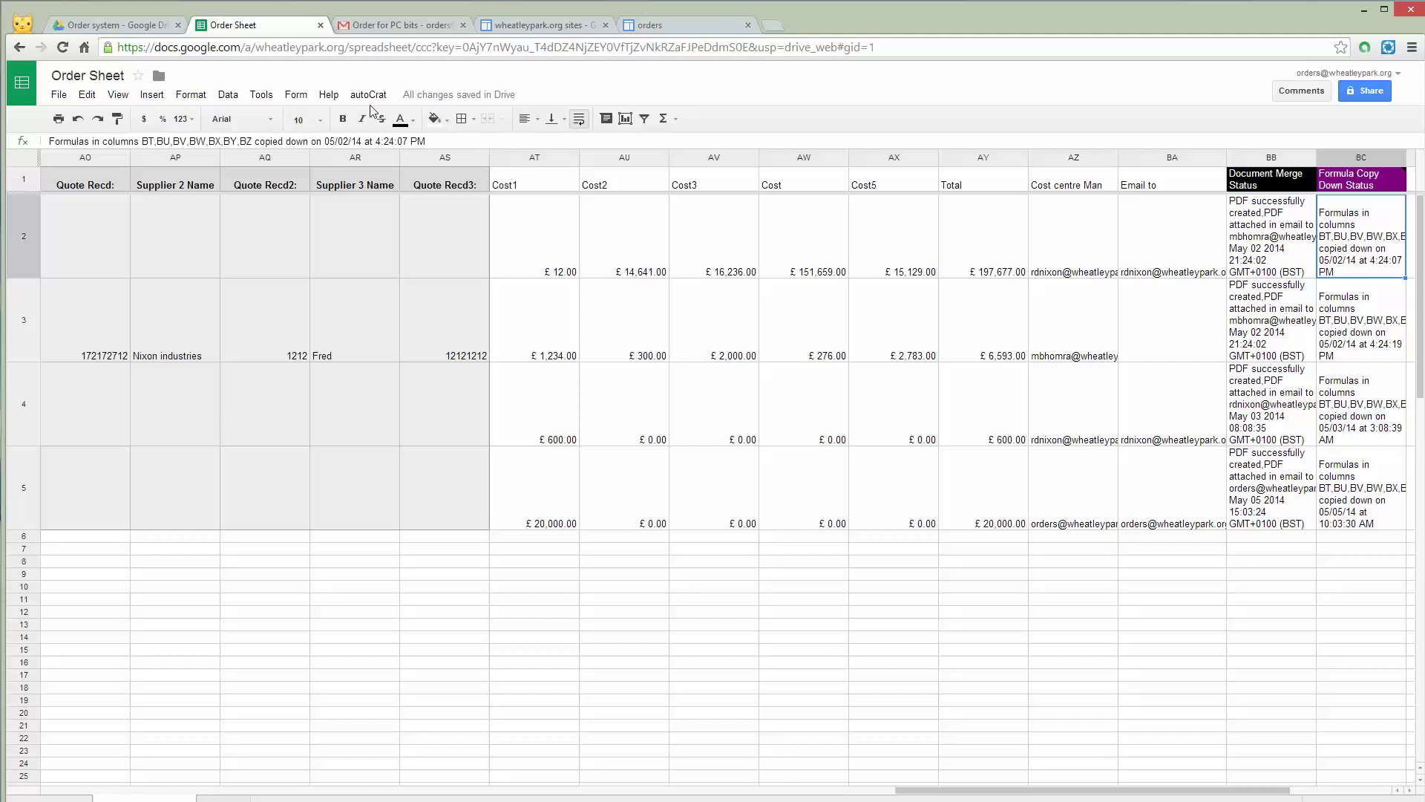
{"action": "left_click", "coordinate": [368, 93]}
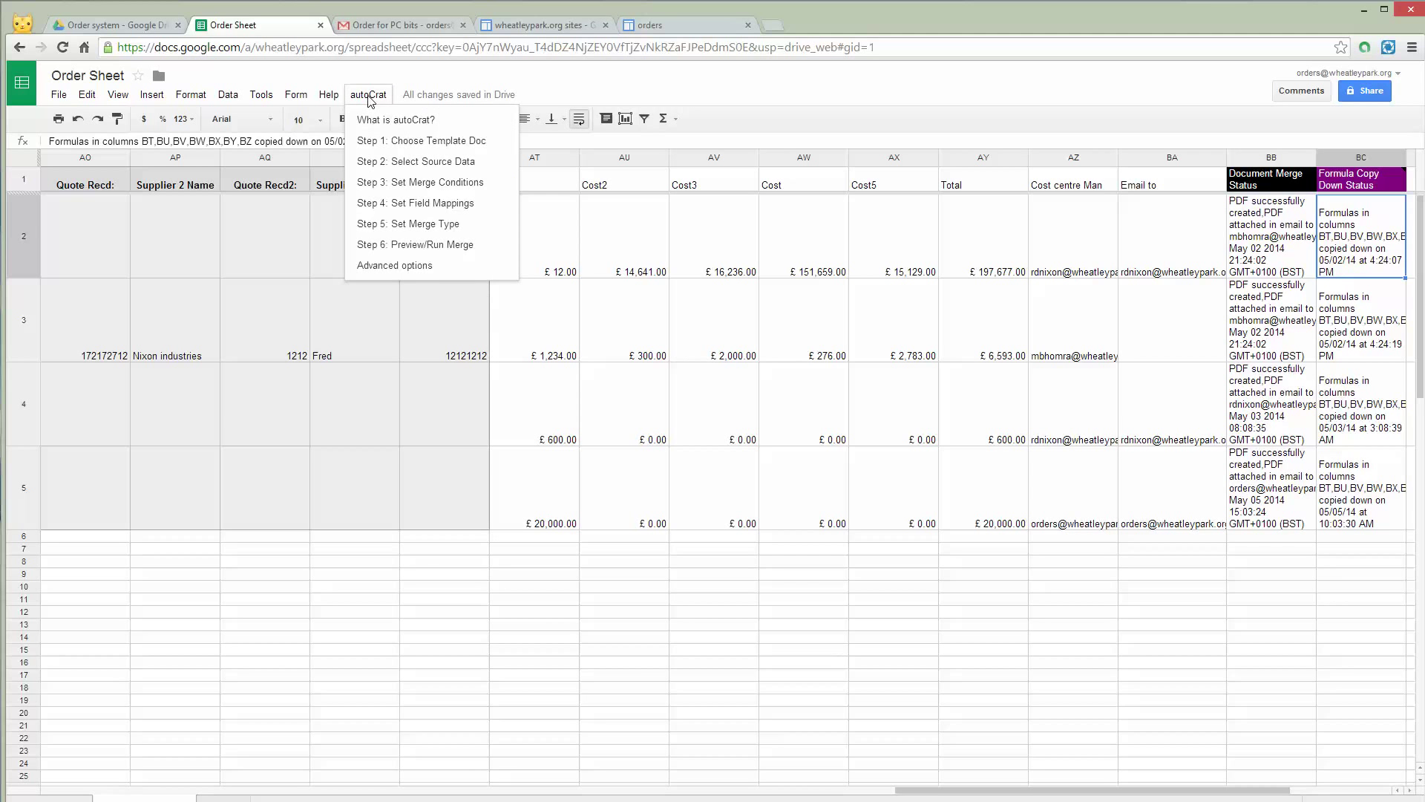
{"action": "mouse_move", "coordinate": [392, 265]}
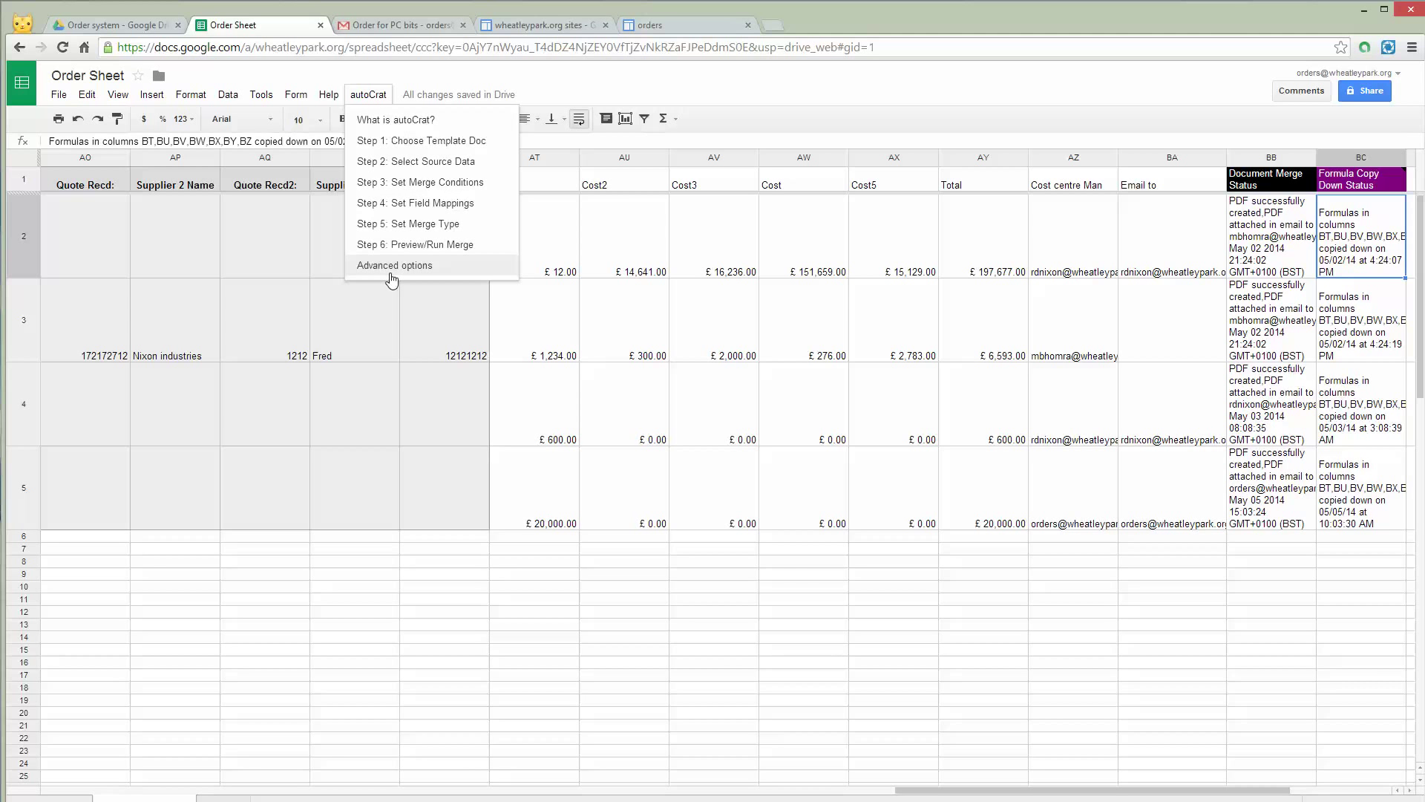
{"action": "left_click", "coordinate": [392, 265]}
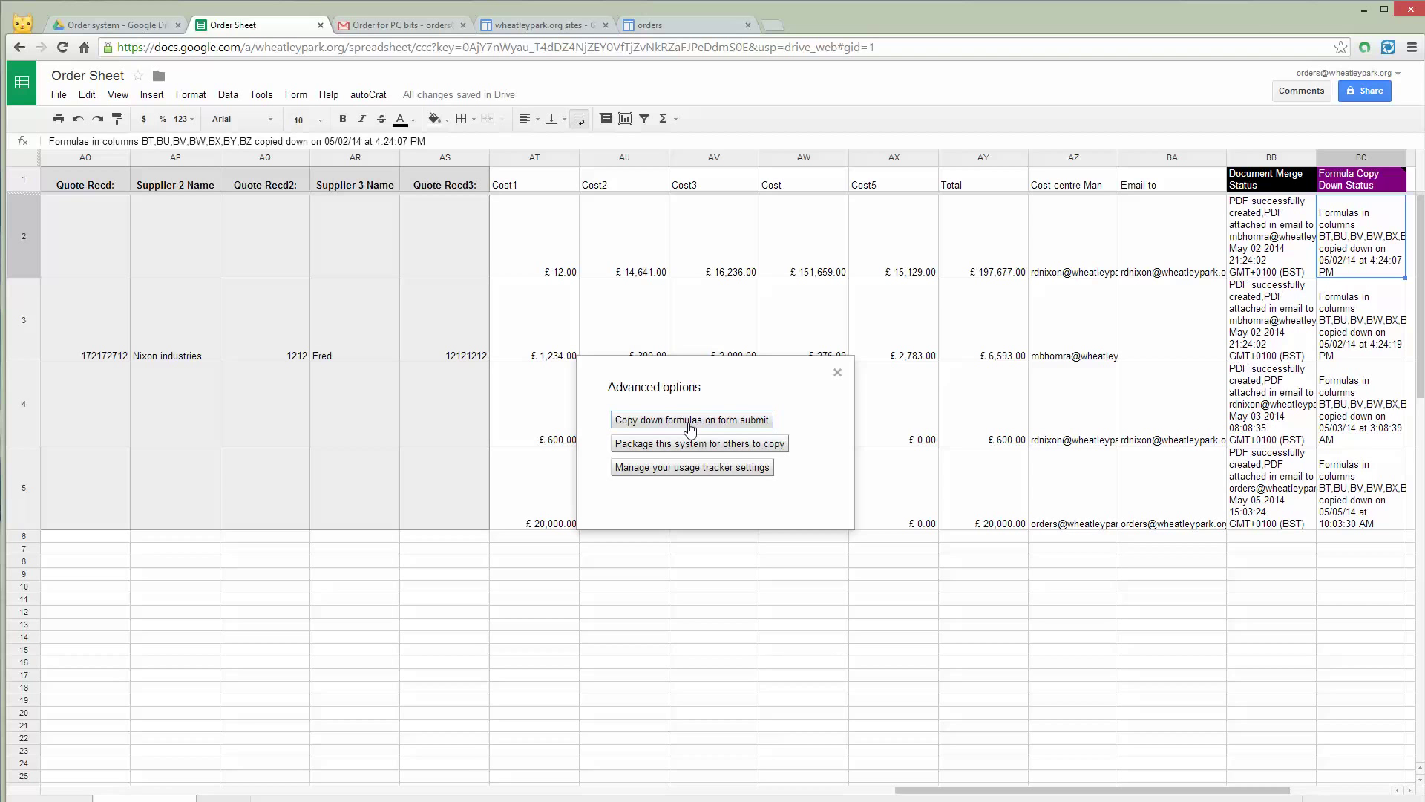
{"action": "mouse_move", "coordinate": [837, 375]}
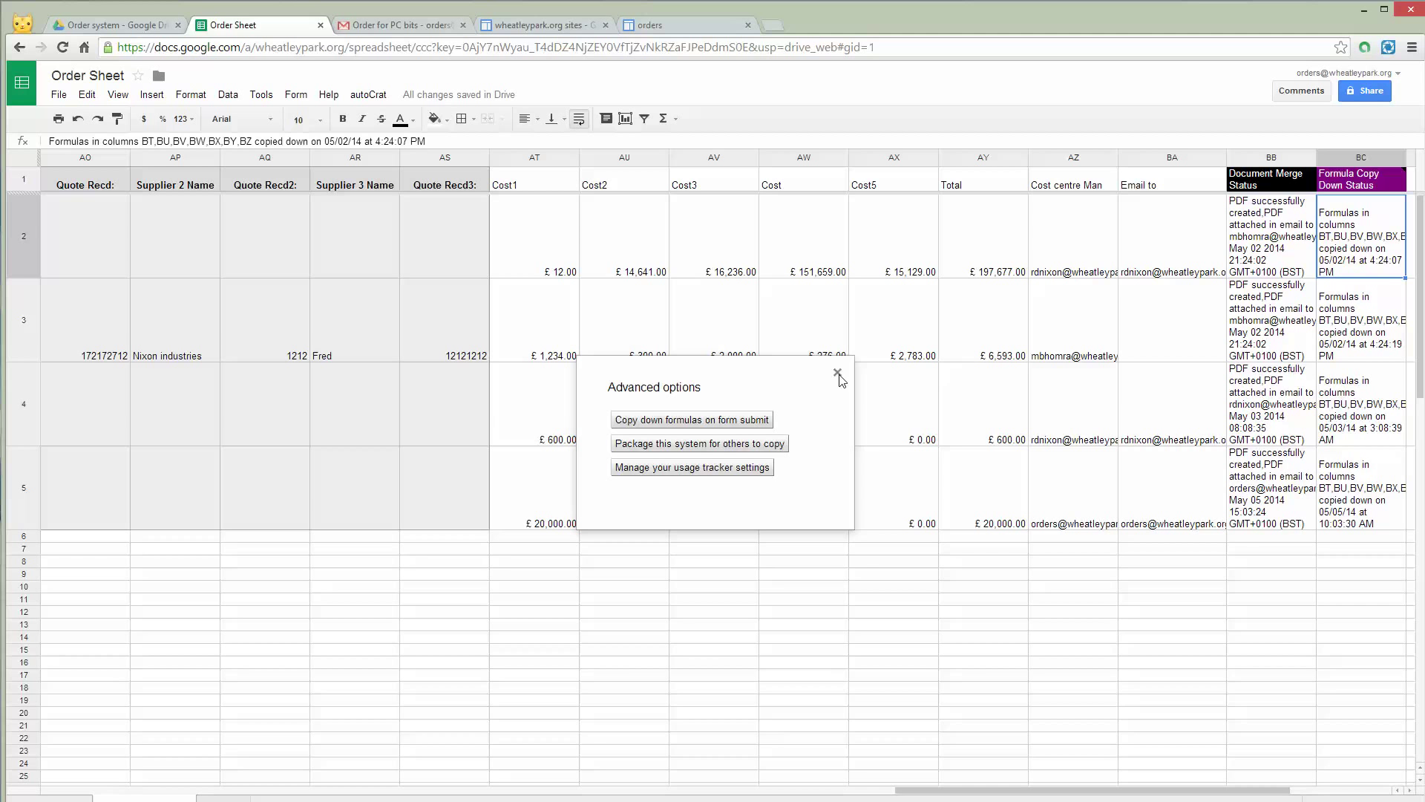
{"action": "left_click", "coordinate": [837, 373]}
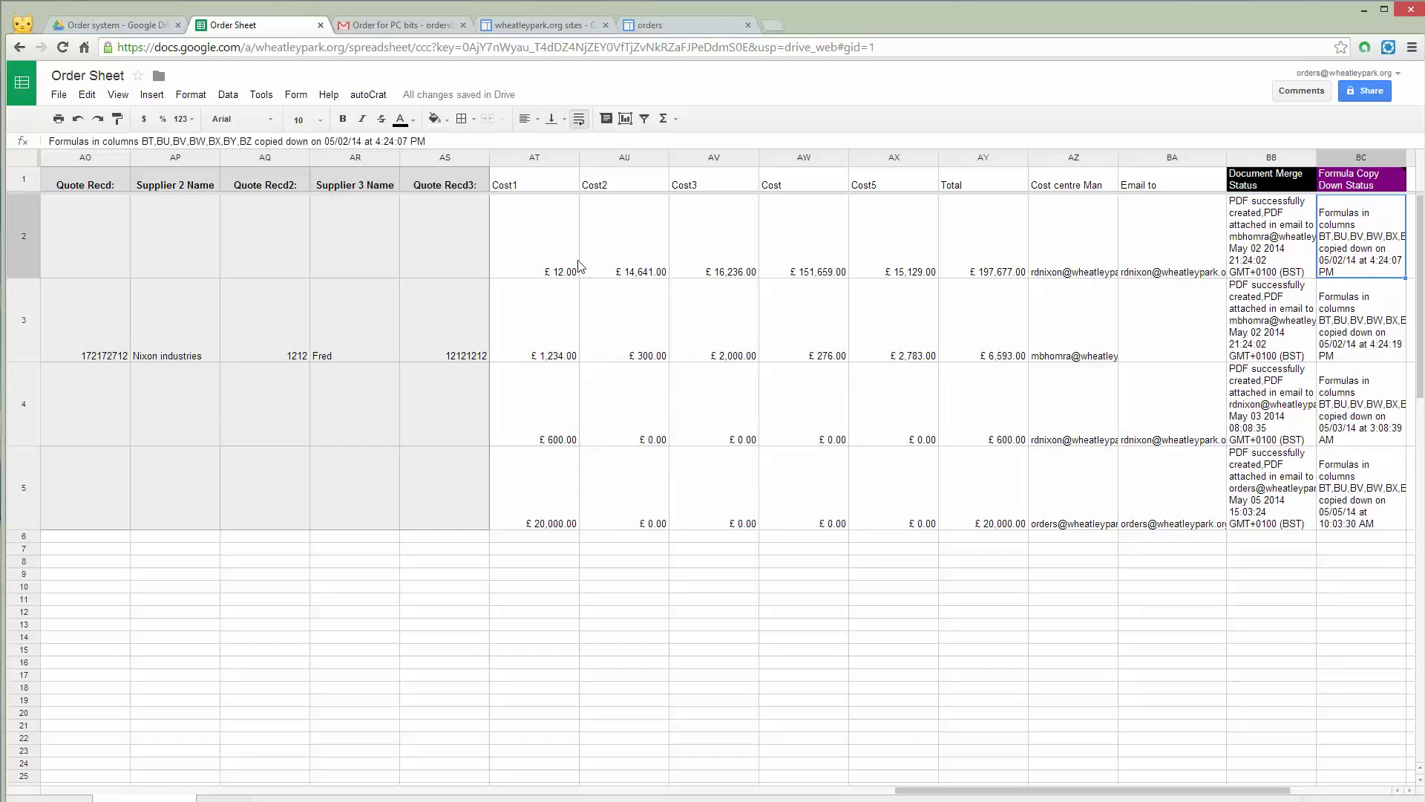
{"action": "mouse_move", "coordinate": [1077, 283]}
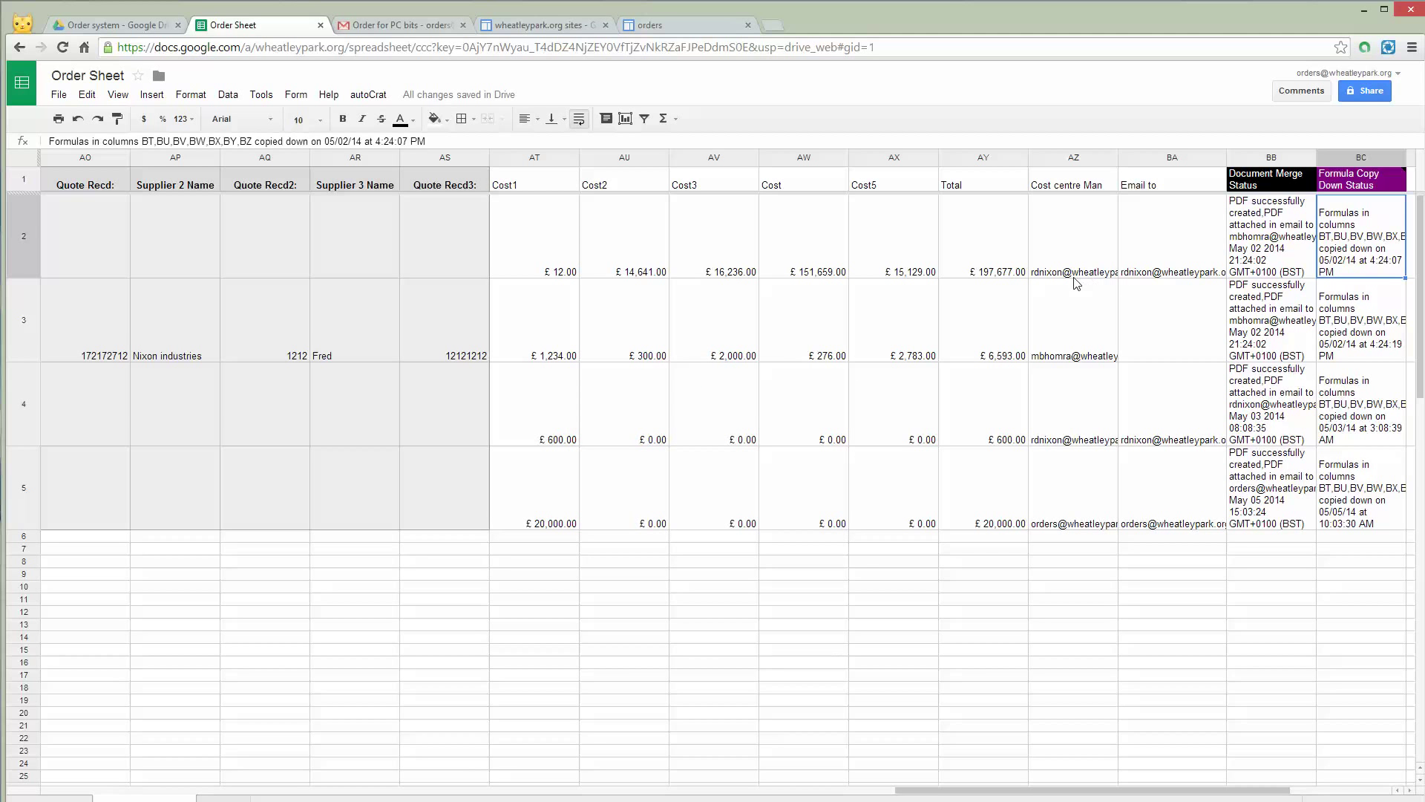
{"action": "mouse_move", "coordinate": [1074, 282]}
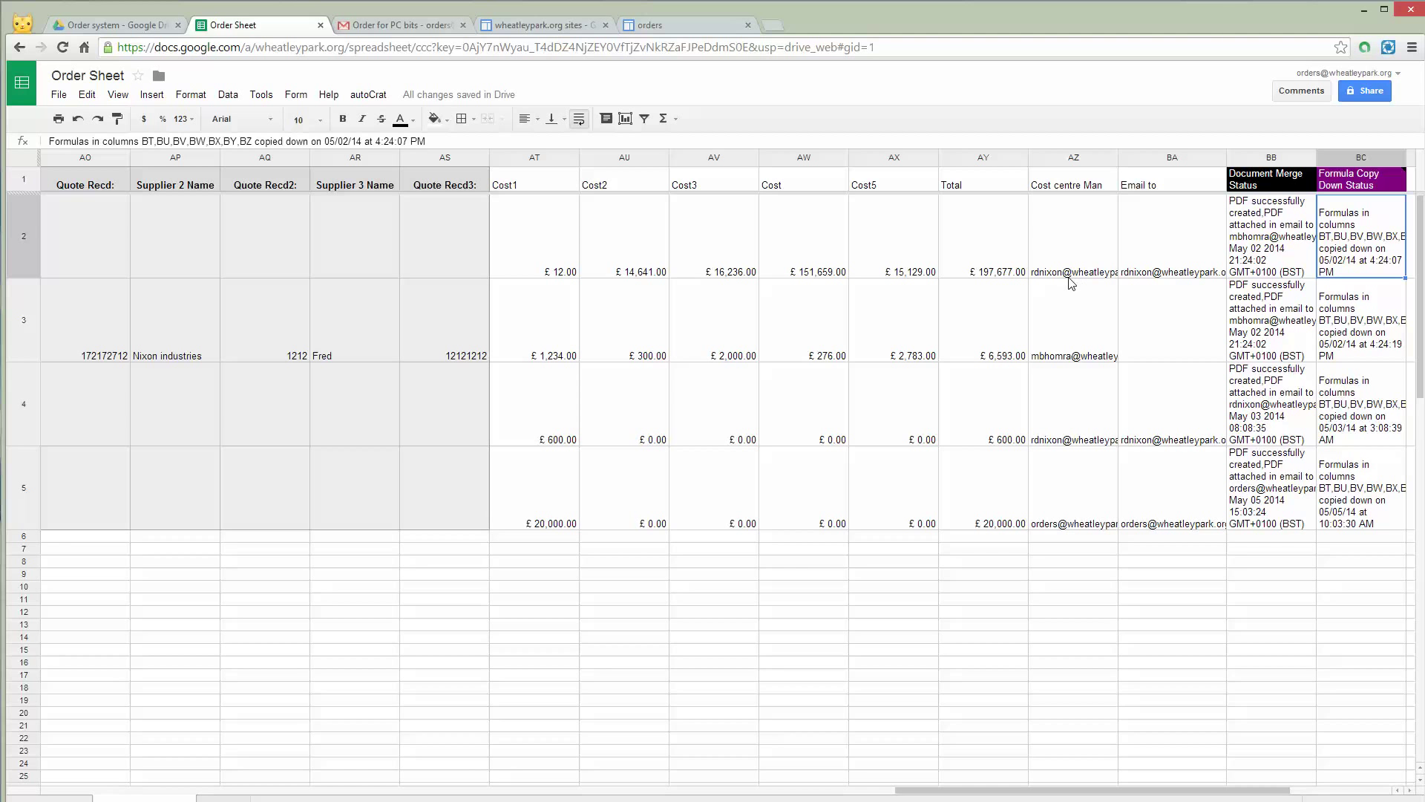
{"action": "mouse_move", "coordinate": [1057, 289]}
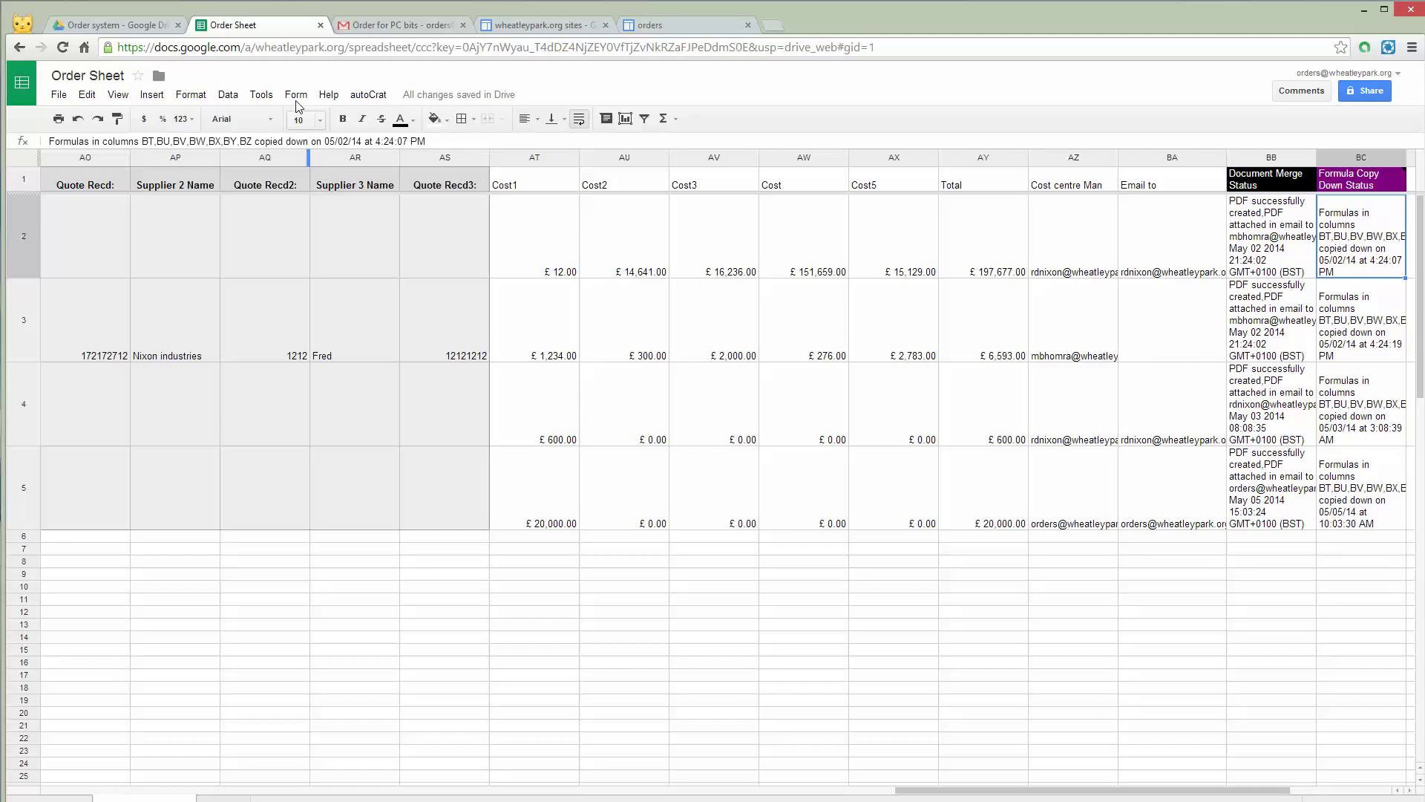
- Open the Orders folder in Drive, preview PC bits Order.pdf and close the preview
{"action": "left_click", "coordinate": [108, 25]}
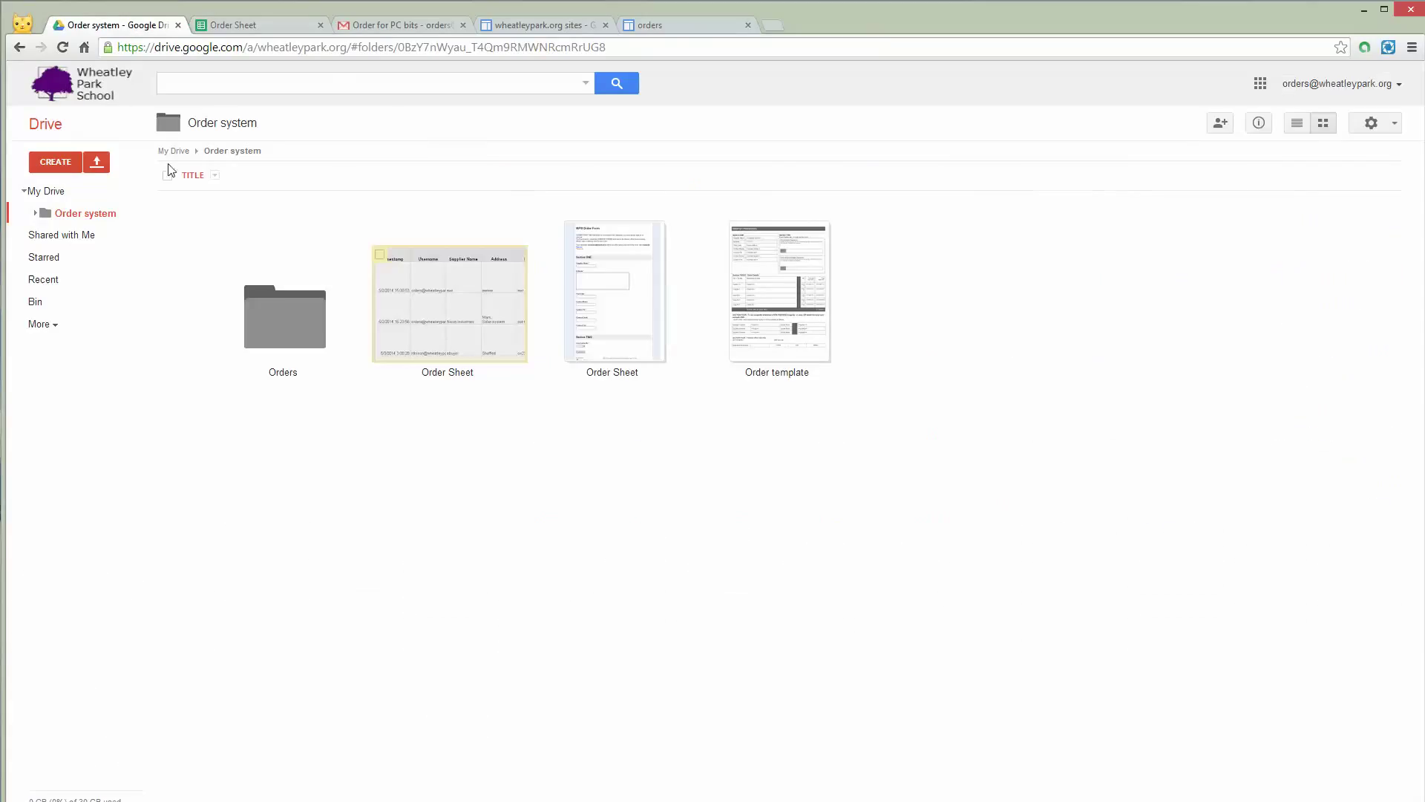
{"action": "mouse_move", "coordinate": [284, 316]}
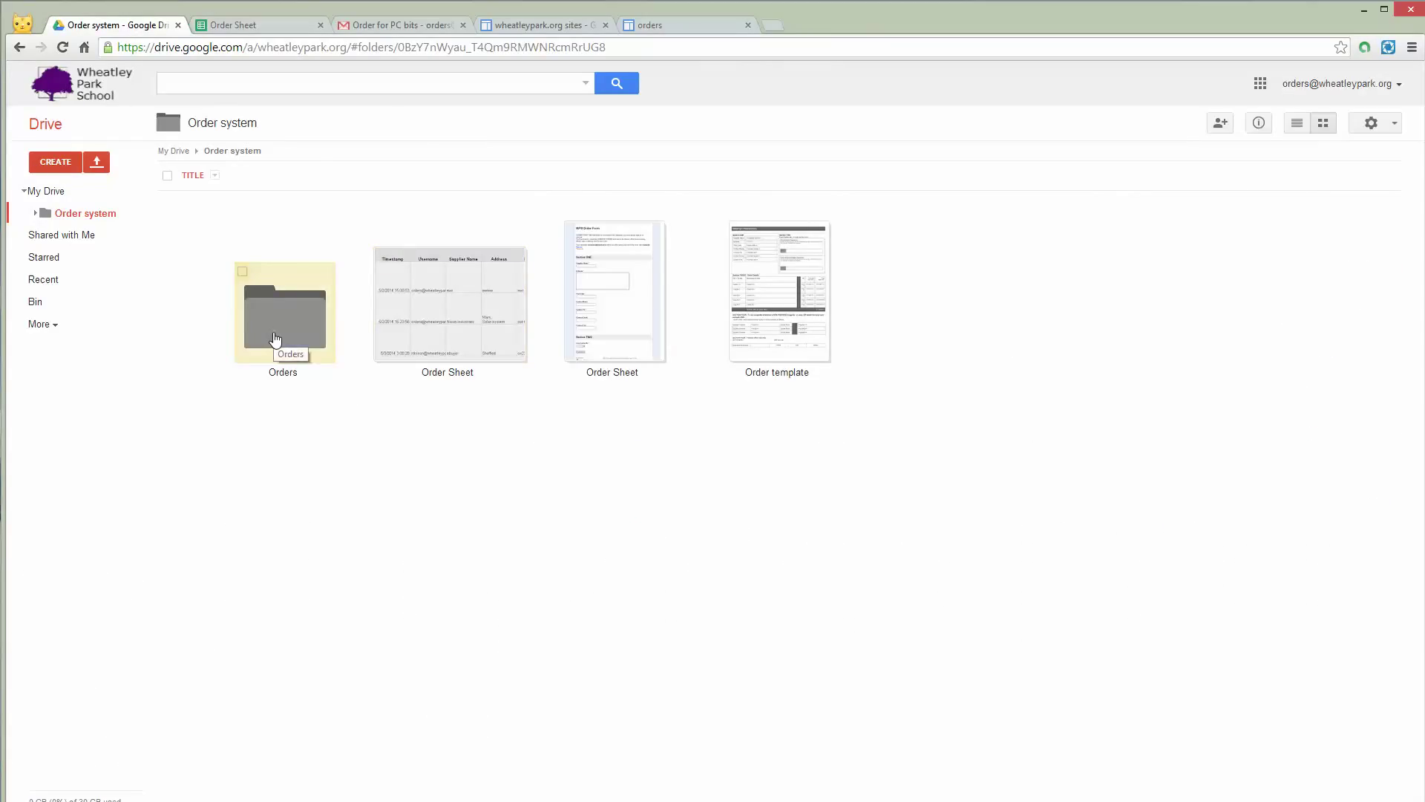
{"action": "double_click", "coordinate": [283, 312]}
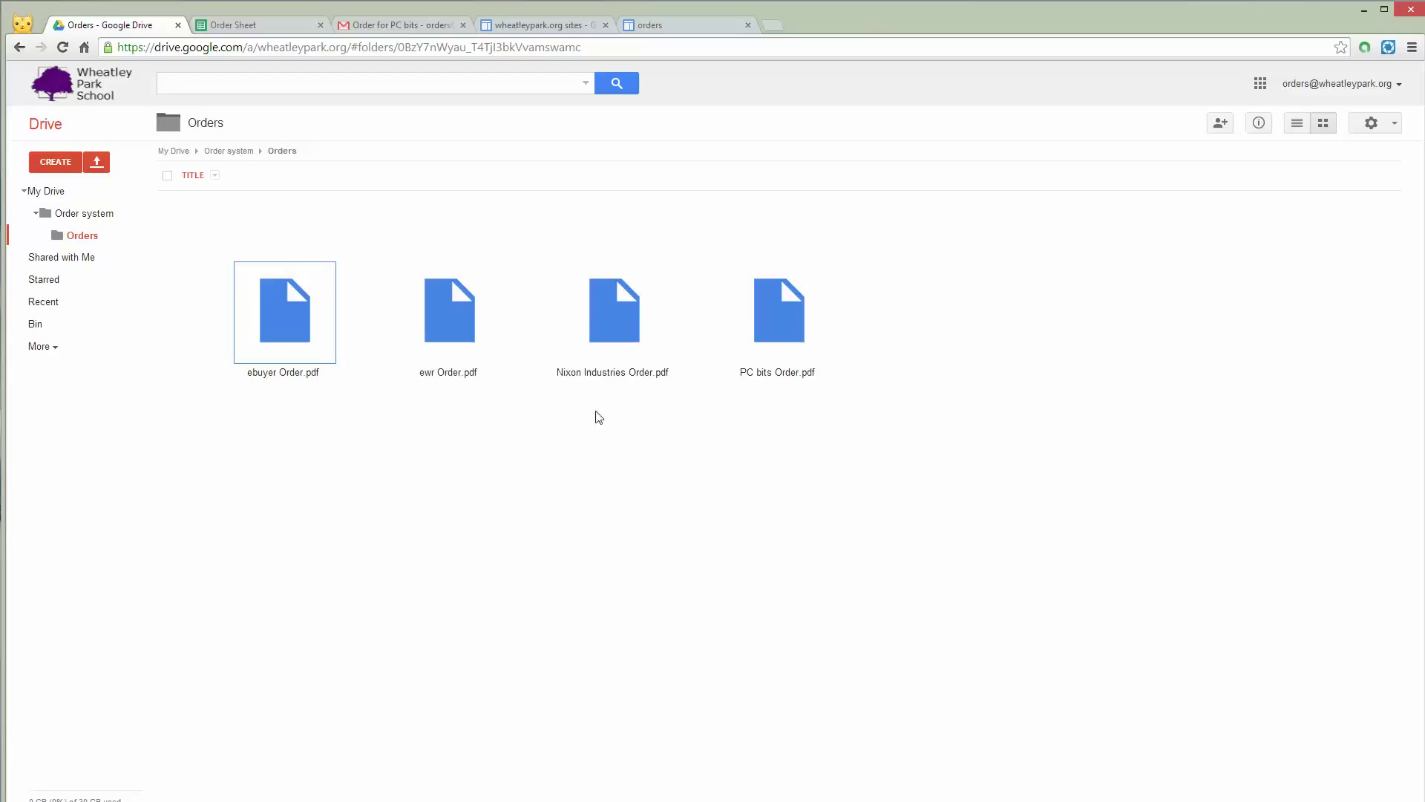
{"action": "mouse_move", "coordinate": [752, 386]}
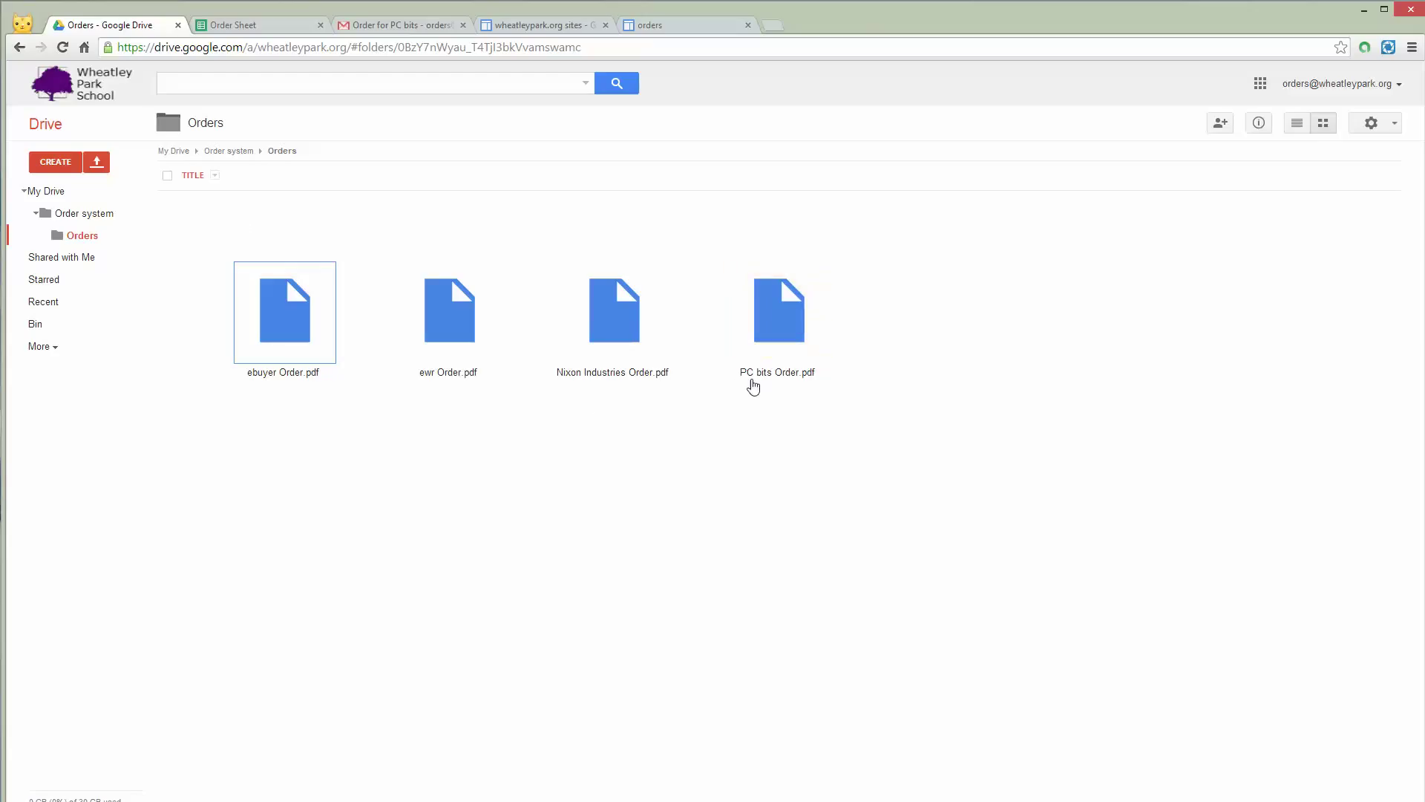
{"action": "left_click", "coordinate": [777, 311]}
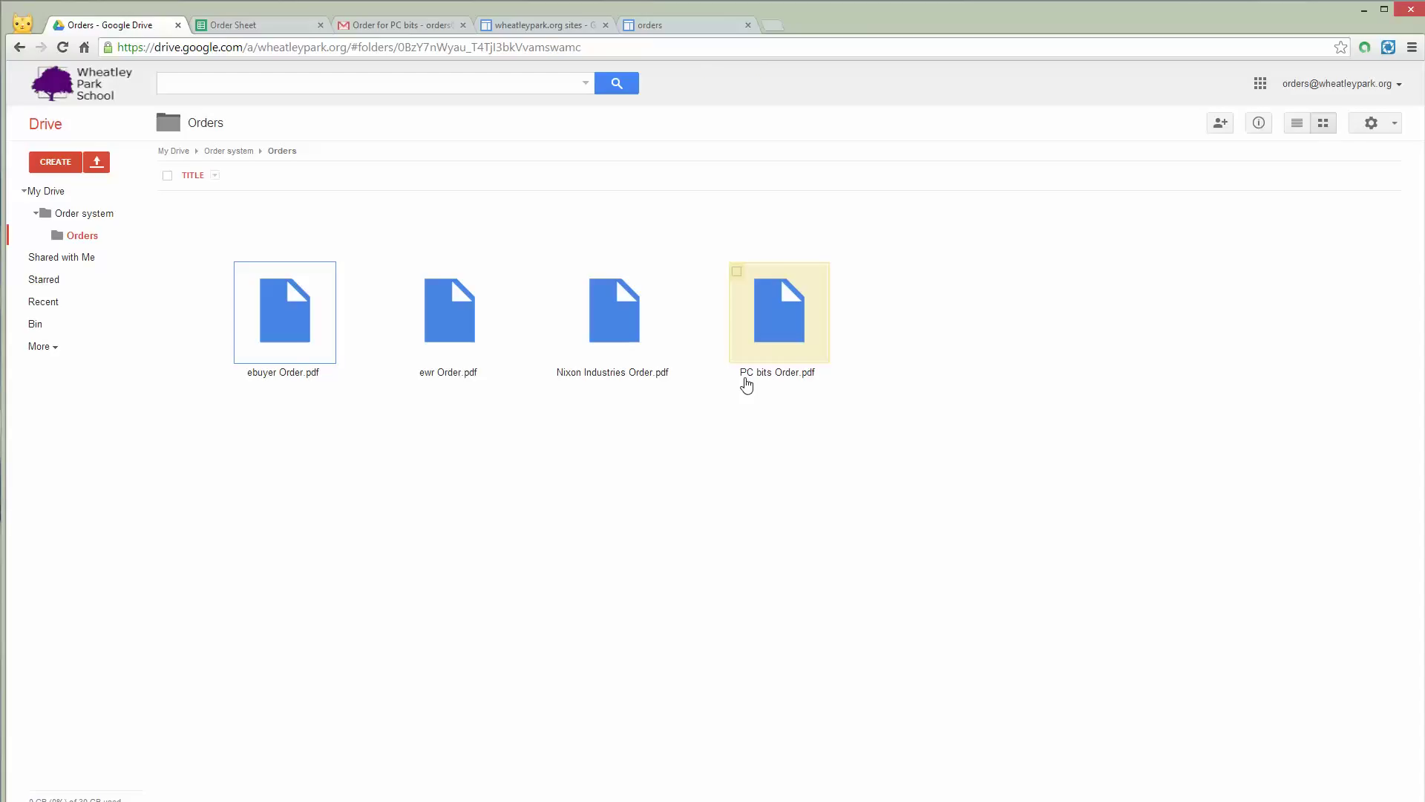
{"action": "mouse_move", "coordinate": [796, 383]}
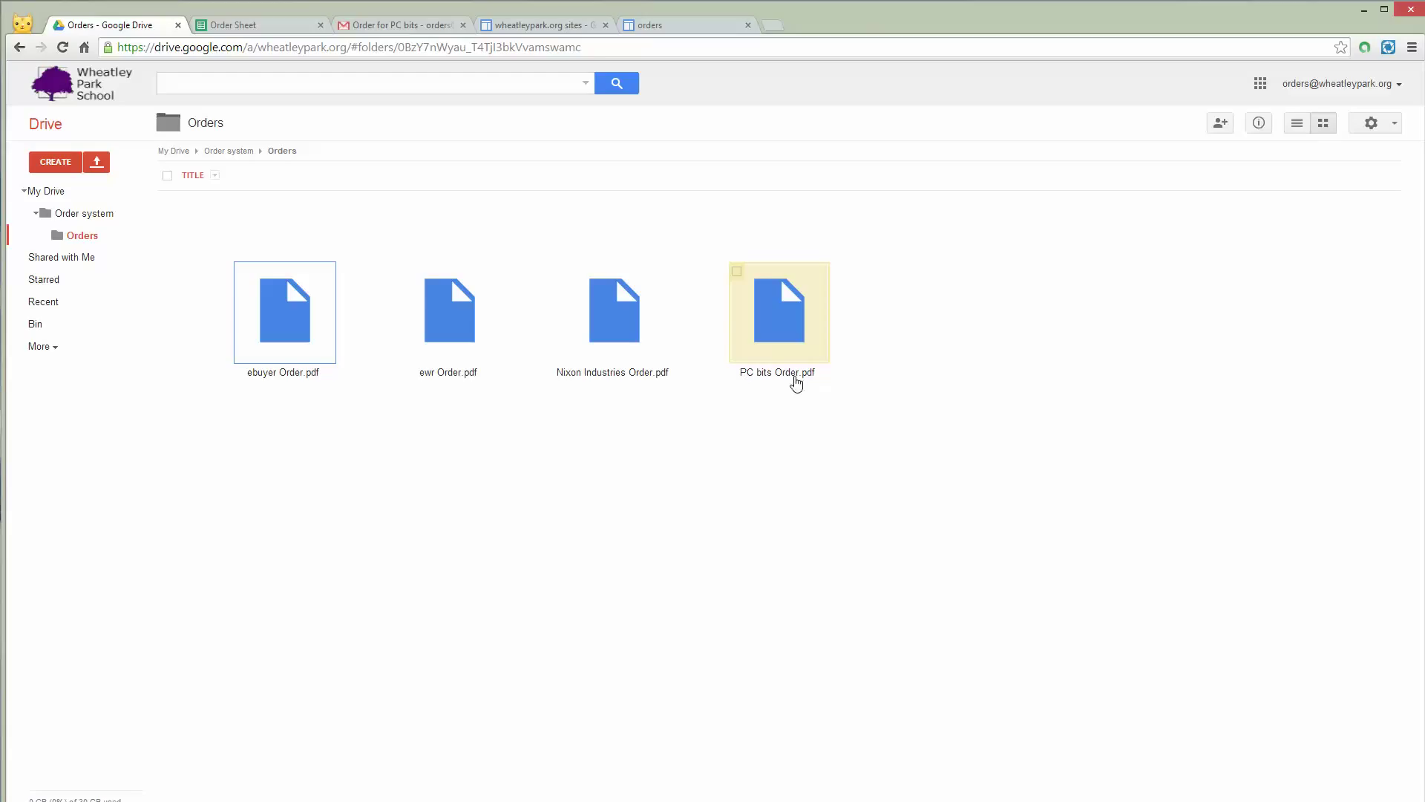
{"action": "mouse_move", "coordinate": [792, 339]}
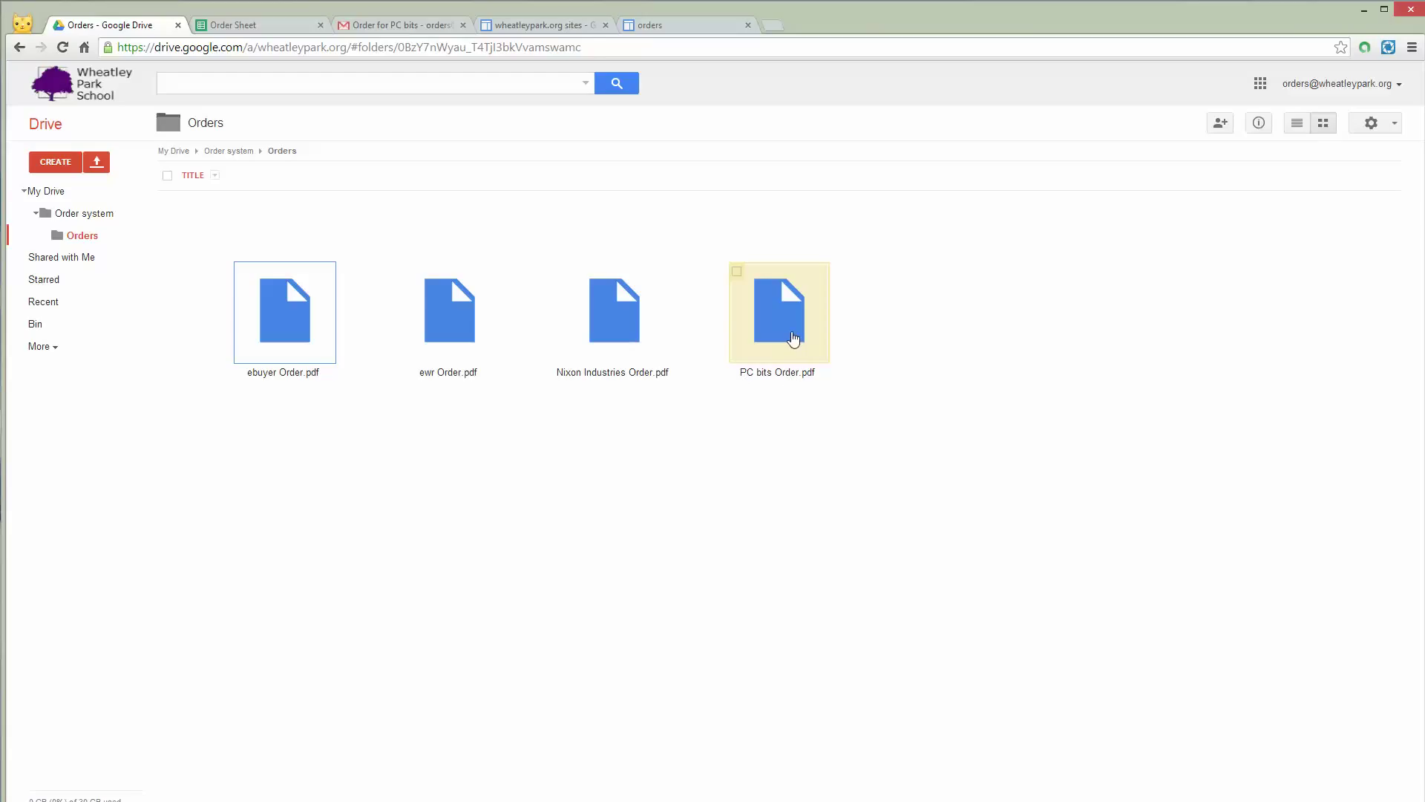
{"action": "double_click", "coordinate": [778, 312]}
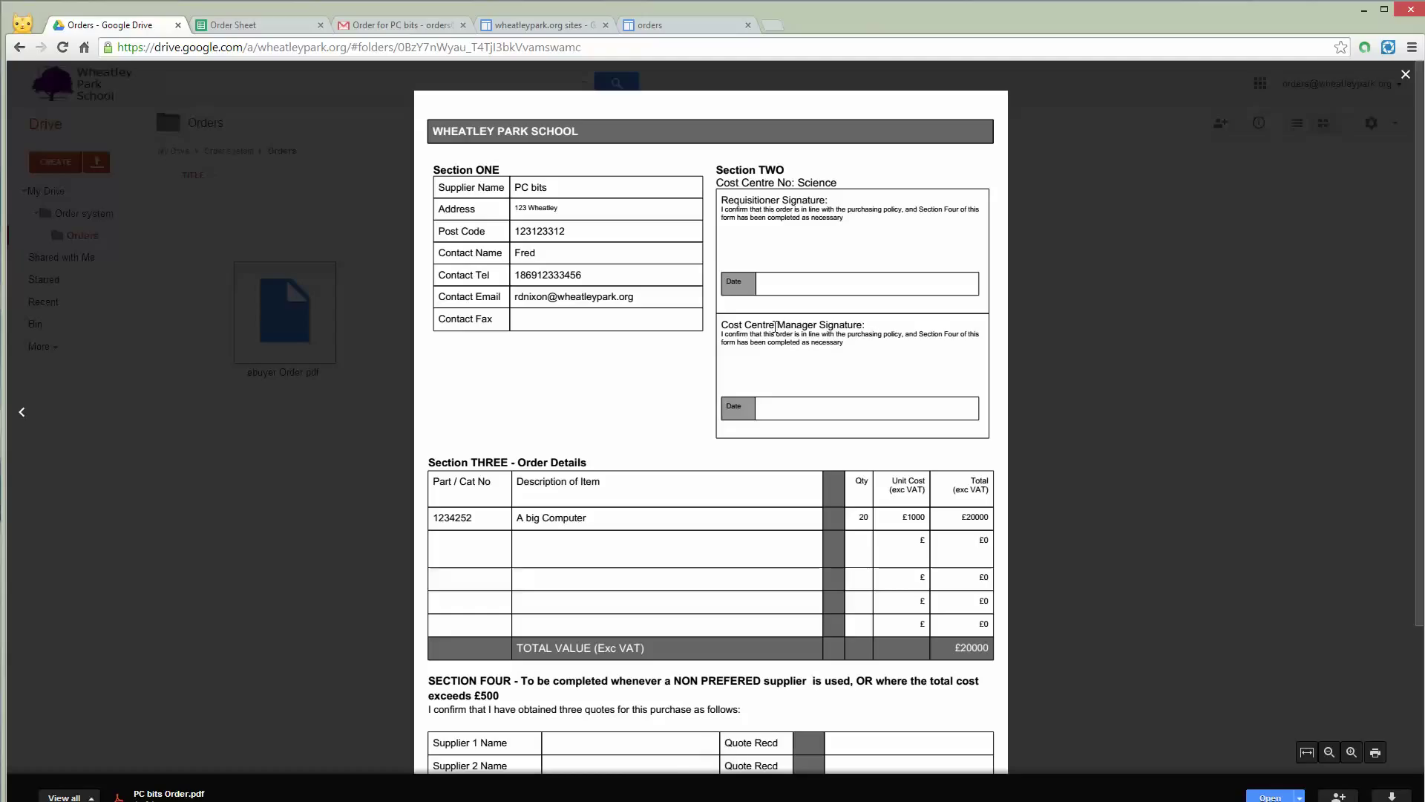
{"action": "left_click", "coordinate": [1406, 75]}
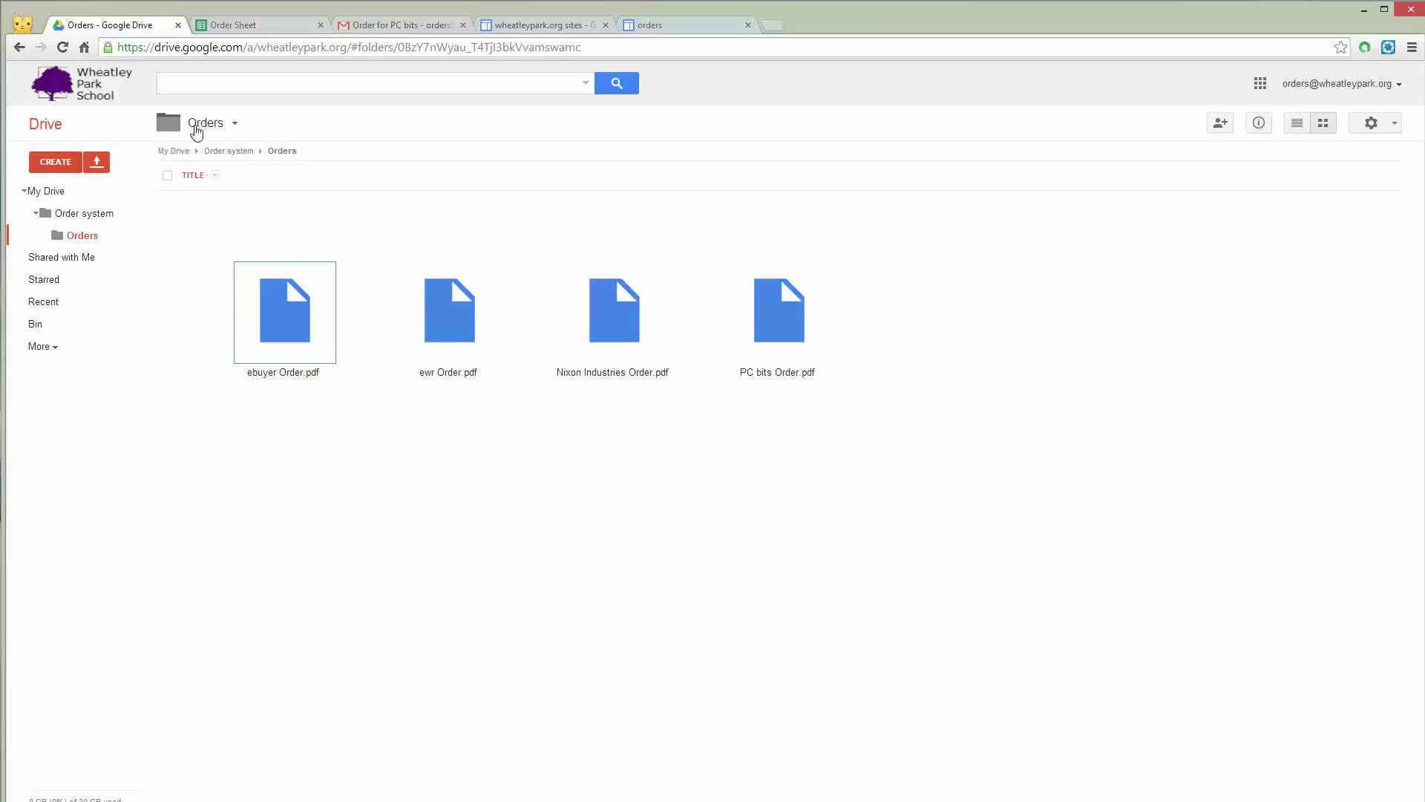
{"action": "mouse_move", "coordinate": [228, 151]}
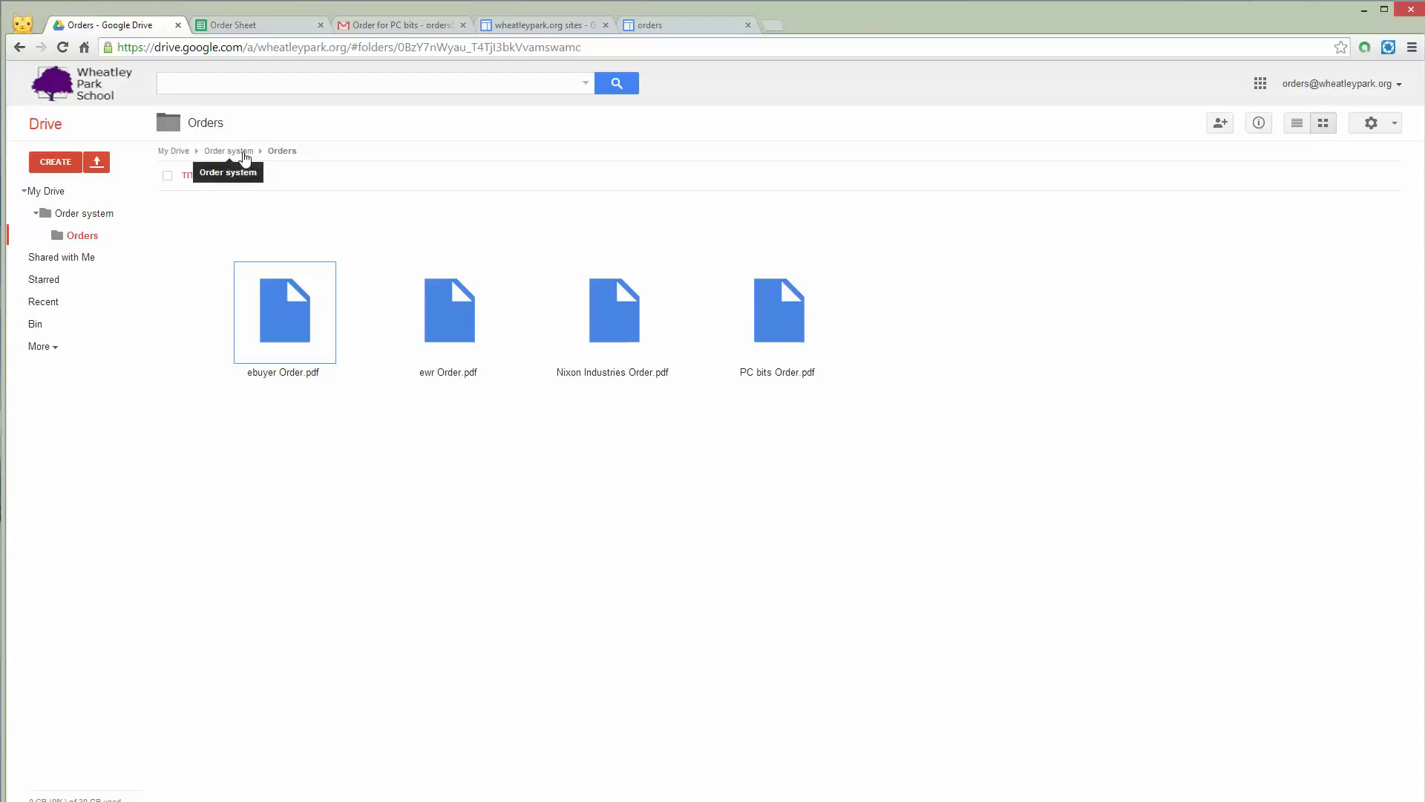
- Return to the Order system folder and open the Order Sheet form
{"action": "left_click", "coordinate": [229, 152]}
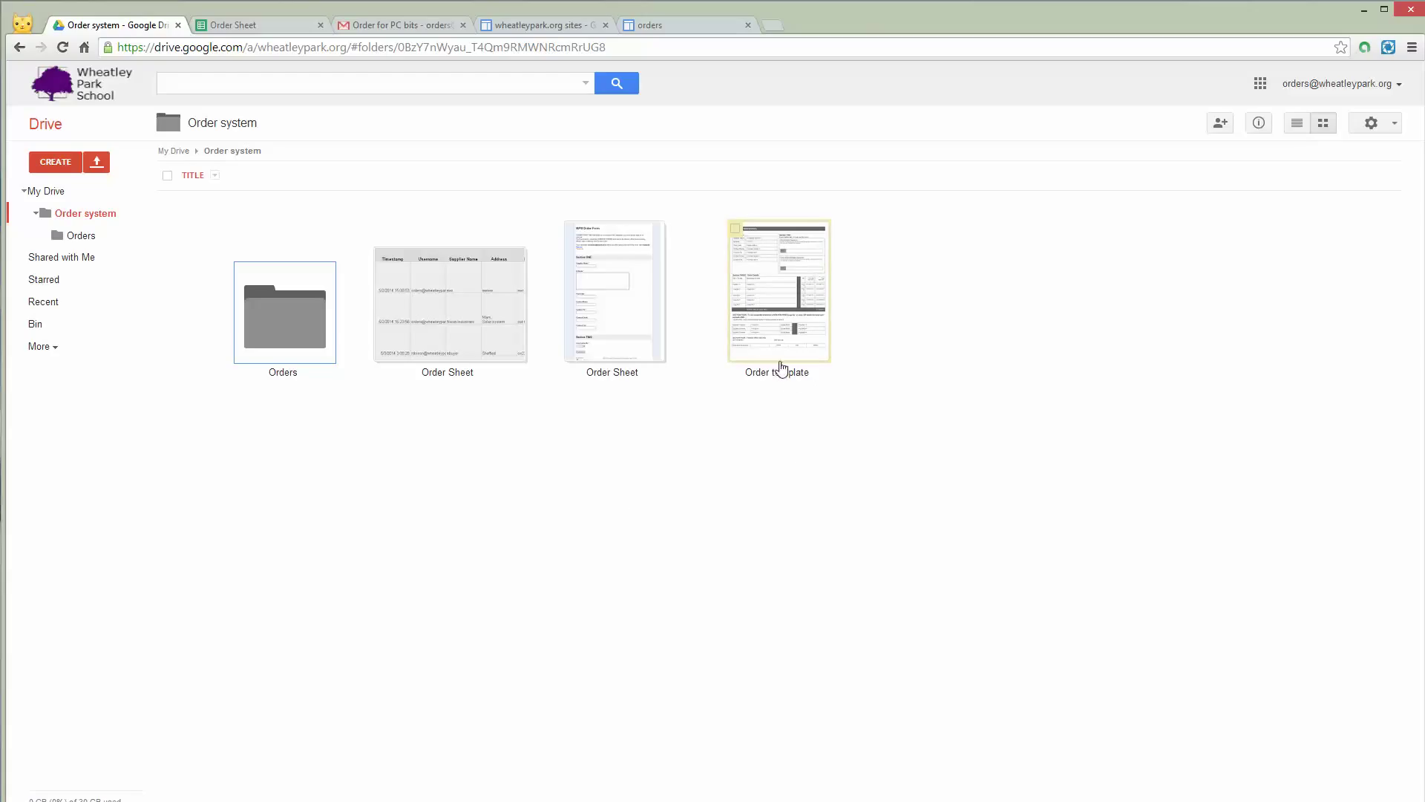
{"action": "mouse_move", "coordinate": [787, 382]}
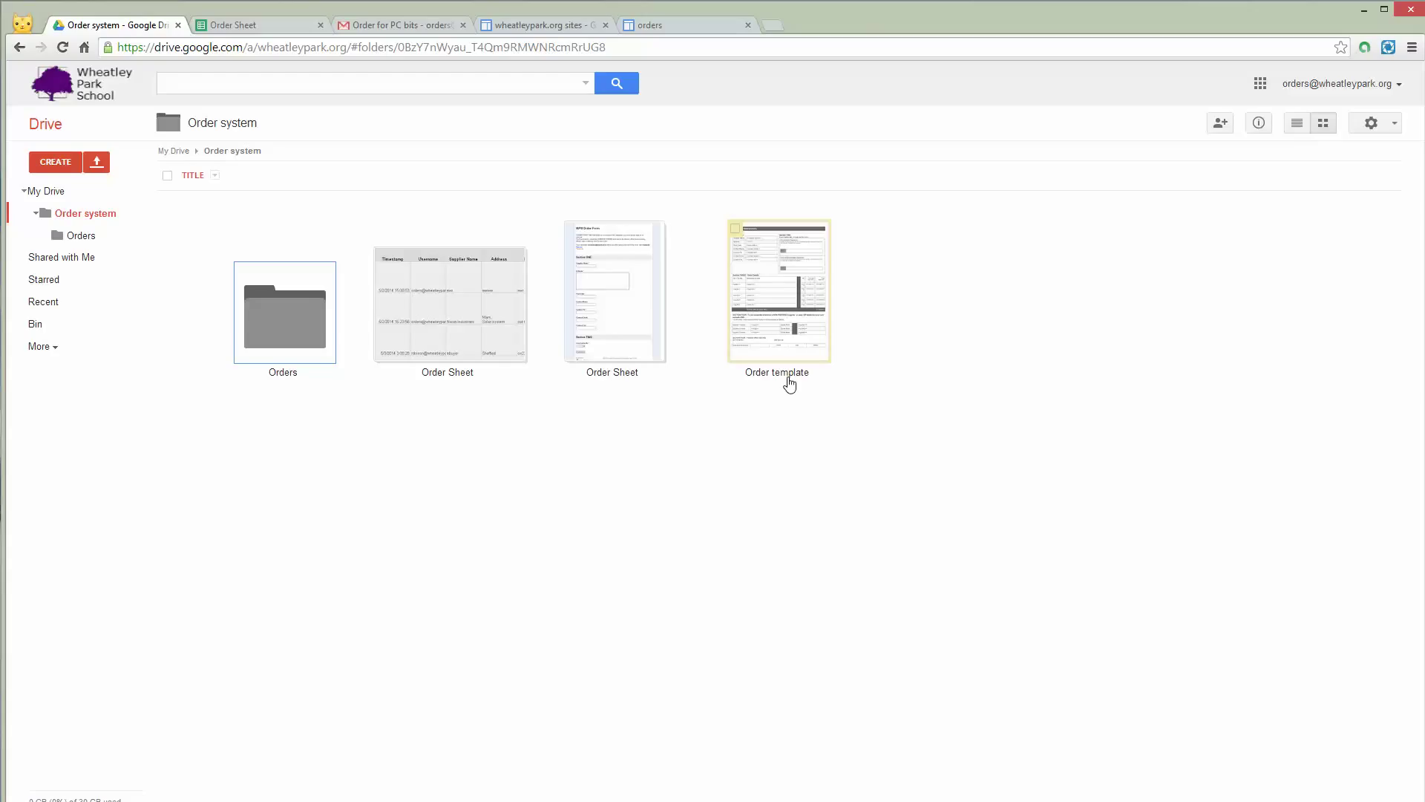
{"action": "mouse_move", "coordinate": [748, 398]}
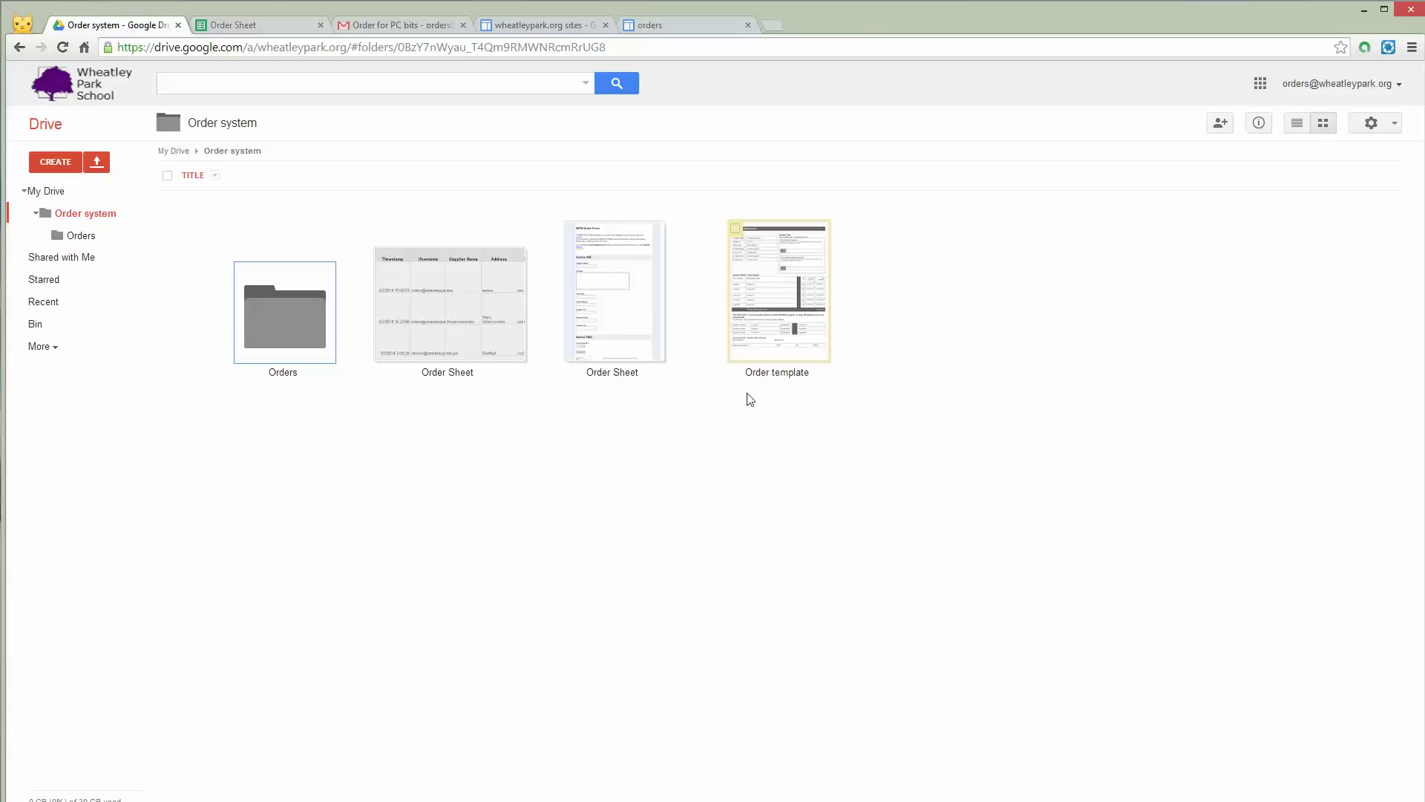
{"action": "mouse_move", "coordinate": [611, 346]}
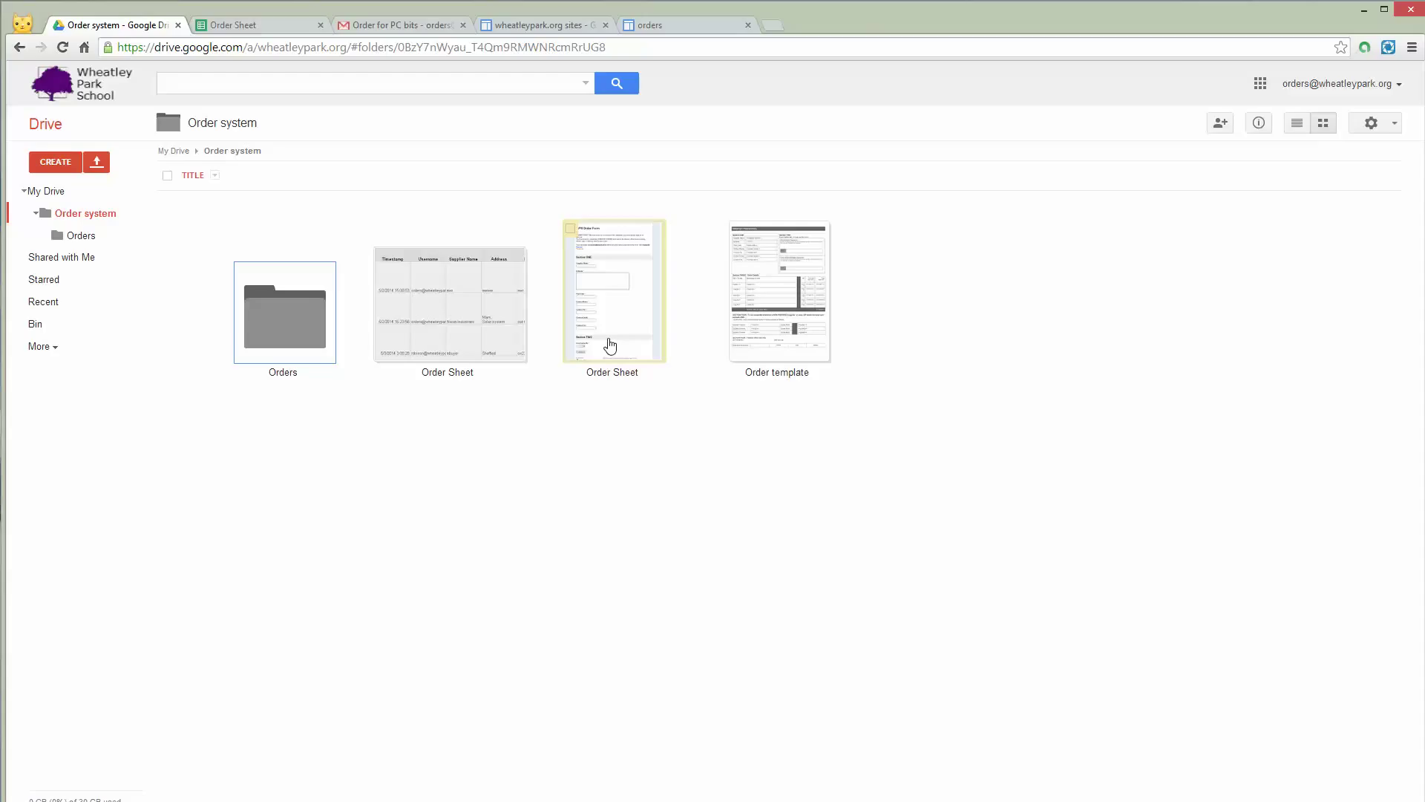
{"action": "double_click", "coordinate": [612, 291]}
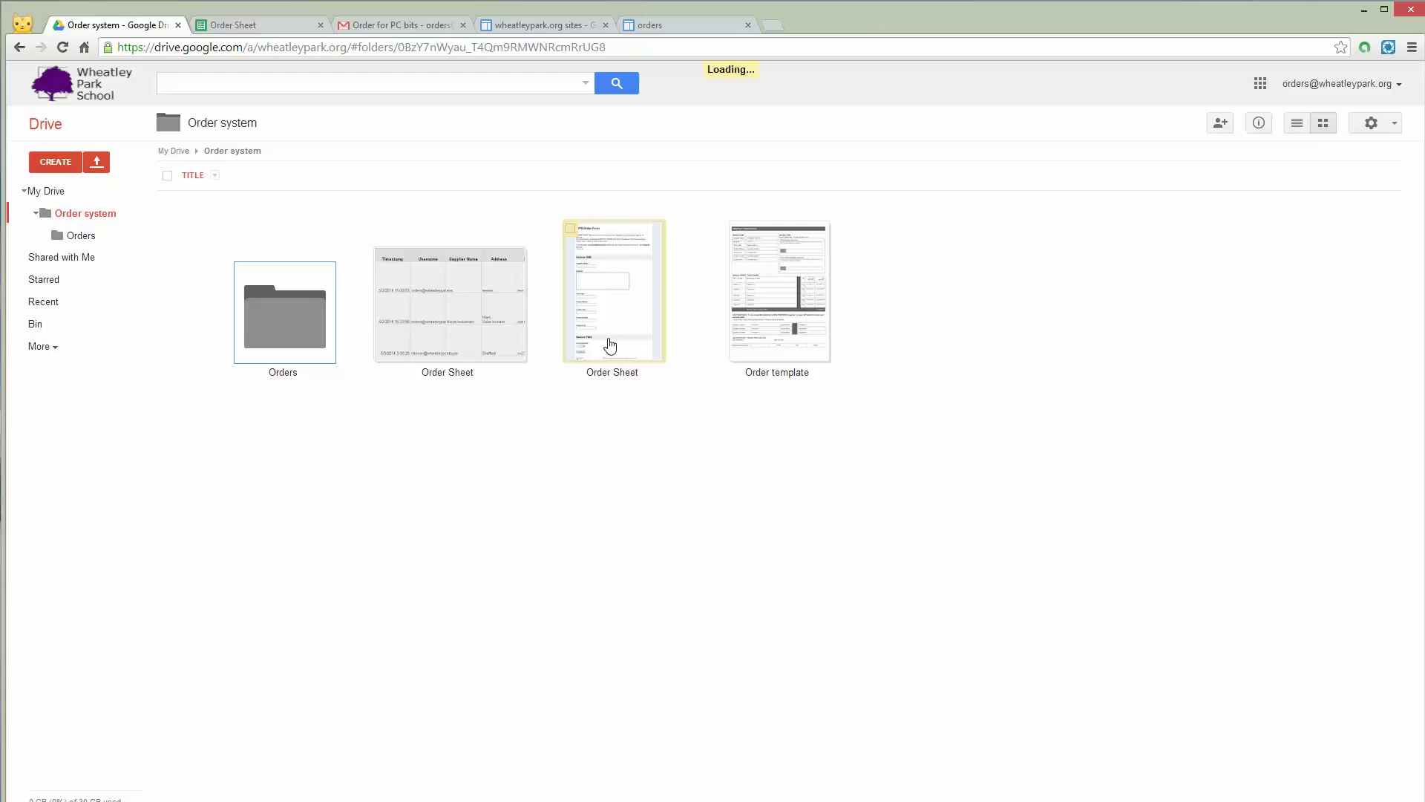
{"action": "mouse_move", "coordinate": [497, 348]}
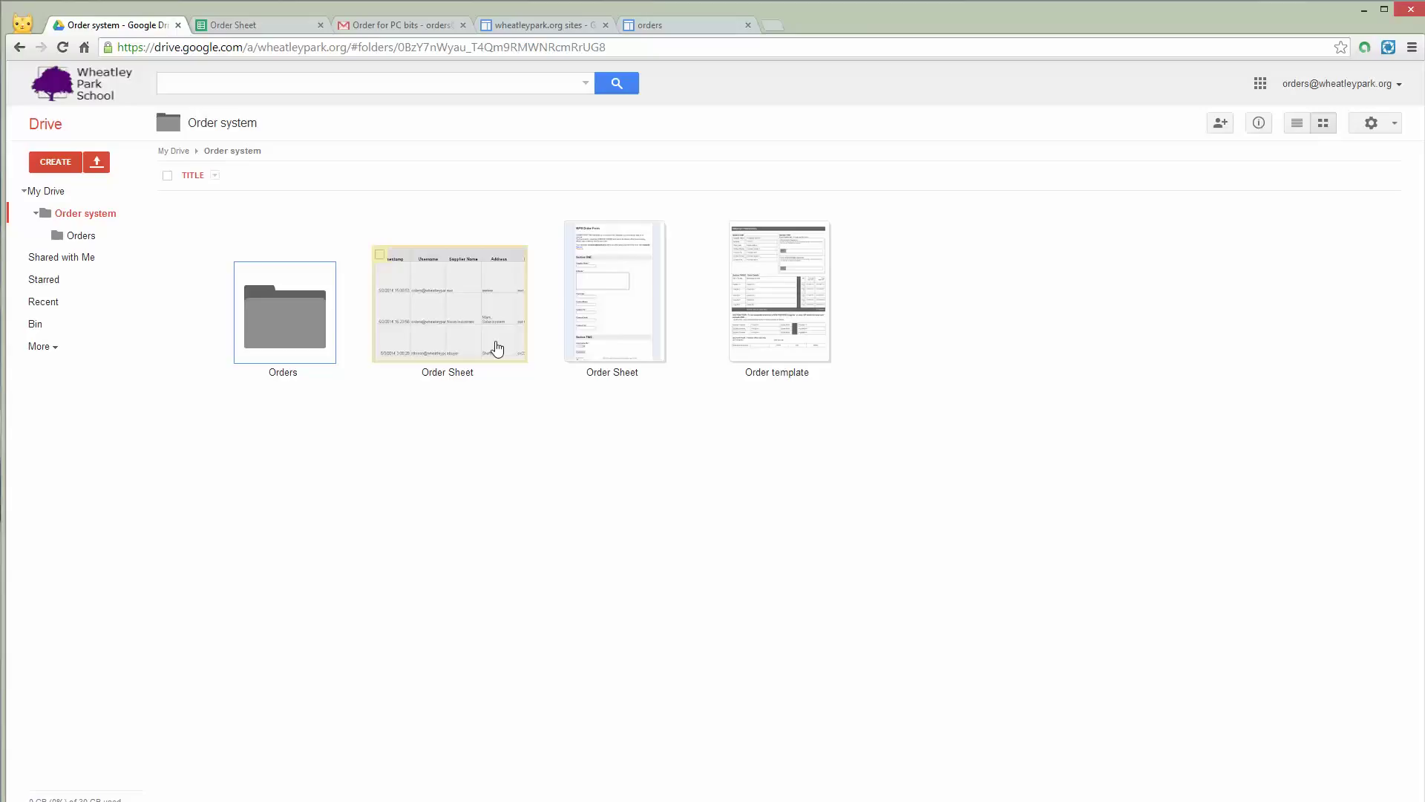
{"action": "mouse_move", "coordinate": [1261, 674]}
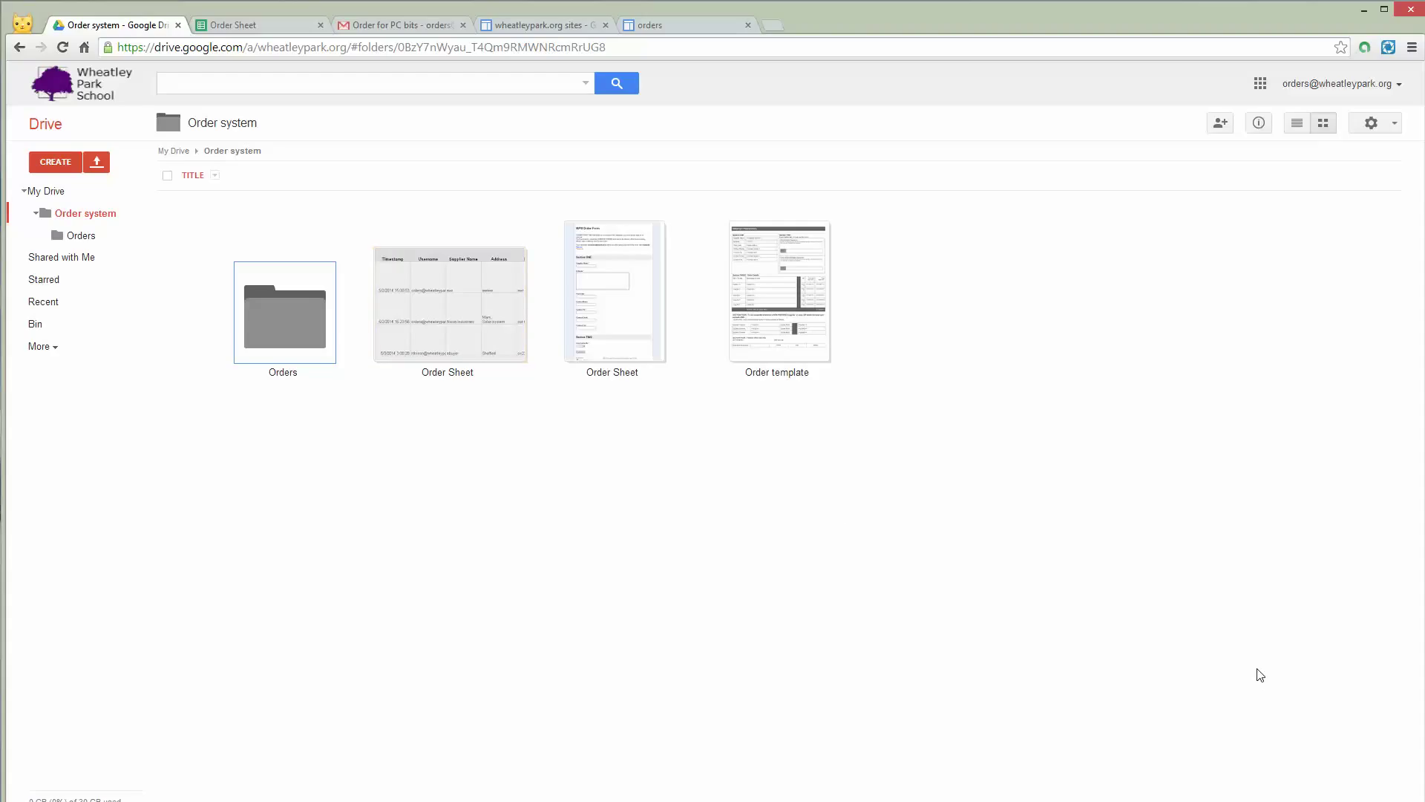